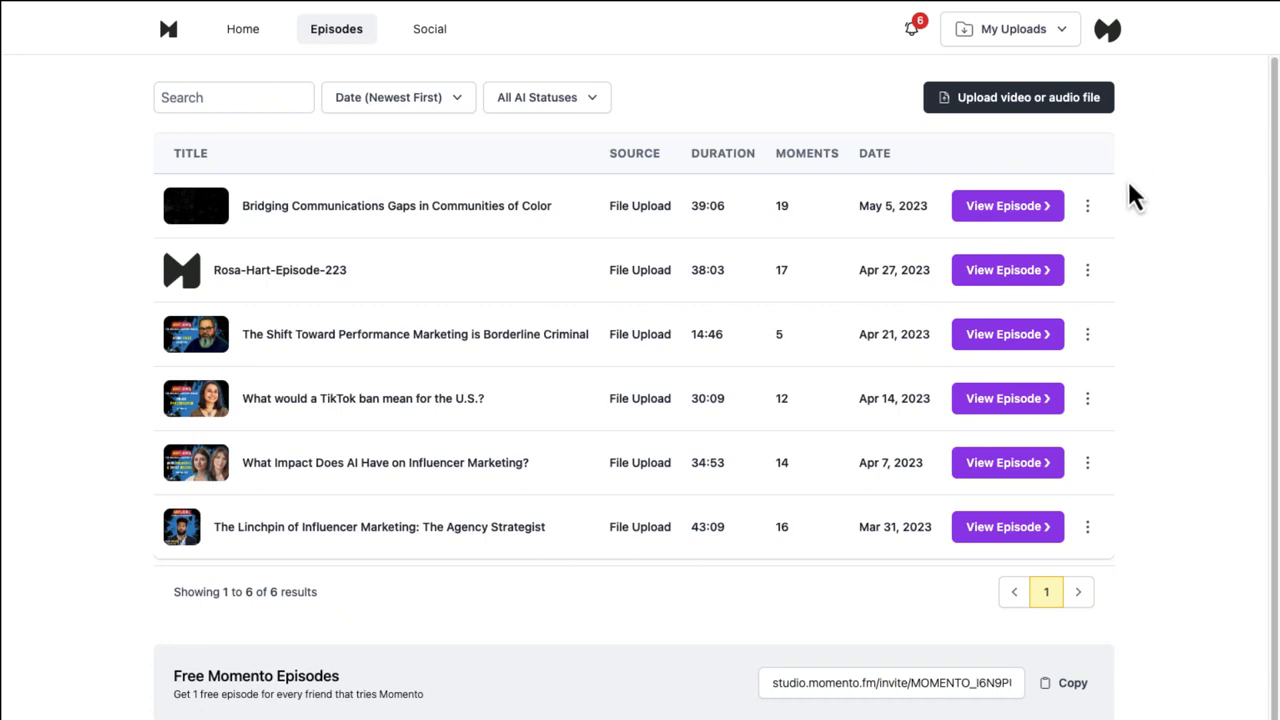
{"action": "mouse_move", "coordinate": [1032, 136]}
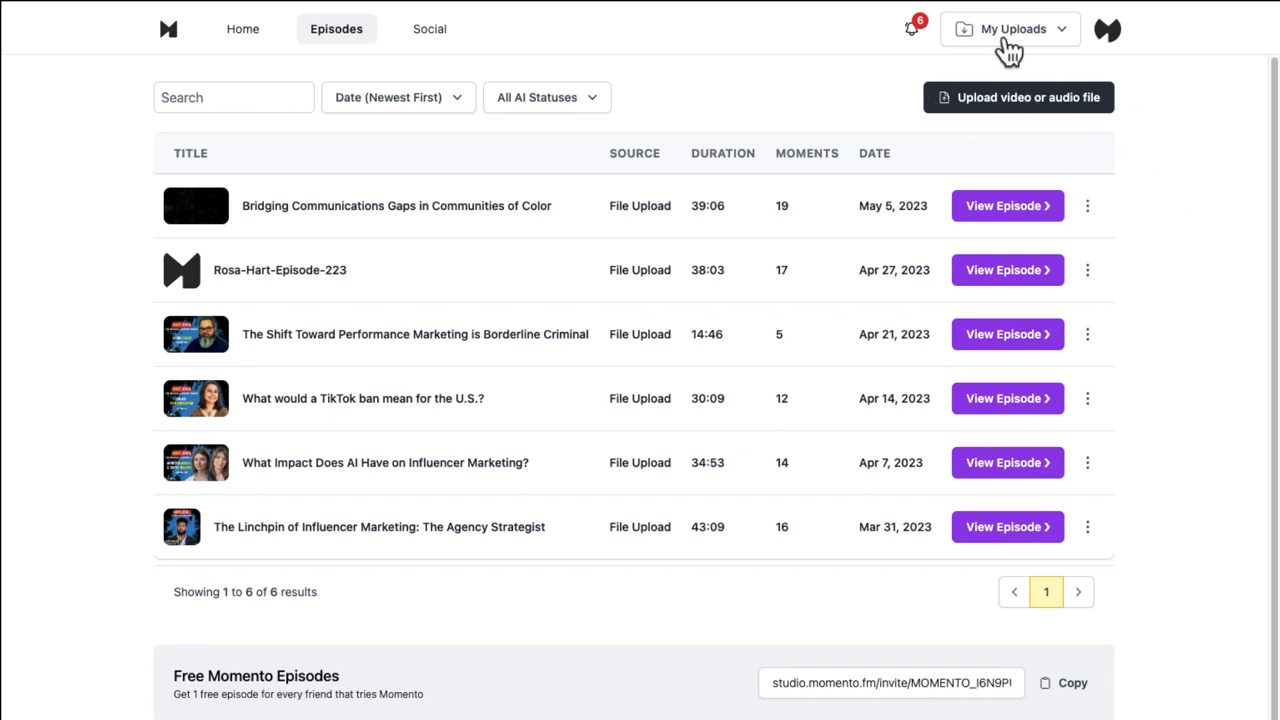
View the Bridging Communications Gaps in Communities of Color episode with its moments and transcript
{"action": "left_click", "coordinate": [1010, 28]}
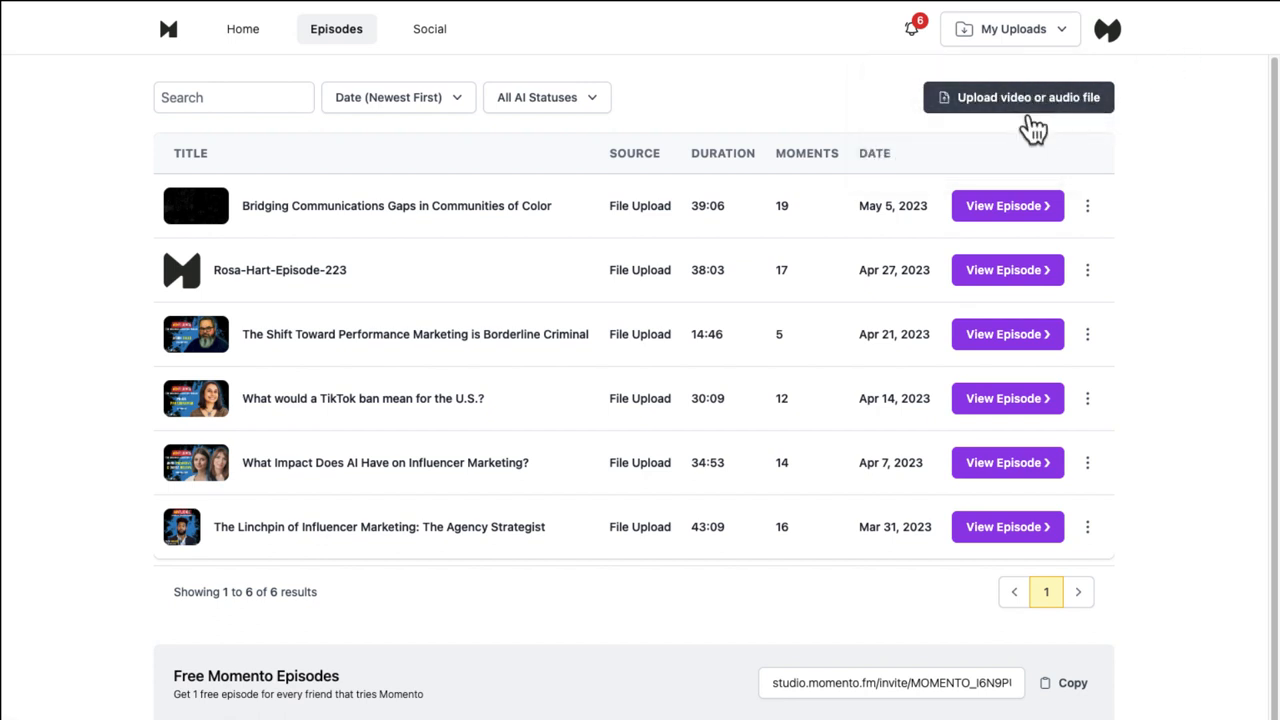
{"action": "mouse_move", "coordinate": [540, 290]}
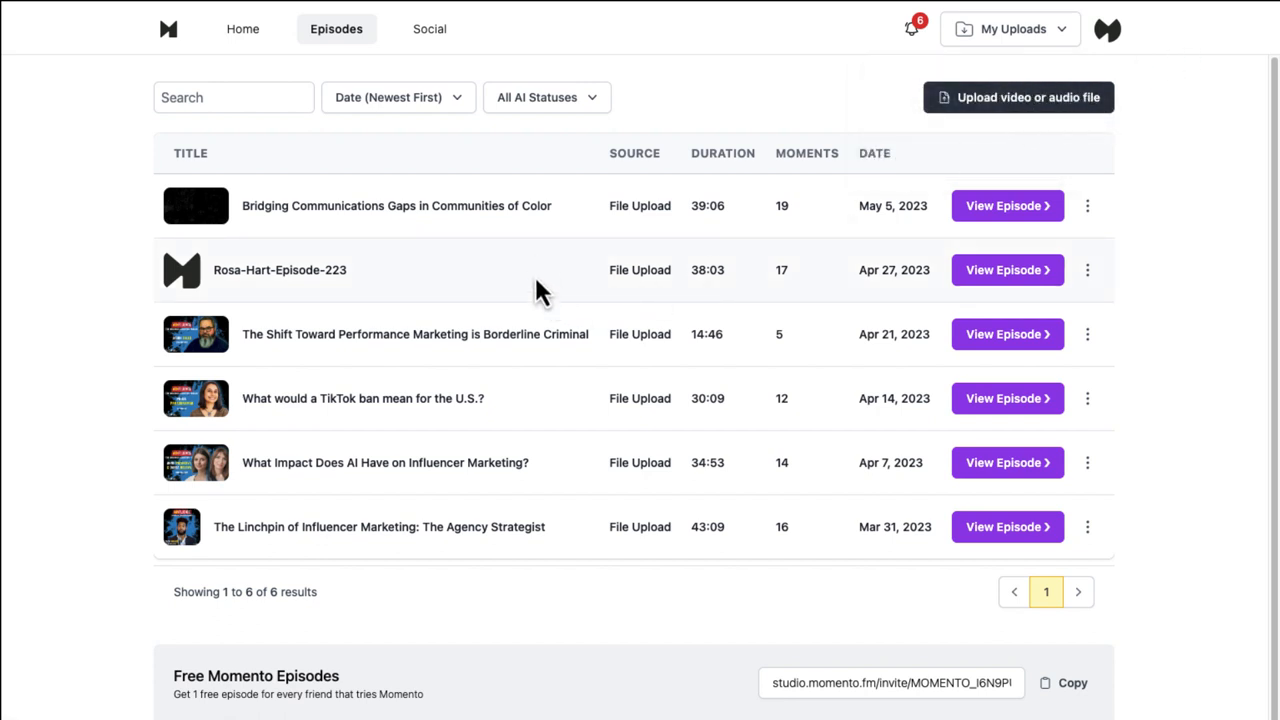
{"action": "mouse_move", "coordinate": [500, 260]}
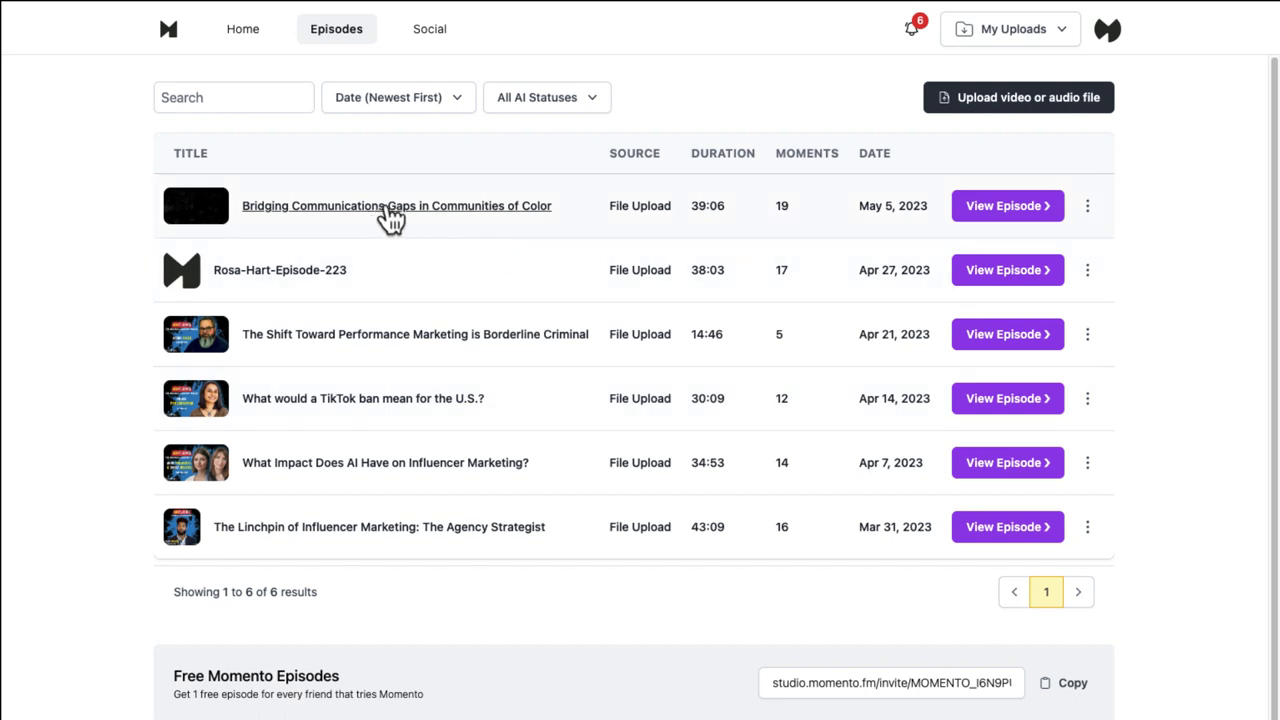
{"action": "mouse_move", "coordinate": [976, 218]}
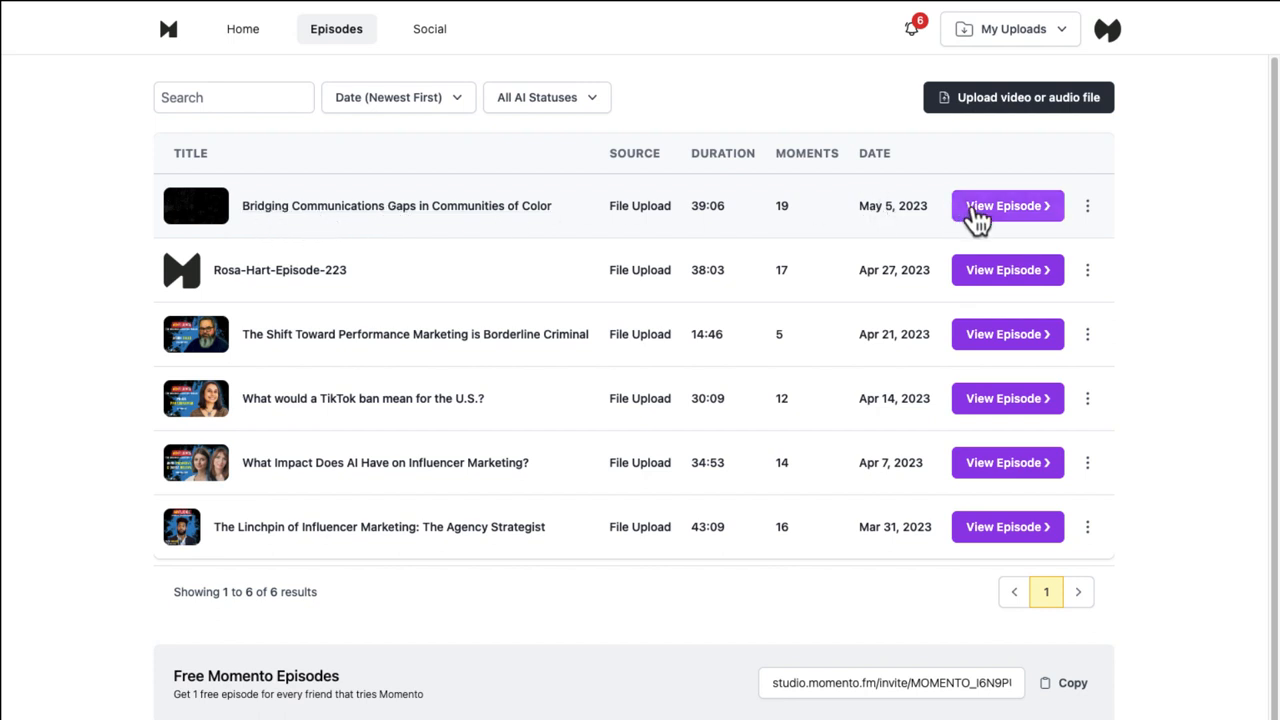
{"action": "left_click", "coordinate": [1006, 204]}
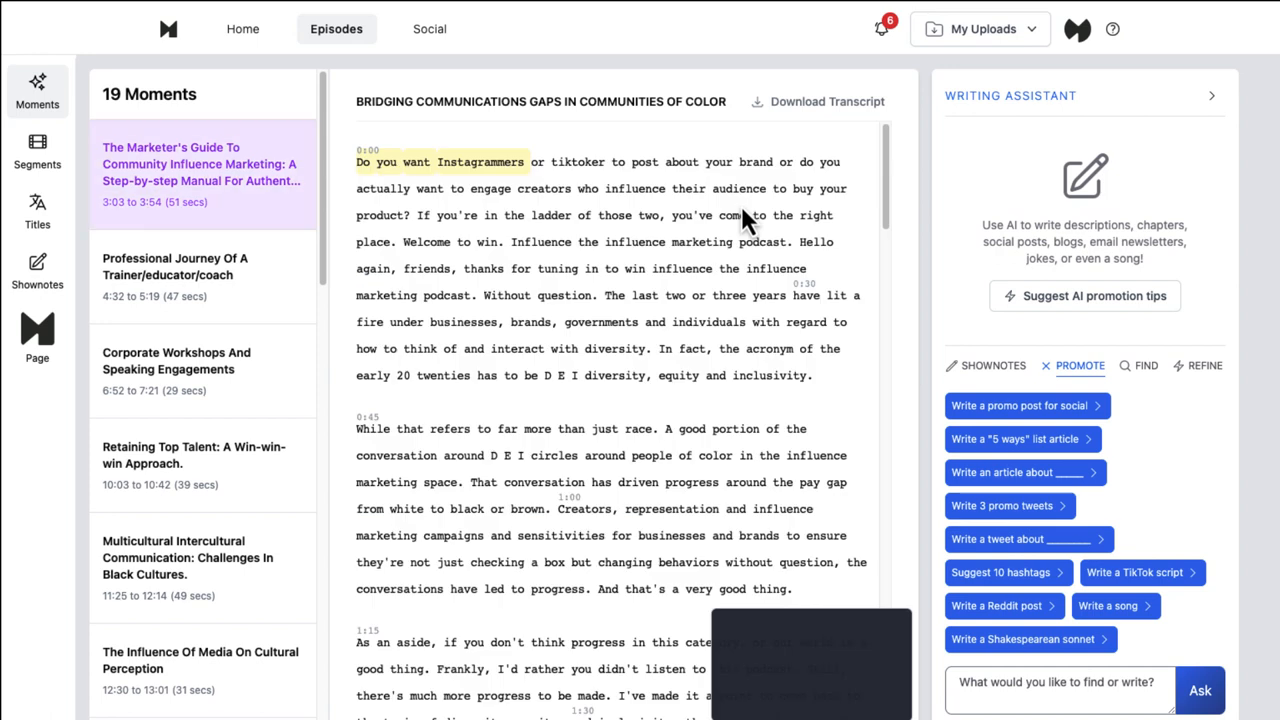
{"action": "mouse_move", "coordinate": [936, 120]}
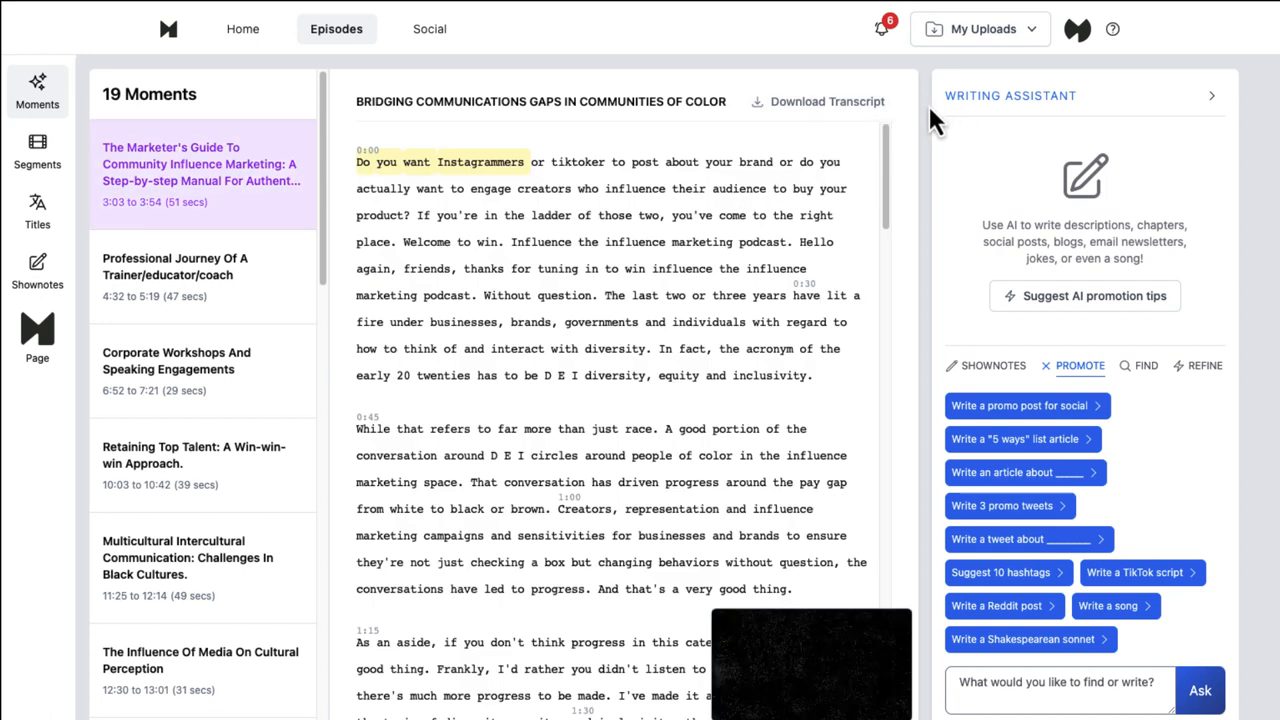
{"action": "mouse_move", "coordinate": [644, 242]}
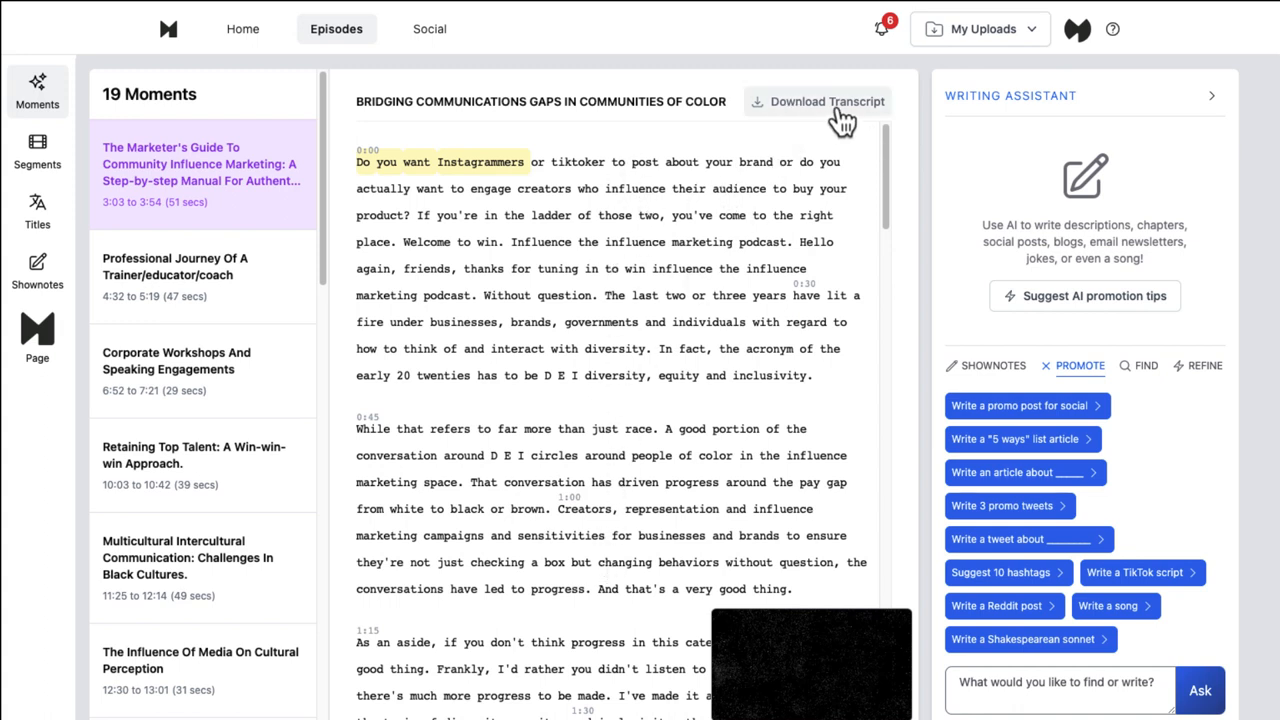
{"action": "mouse_move", "coordinate": [610, 278]}
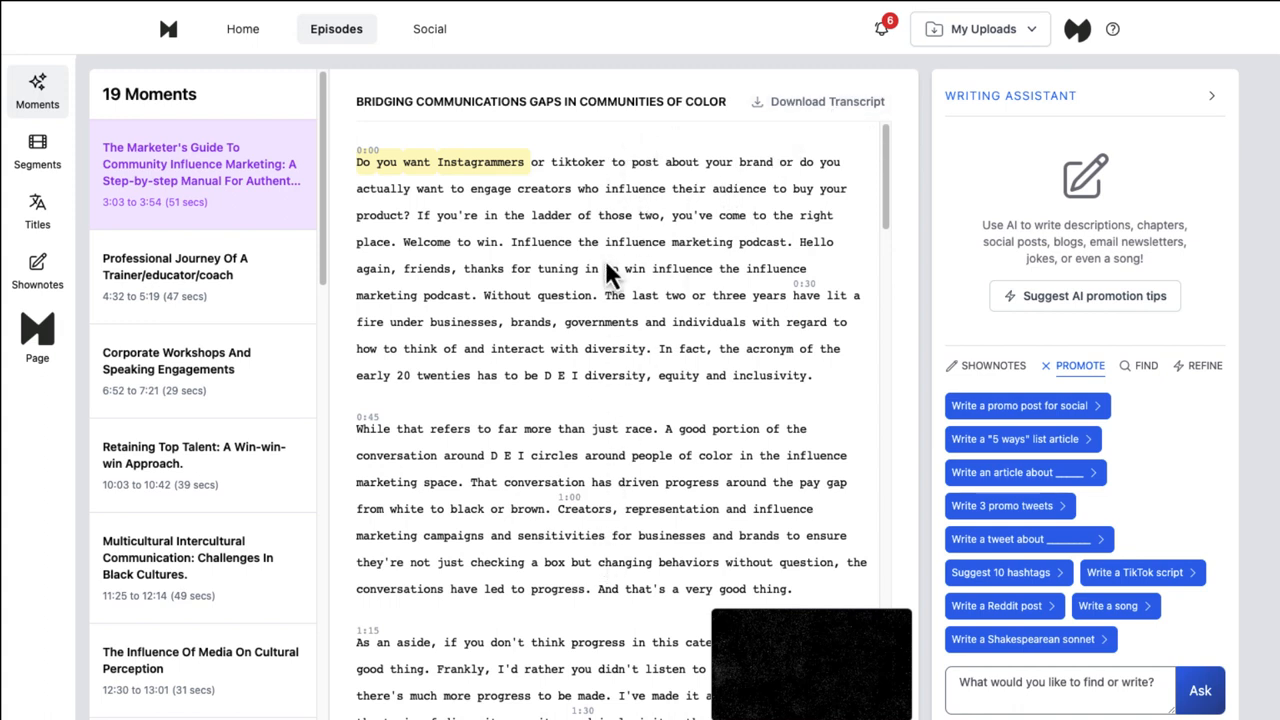
{"action": "mouse_move", "coordinate": [624, 428]}
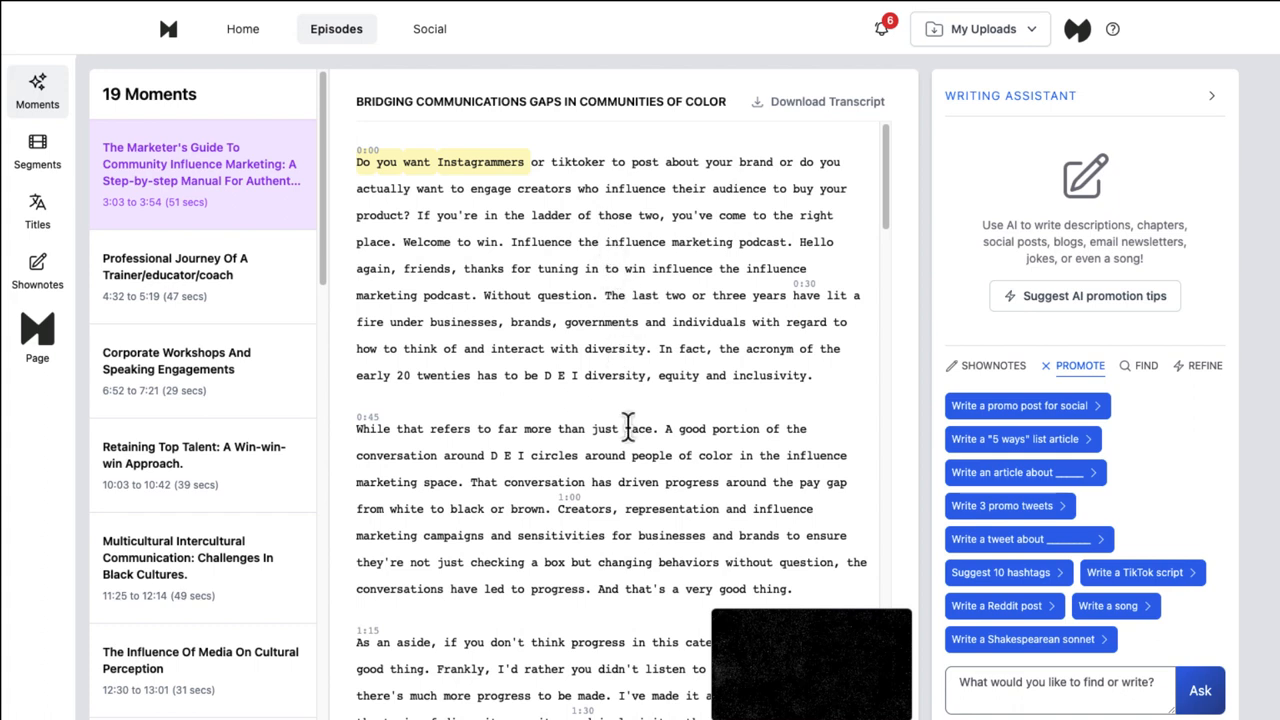
{"action": "mouse_move", "coordinate": [600, 404]}
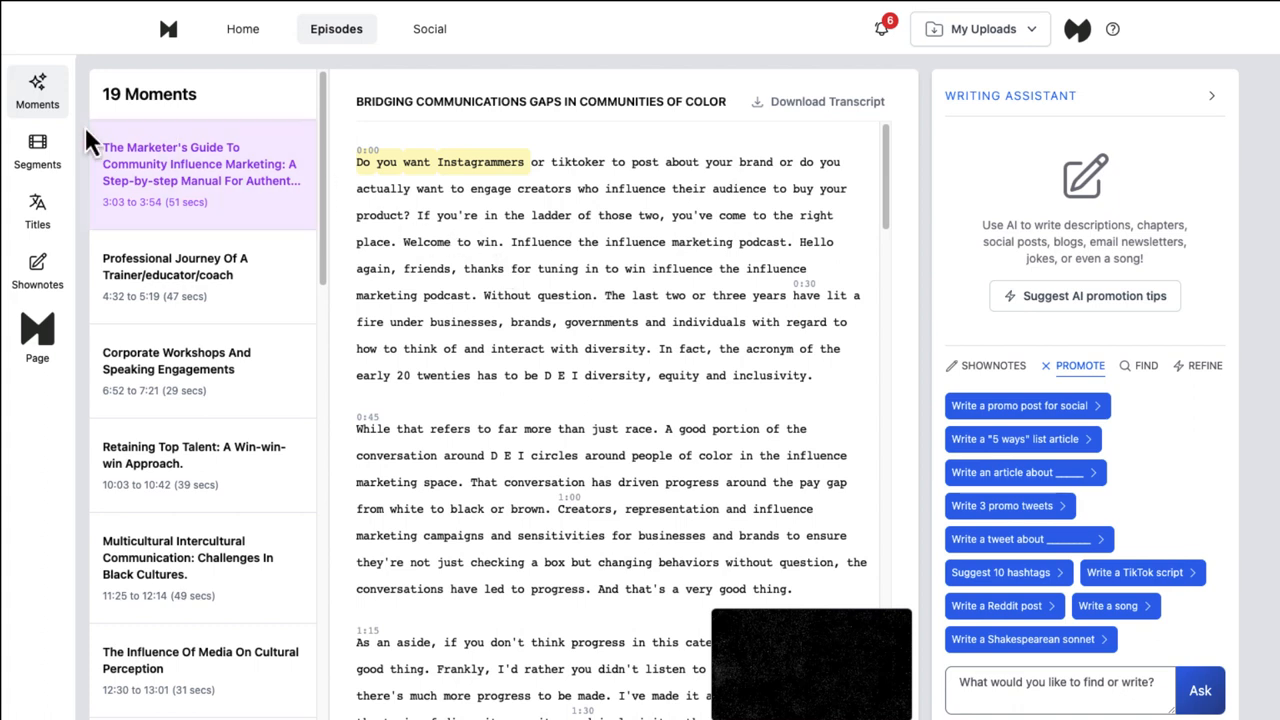
{"action": "mouse_move", "coordinate": [36, 160]}
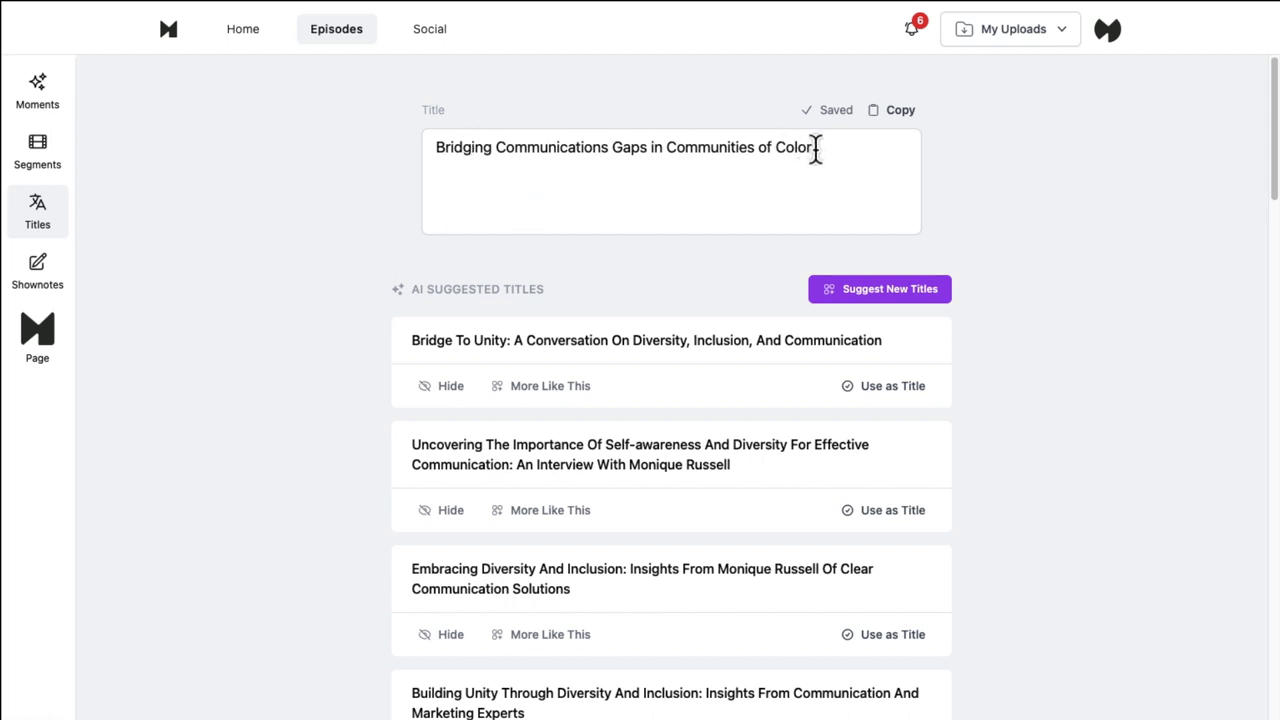
{"action": "scroll", "scroll_direction": "down", "scroll_amount": 3}
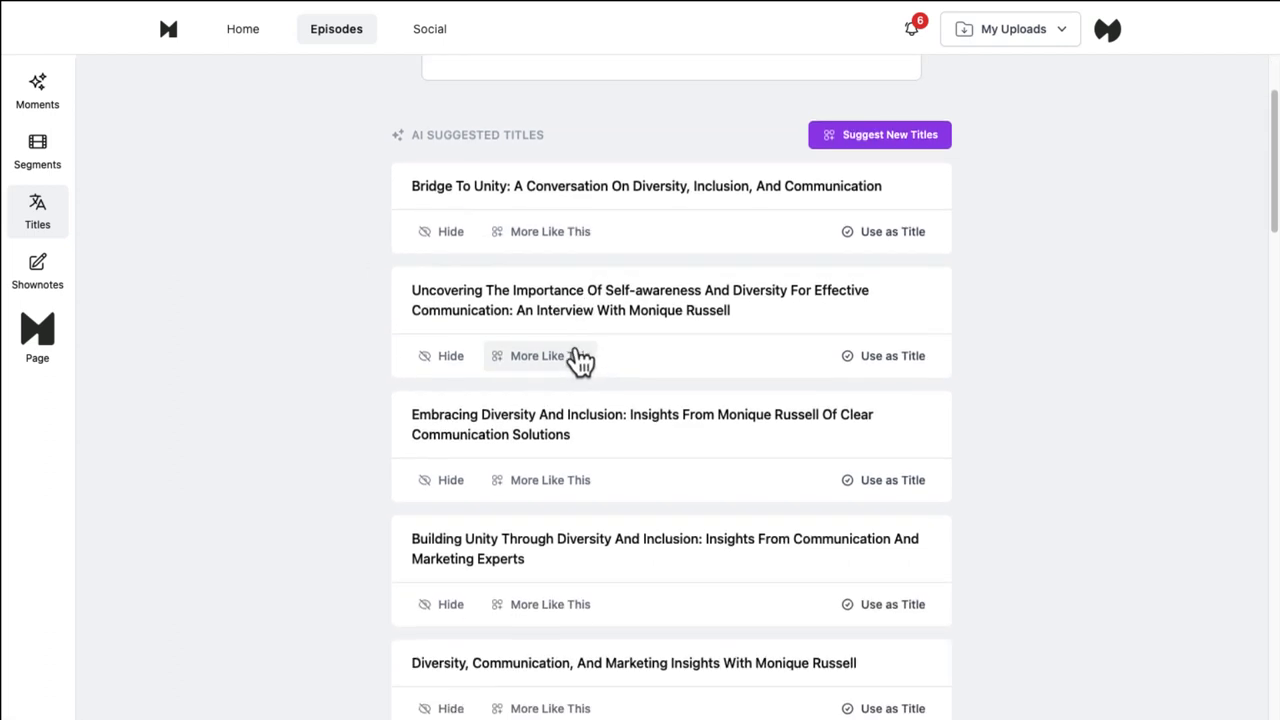
{"action": "scroll", "scroll_direction": "down", "scroll_amount": 3}
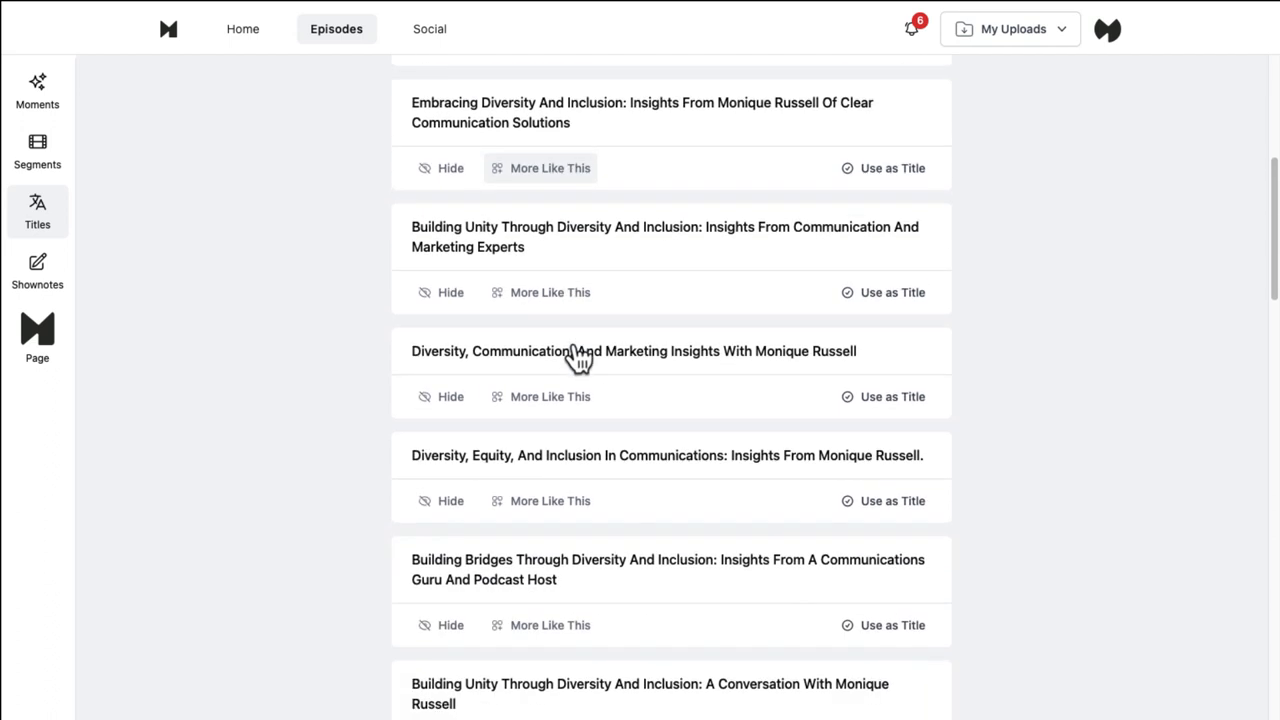
{"action": "scroll", "scroll_direction": "down", "scroll_amount": 3}
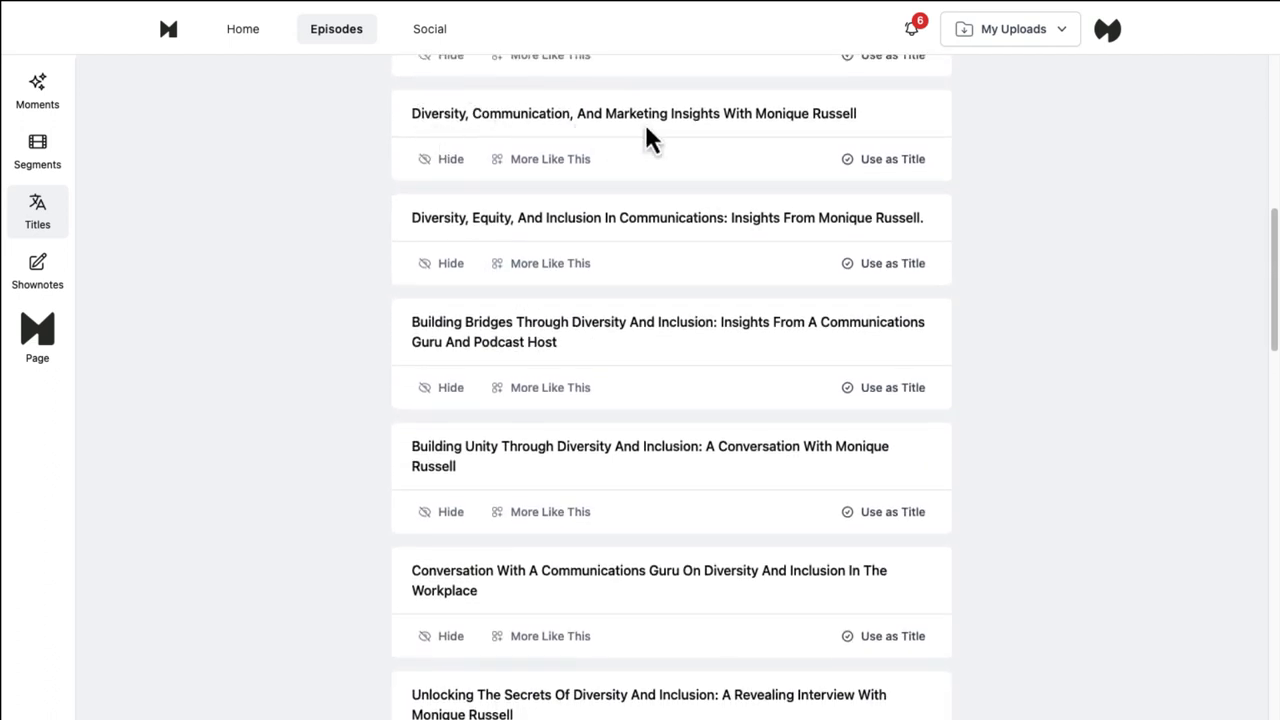
{"action": "mouse_move", "coordinate": [864, 136]}
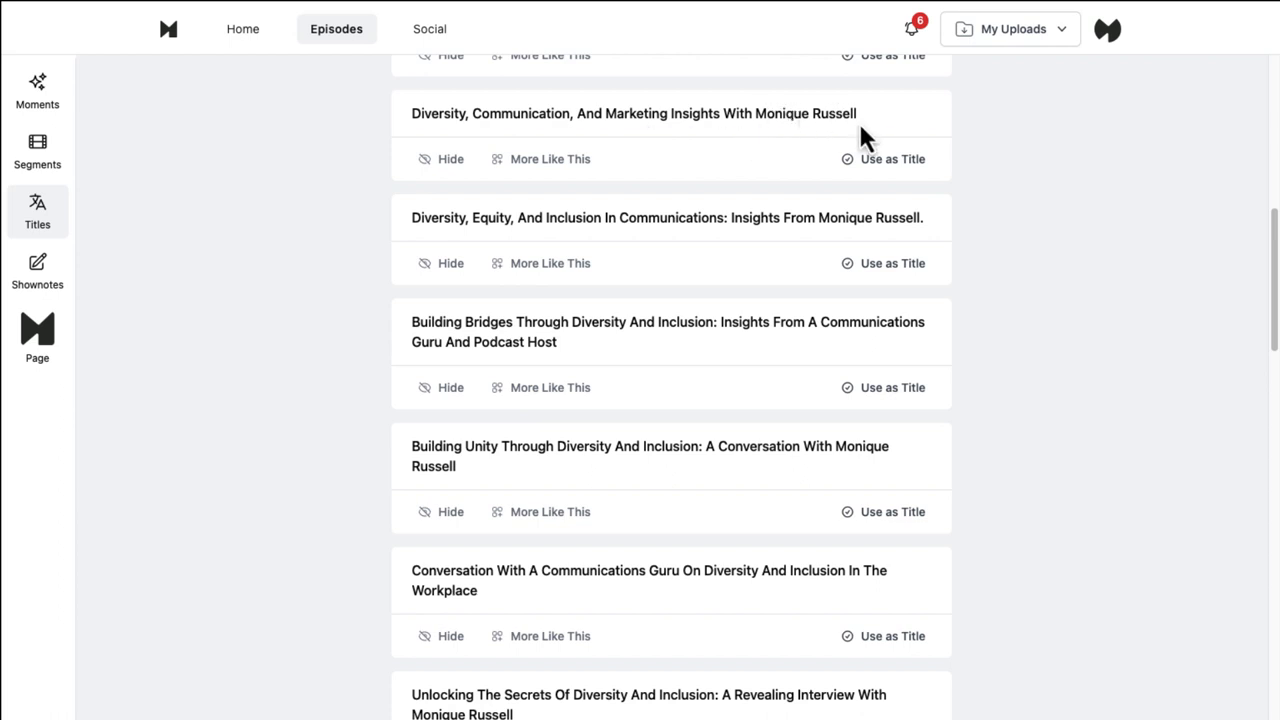
{"action": "mouse_move", "coordinate": [772, 162]}
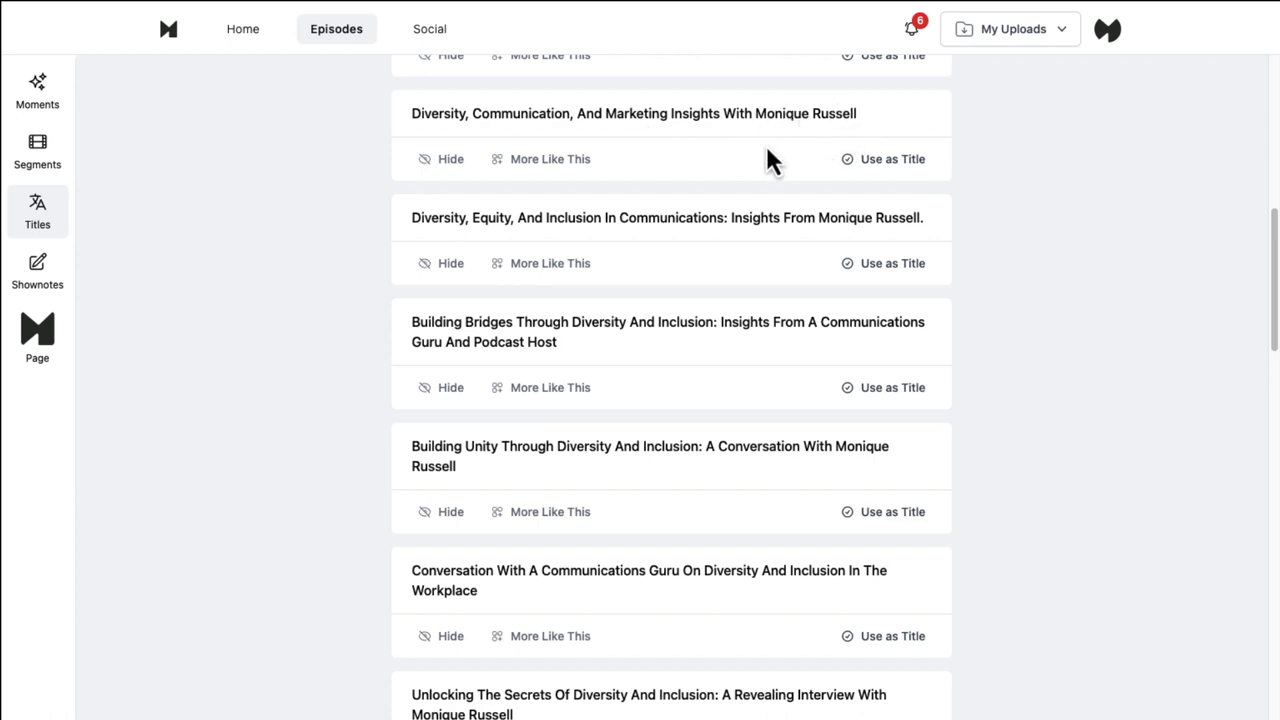
{"action": "scroll", "scroll_direction": "down", "scroll_amount": 3}
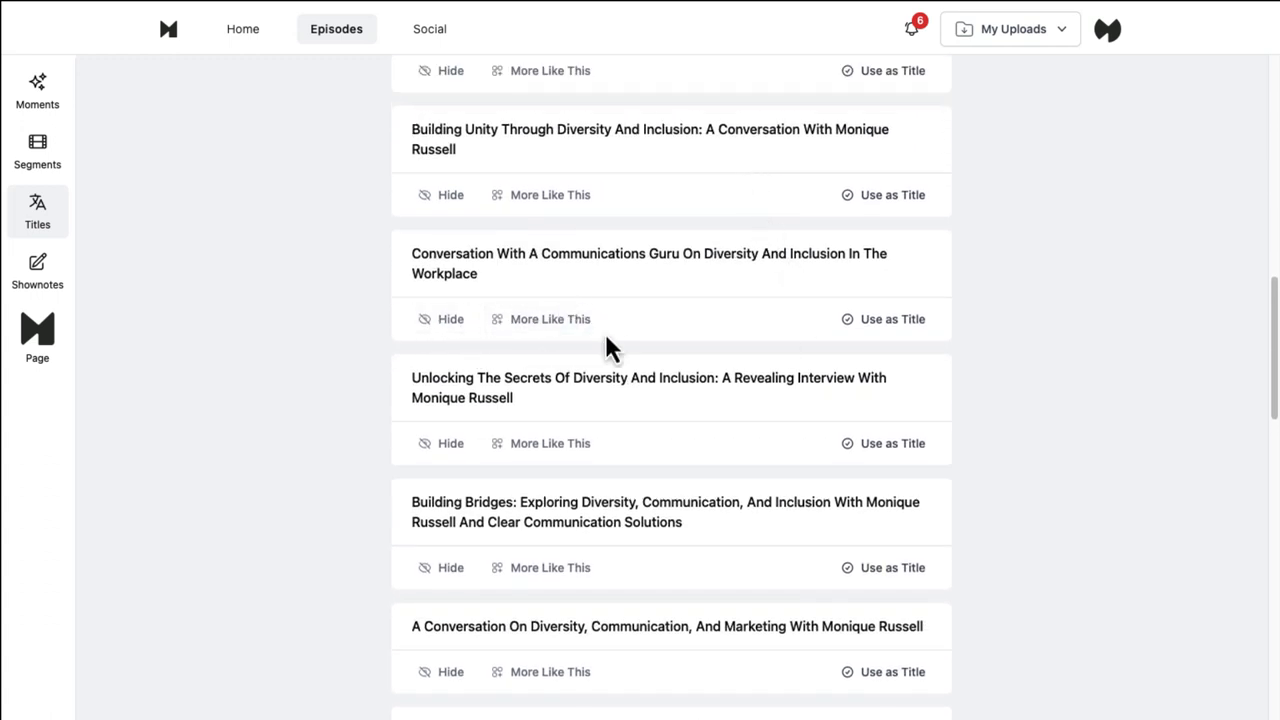
{"action": "mouse_move", "coordinate": [576, 352]}
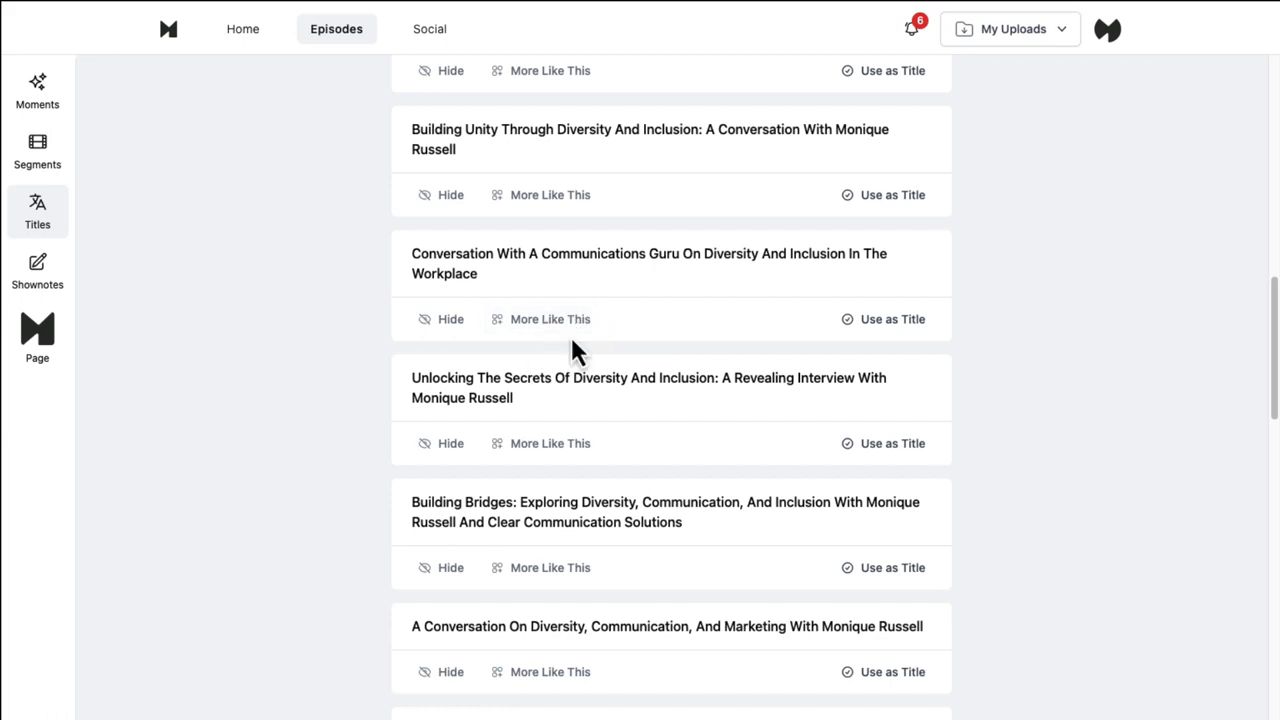
{"action": "scroll", "scroll_direction": "down", "scroll_amount": 3}
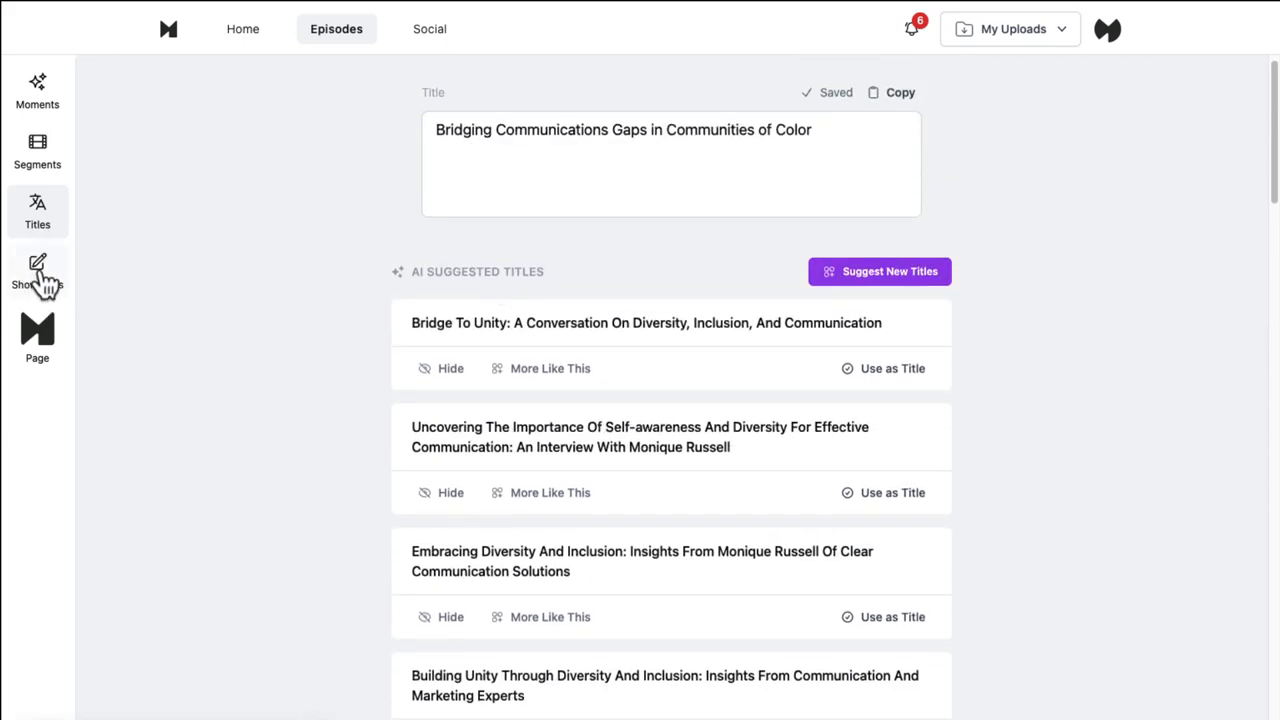
Browse the episode's Shownotes and add an AI-generated Summary paragraph
{"action": "left_click", "coordinate": [36, 272]}
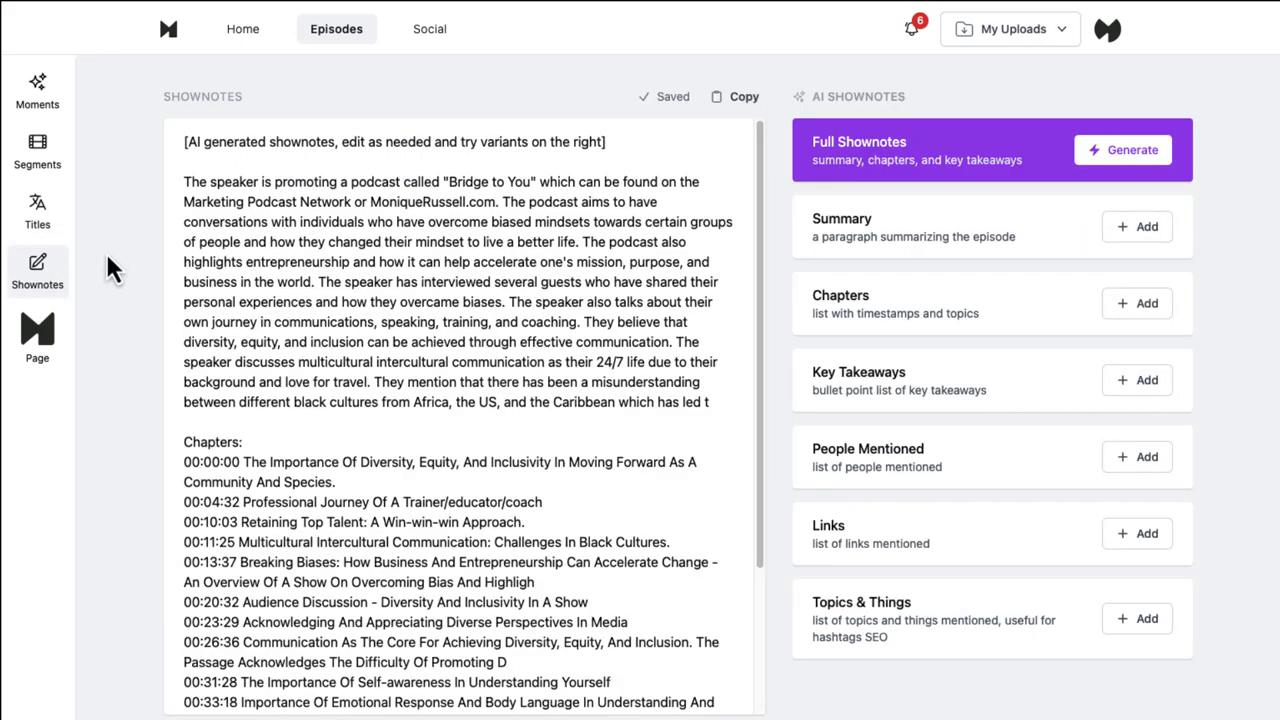
{"action": "mouse_move", "coordinate": [118, 256]}
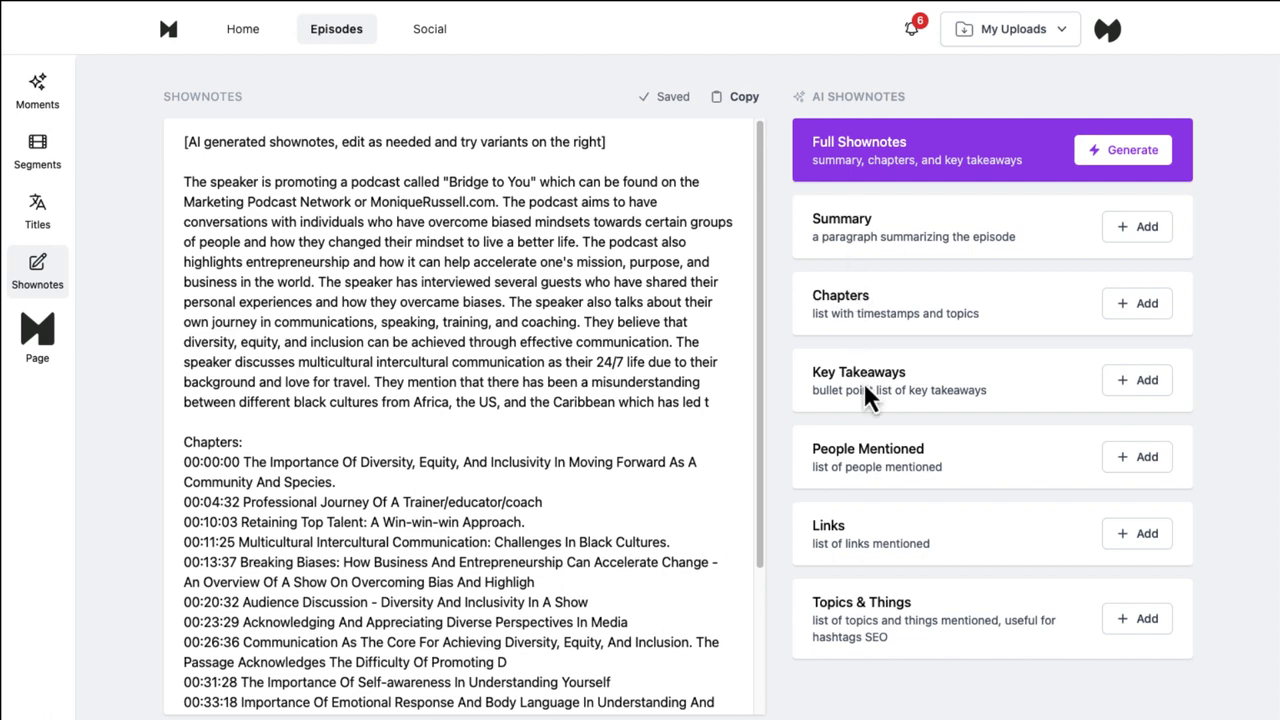
{"action": "mouse_move", "coordinate": [856, 610]}
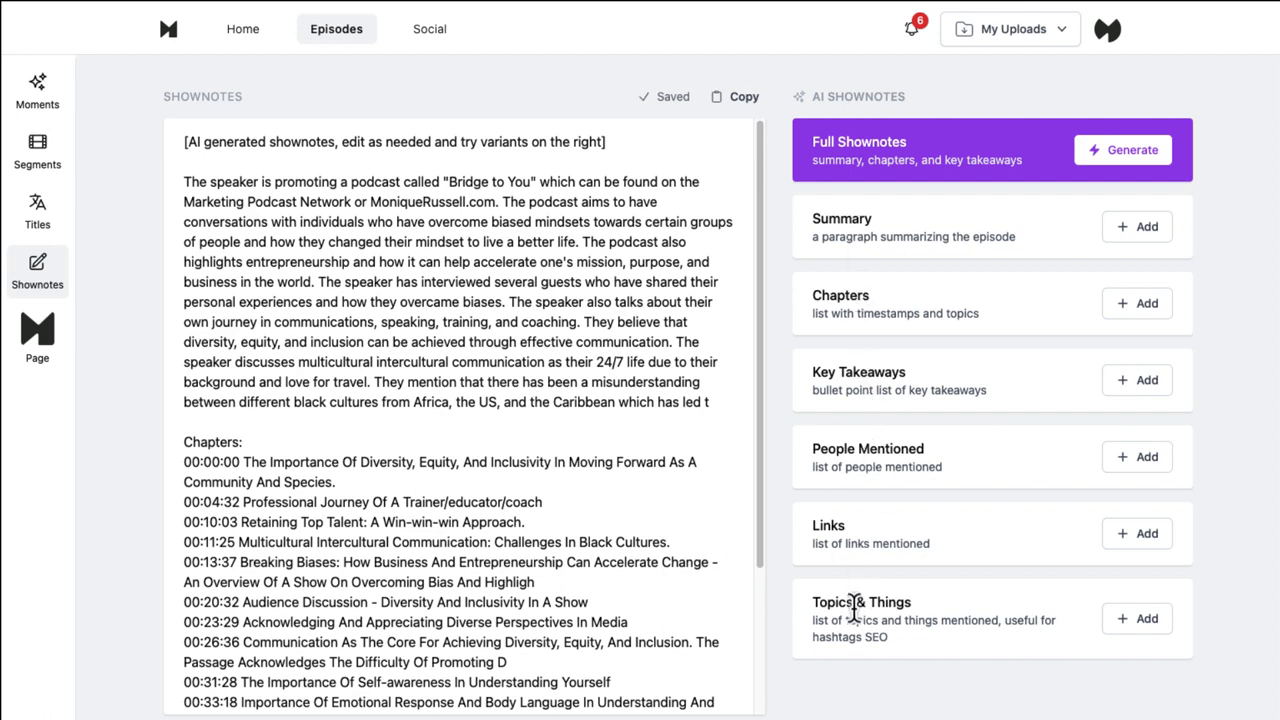
{"action": "scroll", "scroll_direction": "down", "scroll_amount": 3}
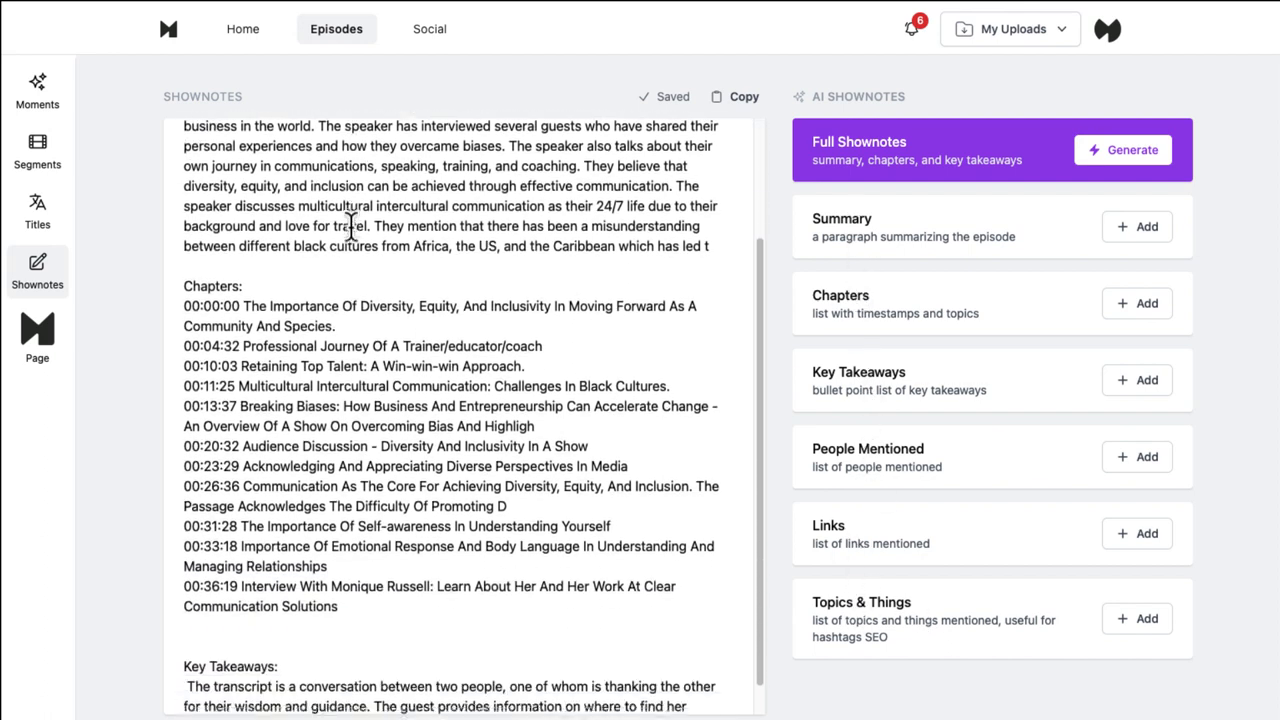
{"action": "scroll", "scroll_direction": "down", "scroll_amount": 3}
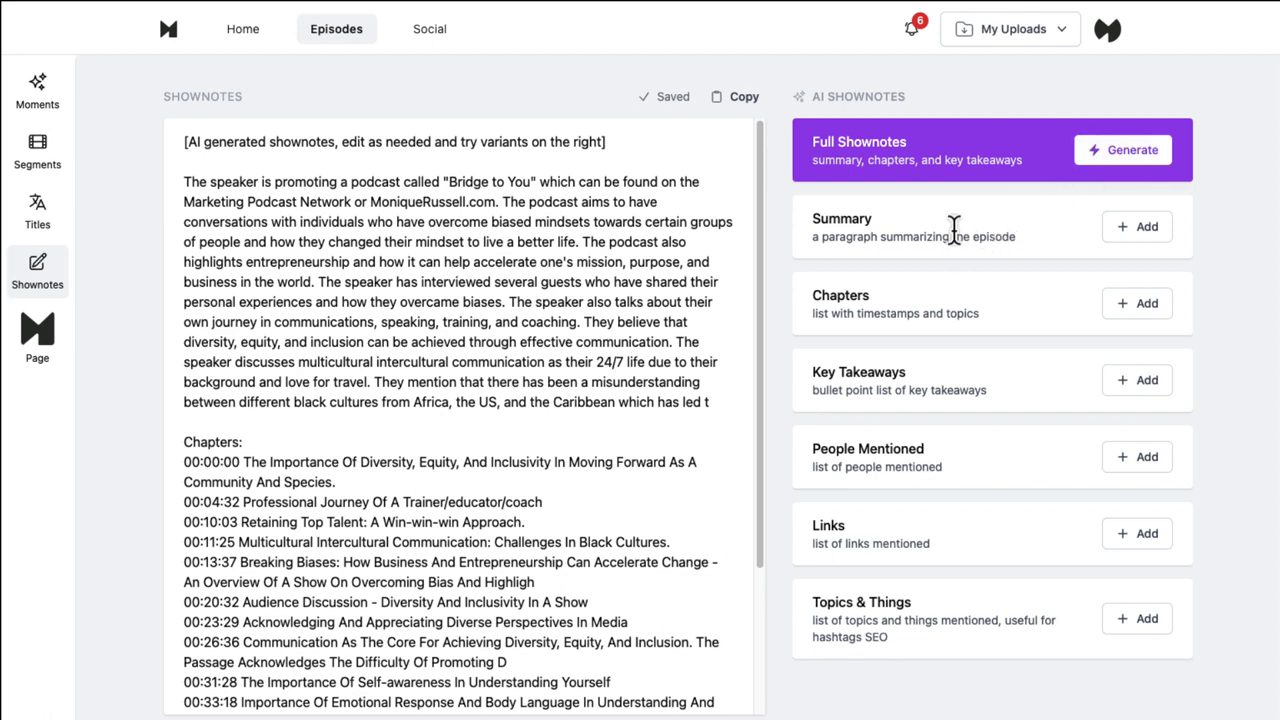
{"action": "left_click", "coordinate": [1136, 226]}
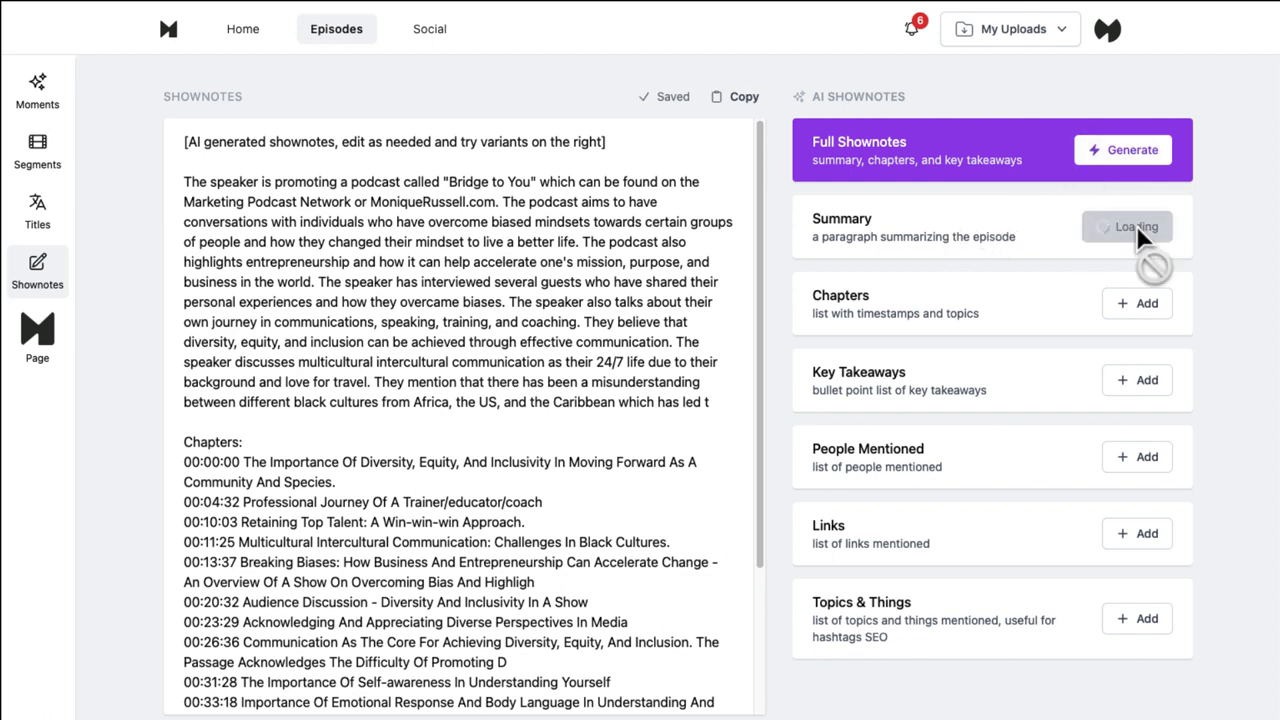
{"action": "left_click", "coordinate": [1128, 226]}
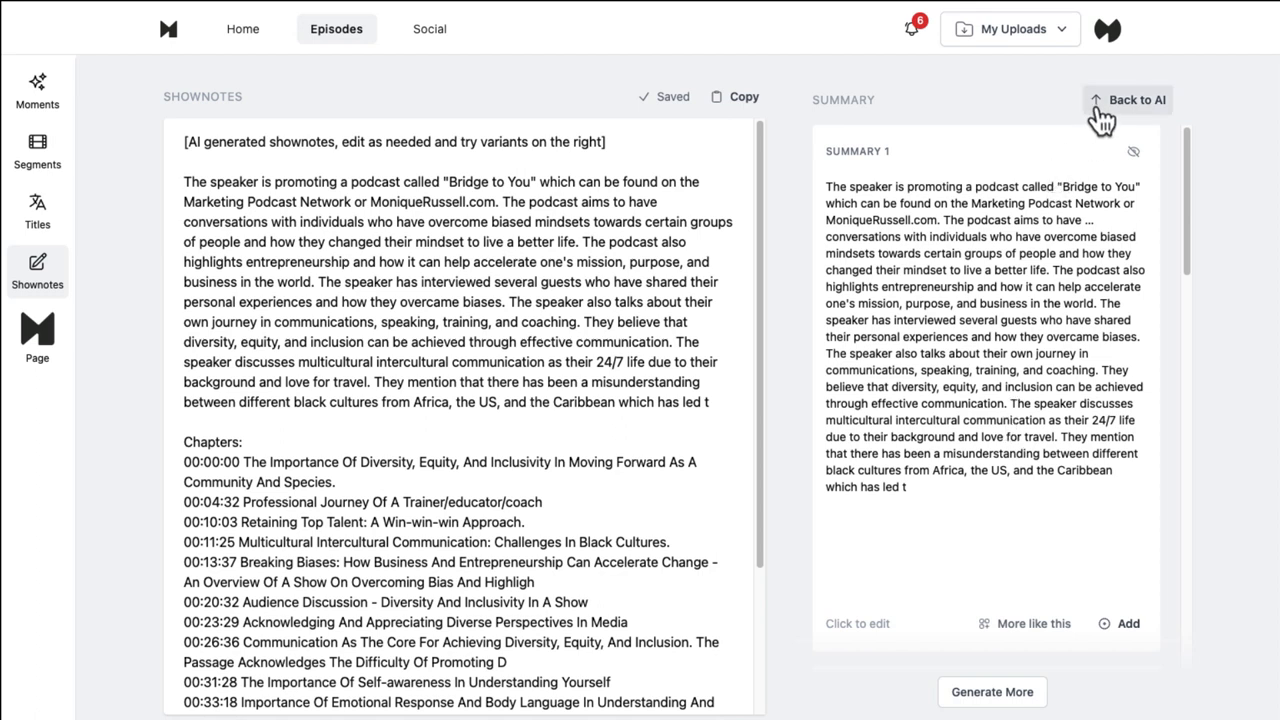
Go back from the People Mentioned list to the AI shownotes options
{"action": "left_click", "coordinate": [1128, 100]}
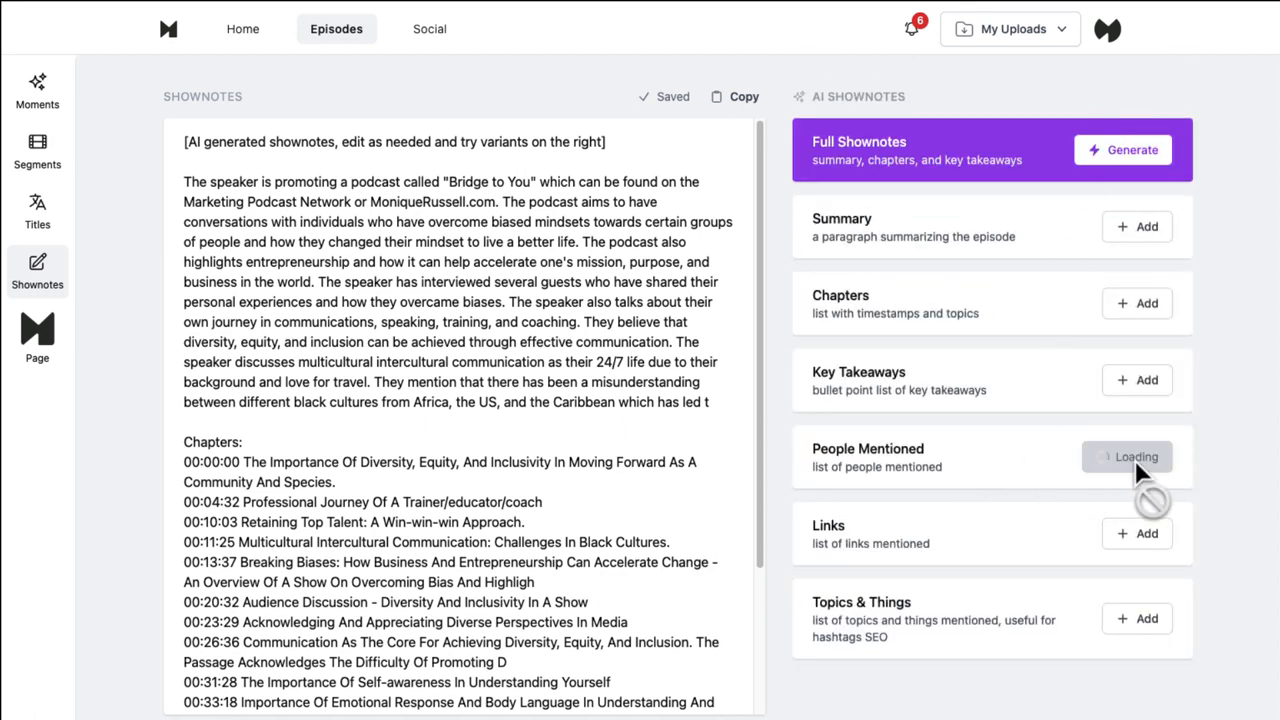
{"action": "mouse_move", "coordinate": [950, 500]}
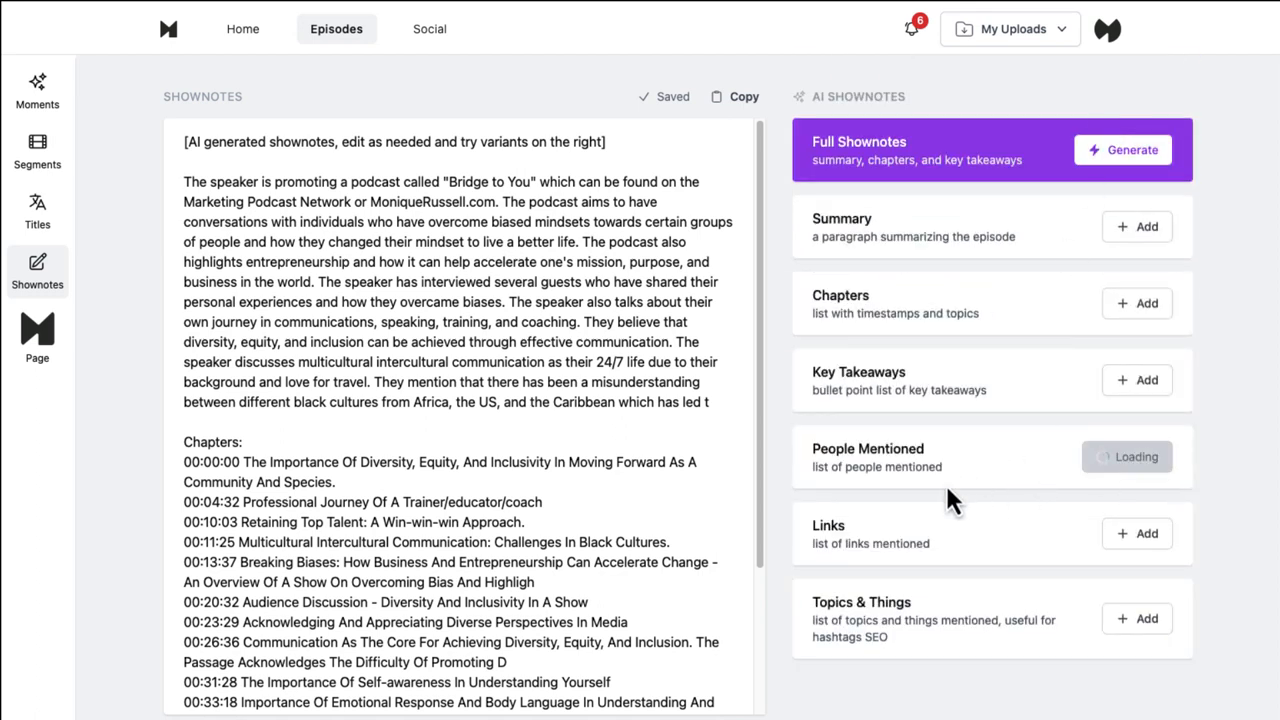
{"action": "mouse_move", "coordinate": [940, 462]}
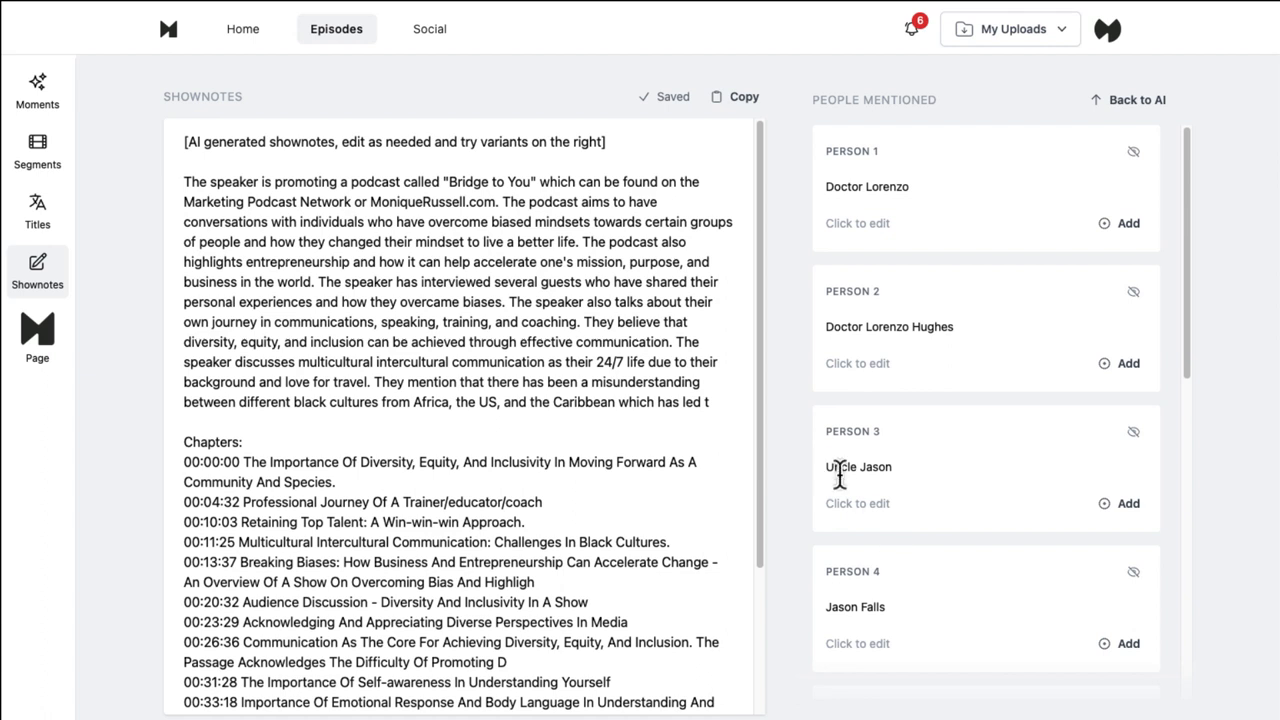
{"action": "mouse_move", "coordinate": [862, 504]}
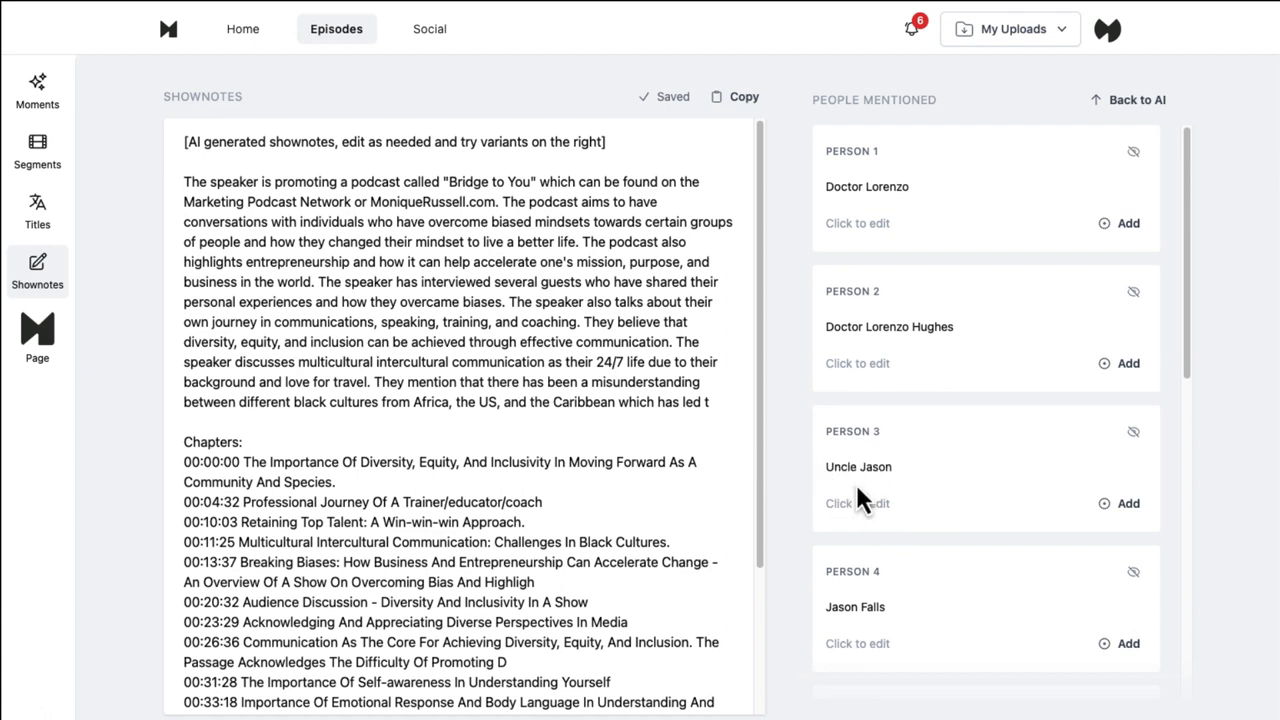
{"action": "mouse_move", "coordinate": [992, 458]}
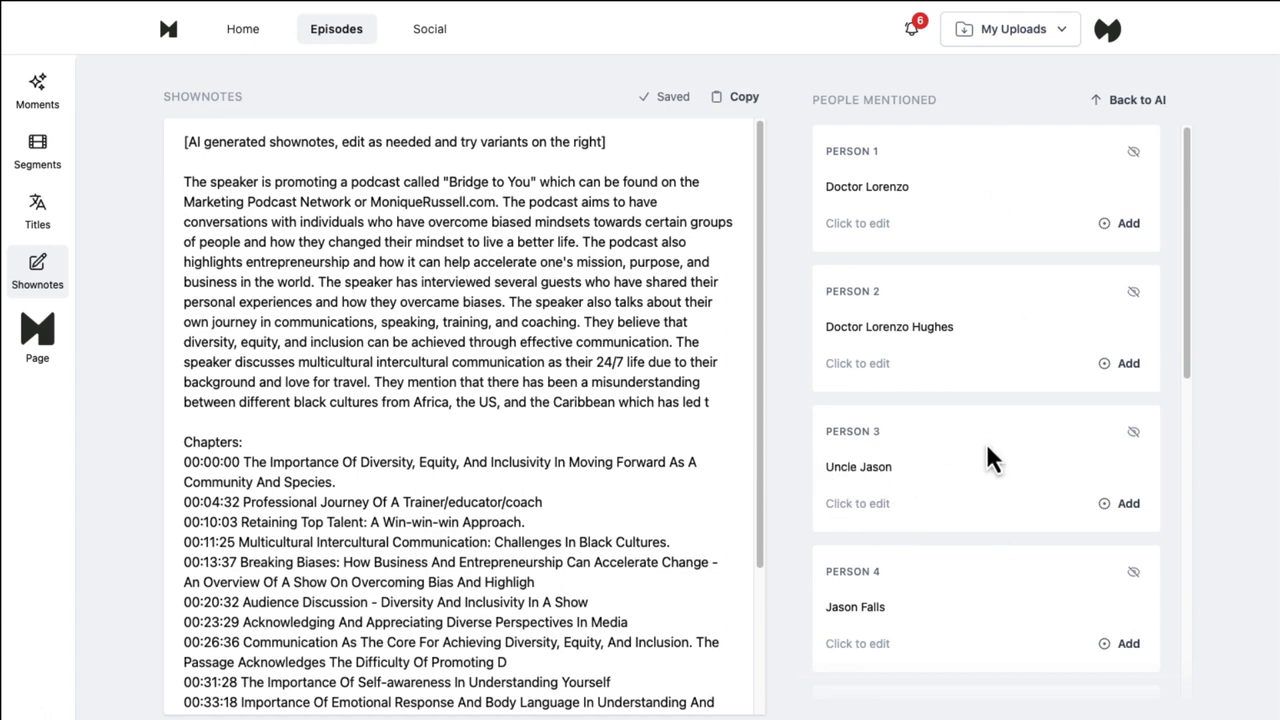
{"action": "mouse_move", "coordinate": [1090, 256]}
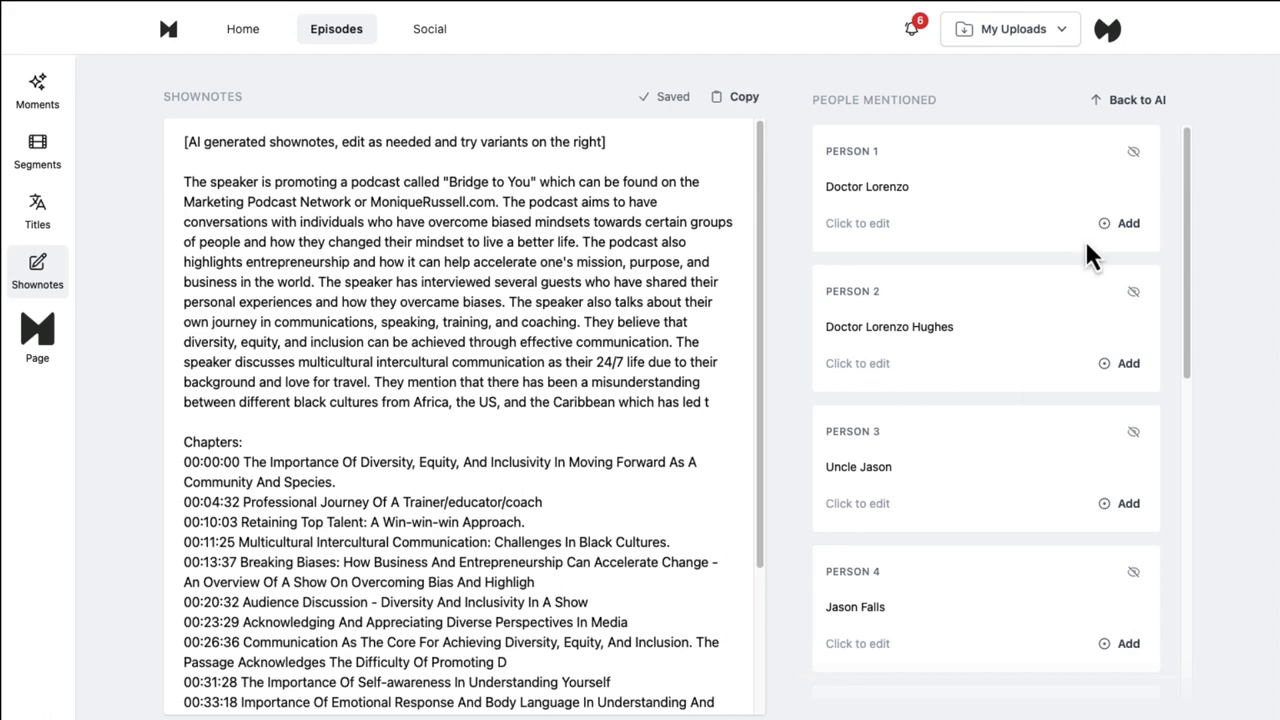
{"action": "left_click", "coordinate": [1128, 100]}
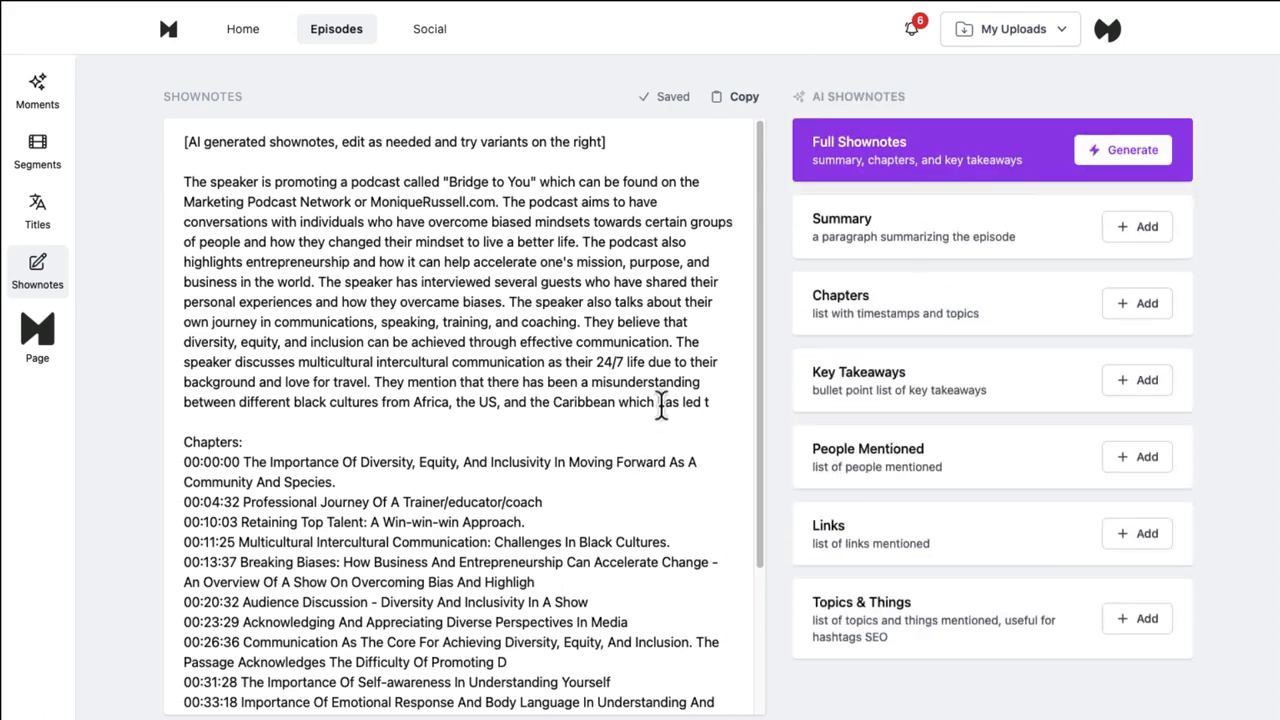
{"action": "mouse_move", "coordinate": [700, 304]}
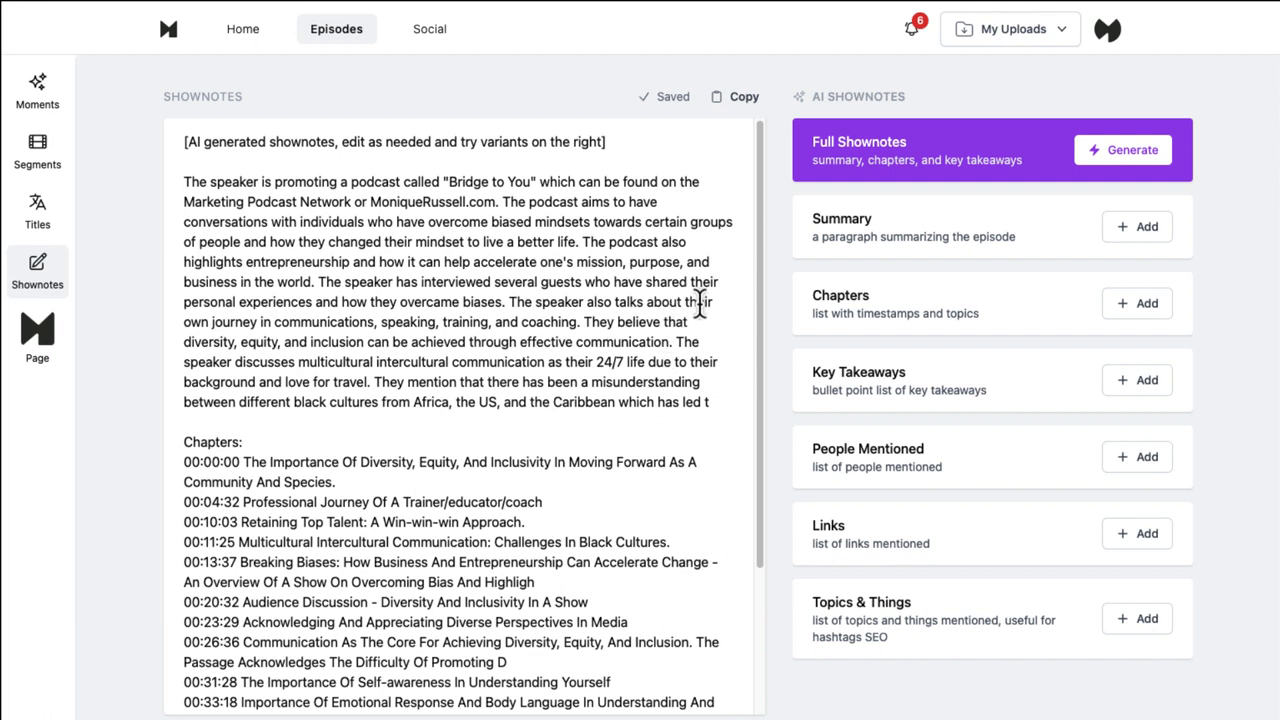
{"action": "mouse_move", "coordinate": [304, 496]}
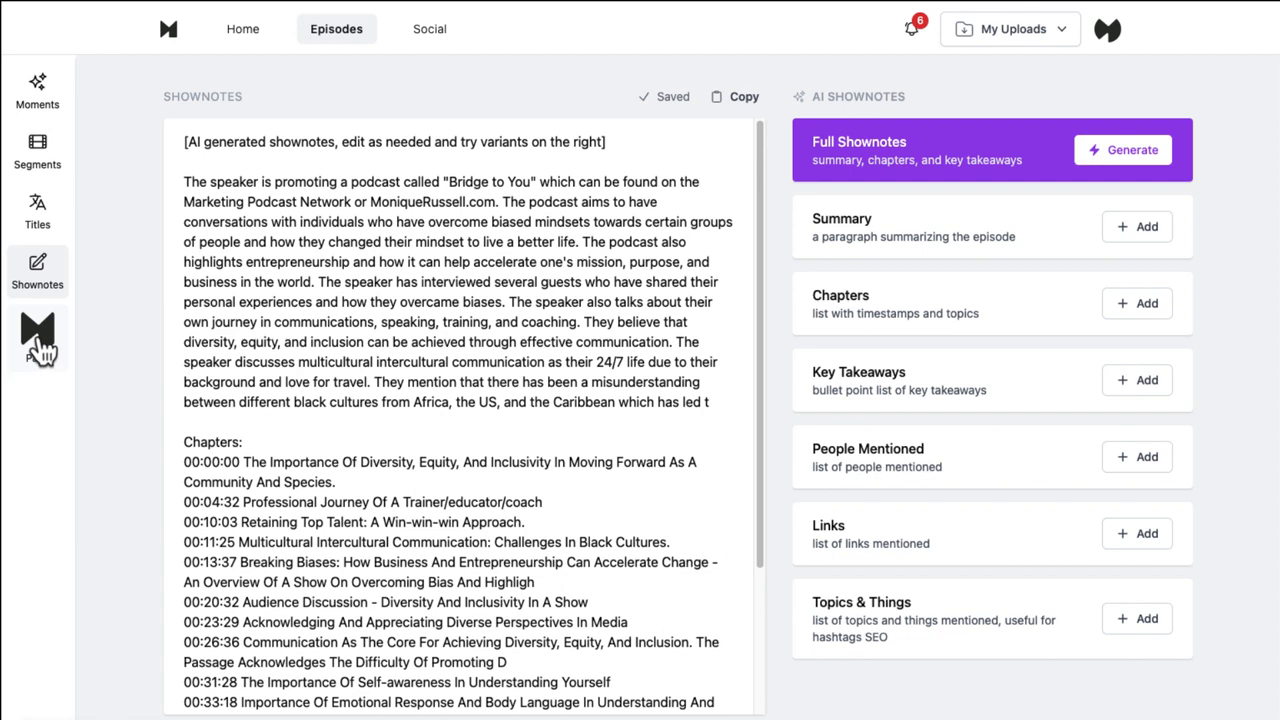
Show the episode's public Page preview and scroll through its transcript
{"action": "left_click", "coordinate": [36, 336]}
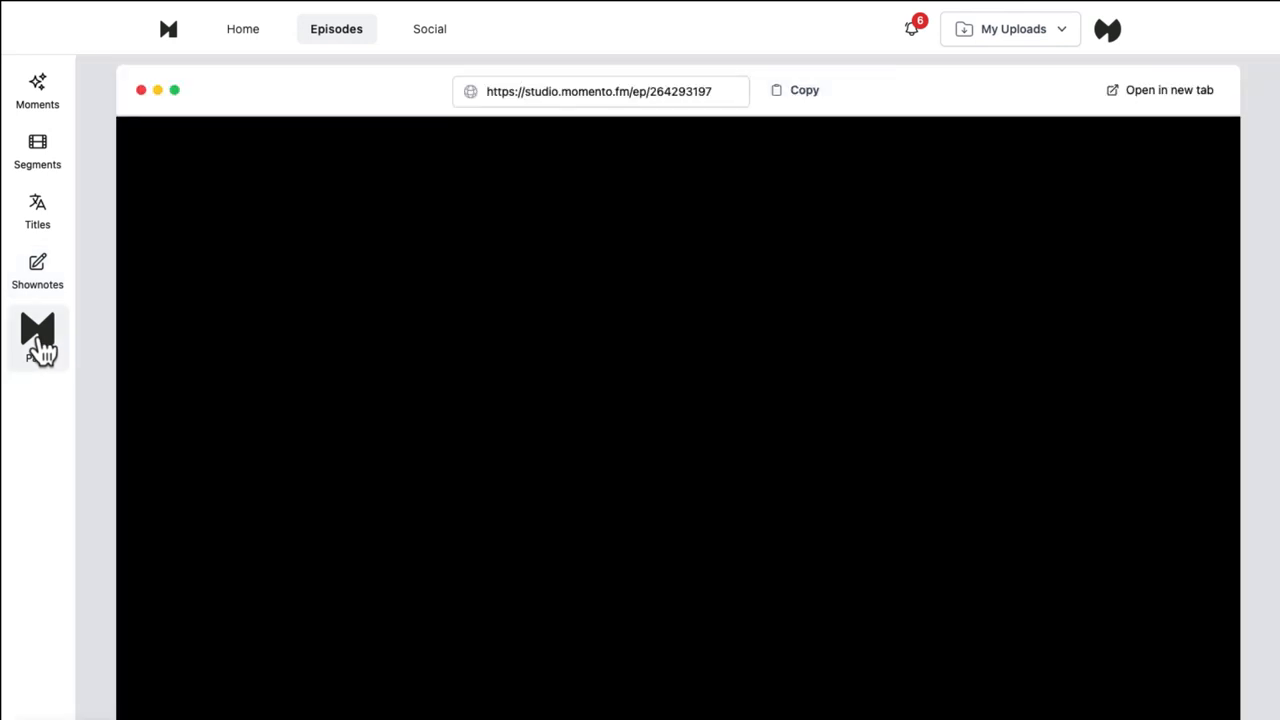
{"action": "left_click", "coordinate": [36, 336]}
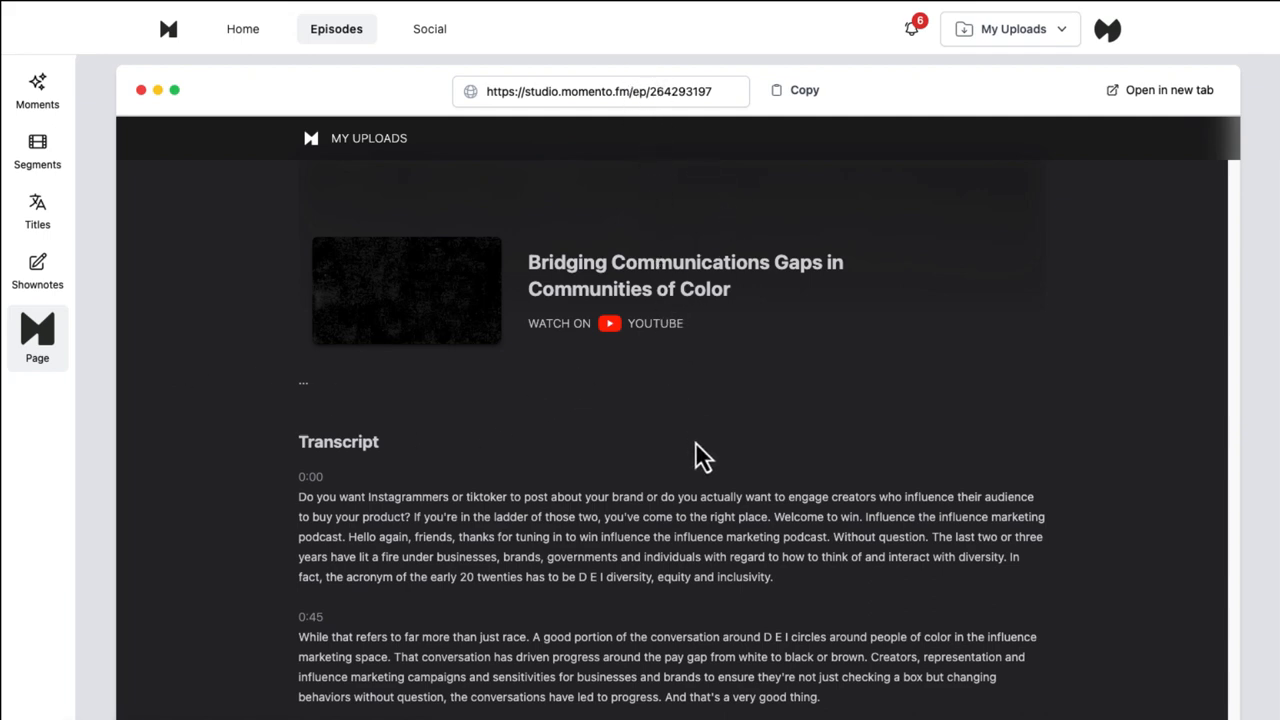
{"action": "scroll", "scroll_direction": "down", "scroll_amount": 3}
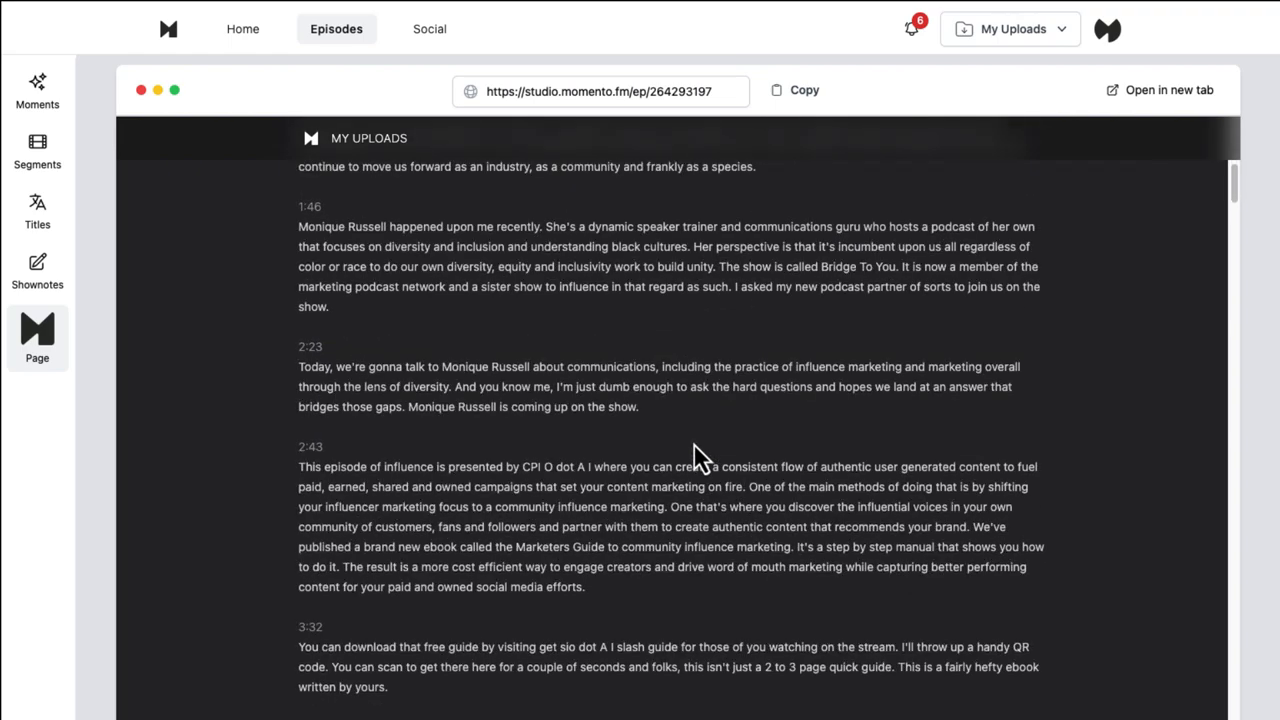
{"action": "scroll", "scroll_direction": "down", "scroll_amount": 3}
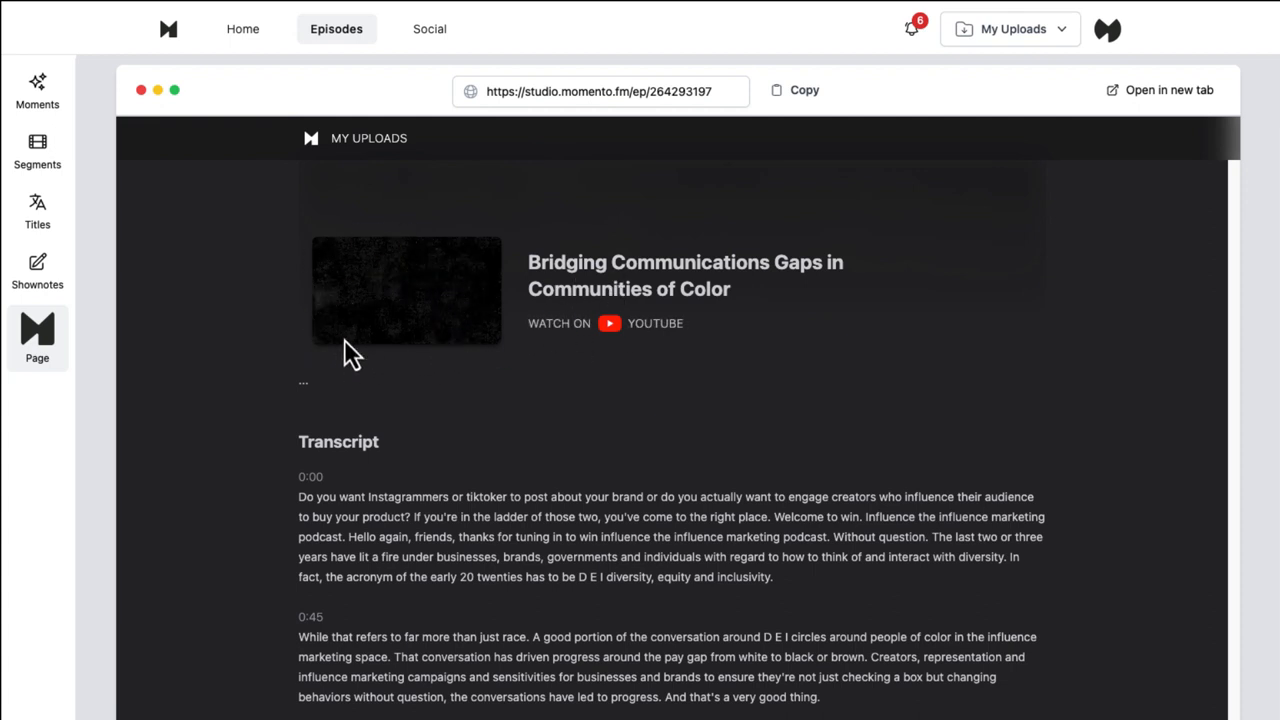
{"action": "mouse_move", "coordinate": [464, 312]}
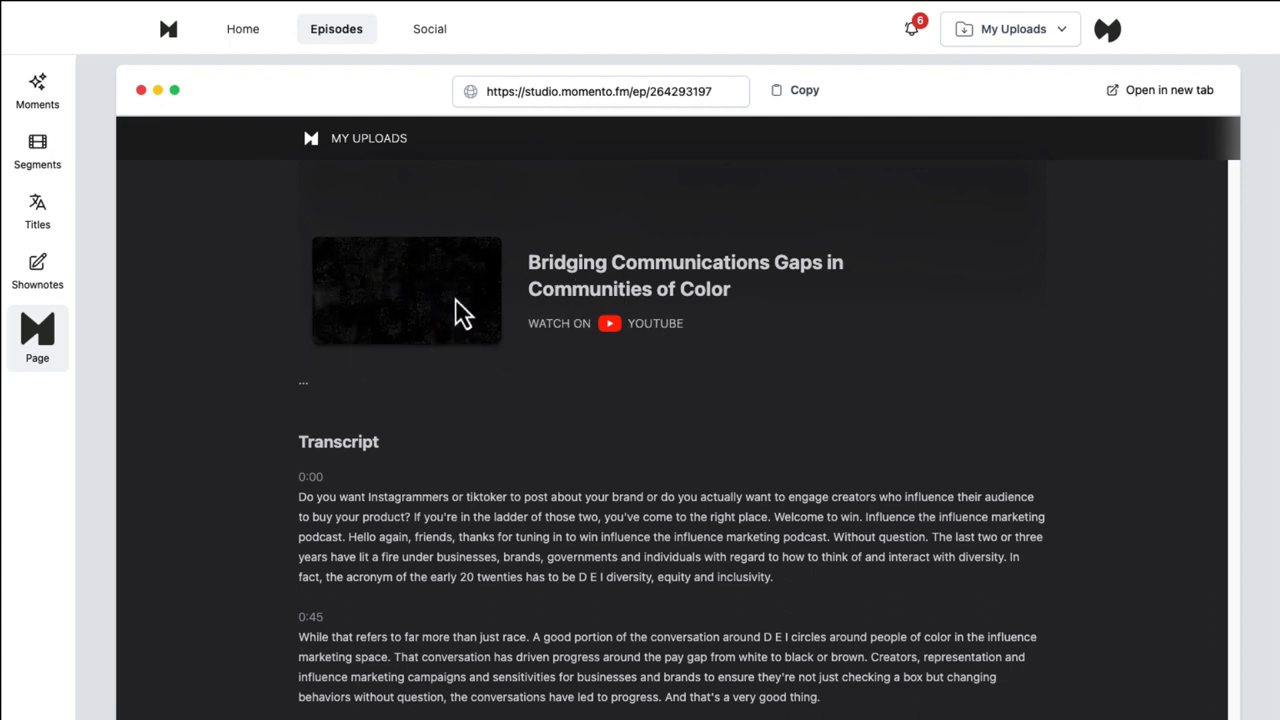
{"action": "mouse_move", "coordinate": [404, 290]}
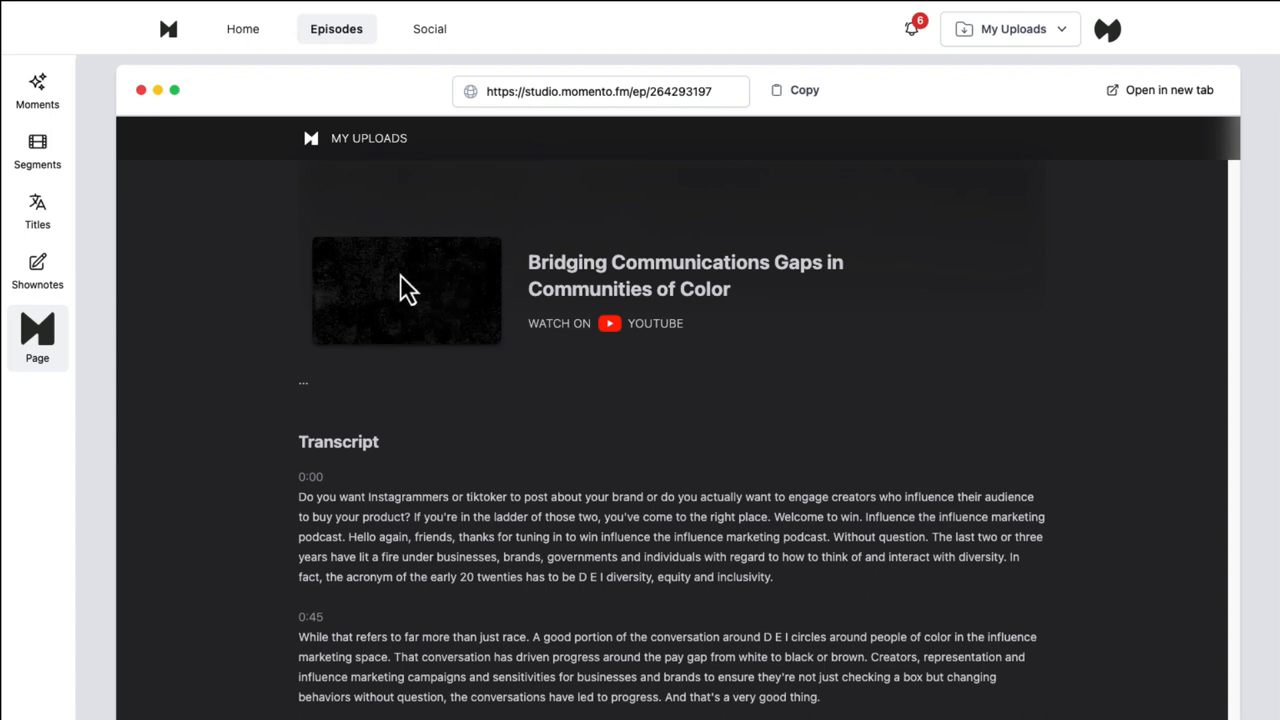
{"action": "mouse_move", "coordinate": [40, 284]}
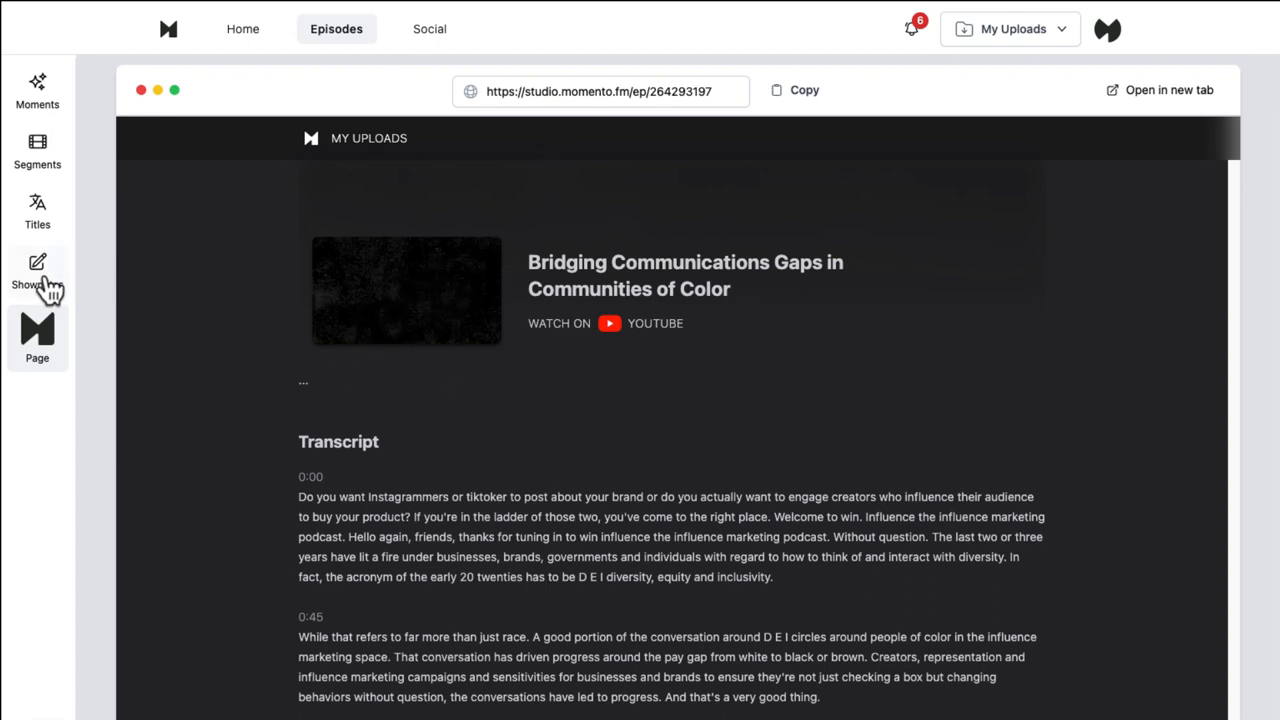
{"action": "mouse_move", "coordinate": [36, 90]}
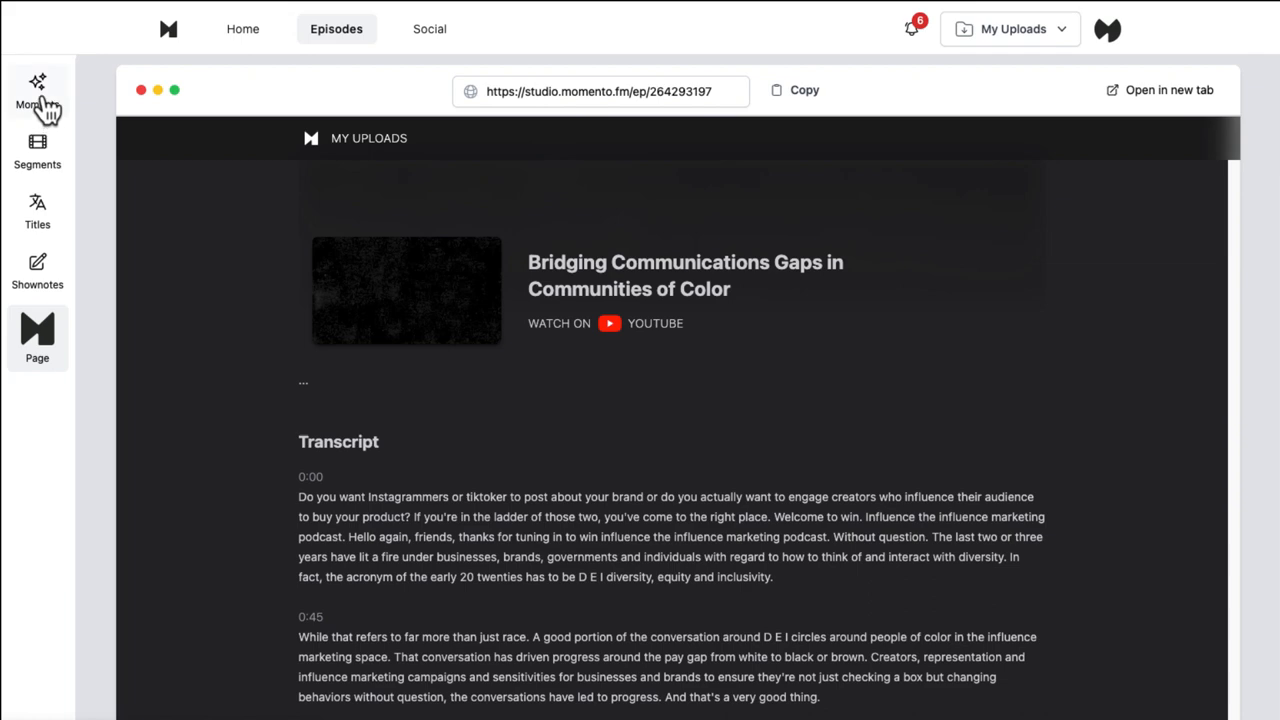
Return to Moments and select the Corporate Workshops And Speaking Engagements moment
{"action": "left_click", "coordinate": [36, 90]}
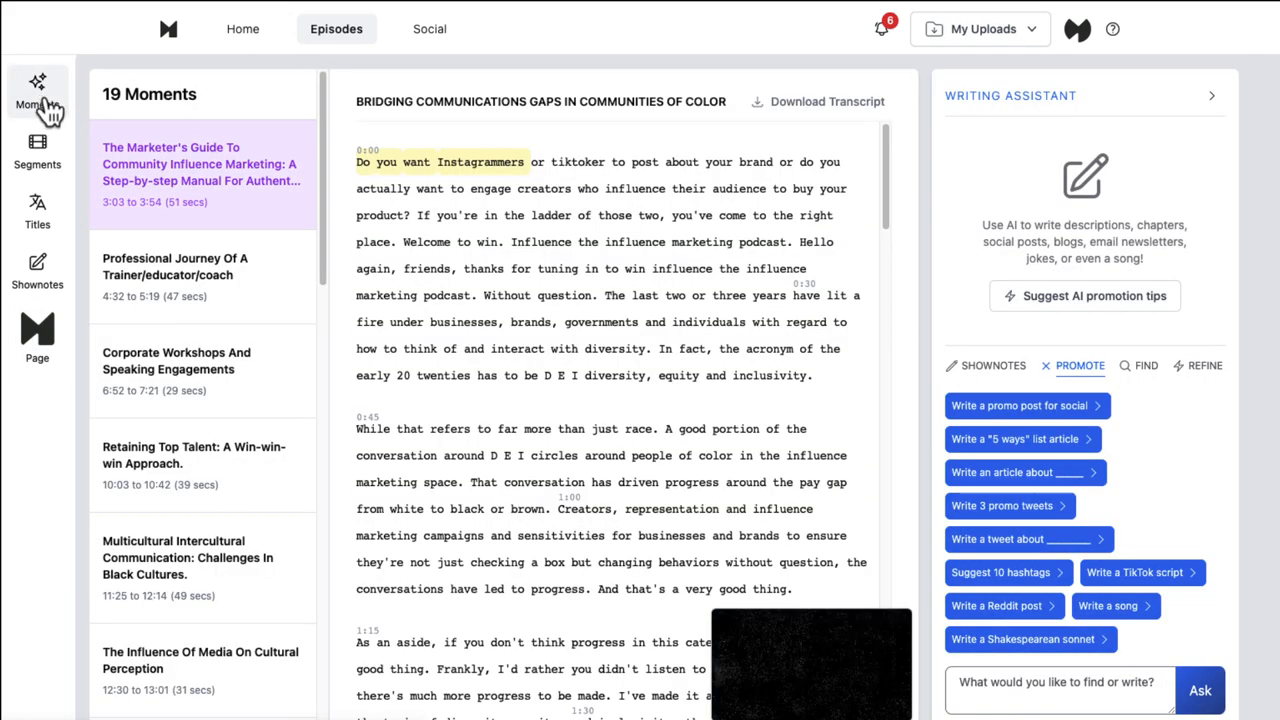
{"action": "mouse_move", "coordinate": [192, 96]}
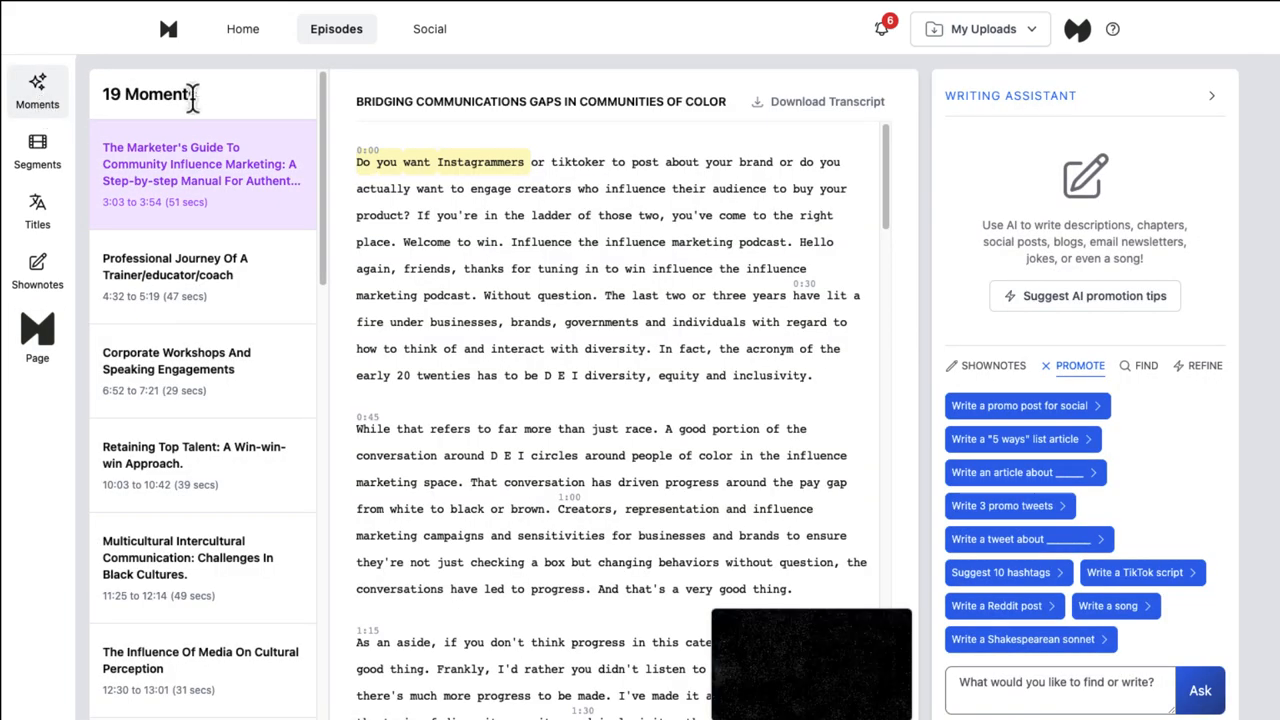
{"action": "mouse_move", "coordinate": [436, 160]}
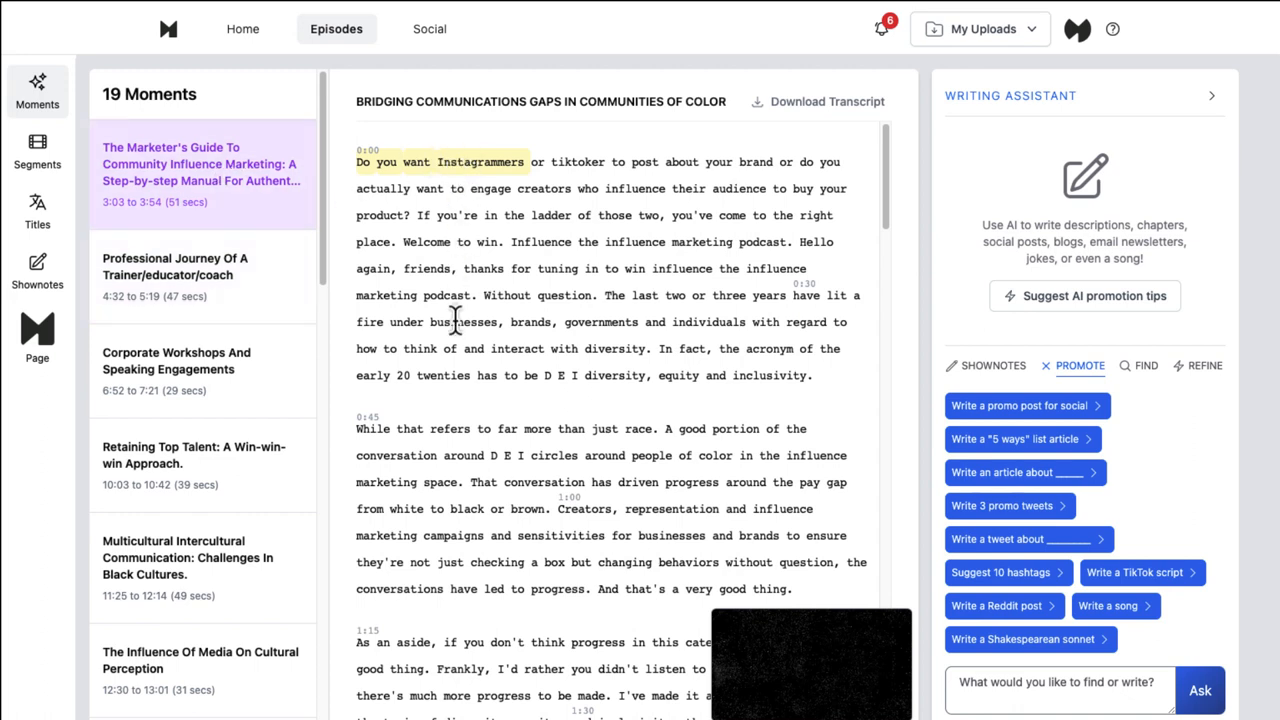
{"action": "mouse_move", "coordinate": [180, 376]}
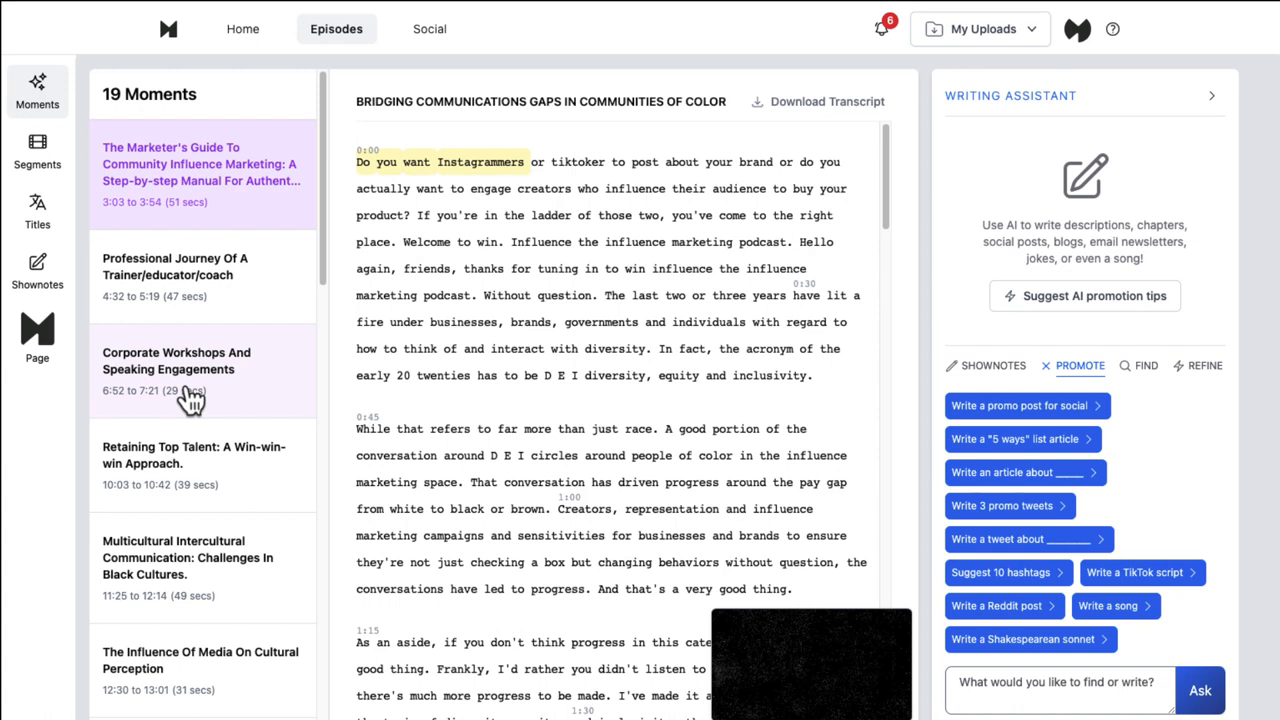
{"action": "left_click", "coordinate": [176, 360]}
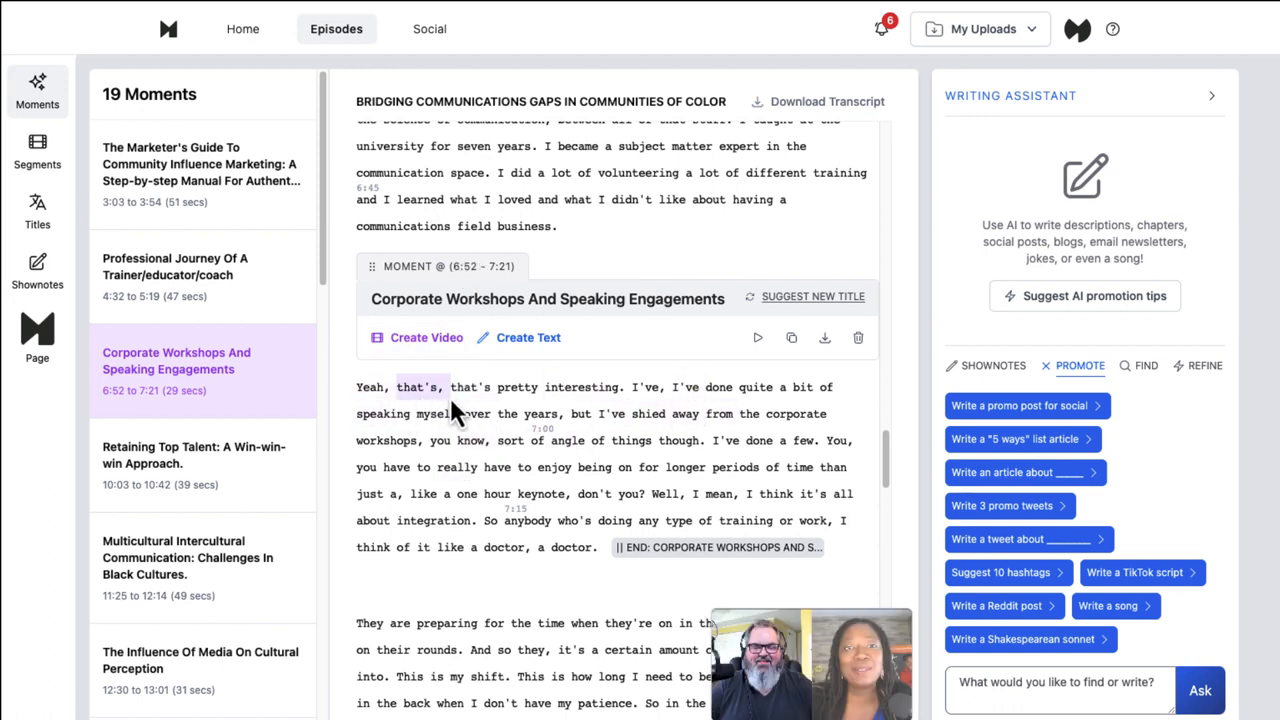
Move the Corporate Workshops moment's start from 6:52 to 6:41 and preview it
{"action": "double_click", "coordinate": [504, 548]}
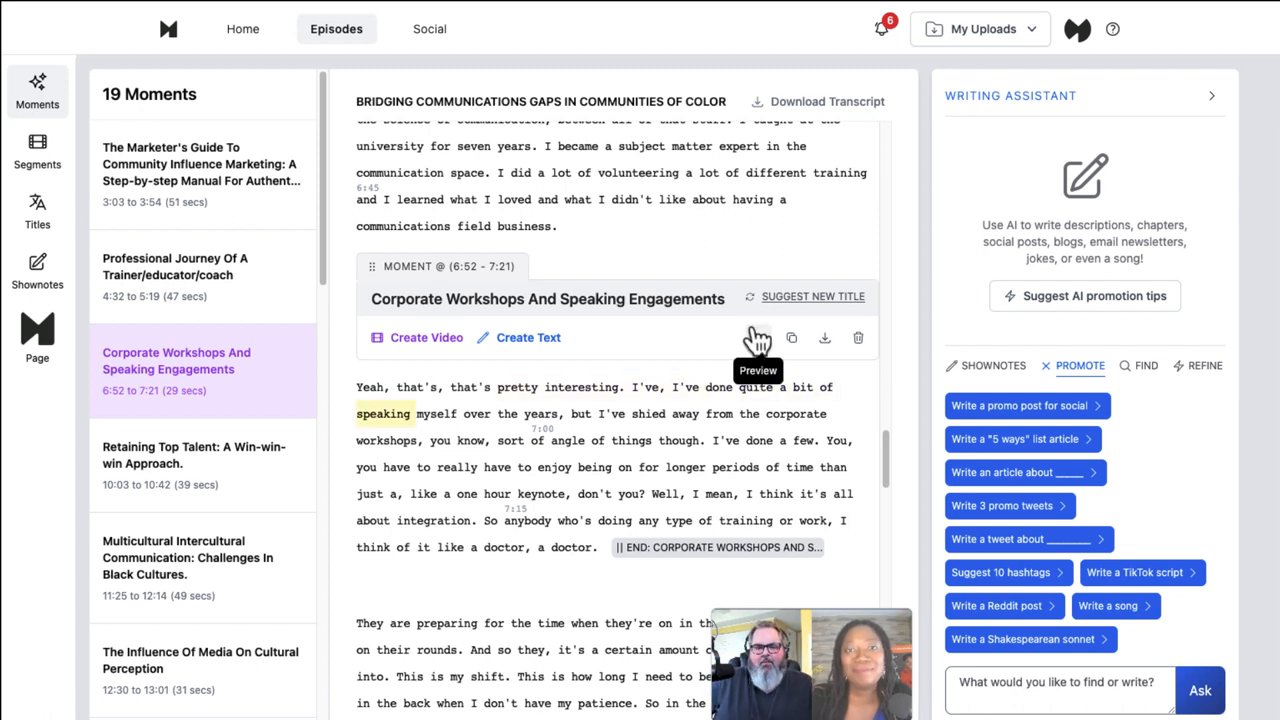
{"action": "left_click", "coordinate": [758, 336]}
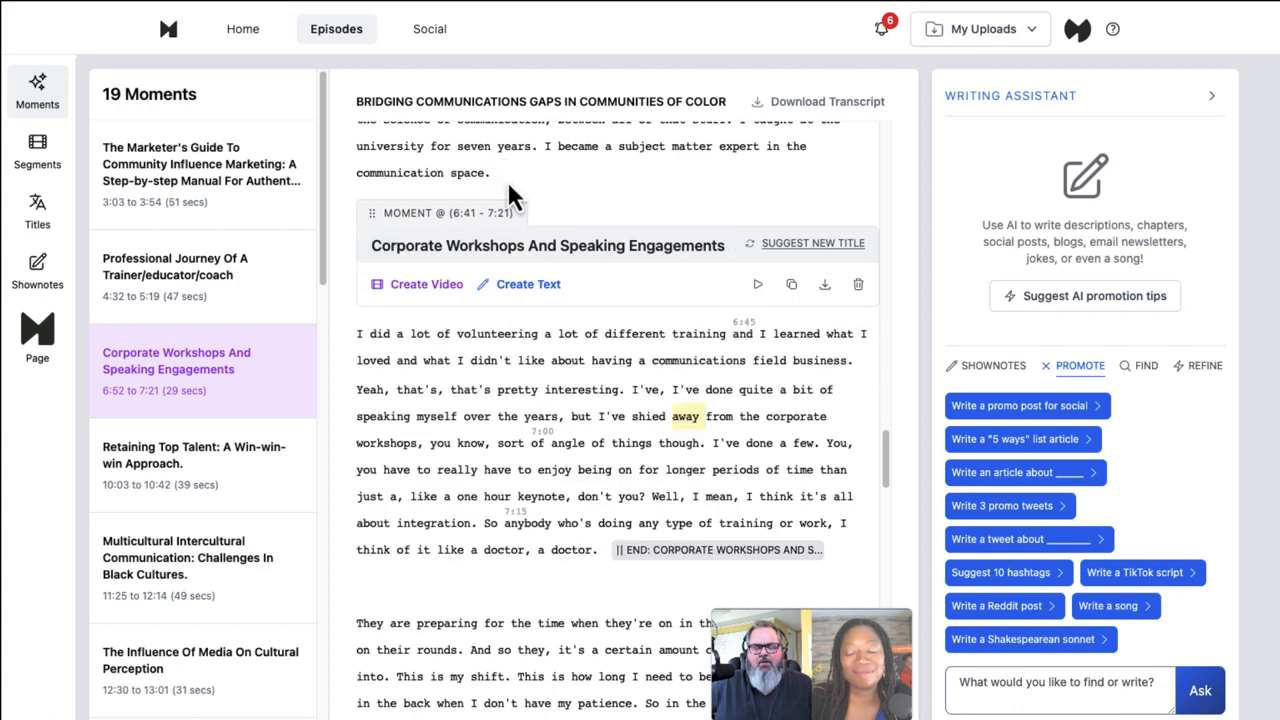
{"action": "mouse_move", "coordinate": [544, 548]}
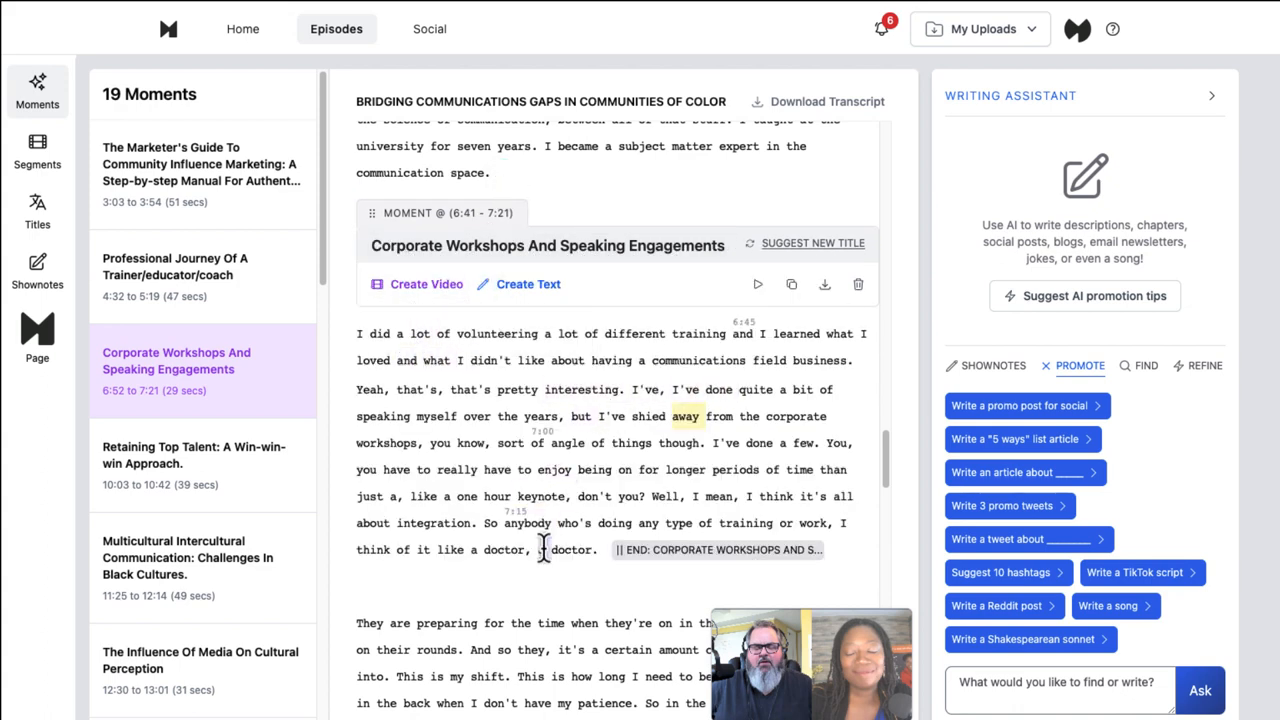
{"action": "mouse_move", "coordinate": [618, 550]}
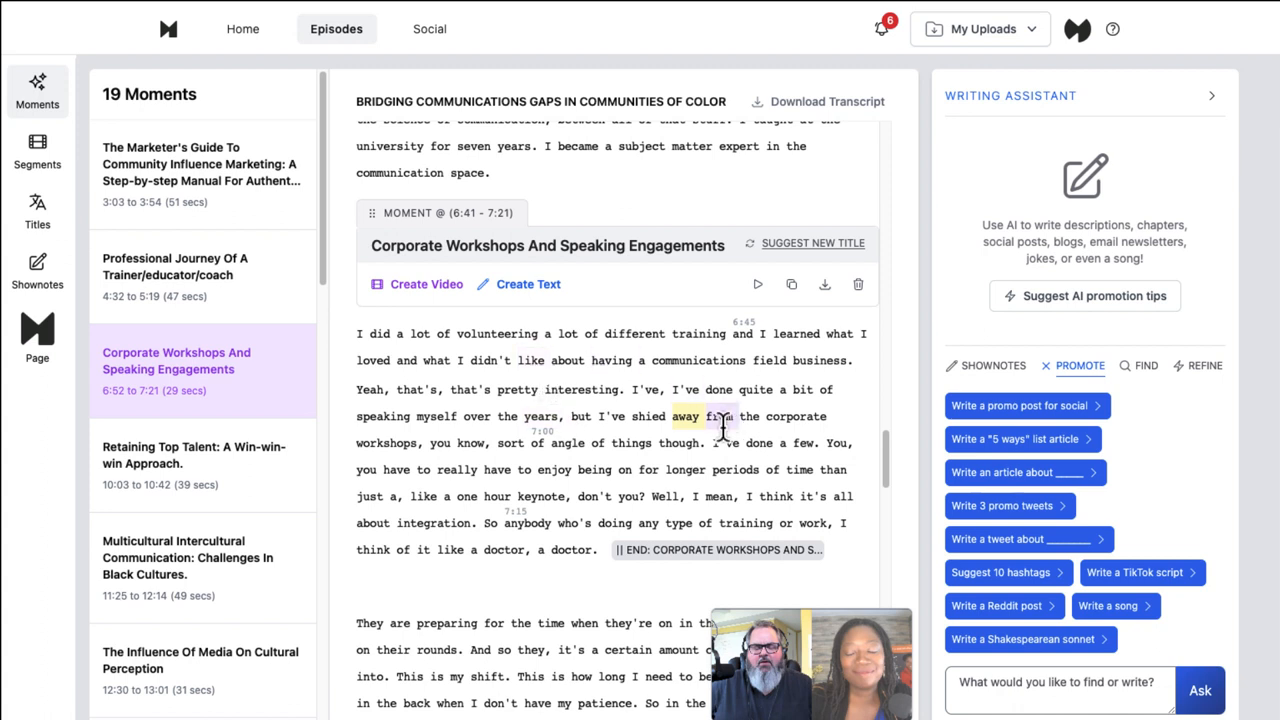
{"action": "mouse_move", "coordinate": [420, 296]}
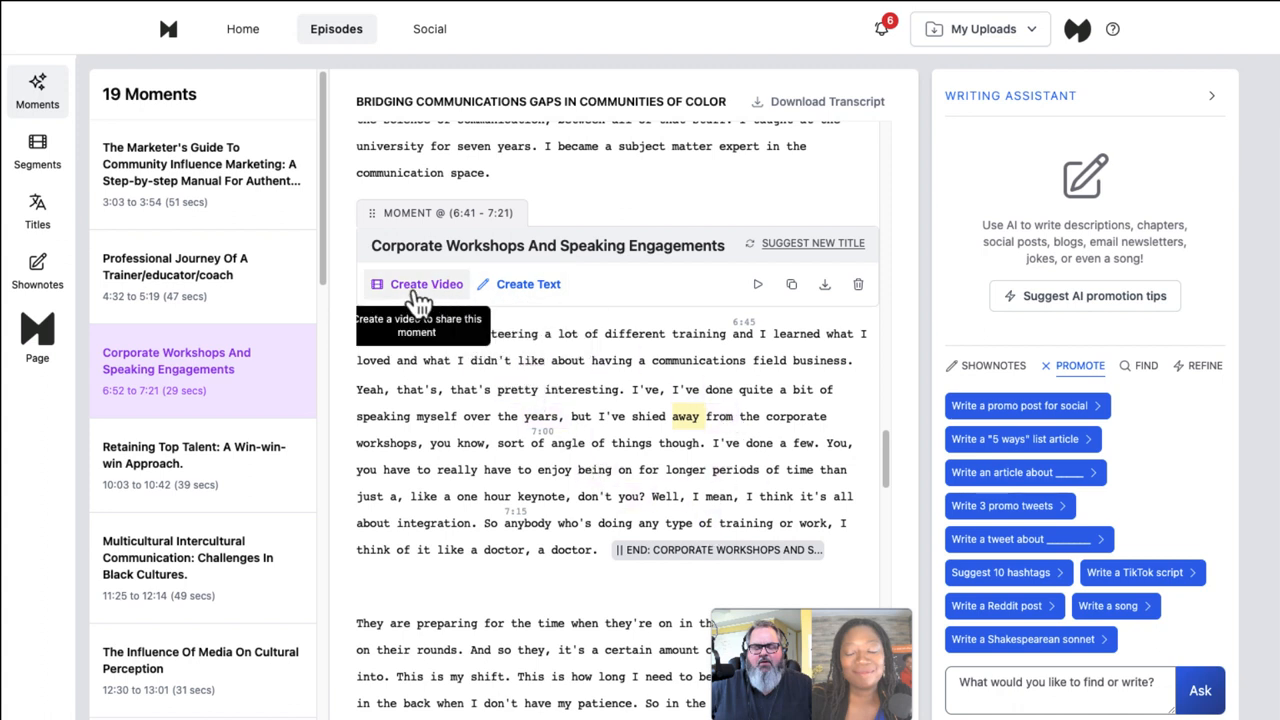
Make a video from the moment using a landscape 16:9 template
{"action": "left_click", "coordinate": [424, 284]}
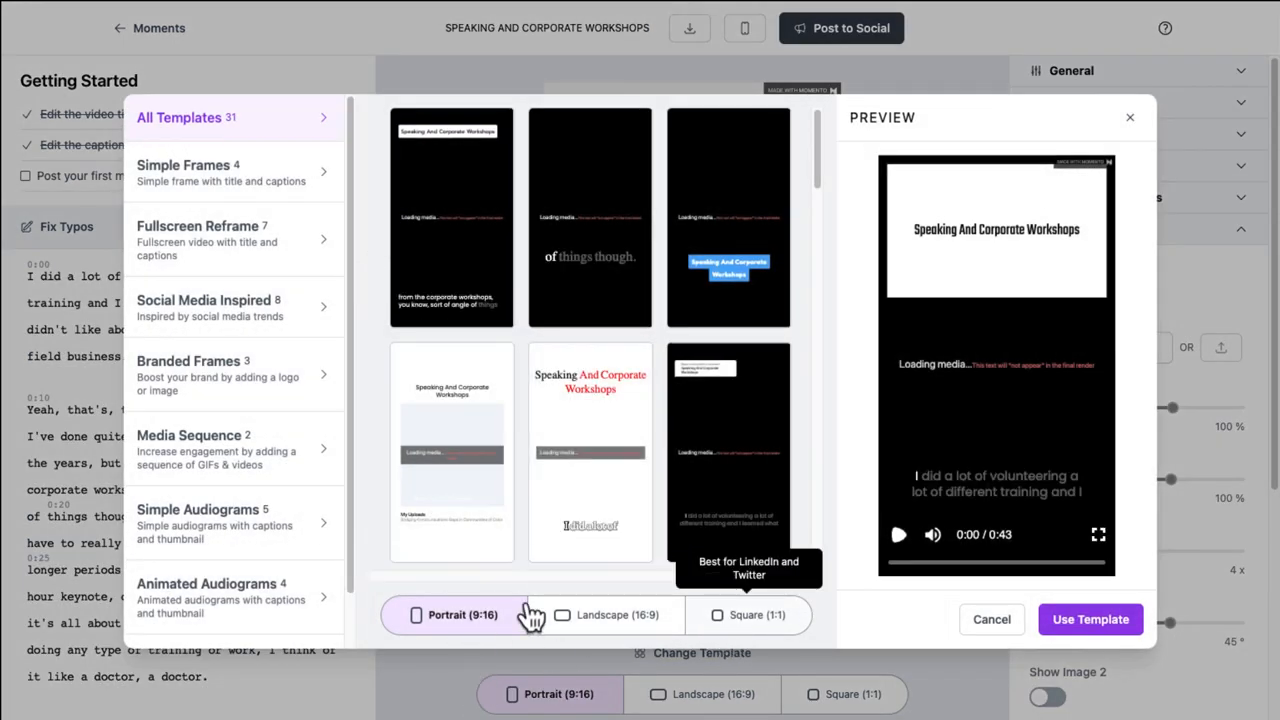
{"action": "mouse_move", "coordinate": [604, 630]}
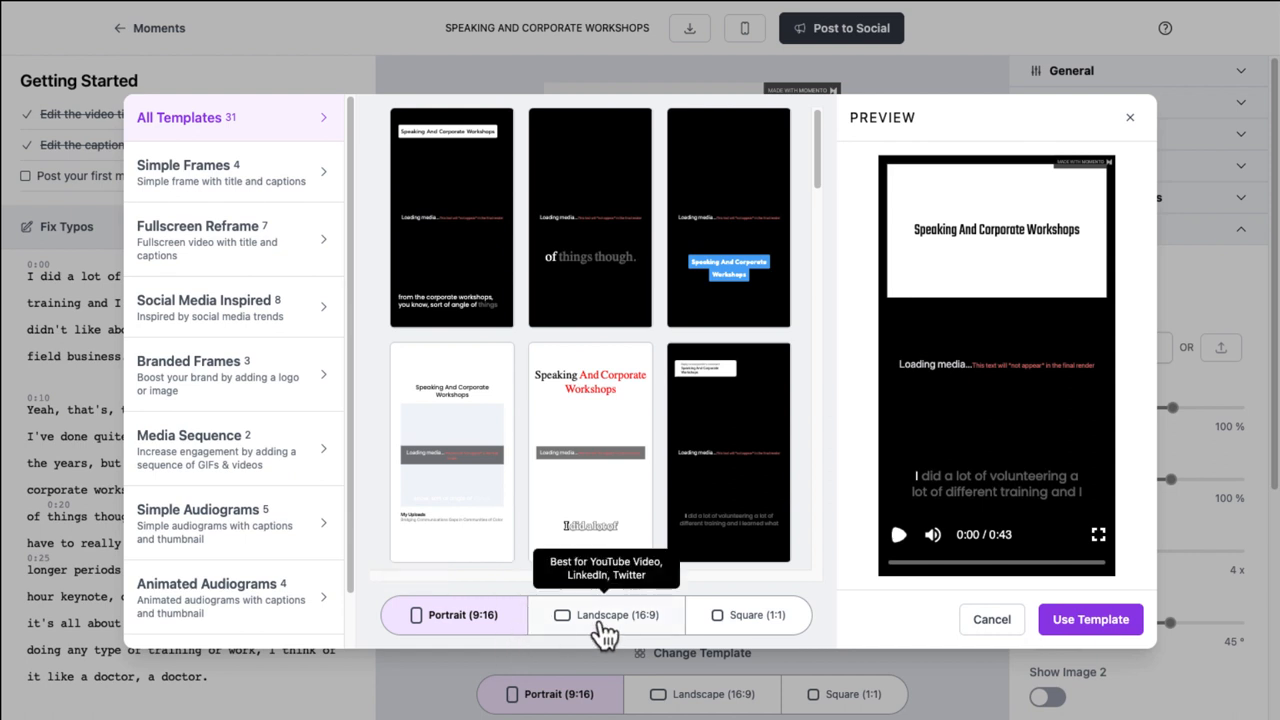
{"action": "mouse_move", "coordinate": [604, 632]}
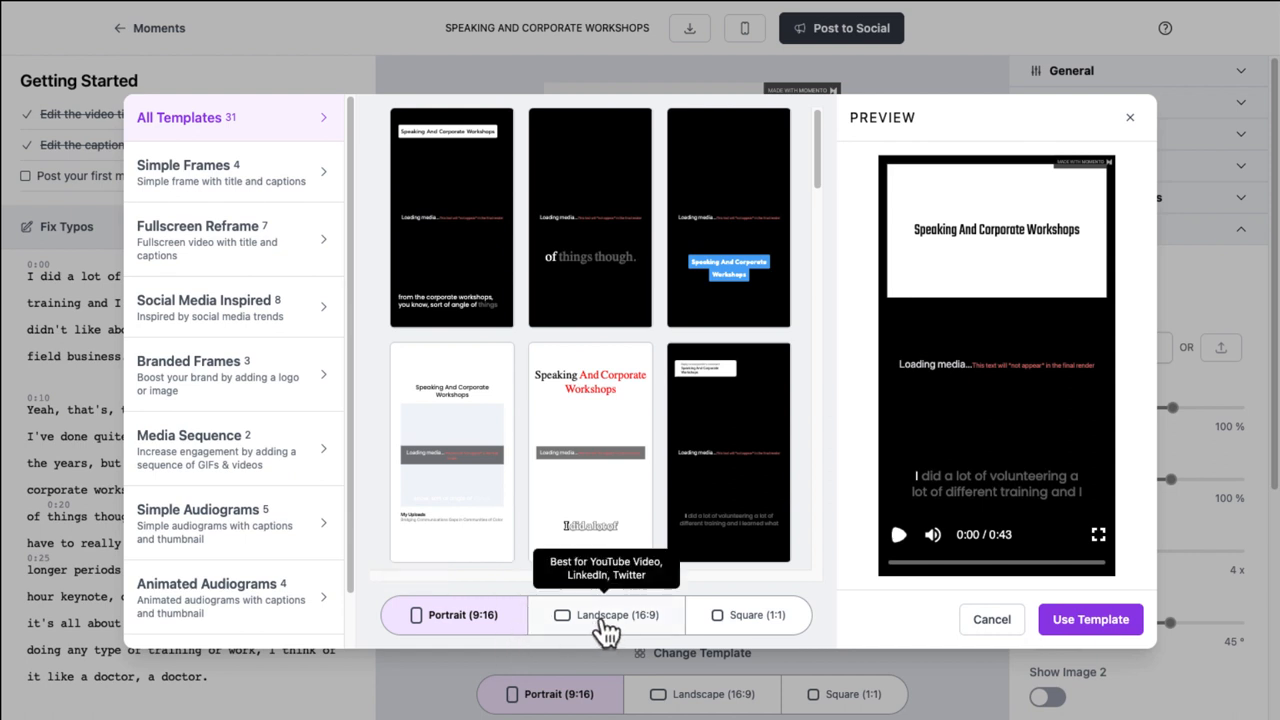
{"action": "left_click", "coordinate": [606, 614]}
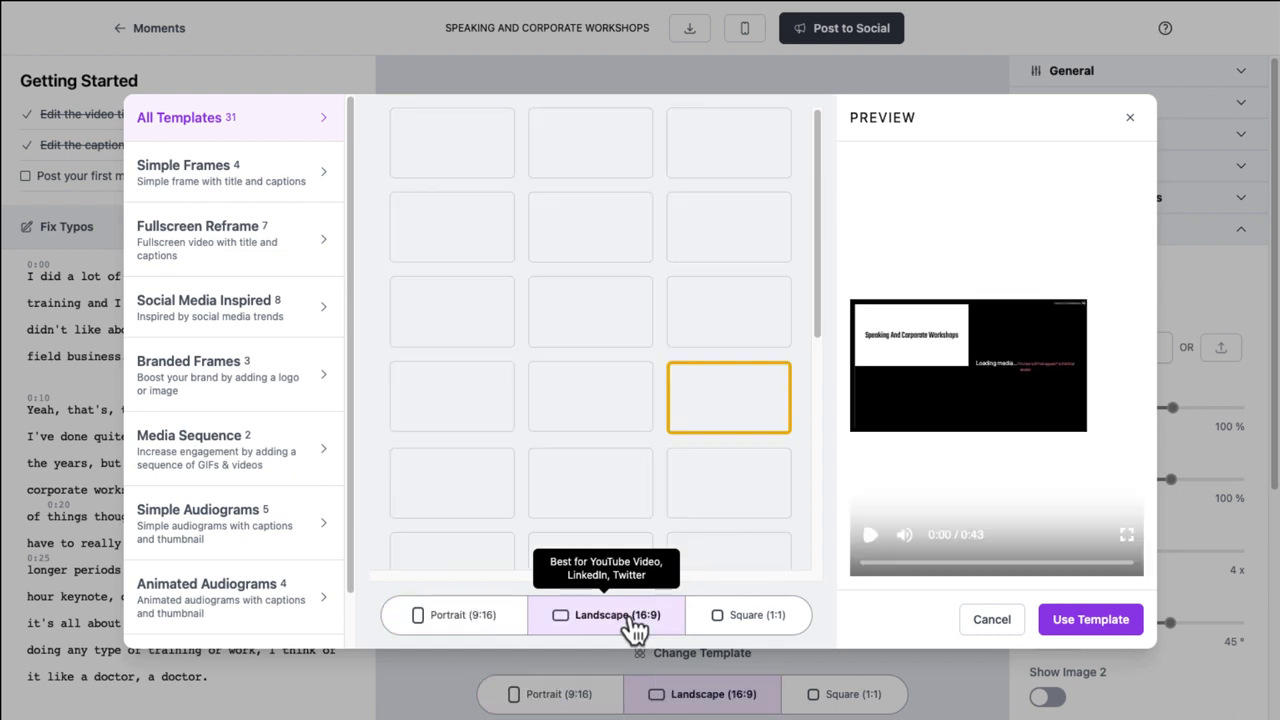
{"action": "mouse_move", "coordinate": [620, 614]}
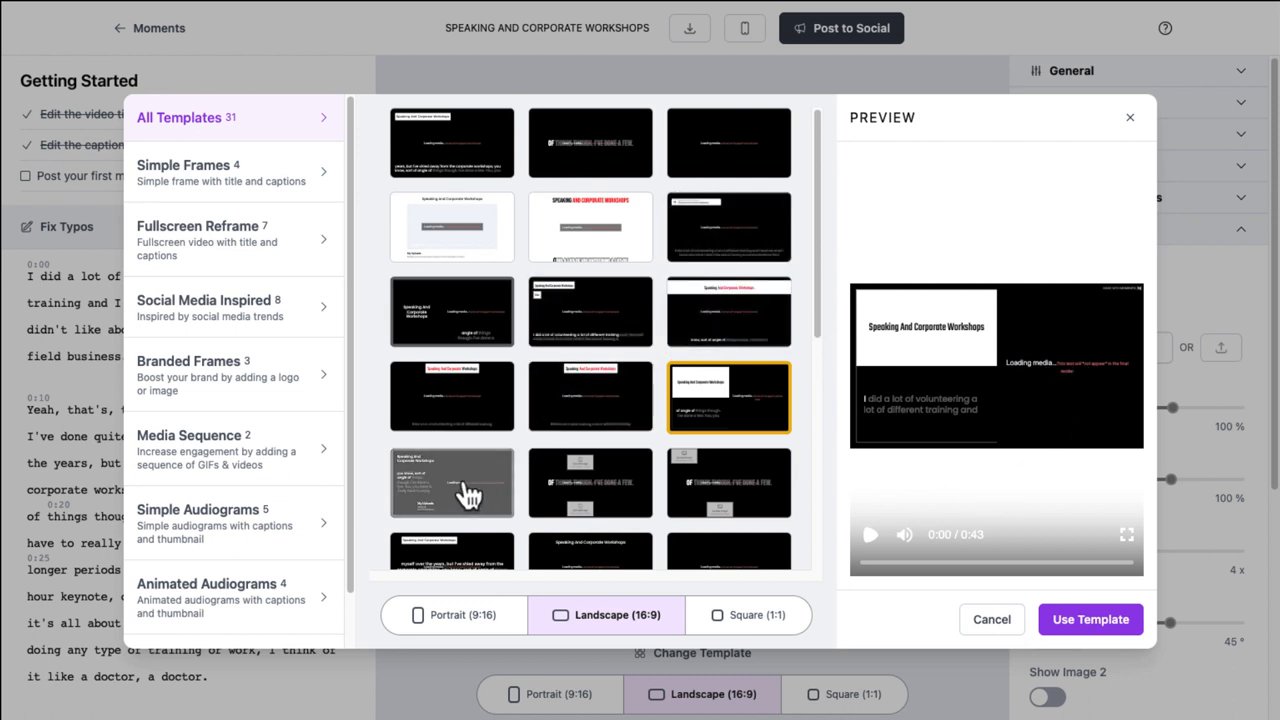
{"action": "left_click", "coordinate": [452, 482]}
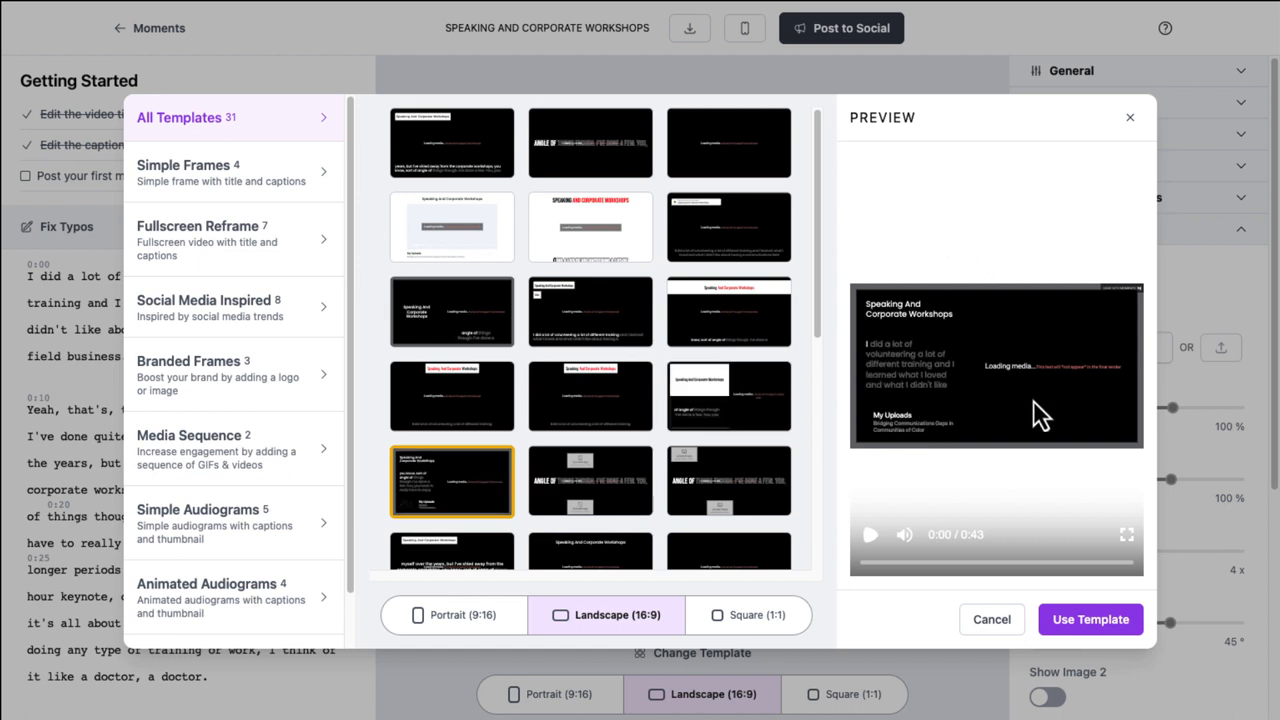
{"action": "mouse_move", "coordinate": [880, 444]}
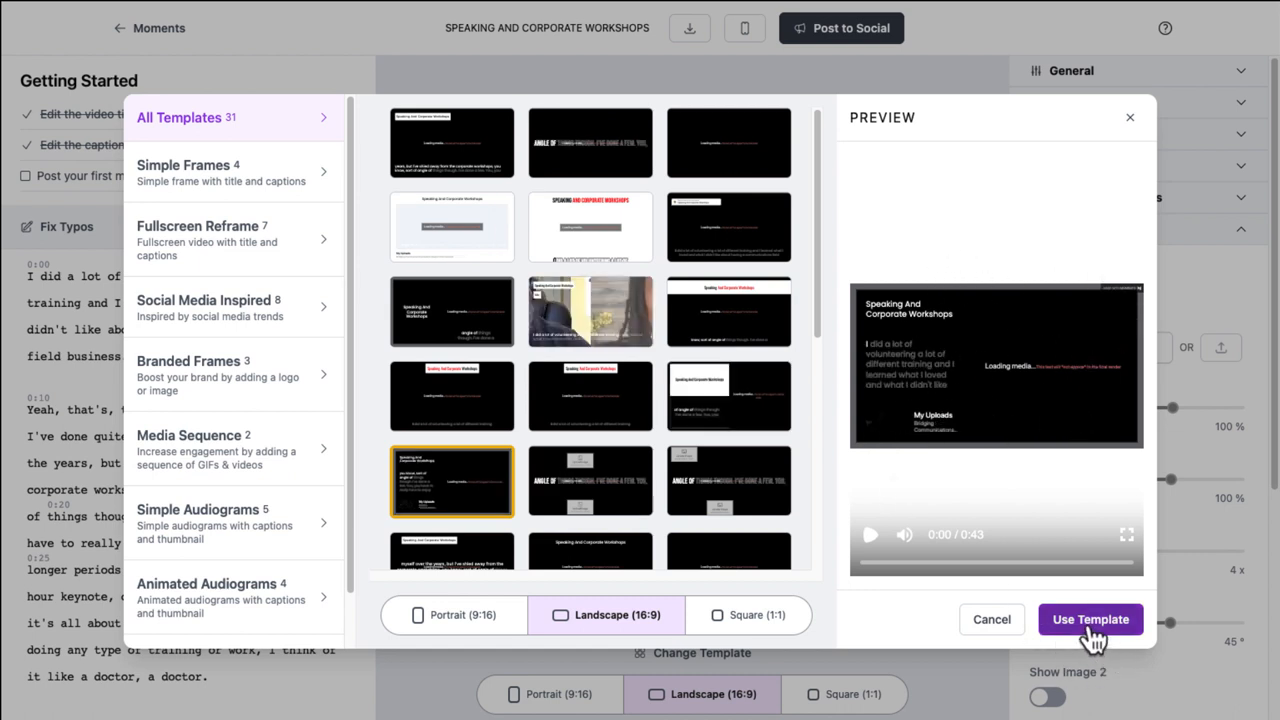
{"action": "left_click", "coordinate": [1090, 620]}
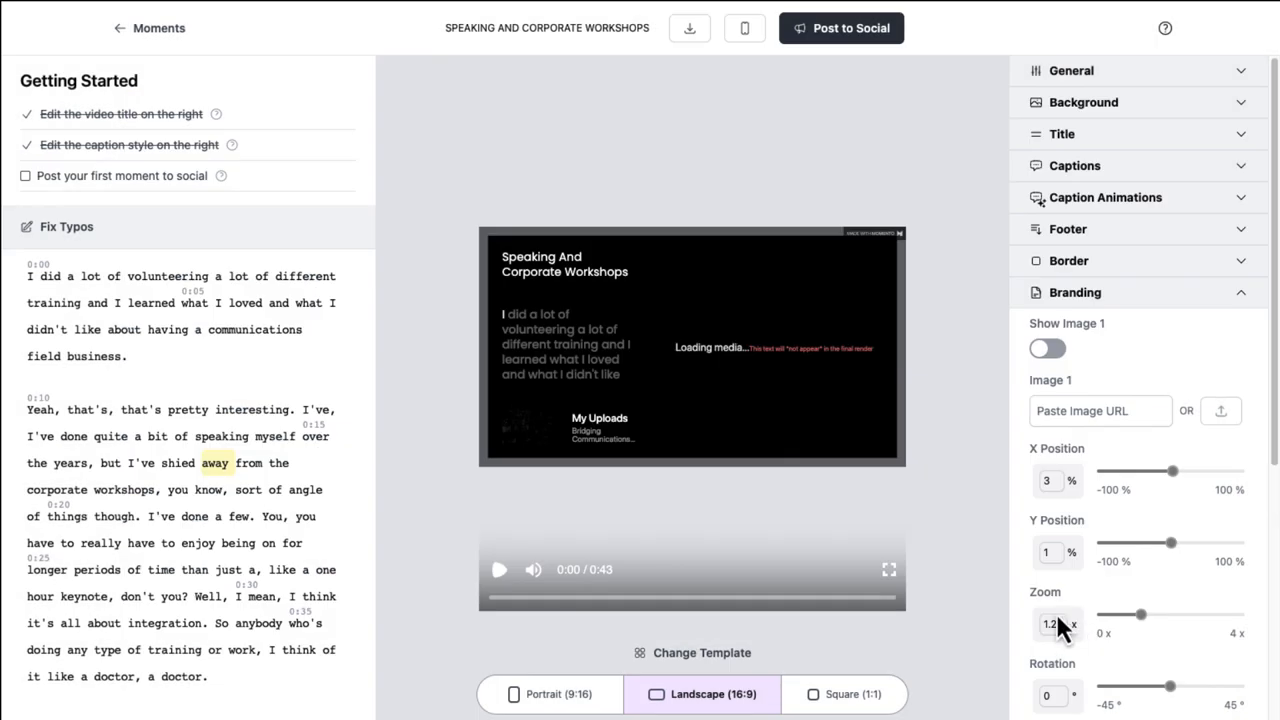
{"action": "mouse_move", "coordinate": [204, 310]}
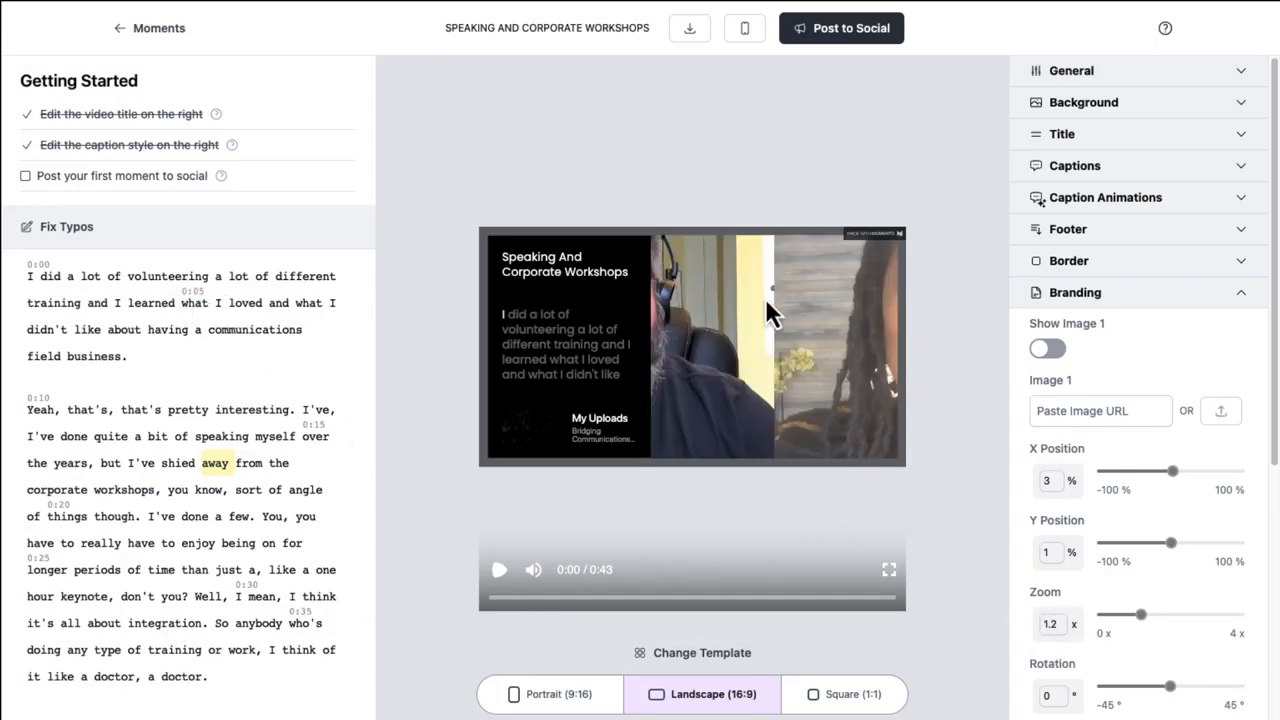
{"action": "mouse_move", "coordinate": [838, 336]}
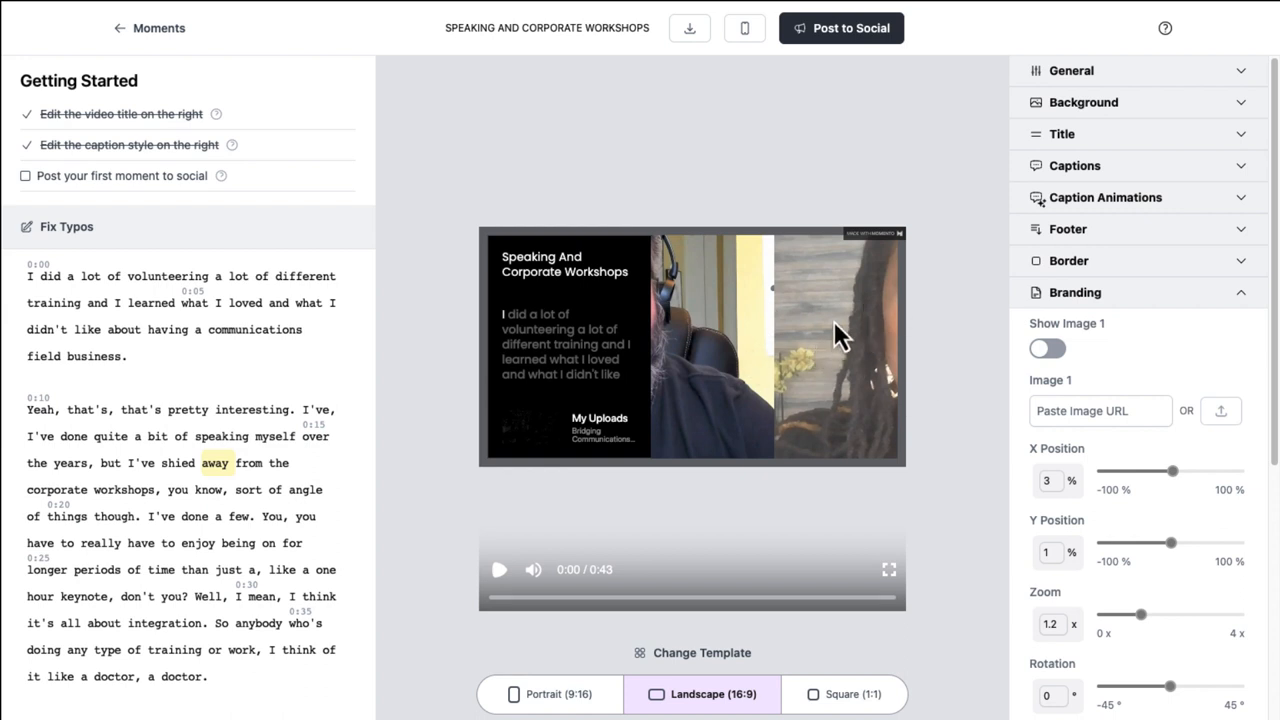
{"action": "mouse_move", "coordinate": [904, 376]}
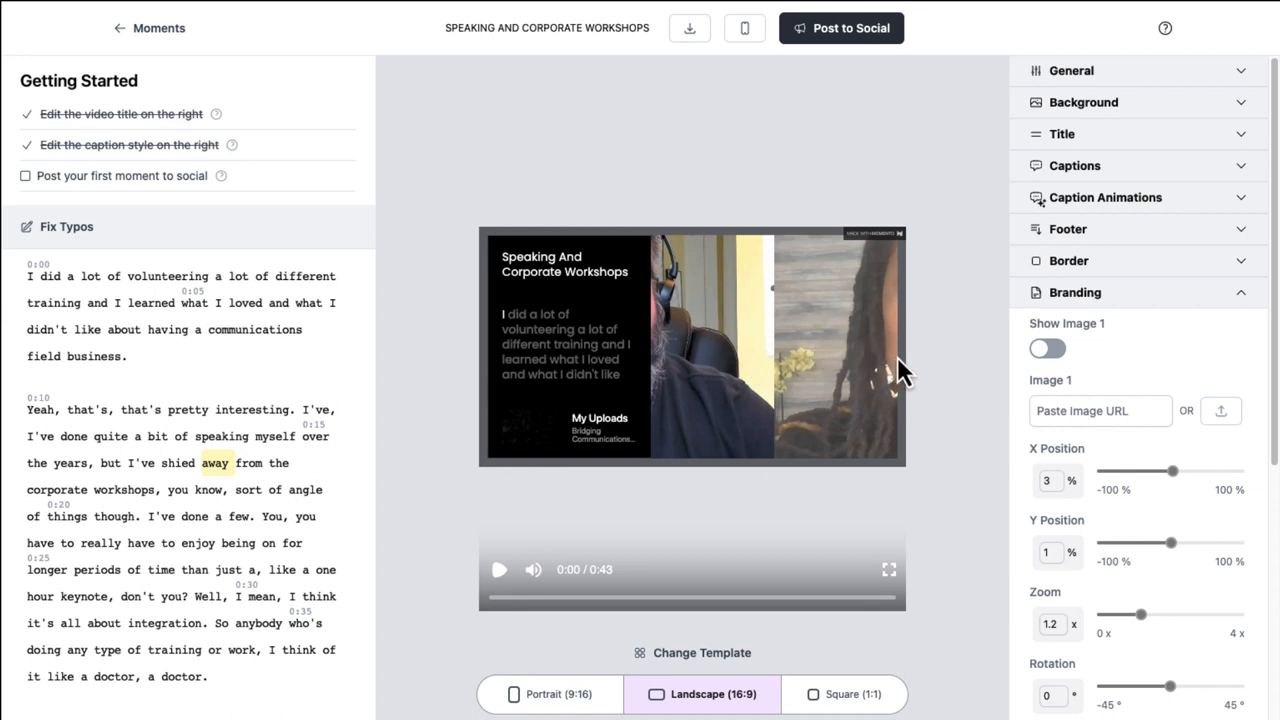
{"action": "mouse_move", "coordinate": [1090, 364]}
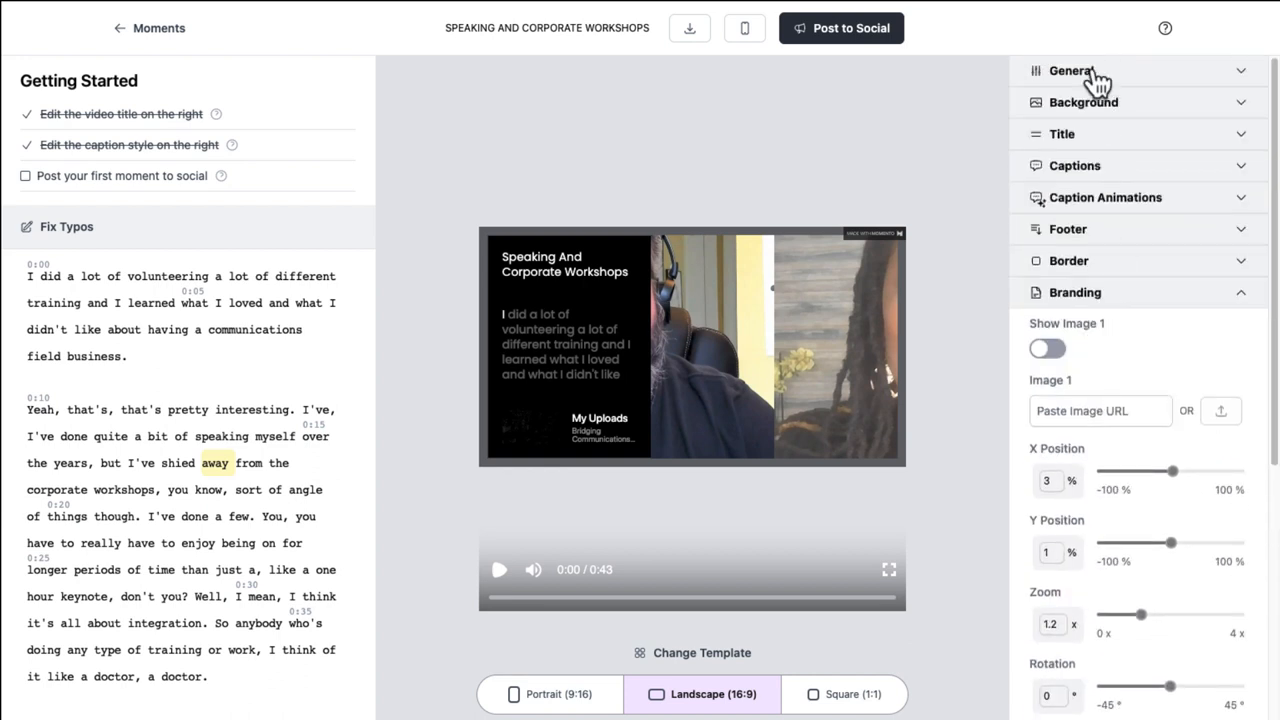
Zoom the speaker video to 1.2x and shift it up 34 px to frame both speakers
{"action": "left_click", "coordinate": [1070, 70]}
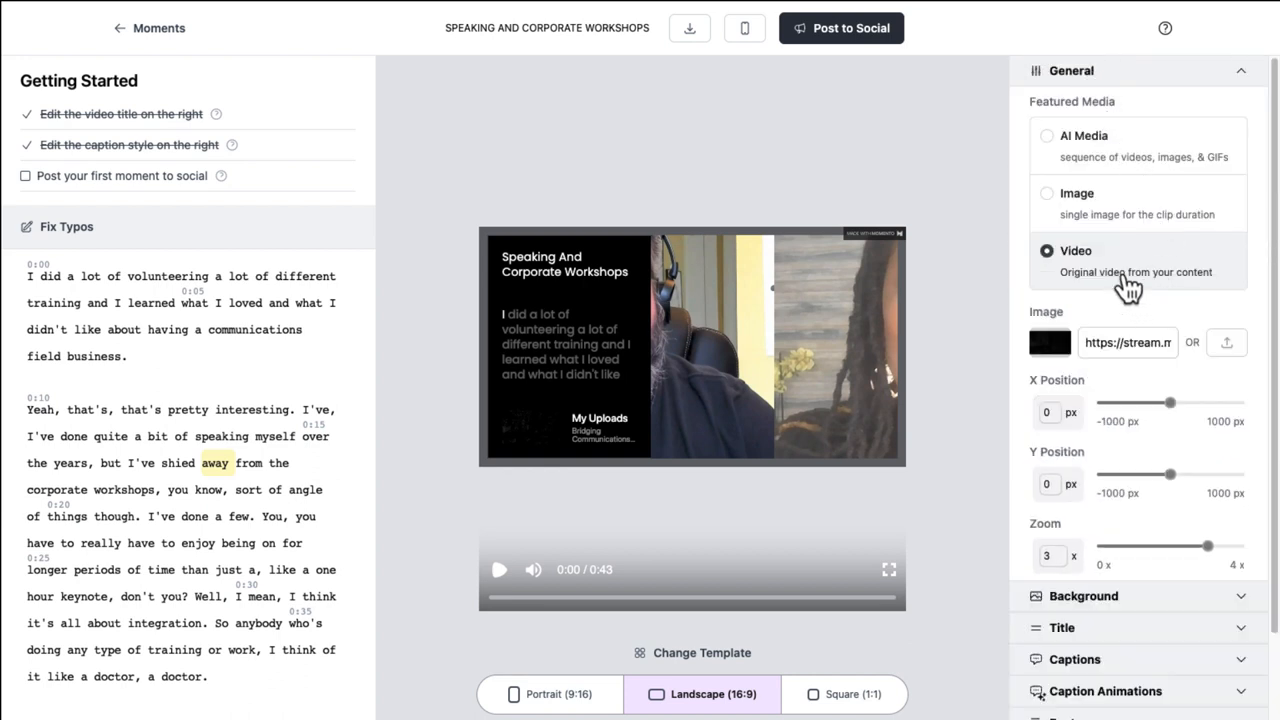
{"action": "left_click_drag", "start_coordinate": [1210, 544], "coordinate": [1204, 552]}
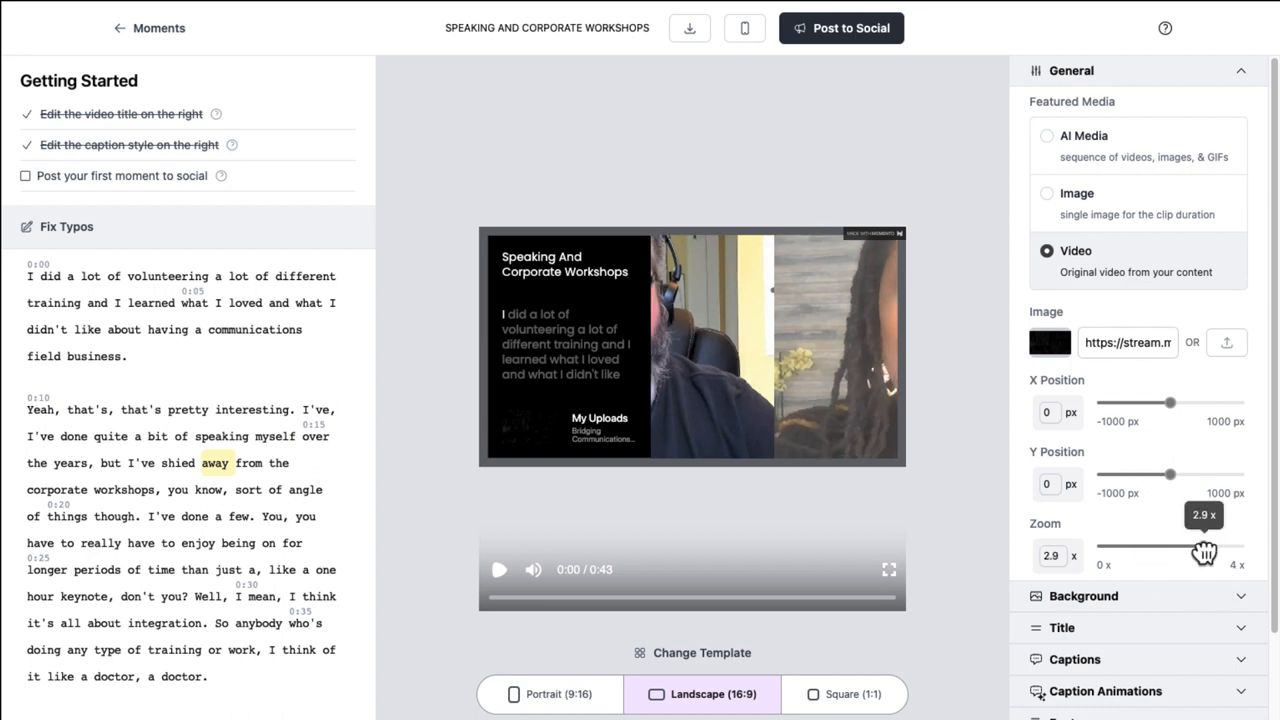
{"action": "left_click_drag", "start_coordinate": [1204, 552], "coordinate": [1142, 552]}
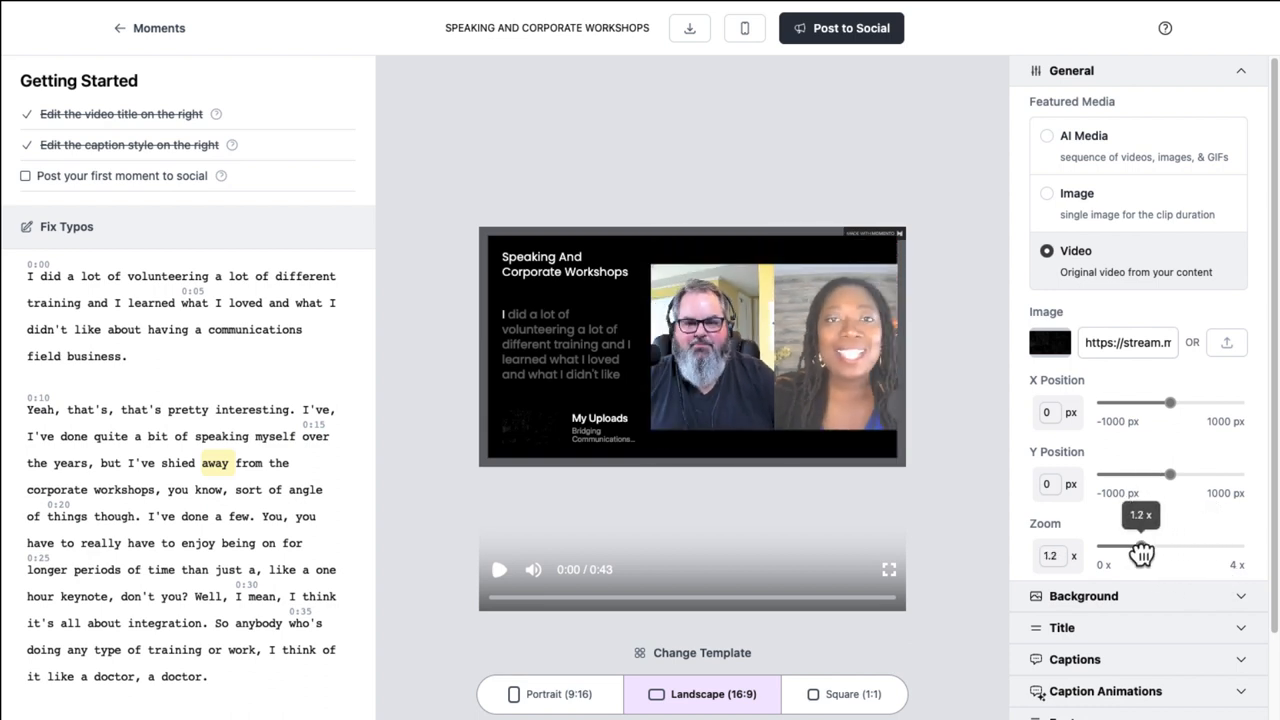
{"action": "left_click_drag", "start_coordinate": [1144, 554], "coordinate": [1132, 554]}
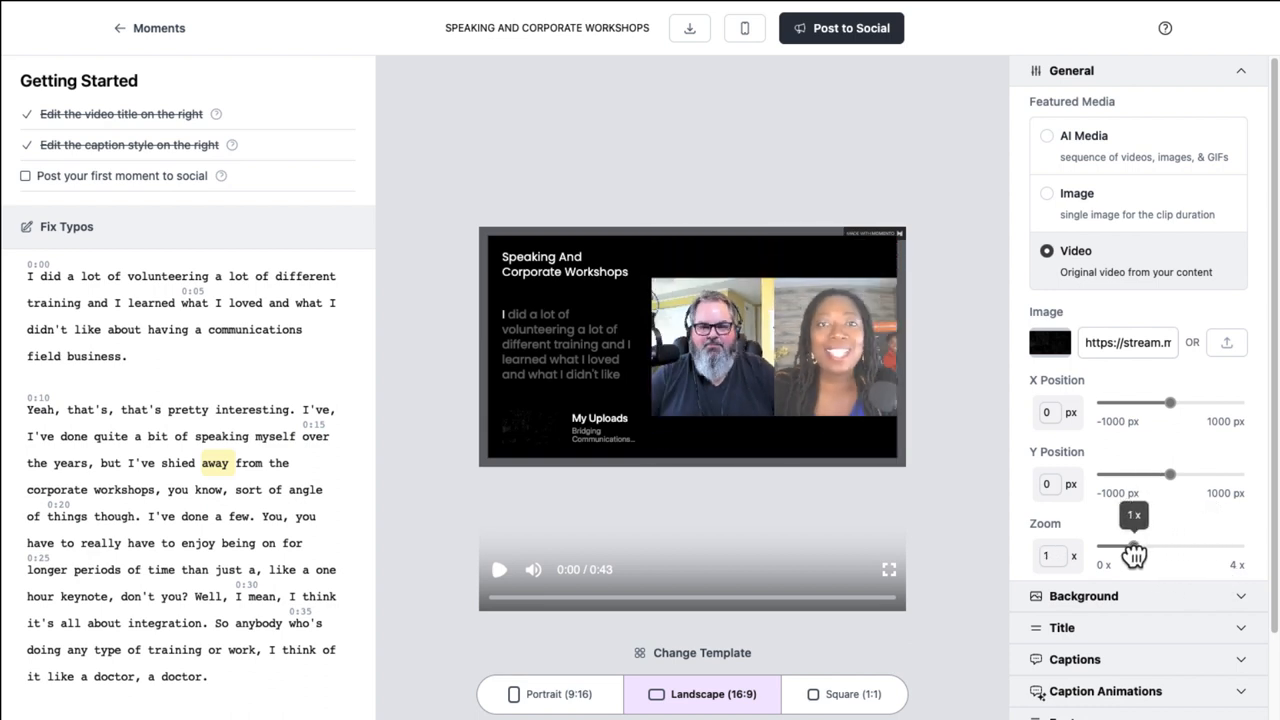
{"action": "left_click_drag", "start_coordinate": [1124, 556], "coordinate": [1140, 556]}
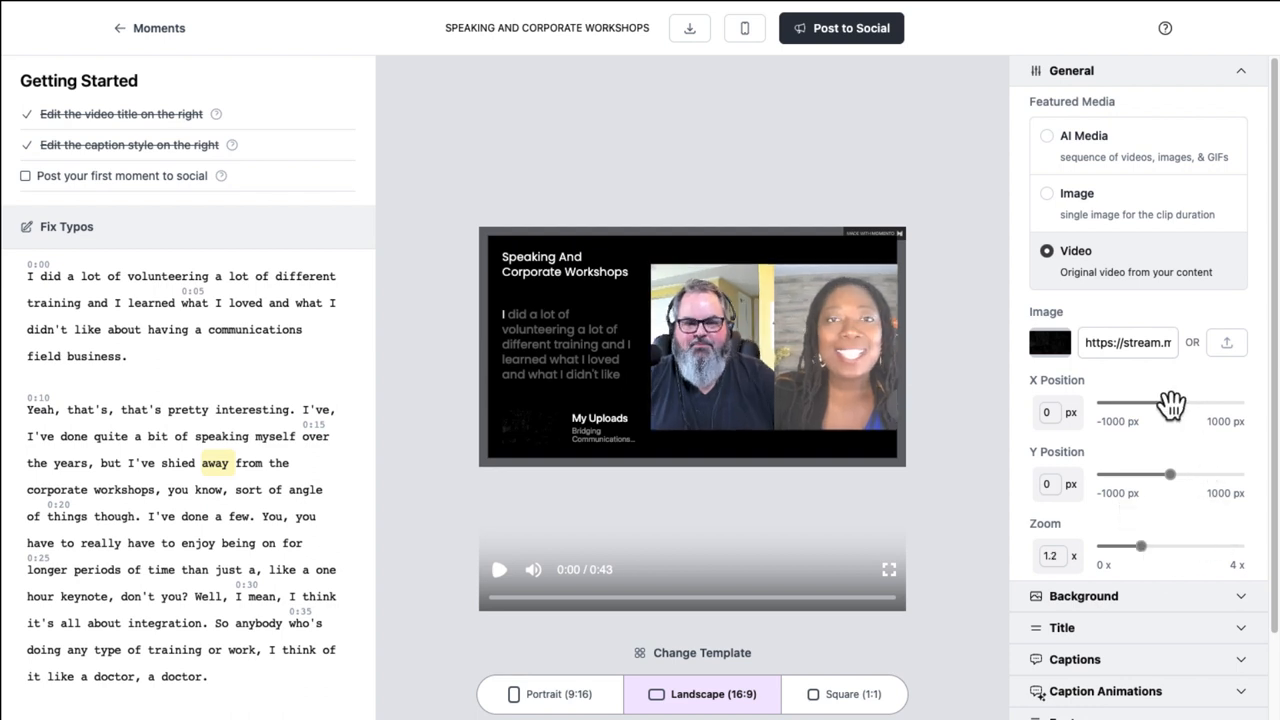
{"action": "left_click_drag", "start_coordinate": [1172, 404], "coordinate": [1170, 404]}
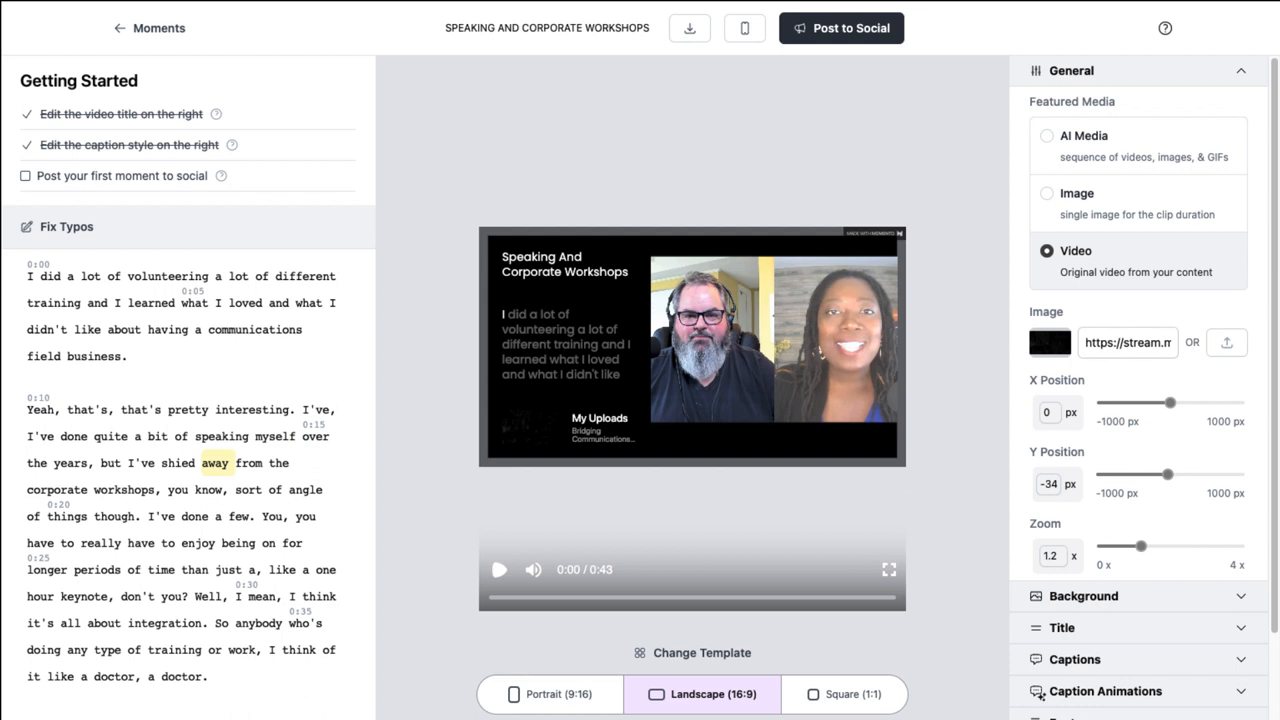
{"action": "mouse_move", "coordinate": [1104, 388]}
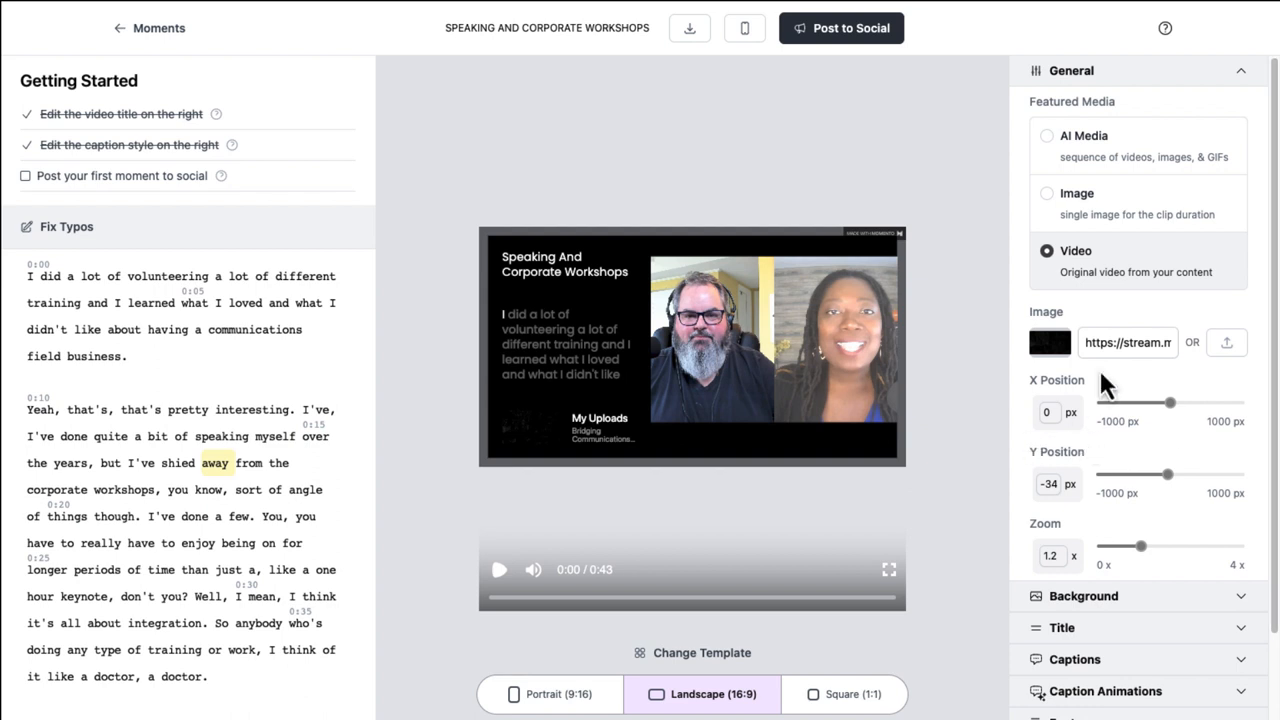
Set the featured media address to podcast-cover.jpg
{"action": "left_click", "coordinate": [1128, 342]}
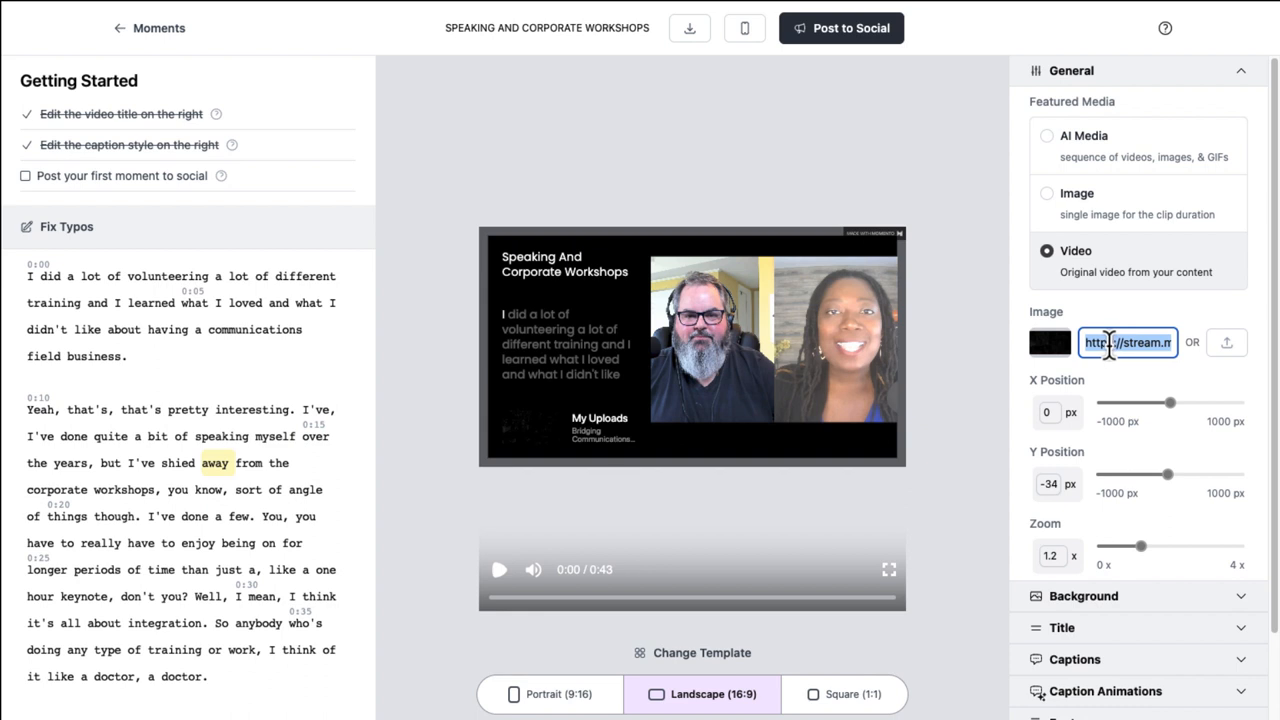
{"action": "type", "text": "podcast-cover.jpg"}
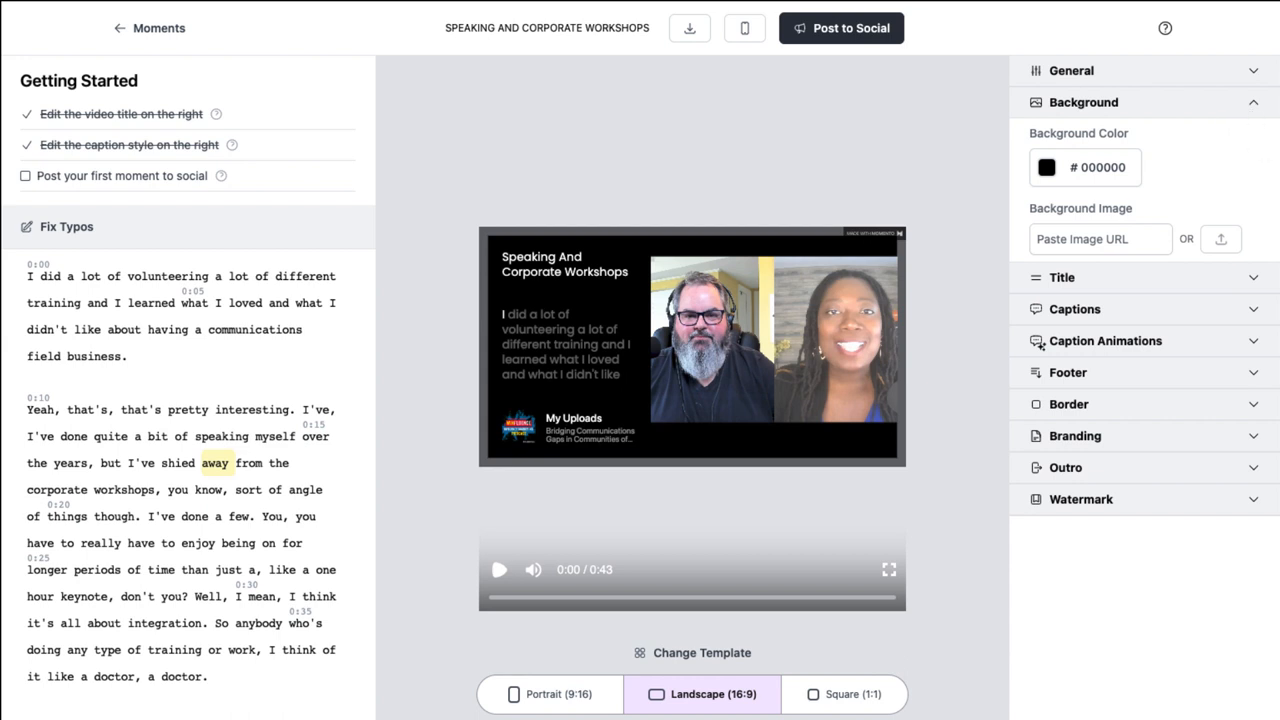
{"action": "mouse_move", "coordinate": [1112, 270]}
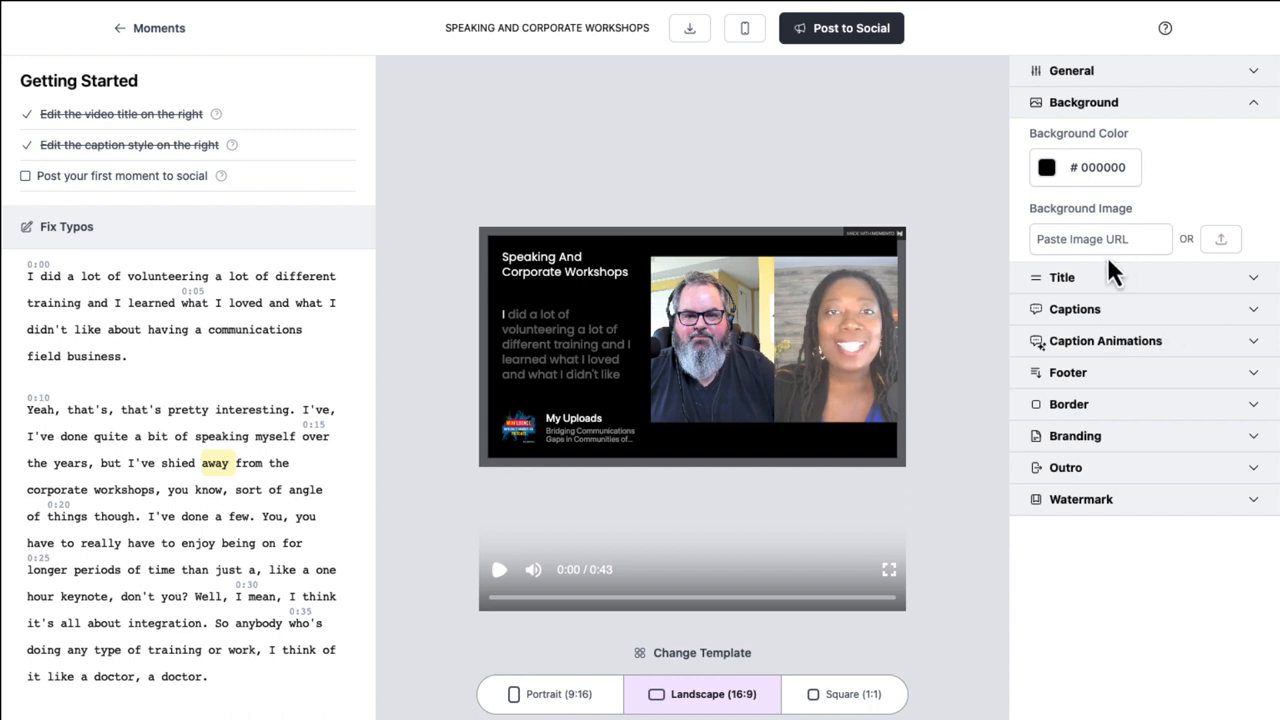
Set the clip's background image to blueBGSplash.png
{"action": "left_click", "coordinate": [1100, 238]}
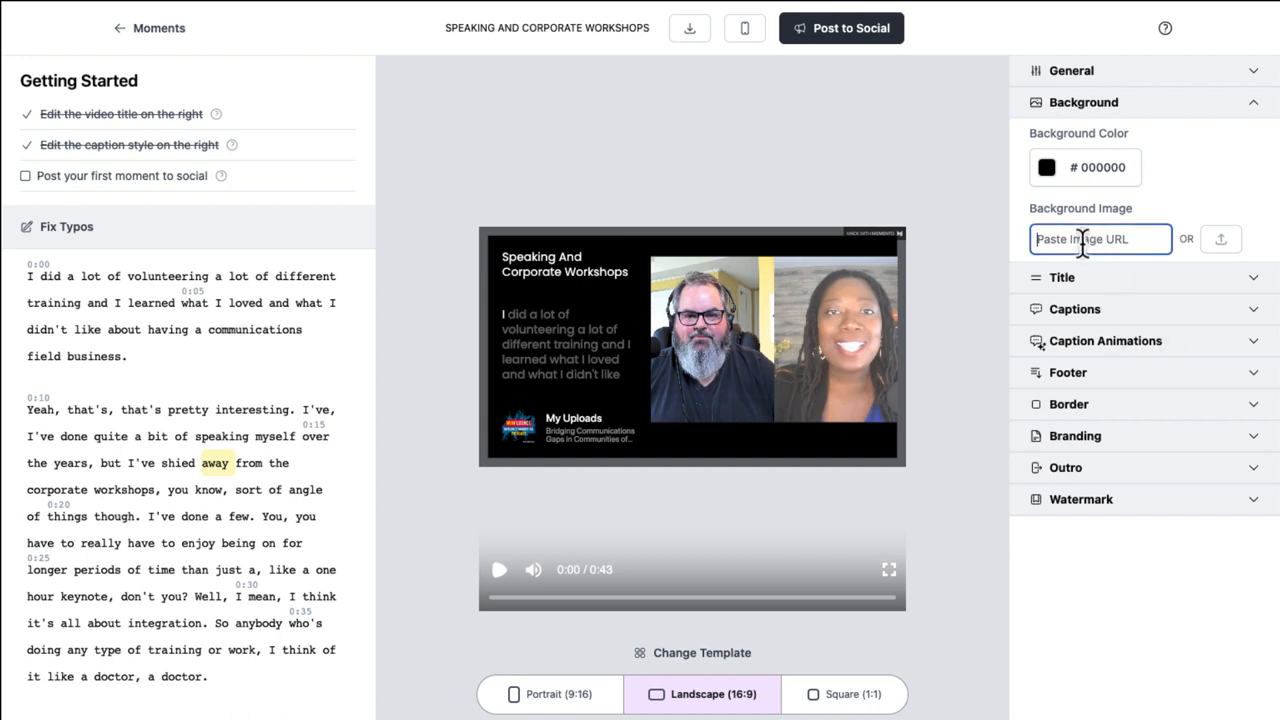
{"action": "type", "text": "l2/blueBGSplash.png"}
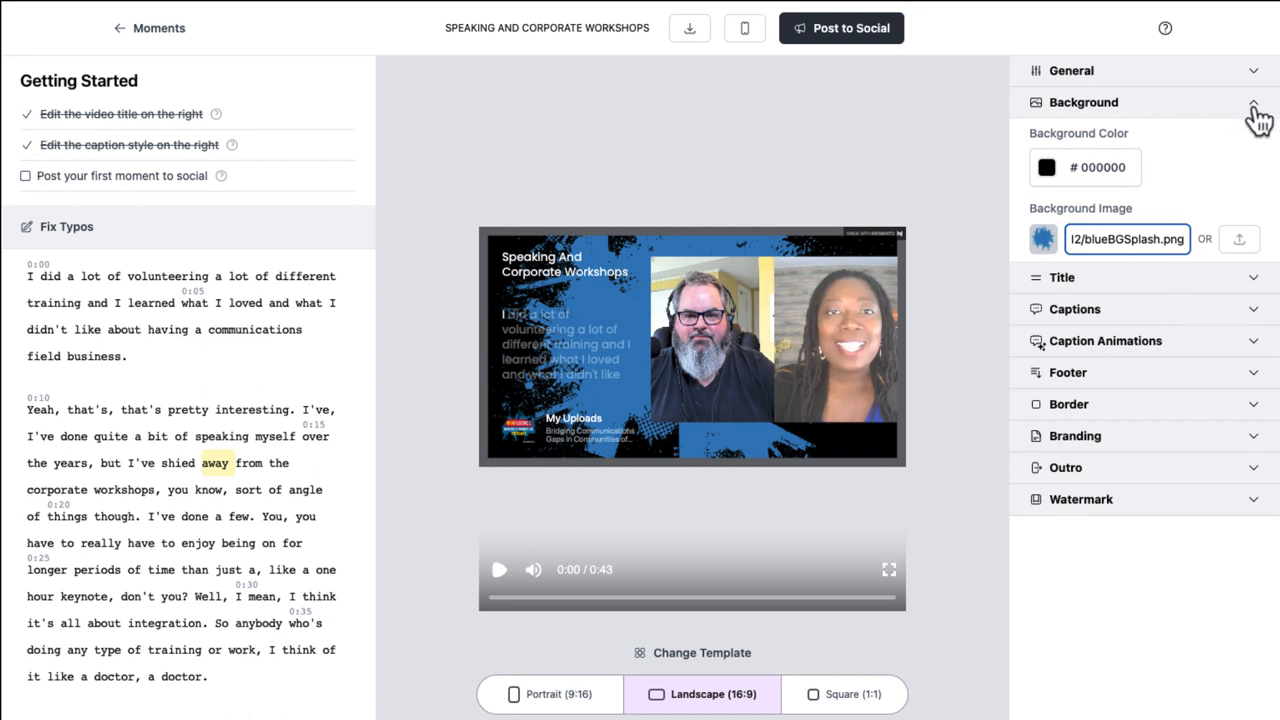
Style the clip title in Oswald at 78 px
{"action": "left_click", "coordinate": [1062, 276]}
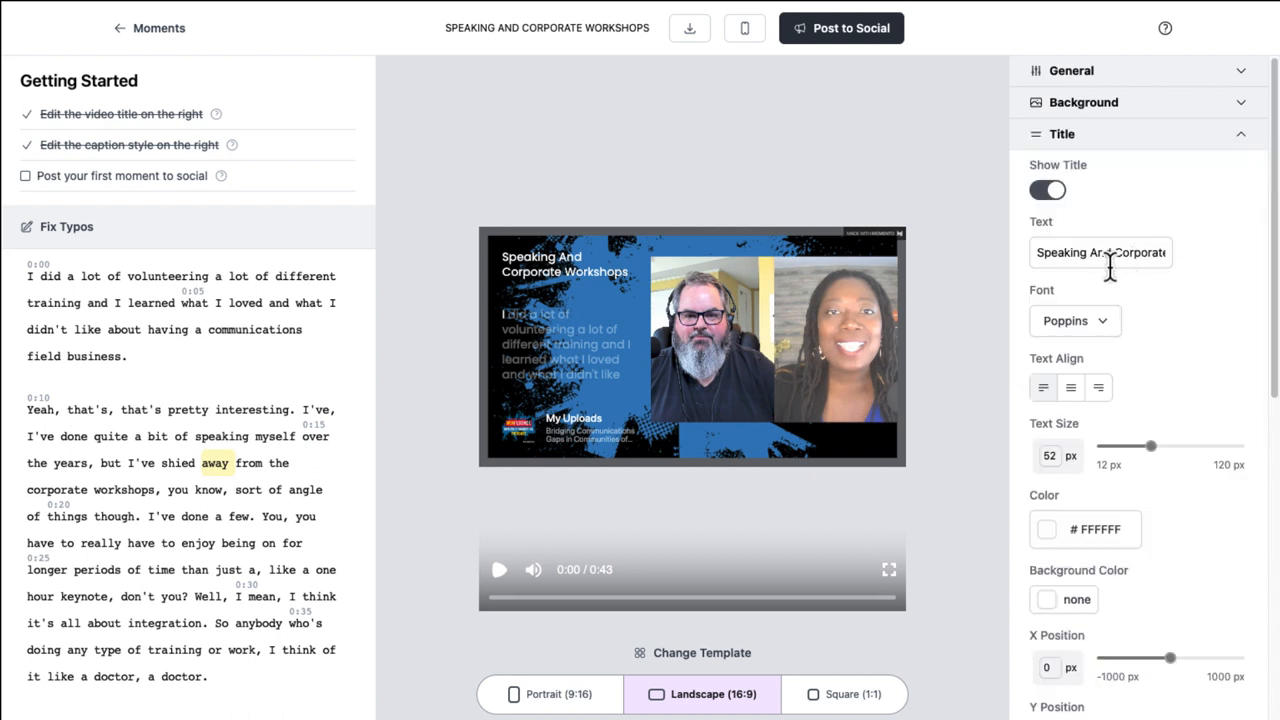
{"action": "left_click", "coordinate": [1074, 320]}
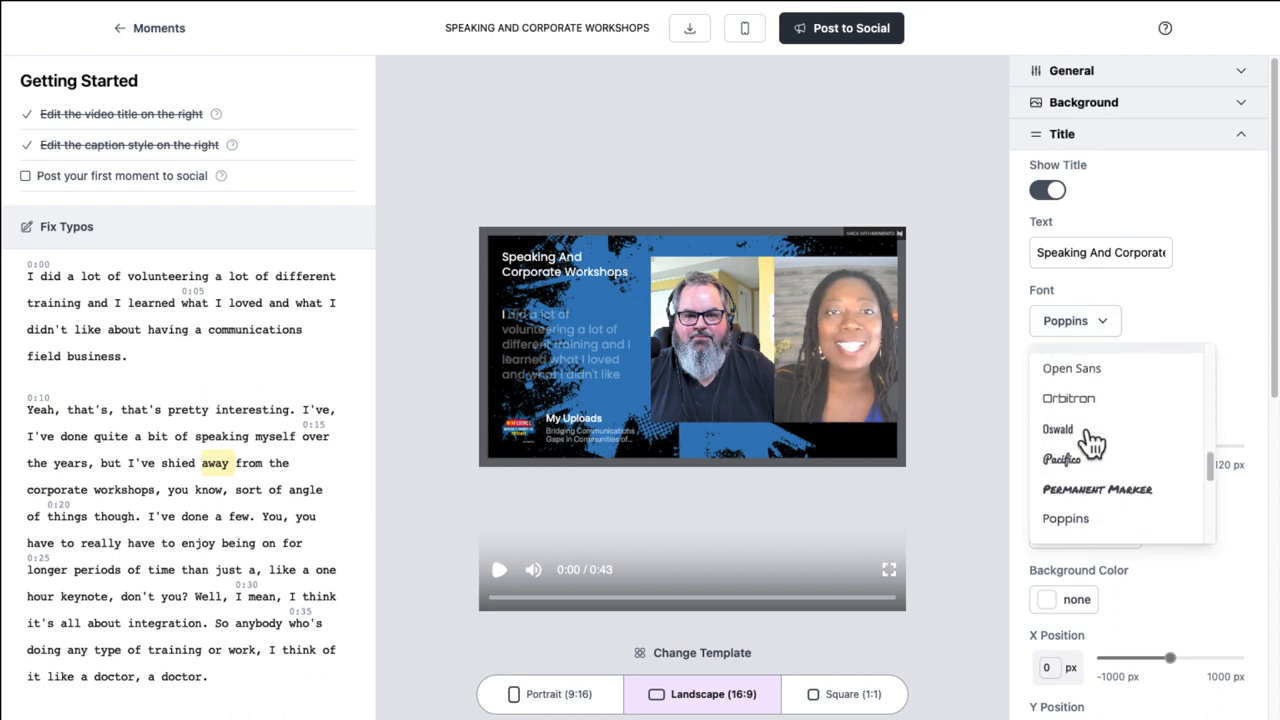
{"action": "left_click", "coordinate": [1056, 428]}
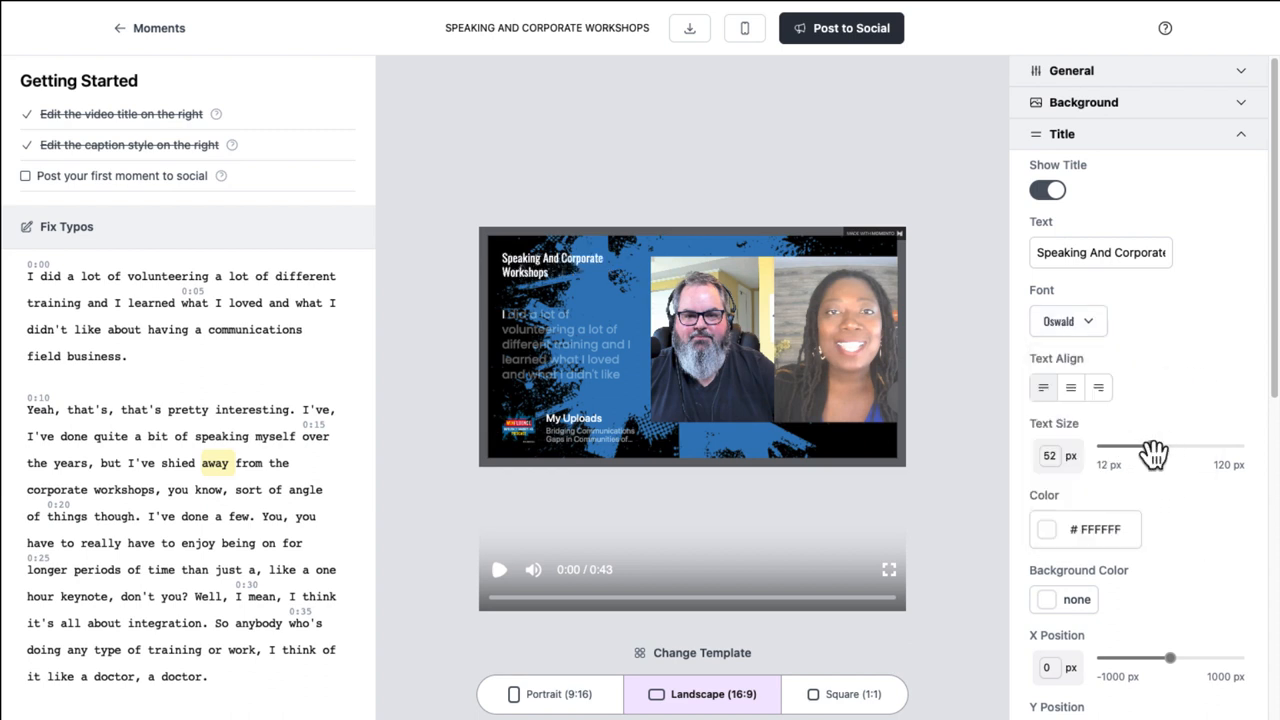
{"action": "left_click_drag", "start_coordinate": [1152, 448], "coordinate": [1182, 448]}
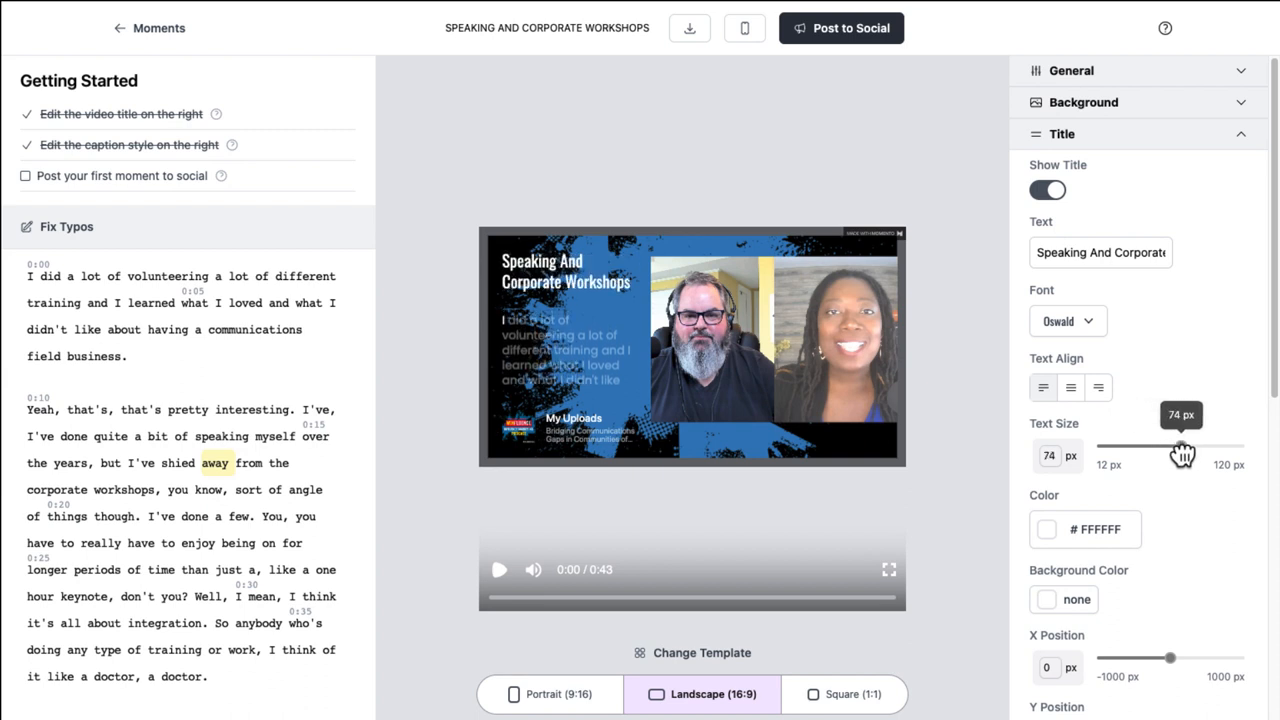
{"action": "left_click_drag", "start_coordinate": [1184, 446], "coordinate": [1188, 446]}
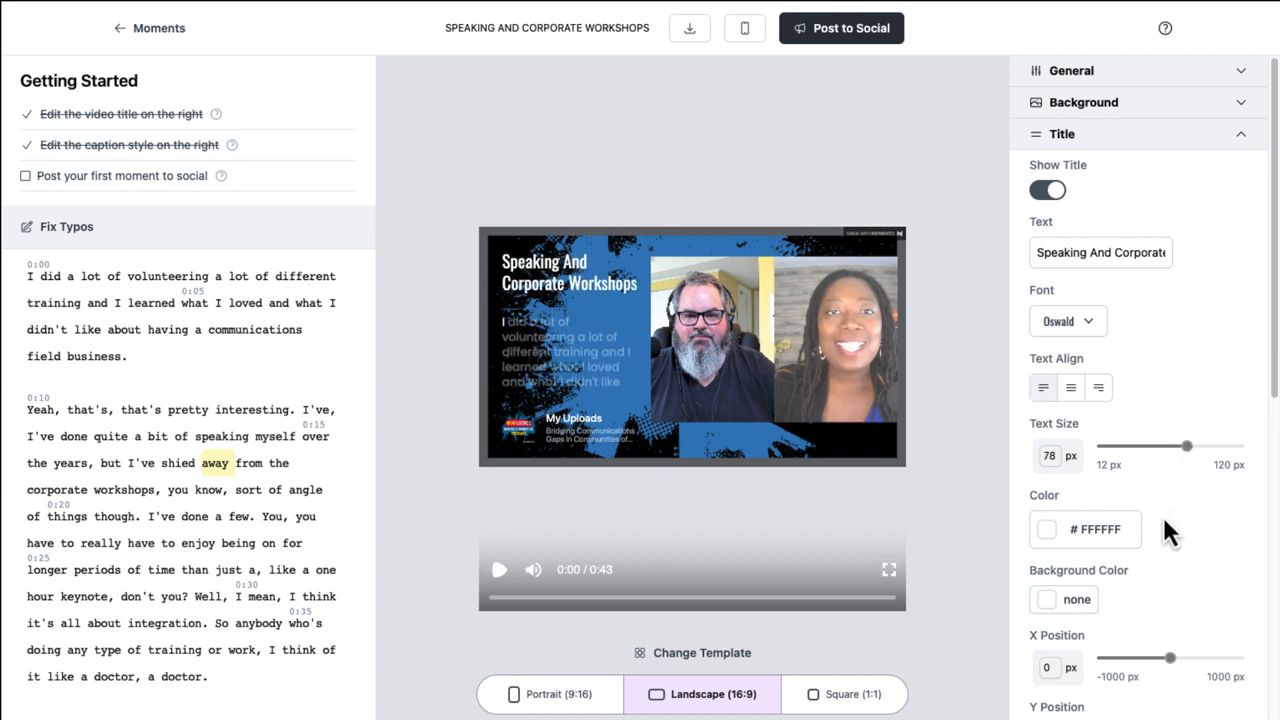
{"action": "mouse_move", "coordinate": [1018, 350]}
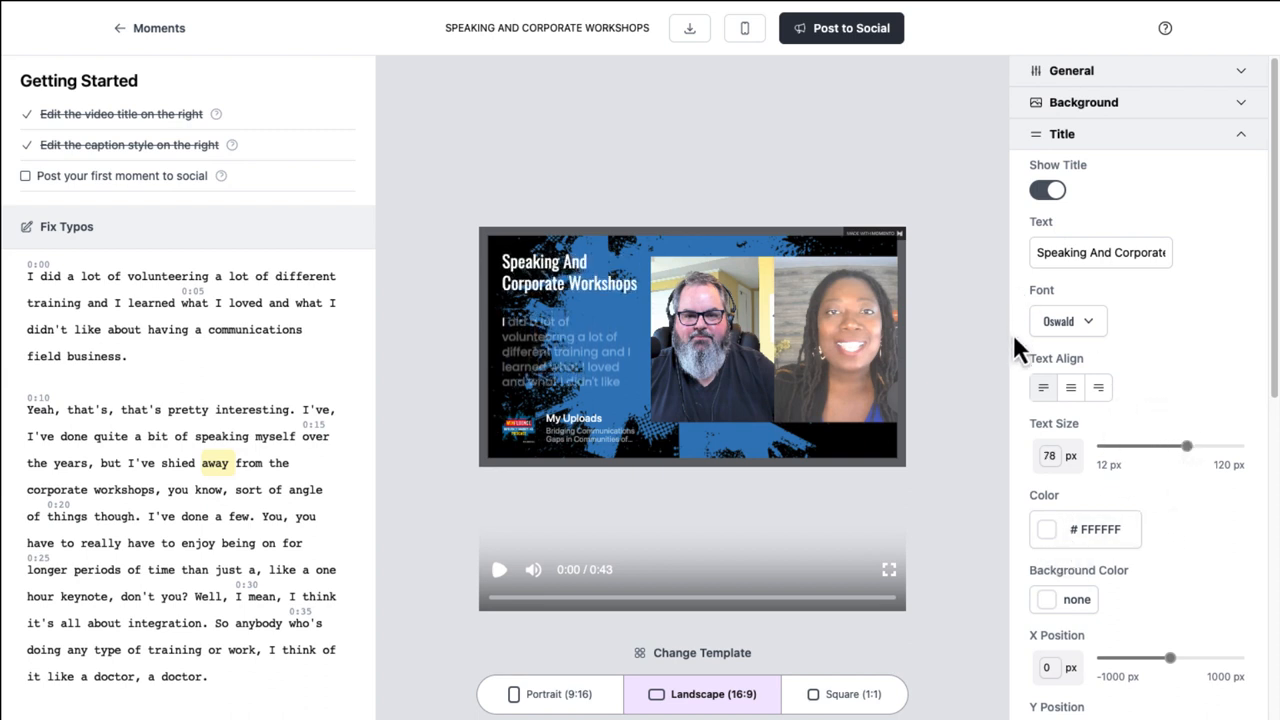
{"action": "mouse_move", "coordinate": [1176, 344]}
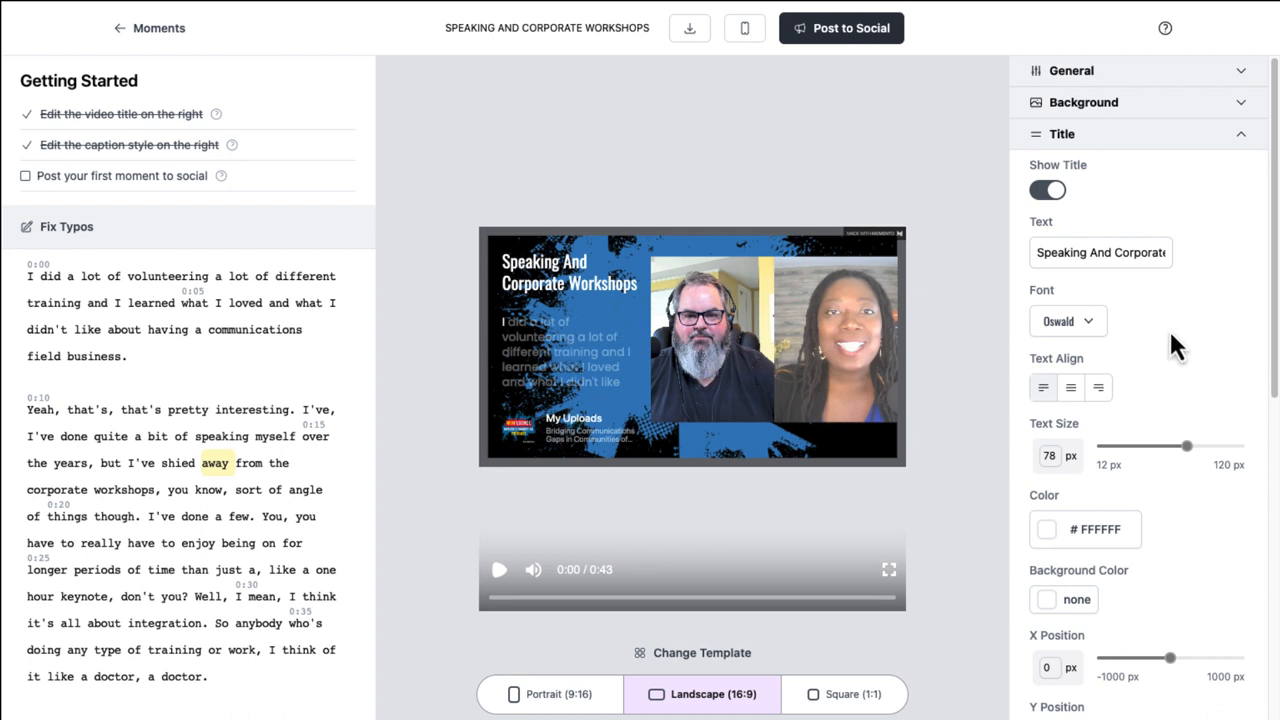
{"action": "scroll", "scroll_direction": "down", "scroll_amount": 3}
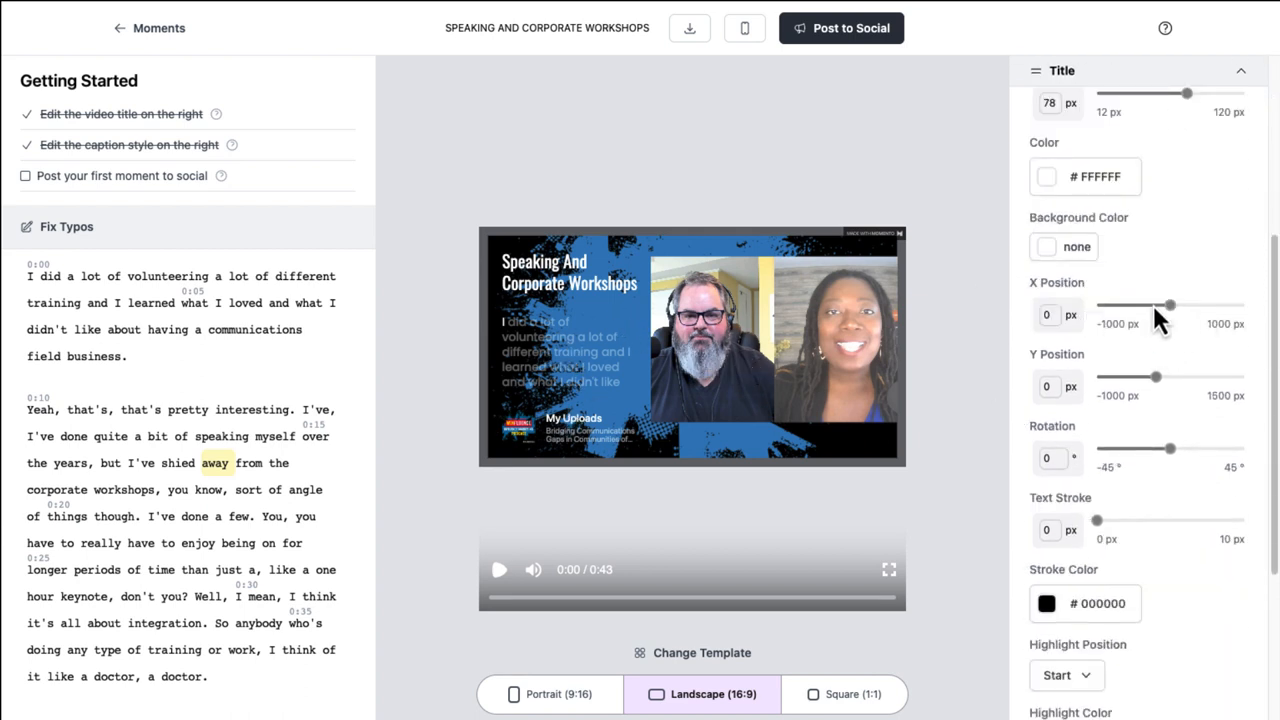
{"action": "left_click", "coordinate": [1096, 604]}
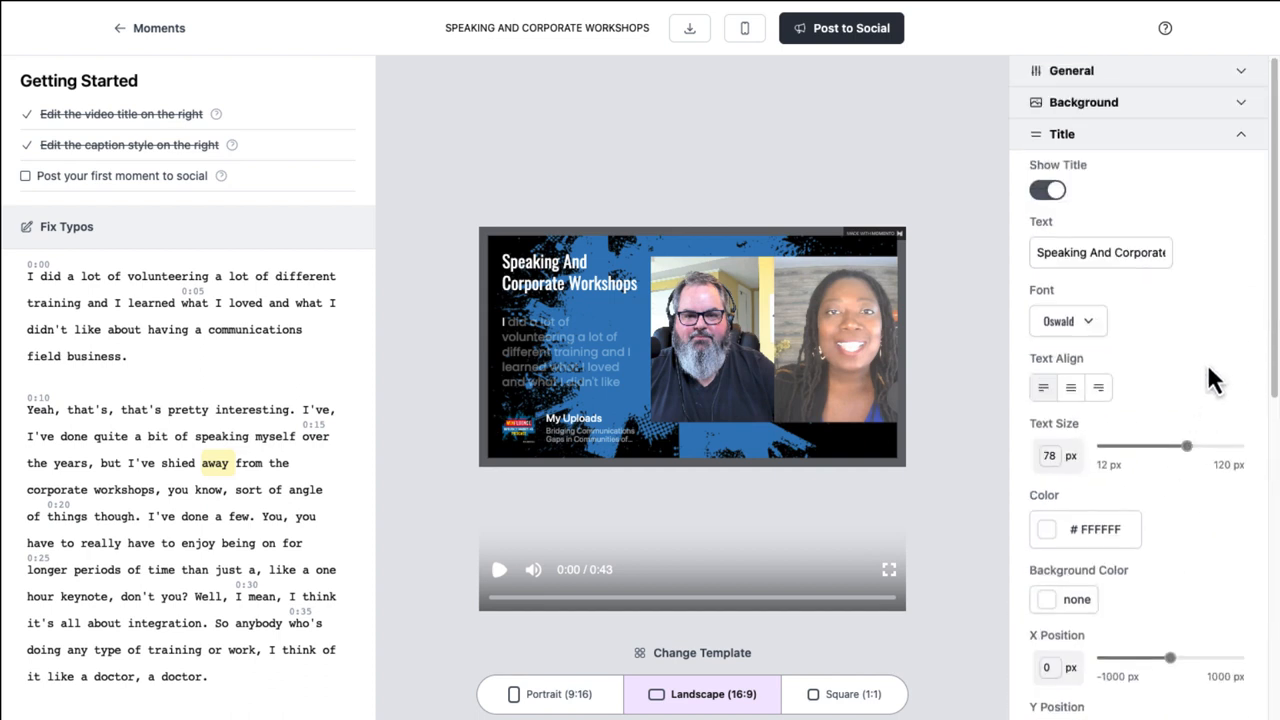
Set the caption font to Open Sans and the text size to 56 px
{"action": "left_click", "coordinate": [1076, 164]}
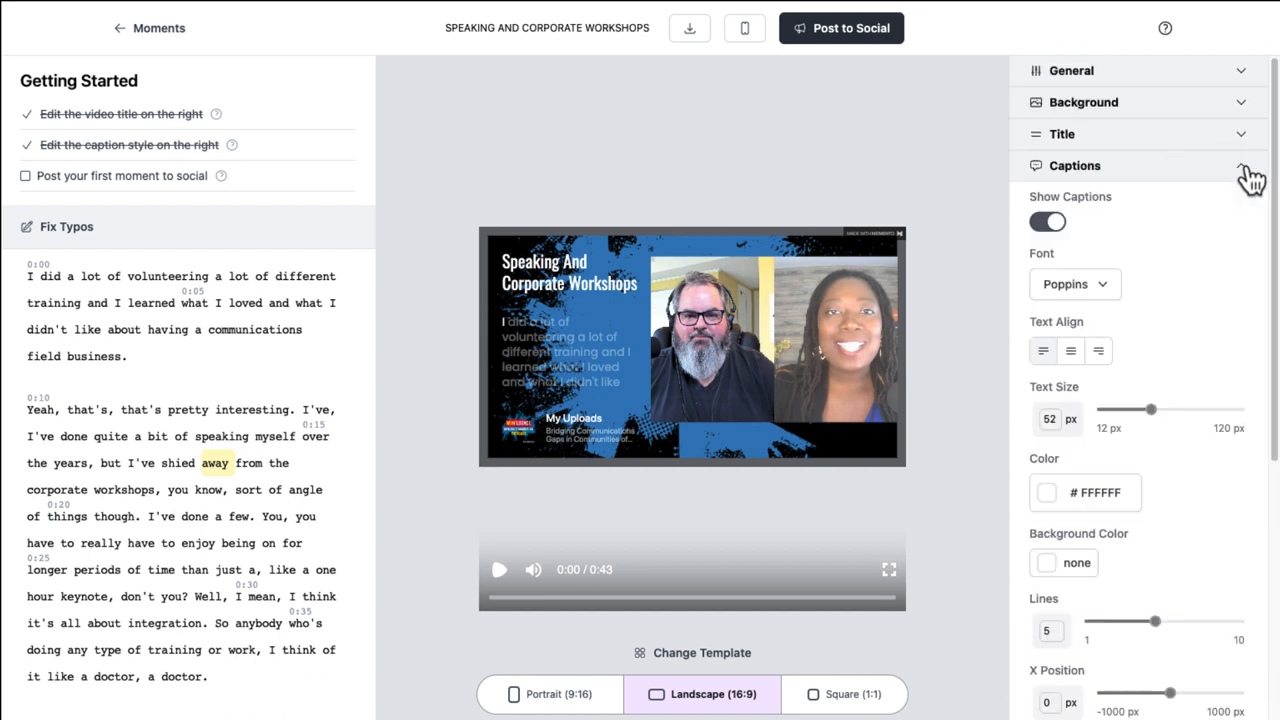
{"action": "left_click", "coordinate": [1076, 284]}
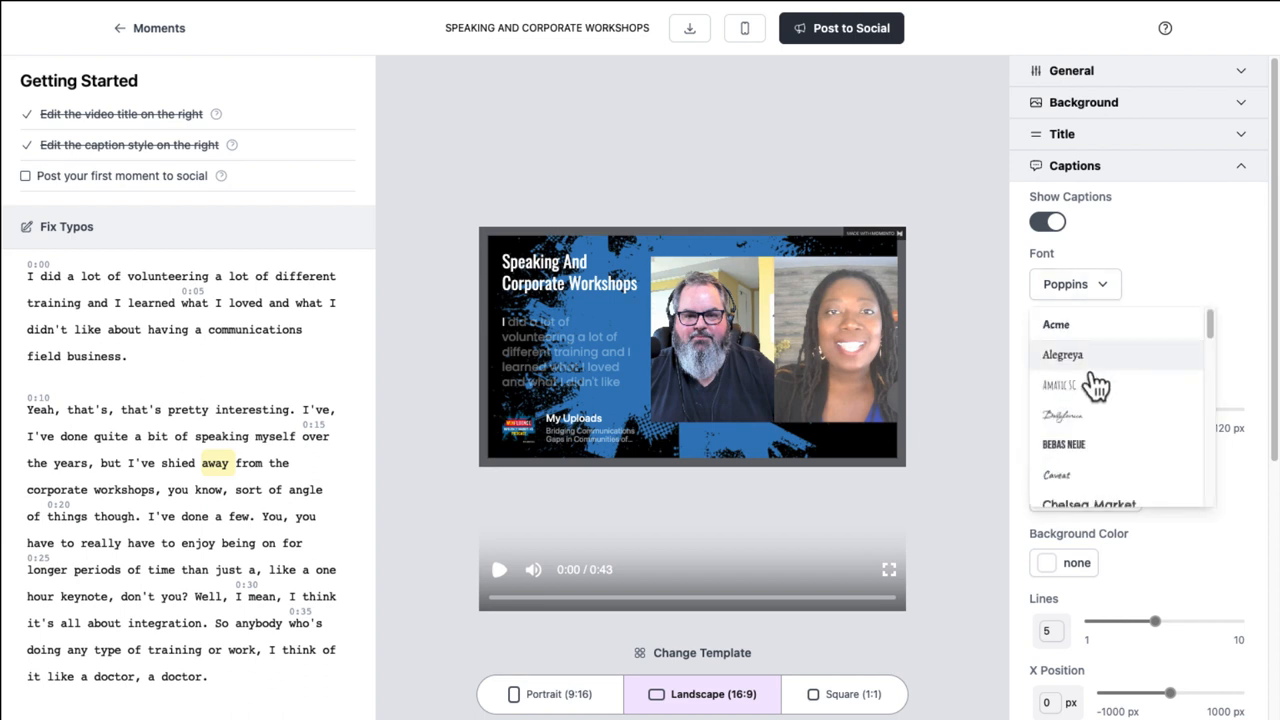
{"action": "scroll", "scroll_direction": "down", "scroll_amount": 3}
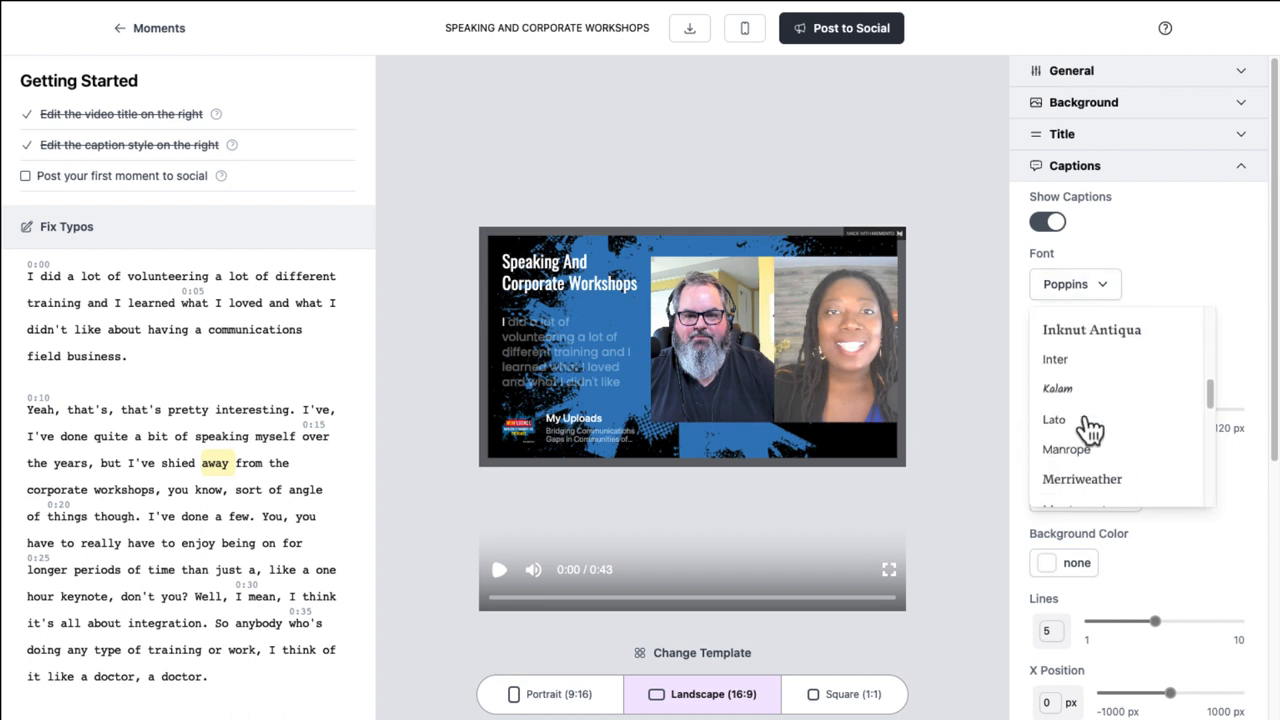
{"action": "scroll", "scroll_direction": "down", "scroll_amount": 3}
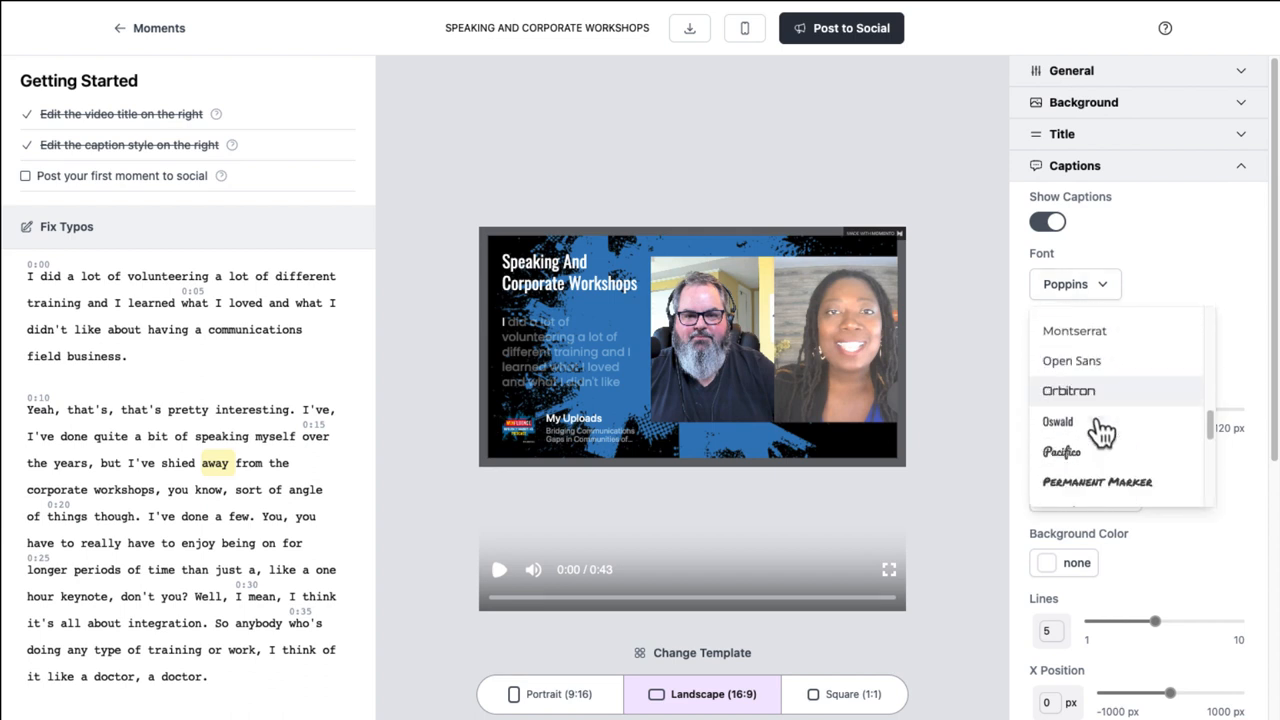
{"action": "left_click", "coordinate": [1072, 344]}
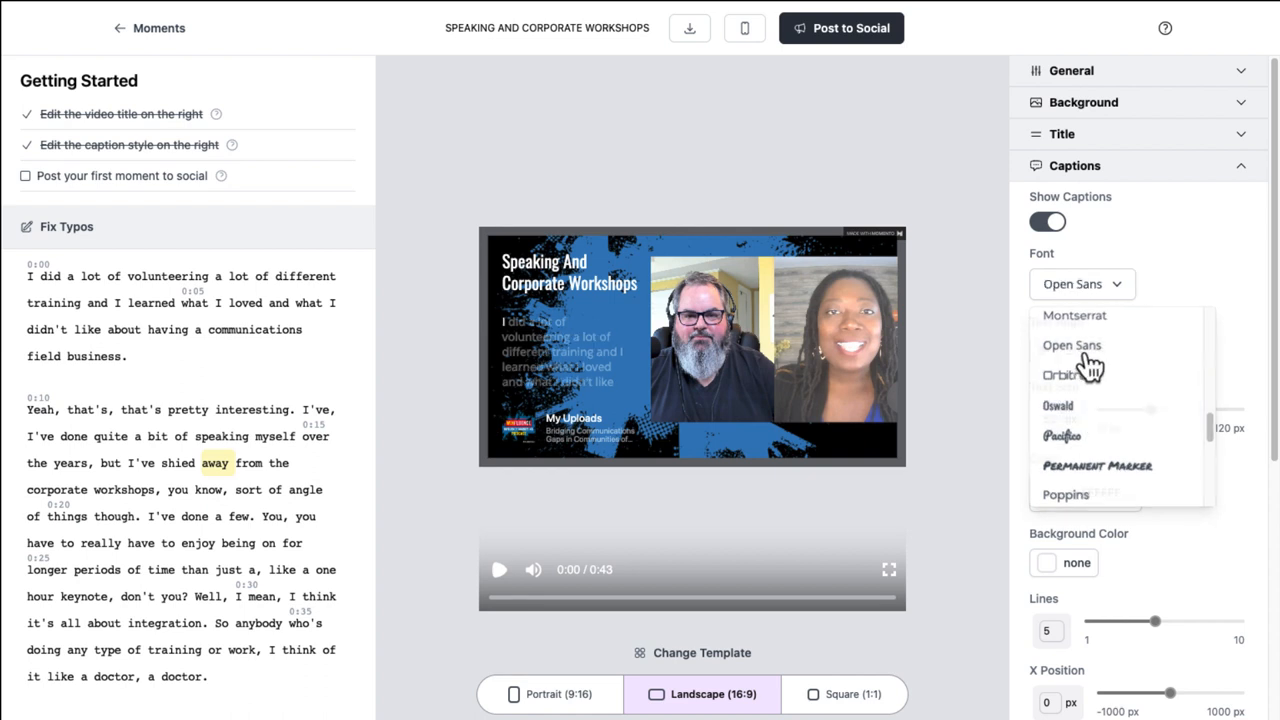
{"action": "left_click", "coordinate": [1072, 344]}
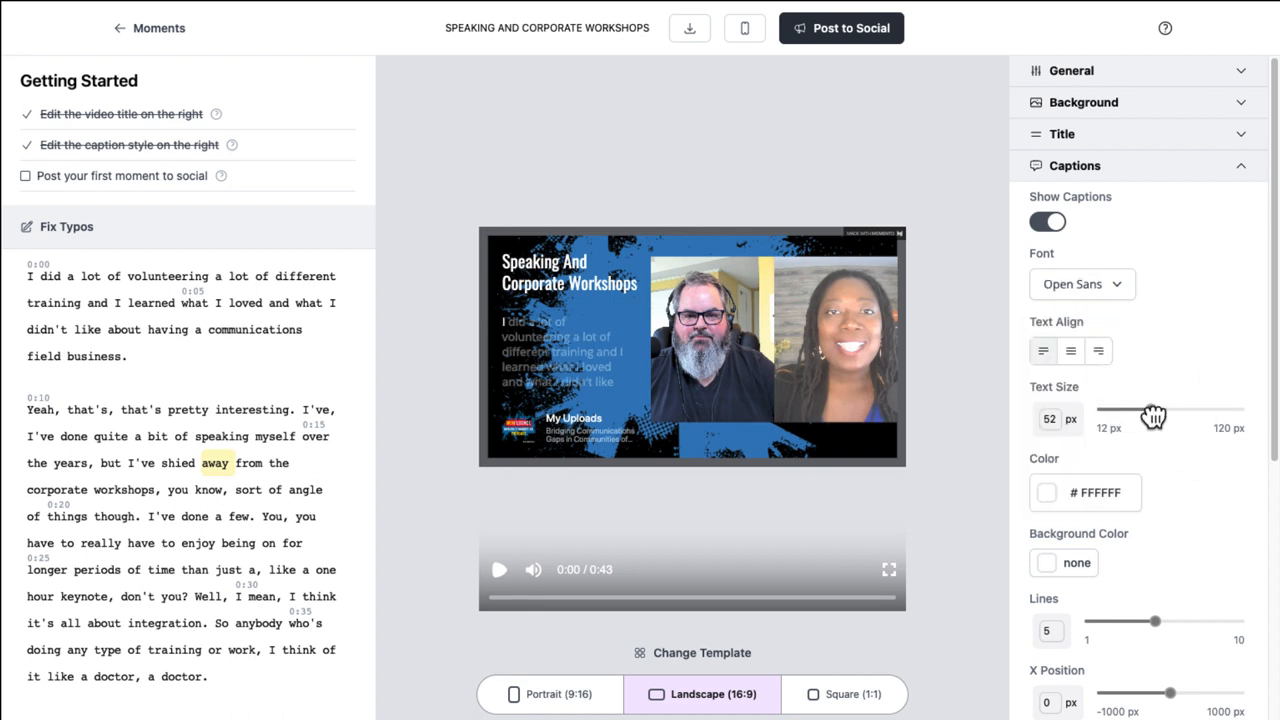
{"action": "left_click_drag", "start_coordinate": [1140, 412], "coordinate": [1158, 412]}
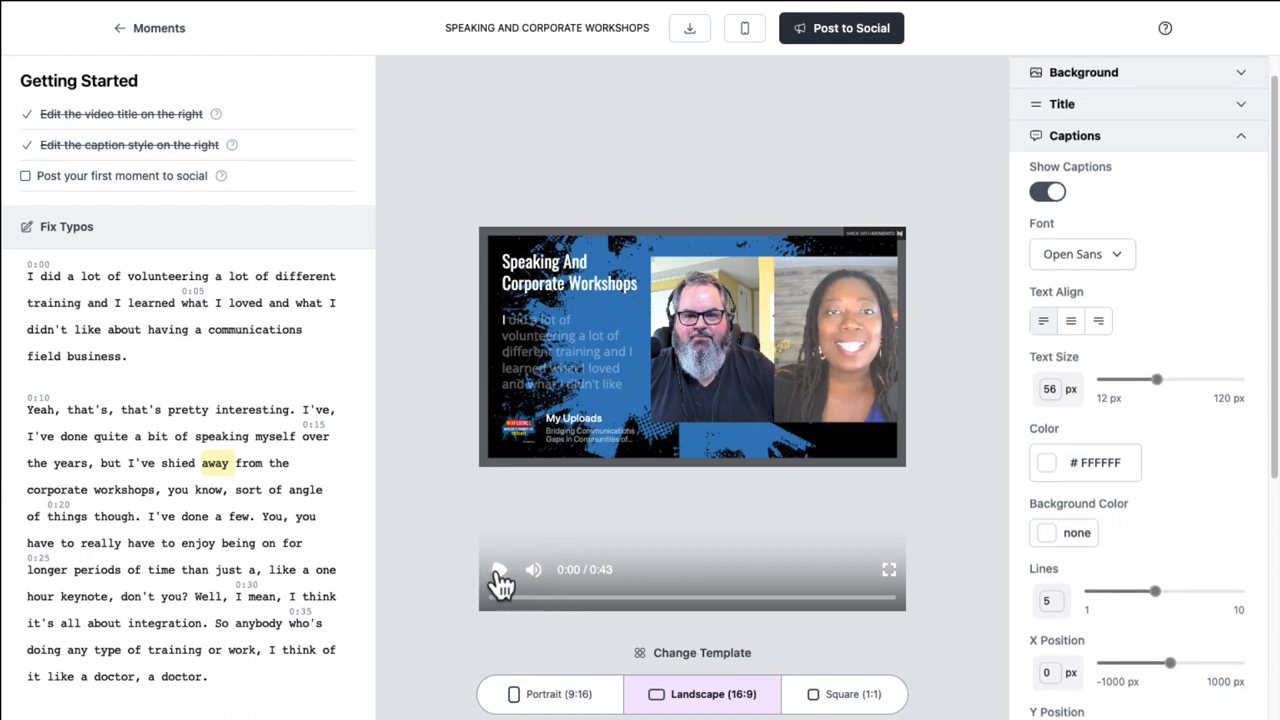
Play and pause the preview to check the restyled captions
{"action": "left_click", "coordinate": [500, 568]}
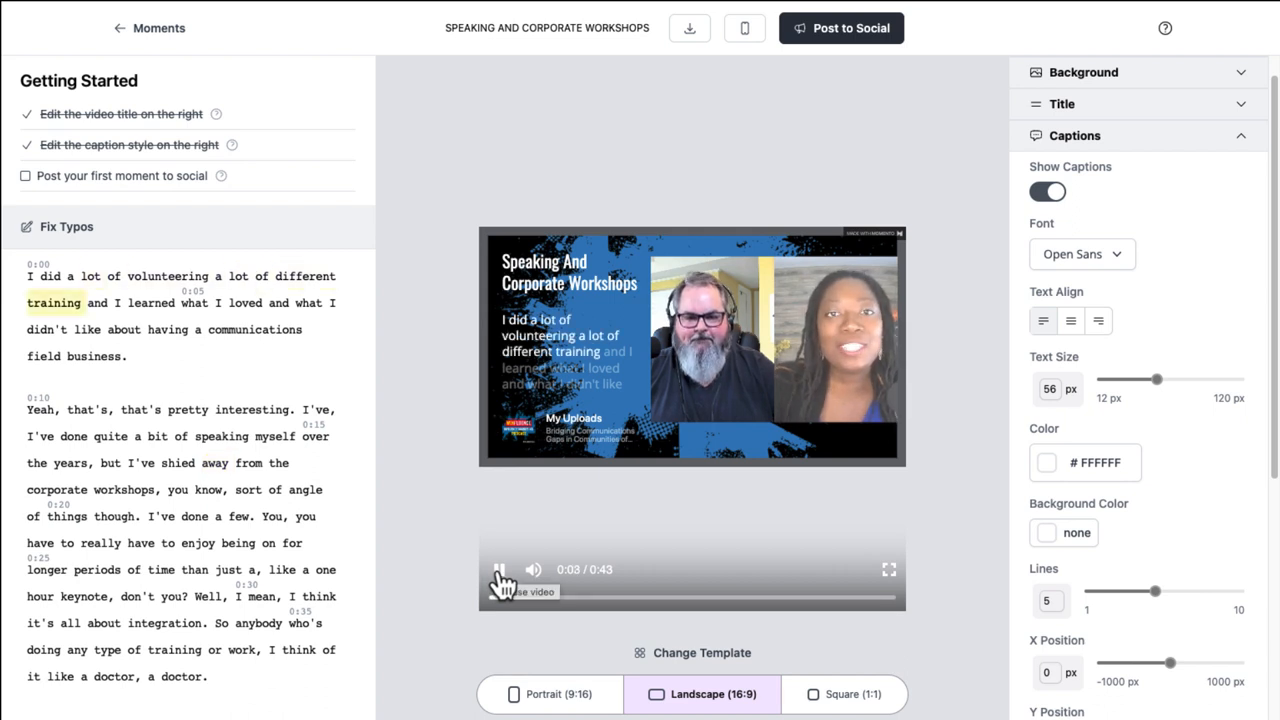
{"action": "left_click", "coordinate": [500, 568]}
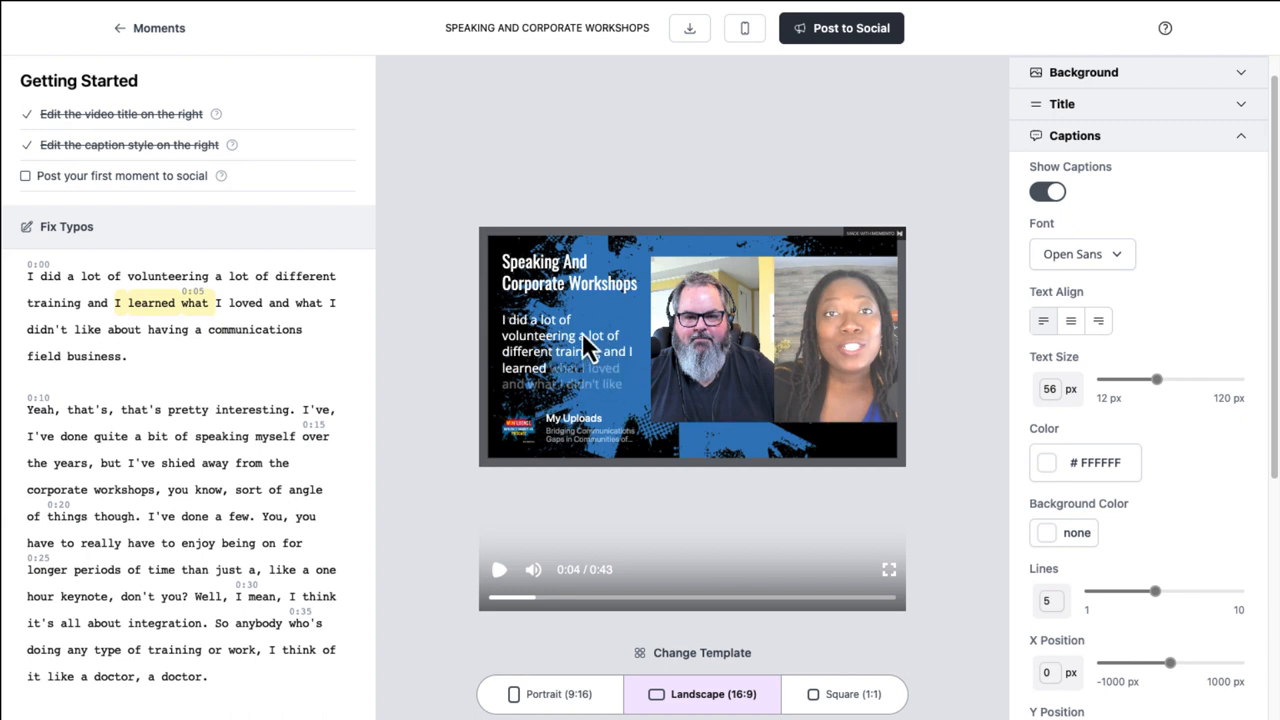
{"action": "mouse_move", "coordinate": [600, 364]}
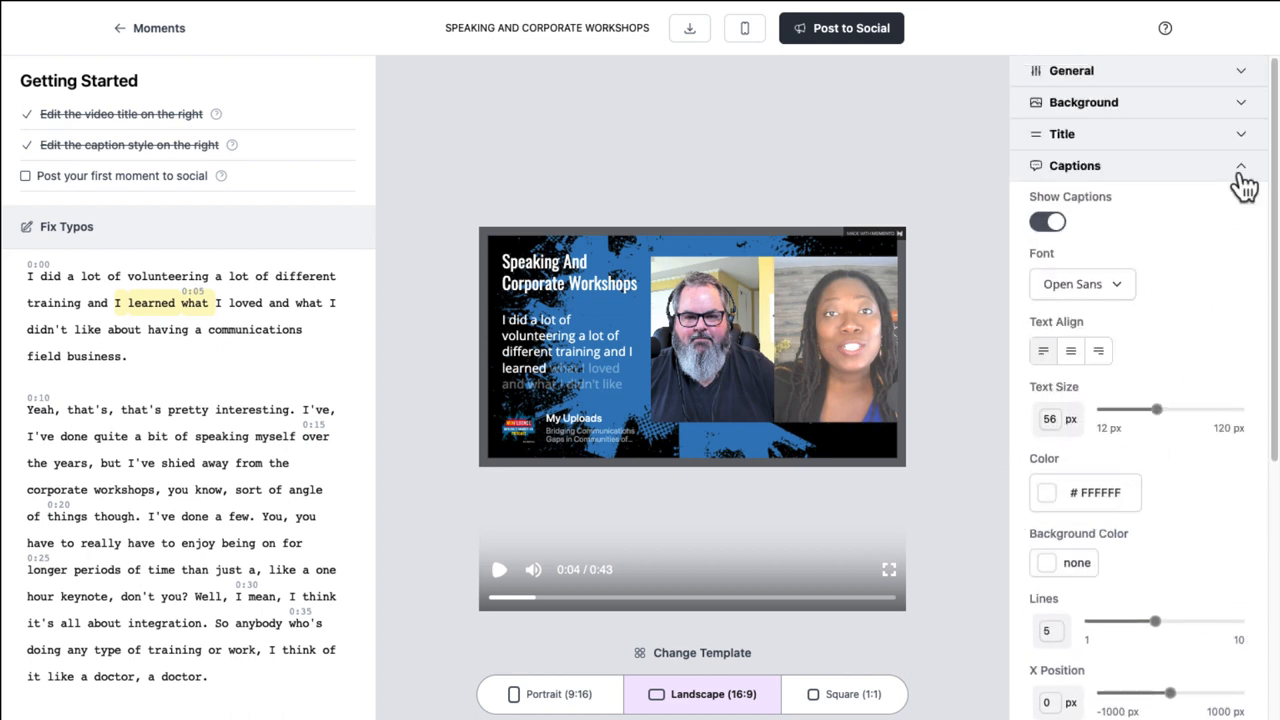
Collapse Captions, review the Caption Animations options and collapse them again
{"action": "left_click", "coordinate": [1240, 164]}
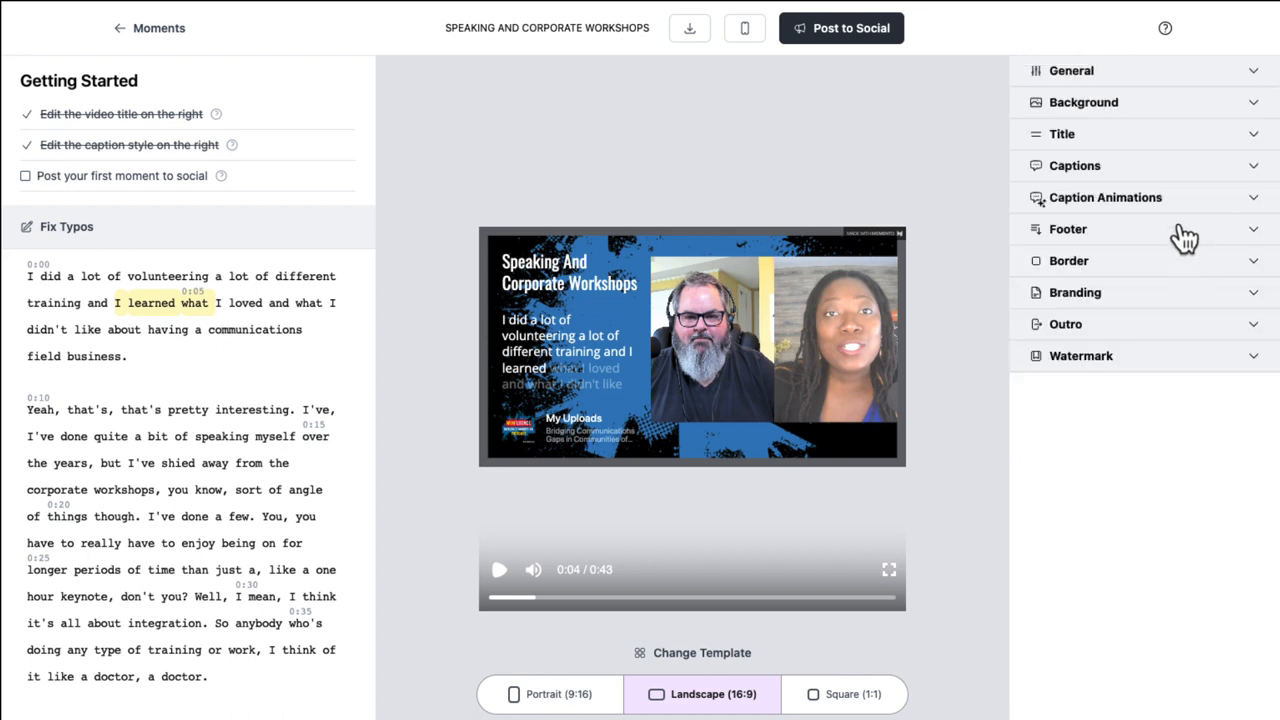
{"action": "left_click", "coordinate": [1104, 198]}
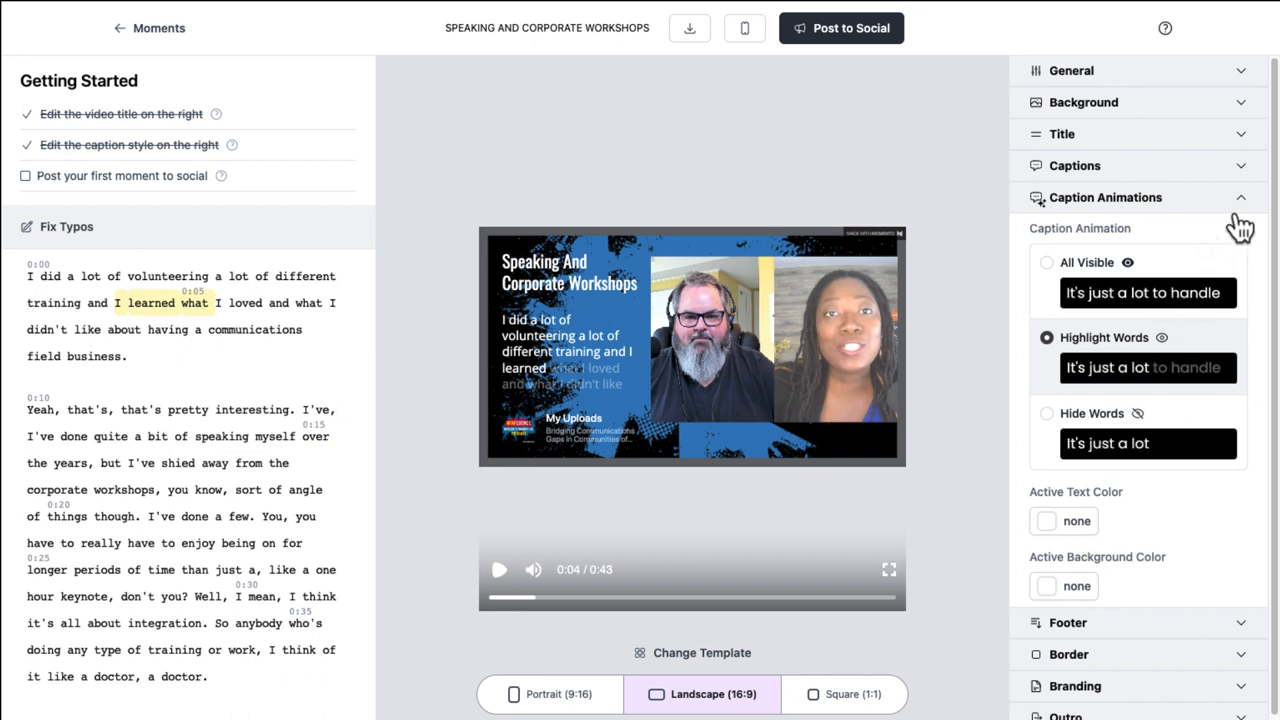
{"action": "left_click", "coordinate": [1106, 198]}
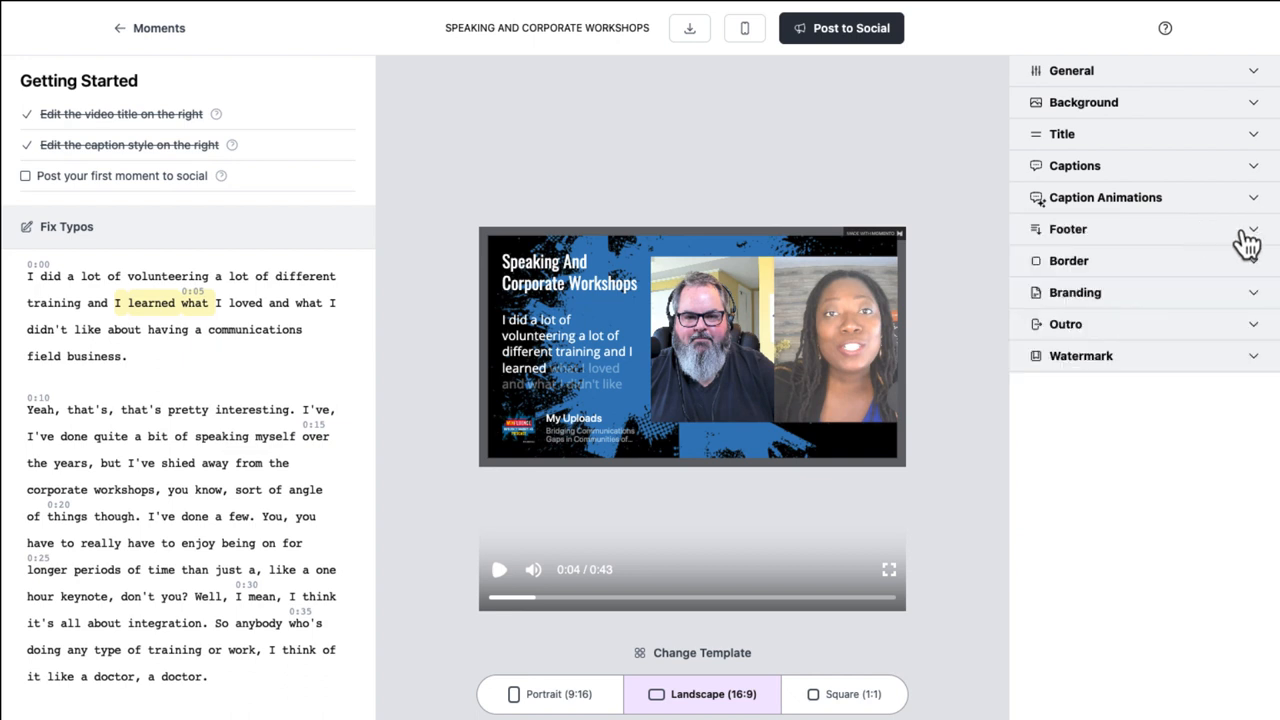
Replace the footer's Podcast Title with 'Winfluence'
{"action": "left_click", "coordinate": [1068, 228]}
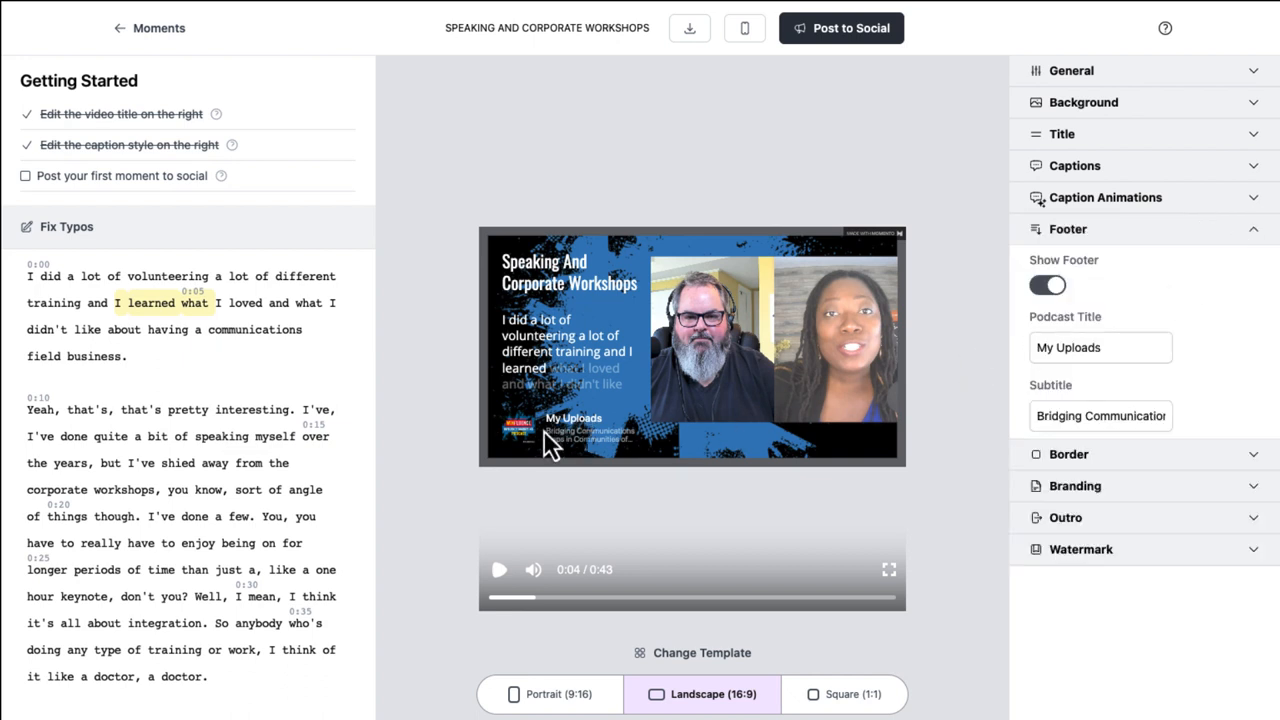
{"action": "mouse_move", "coordinate": [1036, 400]}
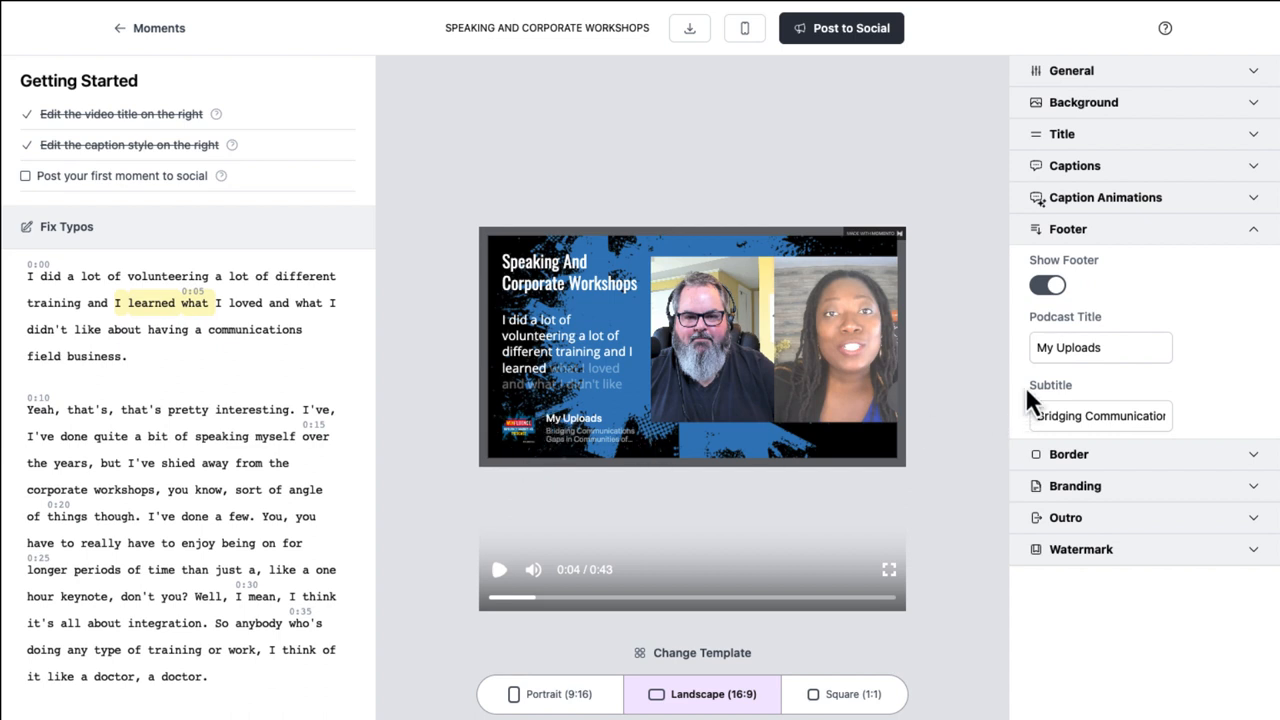
{"action": "left_click", "coordinate": [1100, 348]}
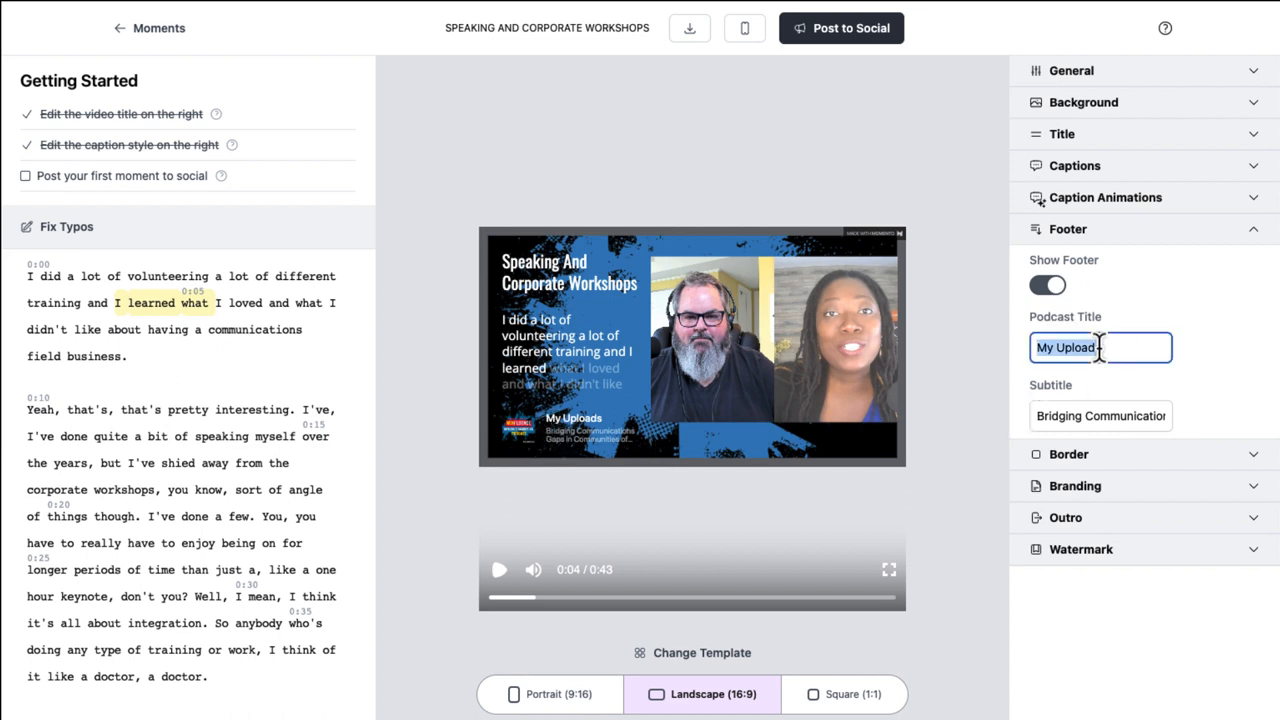
{"action": "type", "text": "Winfluence"}
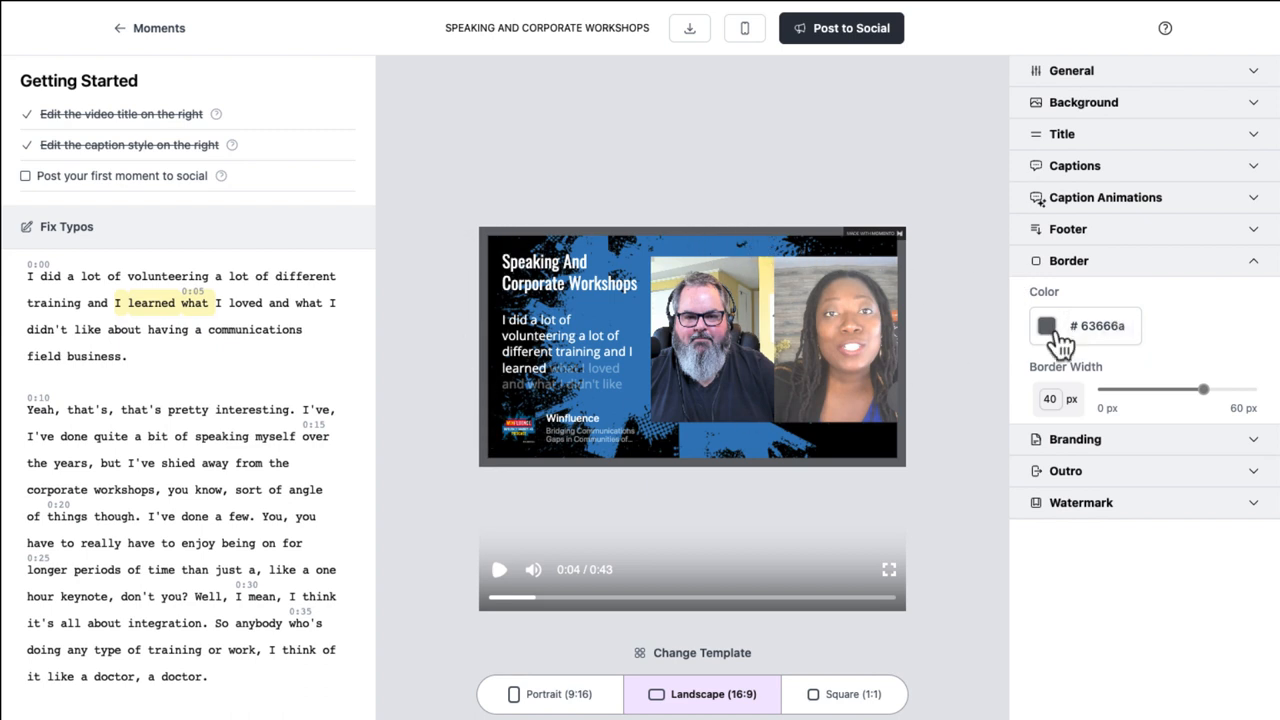
Set the border colour to blue #4385f5
{"action": "left_click", "coordinate": [1046, 324]}
{"action": "type", "text": "00000"}
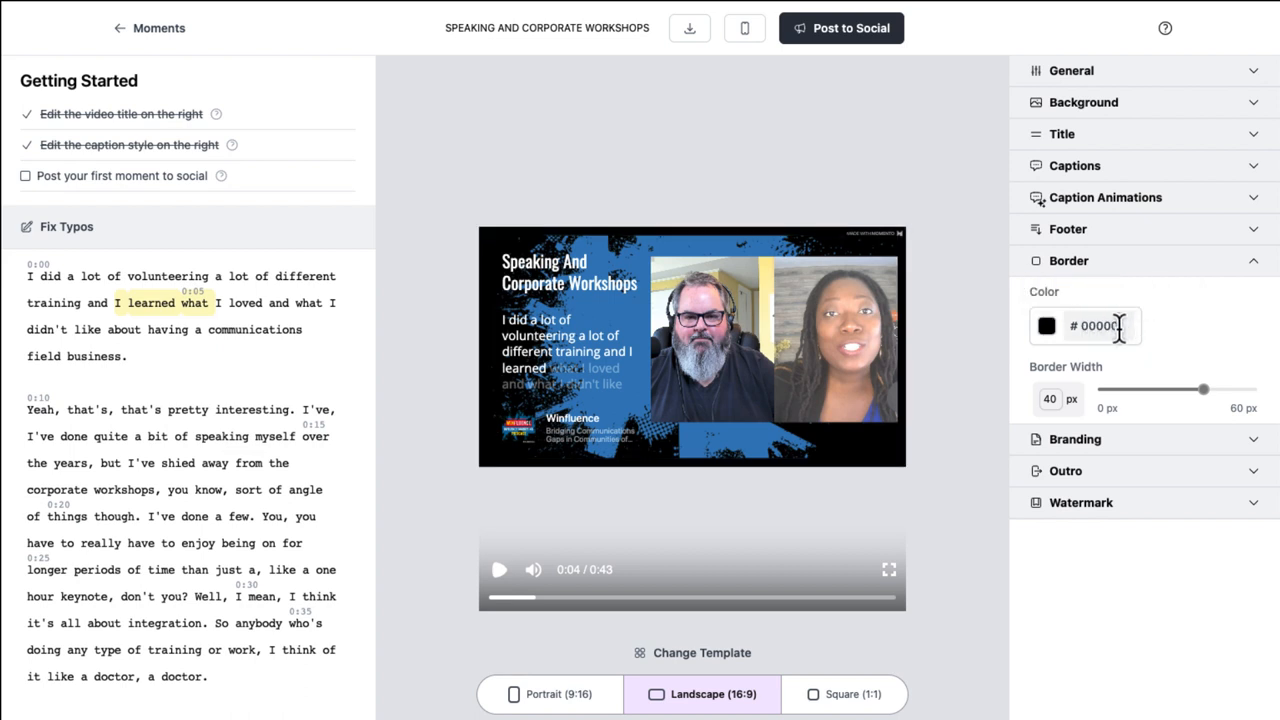
{"action": "left_click", "coordinate": [1096, 326]}
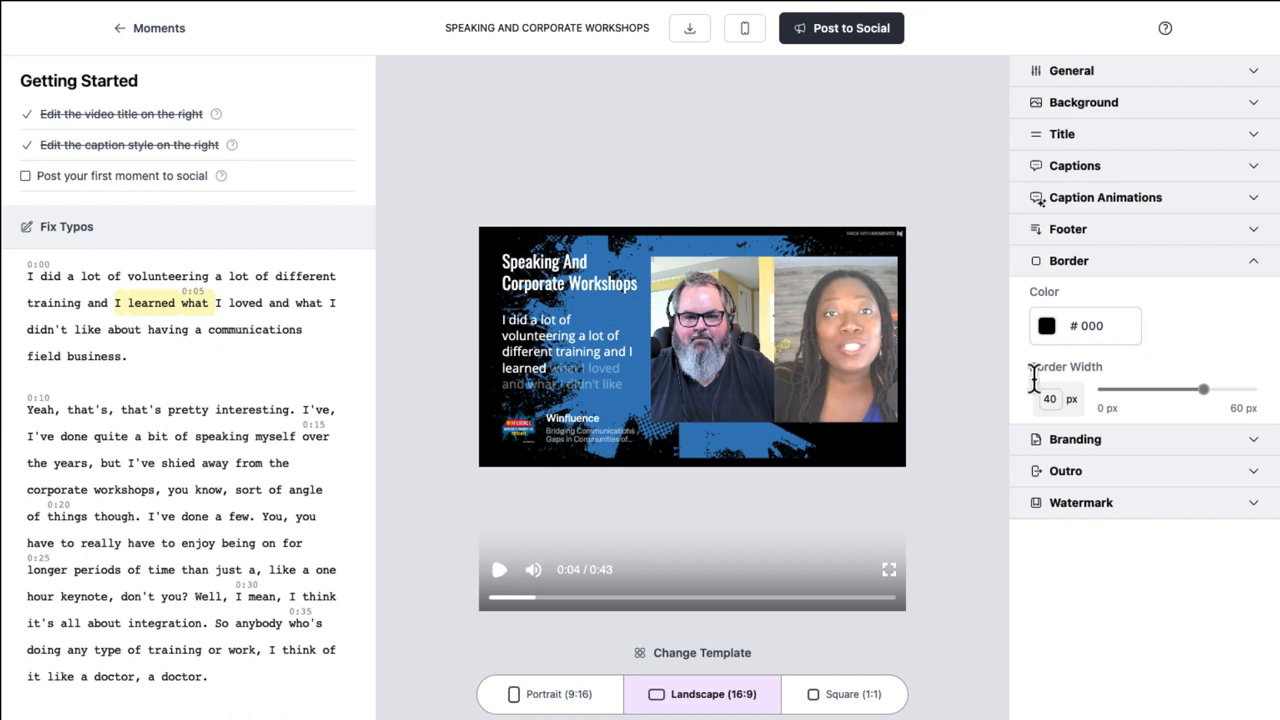
{"action": "left_click", "coordinate": [1090, 326]}
{"action": "type", "text": "# 4385f5"}
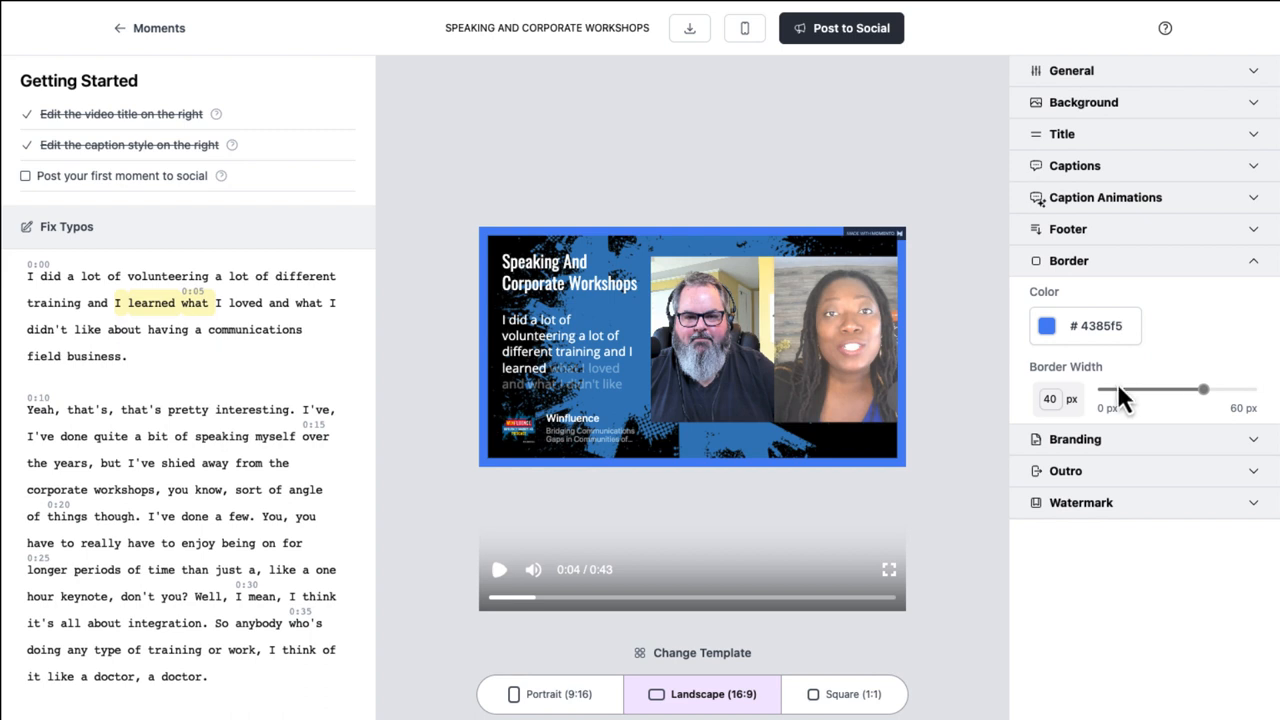
Reduce the border width to 24 px and collapse the Border section
{"action": "left_click_drag", "start_coordinate": [1204, 388], "coordinate": [1190, 388]}
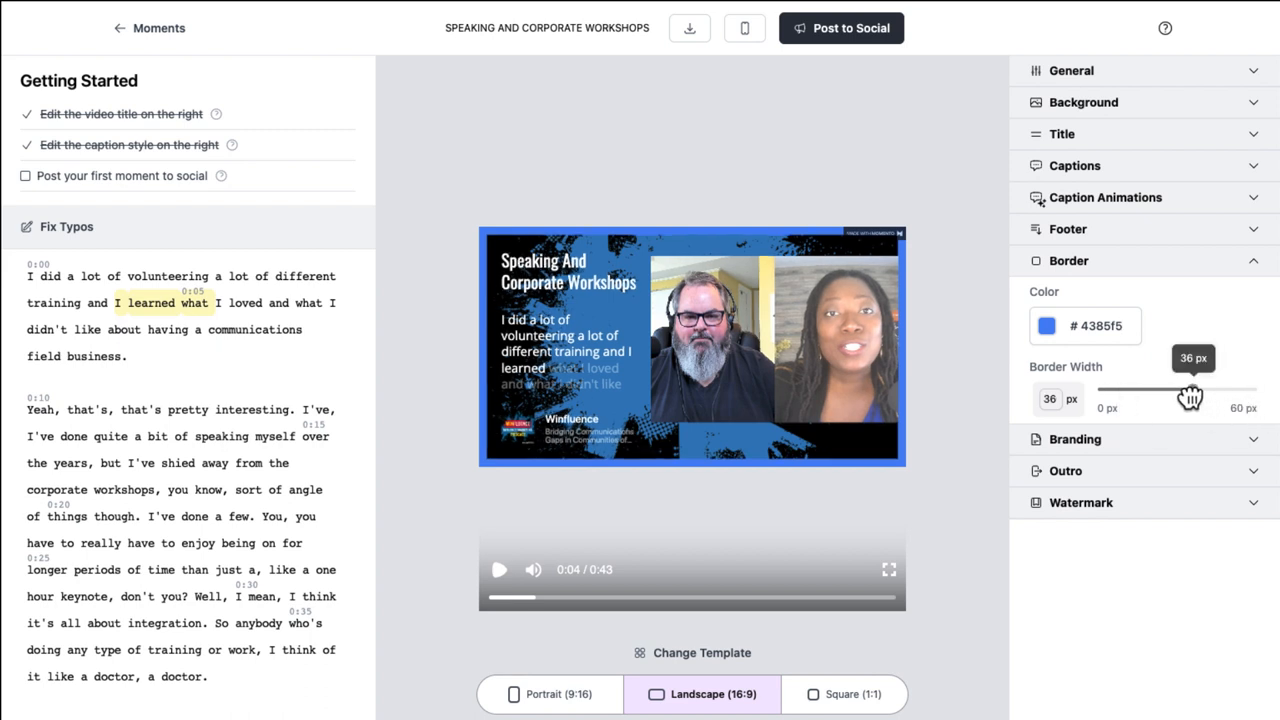
{"action": "left_click_drag", "start_coordinate": [1190, 388], "coordinate": [1160, 388]}
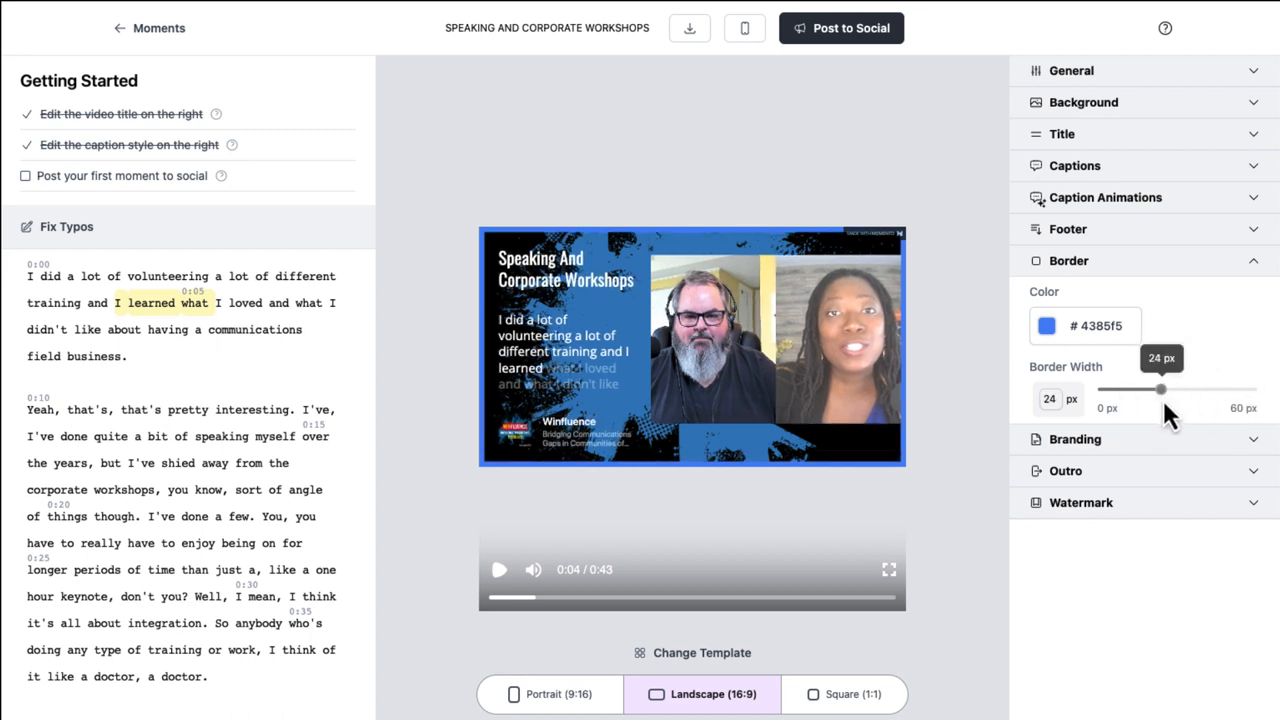
{"action": "left_click", "coordinate": [1068, 260]}
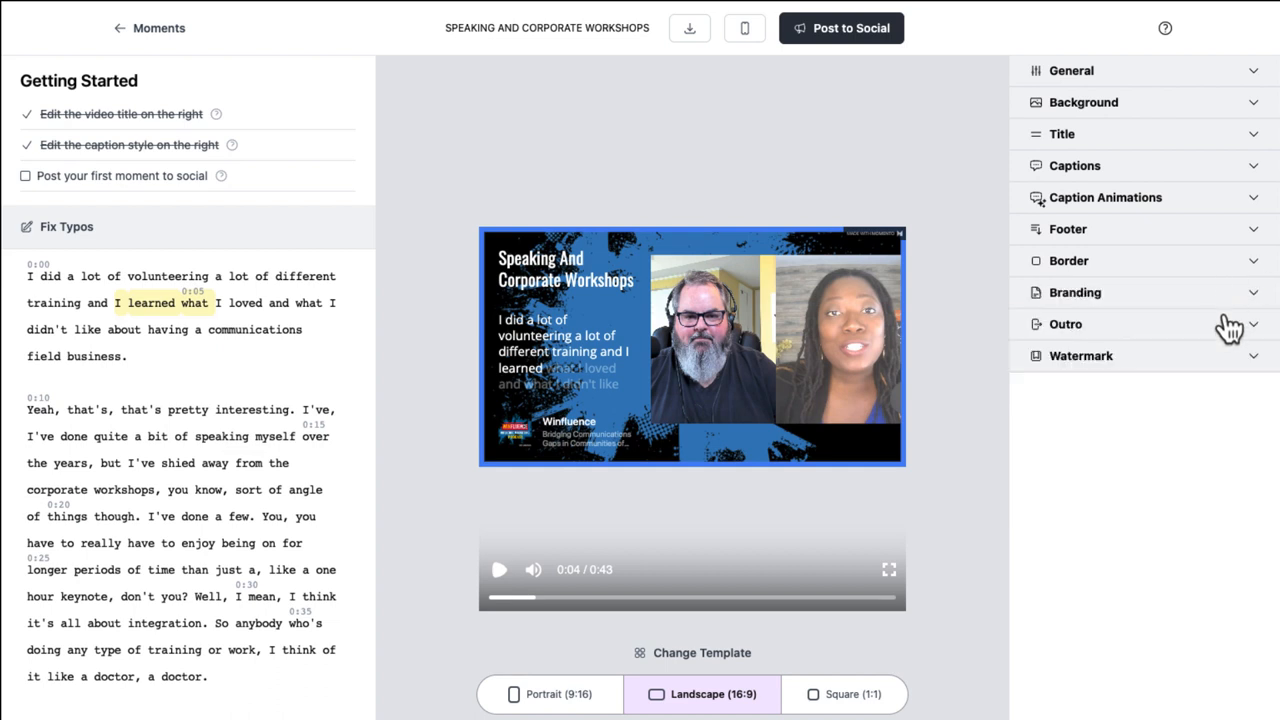
Set Branding Image 1 to the podcast cover URL and show it on the clip at 0.2x zoom
{"action": "left_click", "coordinate": [1076, 292]}
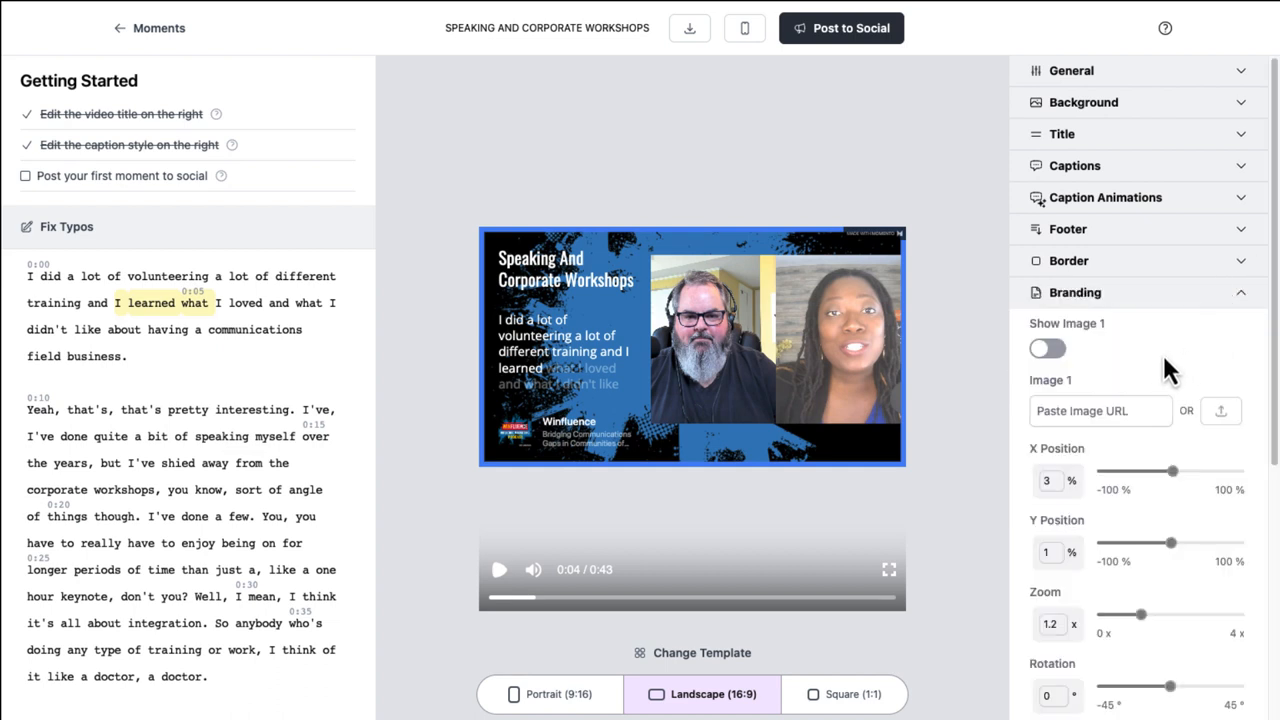
{"action": "scroll", "scroll_direction": "down", "scroll_amount": 3}
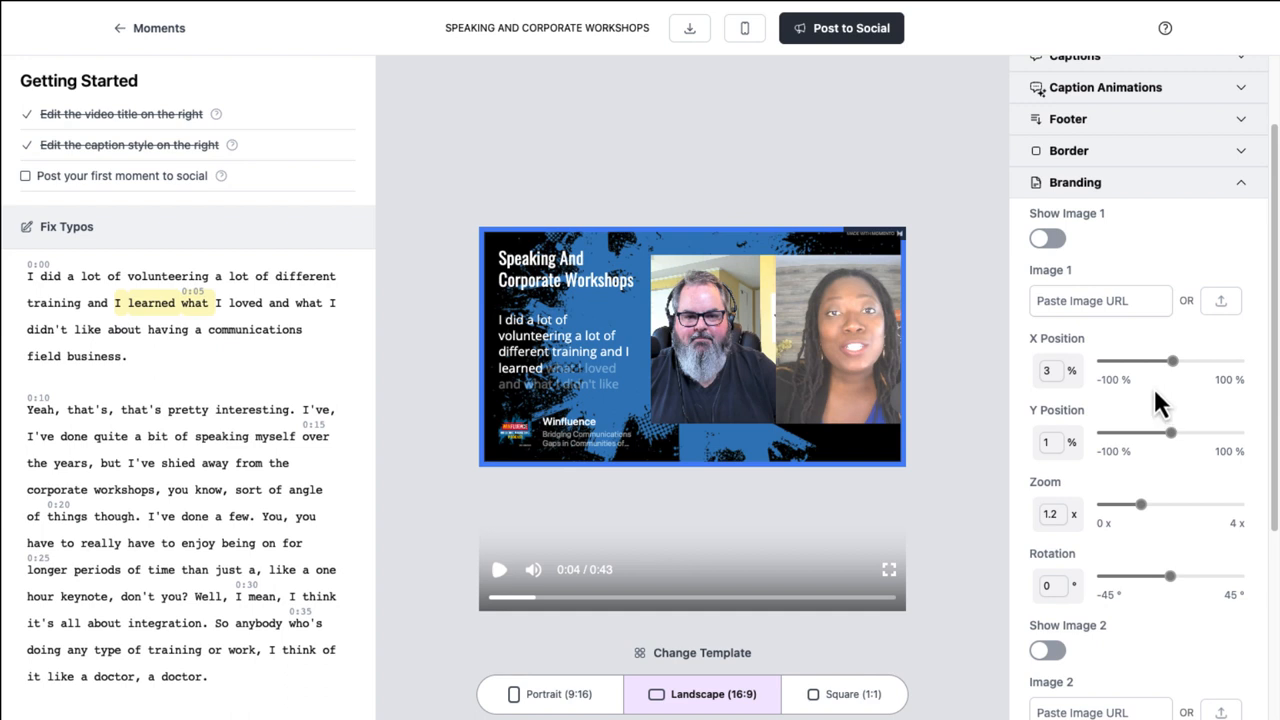
{"action": "left_click", "coordinate": [1100, 300]}
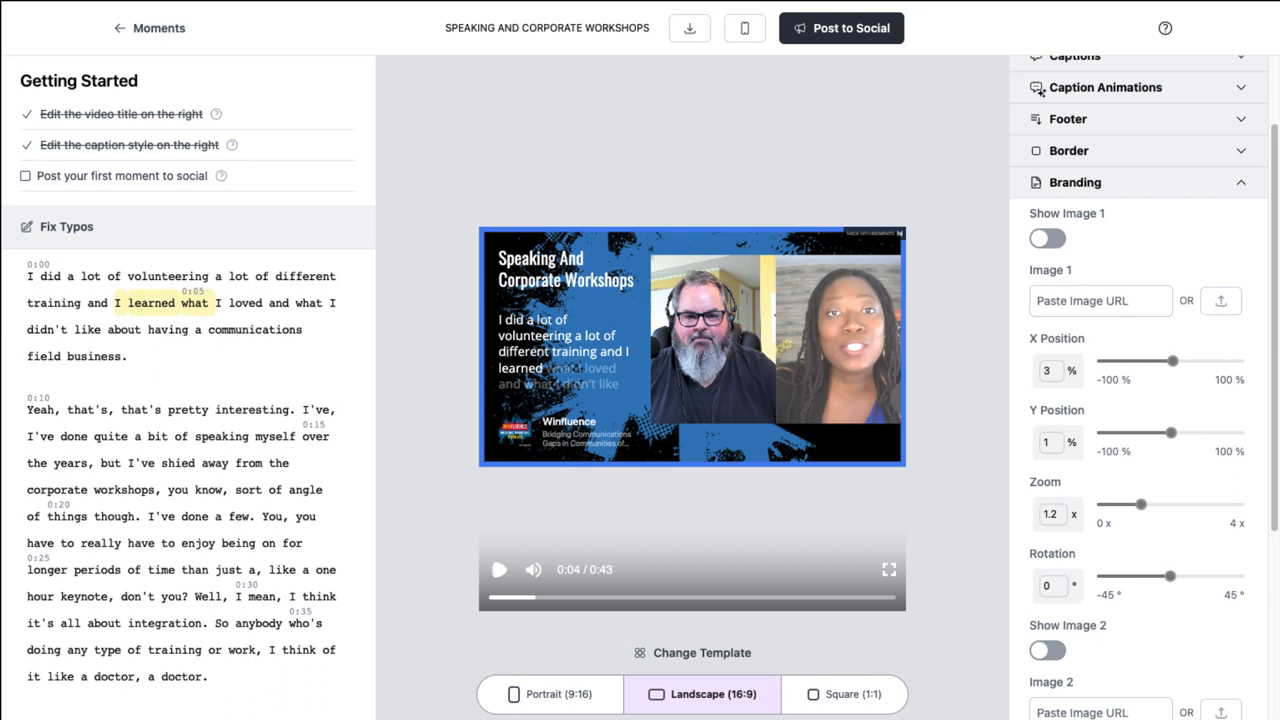
{"action": "left_click", "coordinate": [1100, 300]}
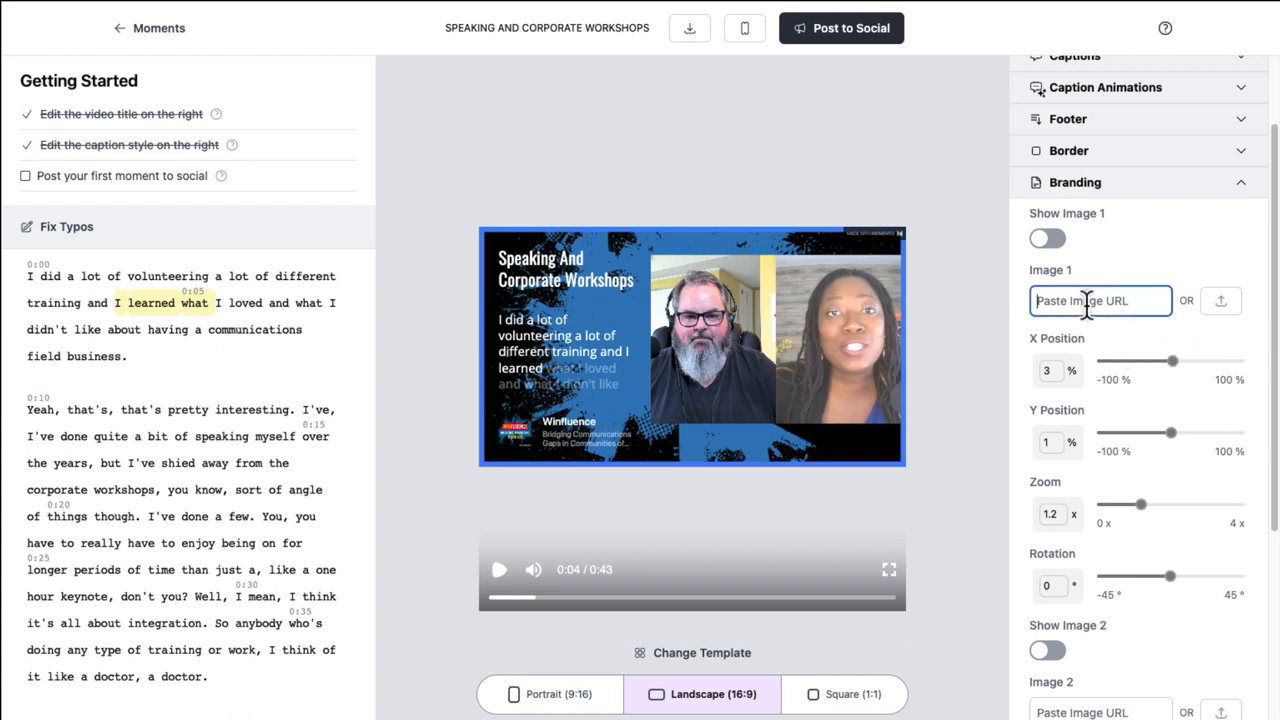
{"action": "left_click", "coordinate": [1220, 300]}
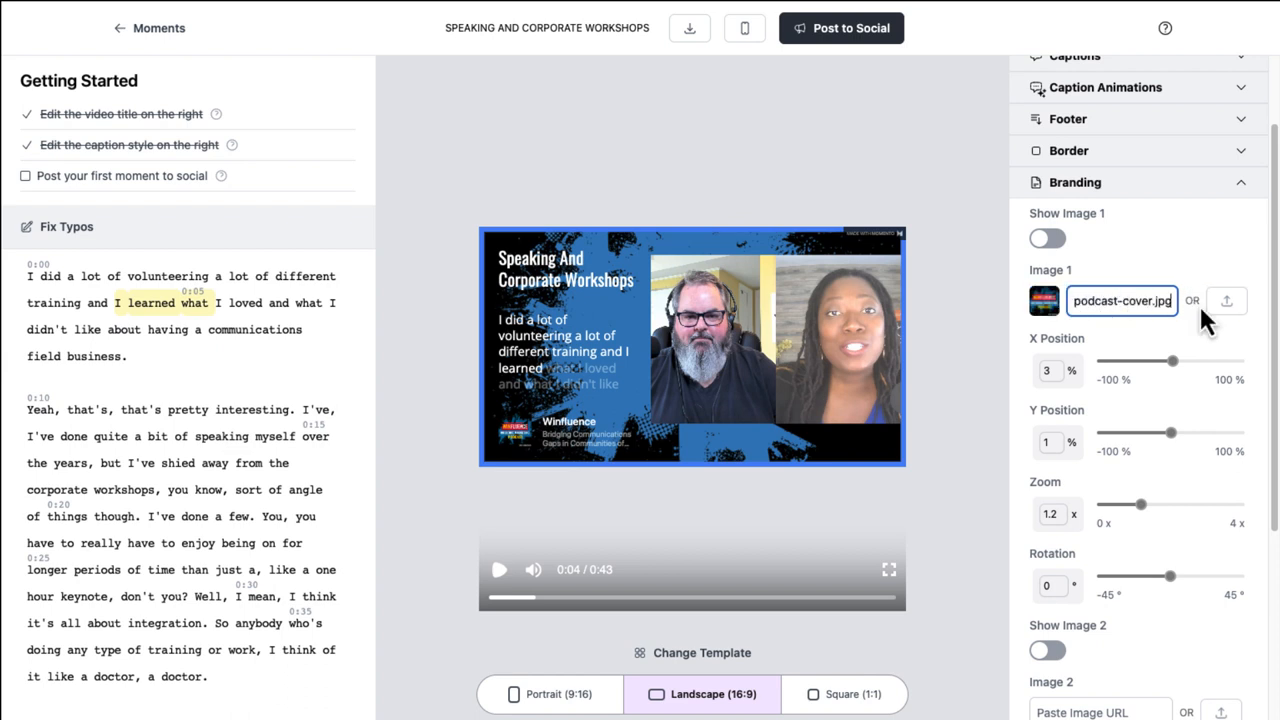
{"action": "left_click", "coordinate": [1048, 238]}
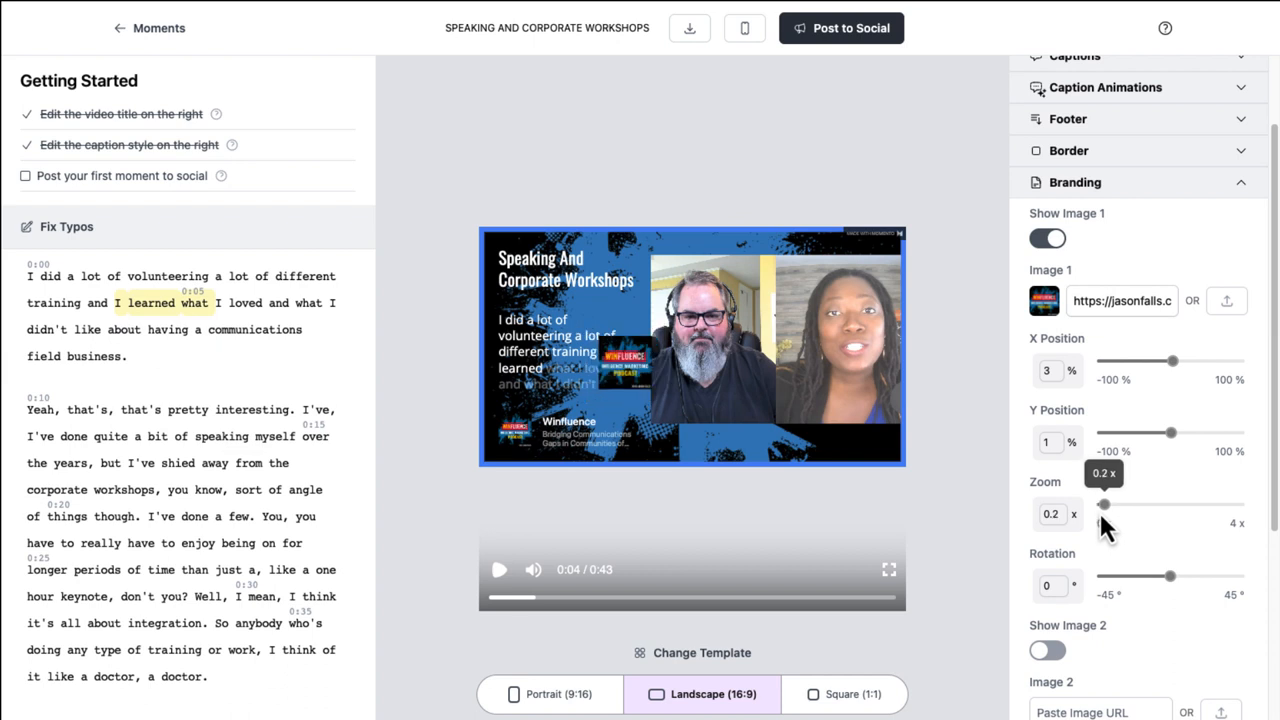
Shift the logo right to about 38% and down toward the bottom of the frame
{"action": "left_click_drag", "start_coordinate": [1172, 360], "coordinate": [1178, 360]}
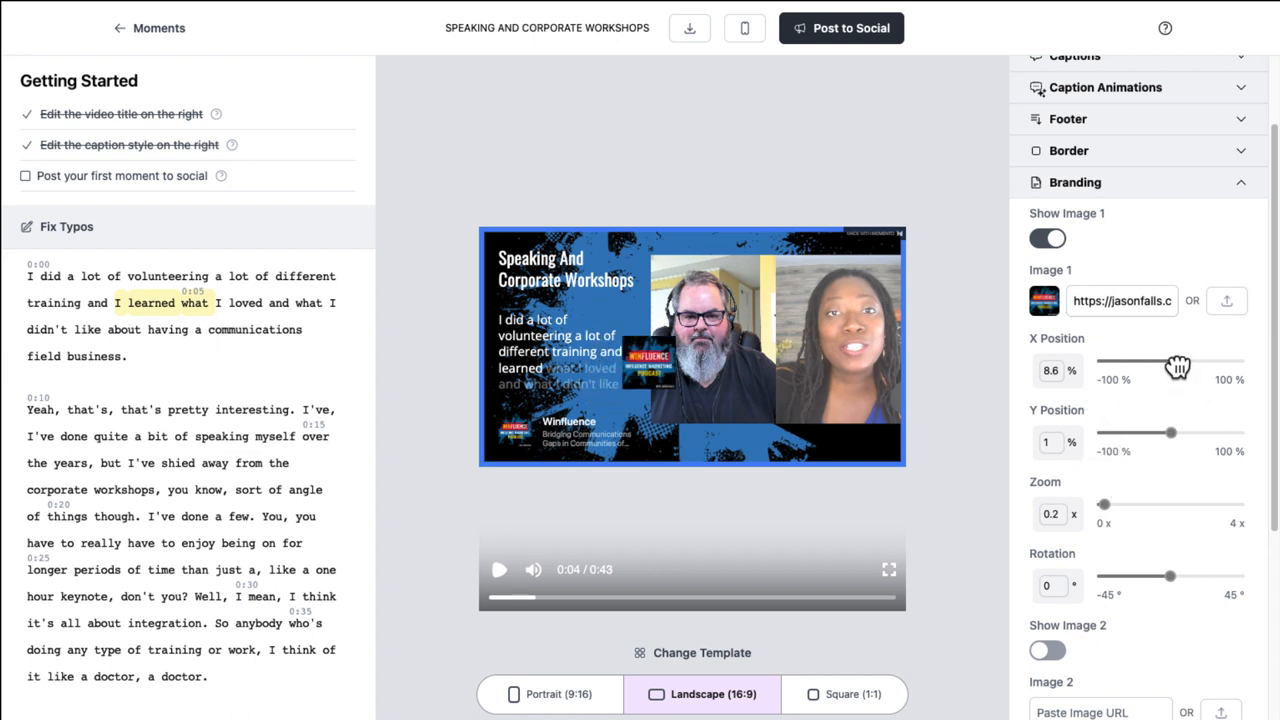
{"action": "left_click_drag", "start_coordinate": [1178, 362], "coordinate": [1198, 362]}
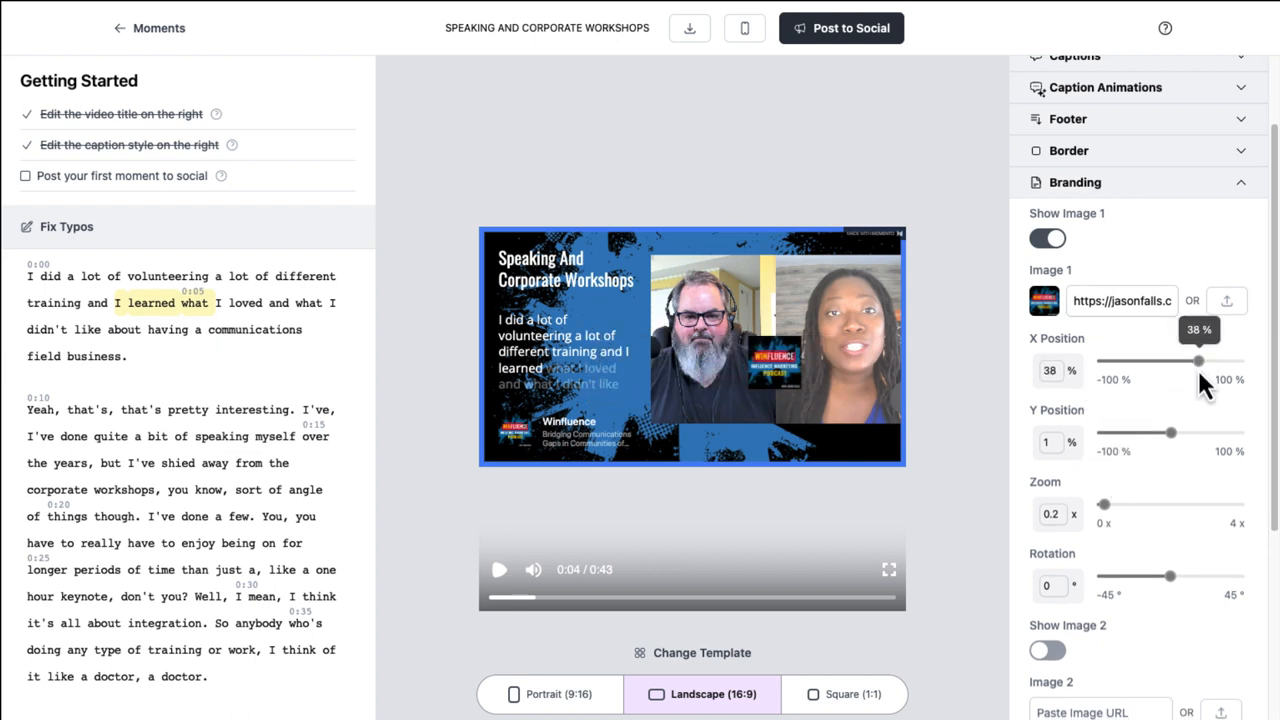
{"action": "left_click_drag", "start_coordinate": [1172, 432], "coordinate": [1168, 440]}
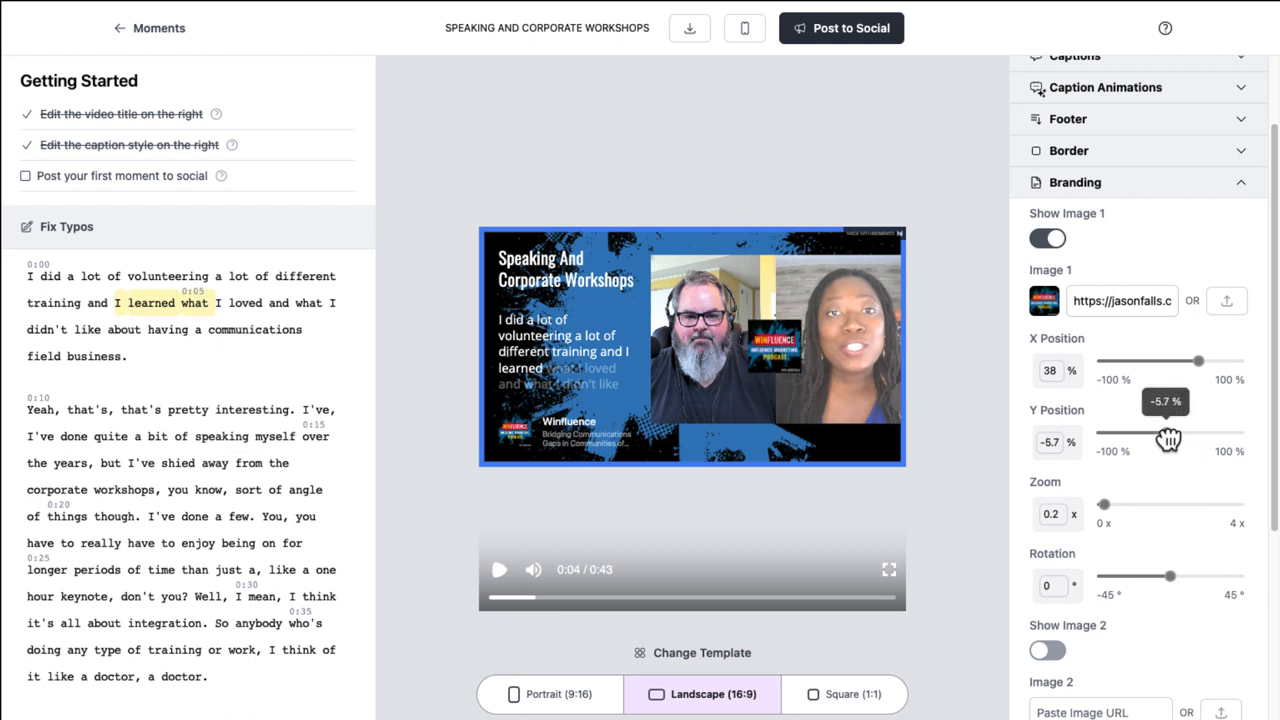
{"action": "left_click_drag", "start_coordinate": [1170, 434], "coordinate": [1148, 434]}
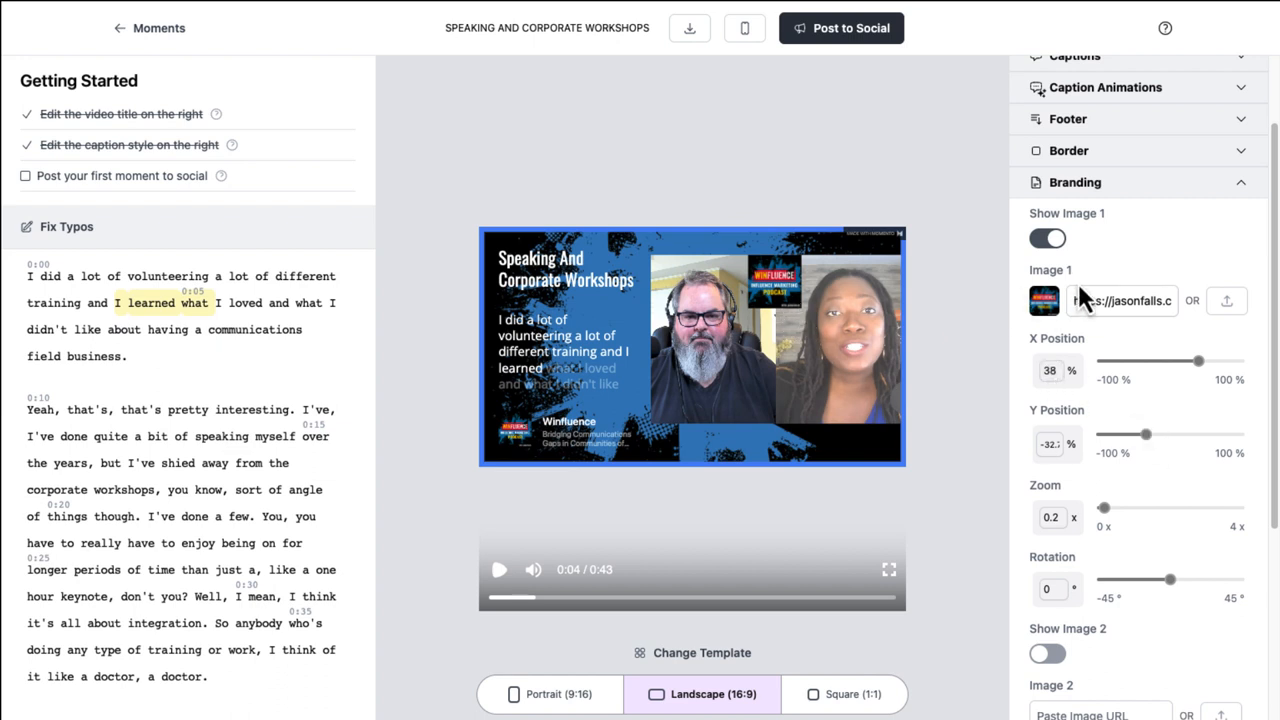
{"action": "mouse_move", "coordinate": [856, 370]}
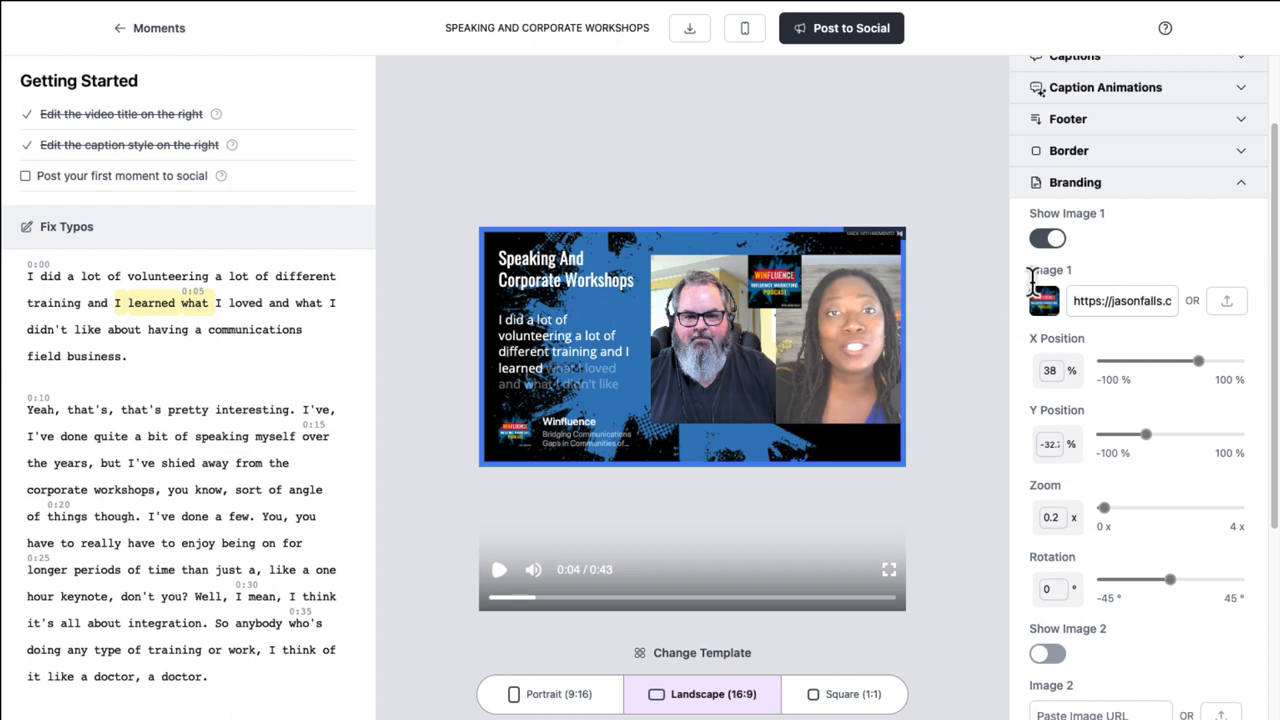
{"action": "mouse_move", "coordinate": [800, 280]}
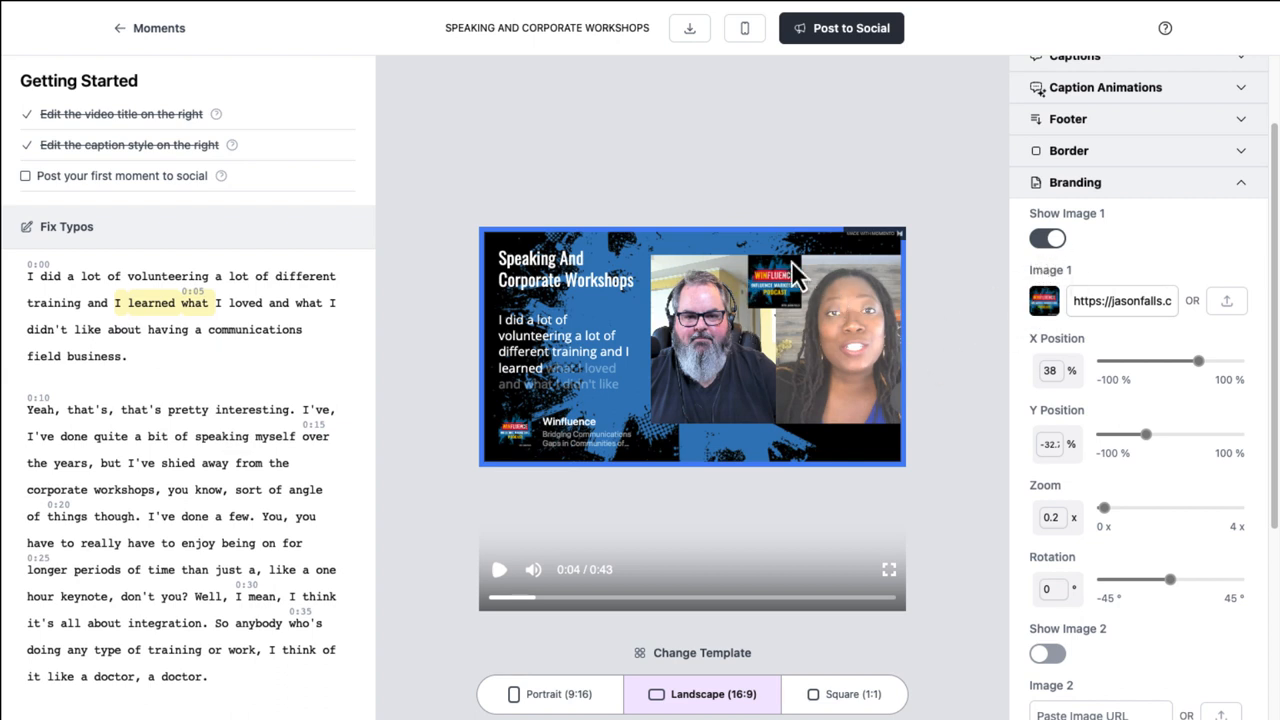
{"action": "mouse_move", "coordinate": [1124, 378]}
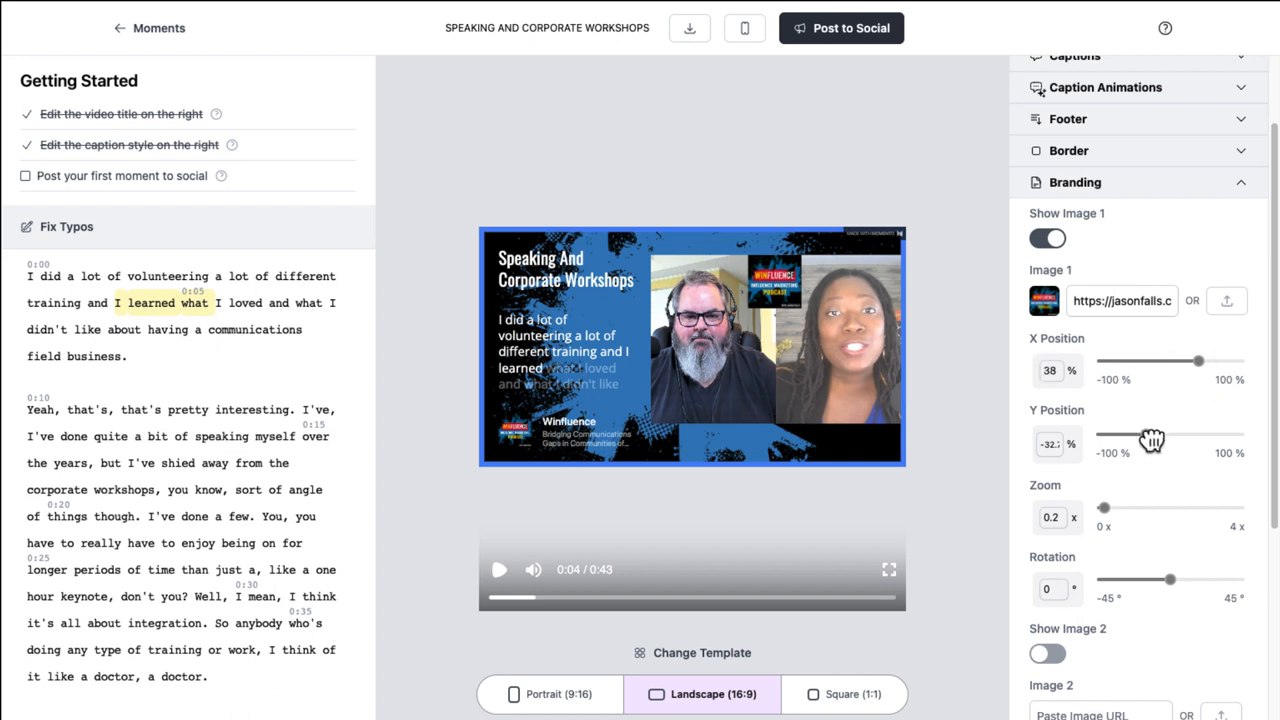
{"action": "left_click_drag", "start_coordinate": [1152, 440], "coordinate": [1198, 440]}
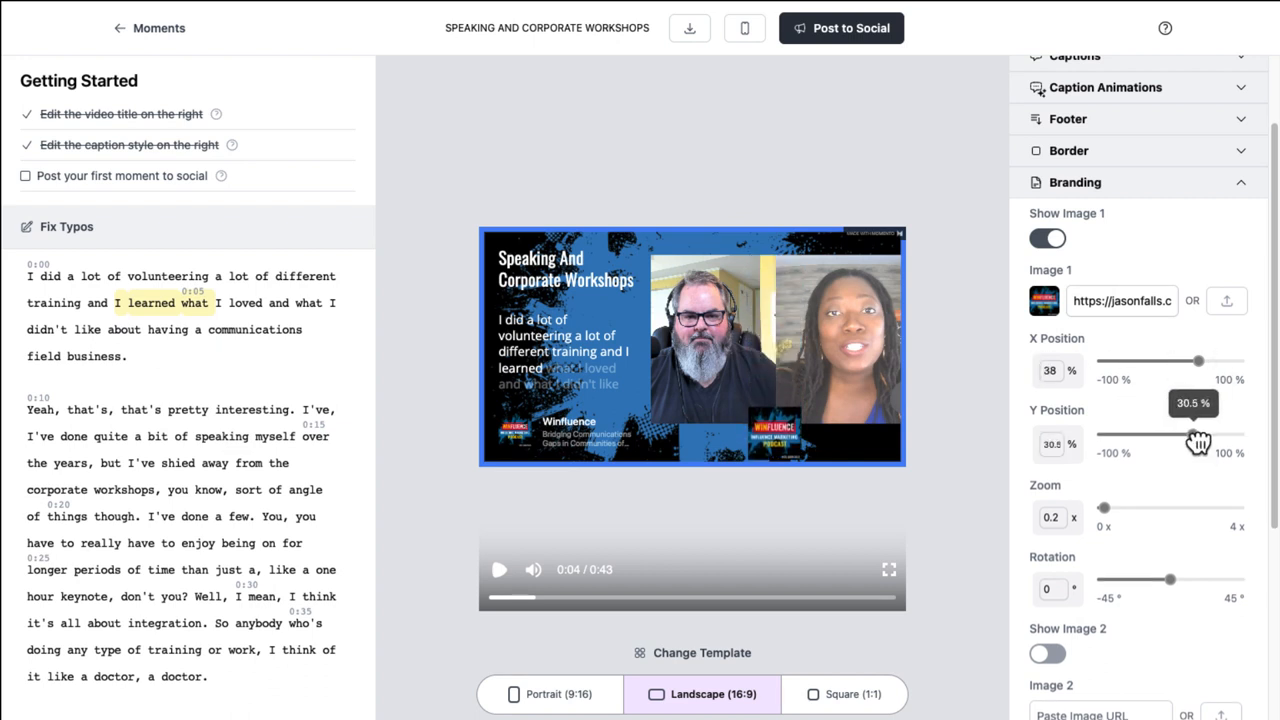
Fine-tune the logo to roughly 60.6% X and 30.5% Y in the lower-right corner
{"action": "left_click_drag", "start_coordinate": [1198, 444], "coordinate": [1194, 434]}
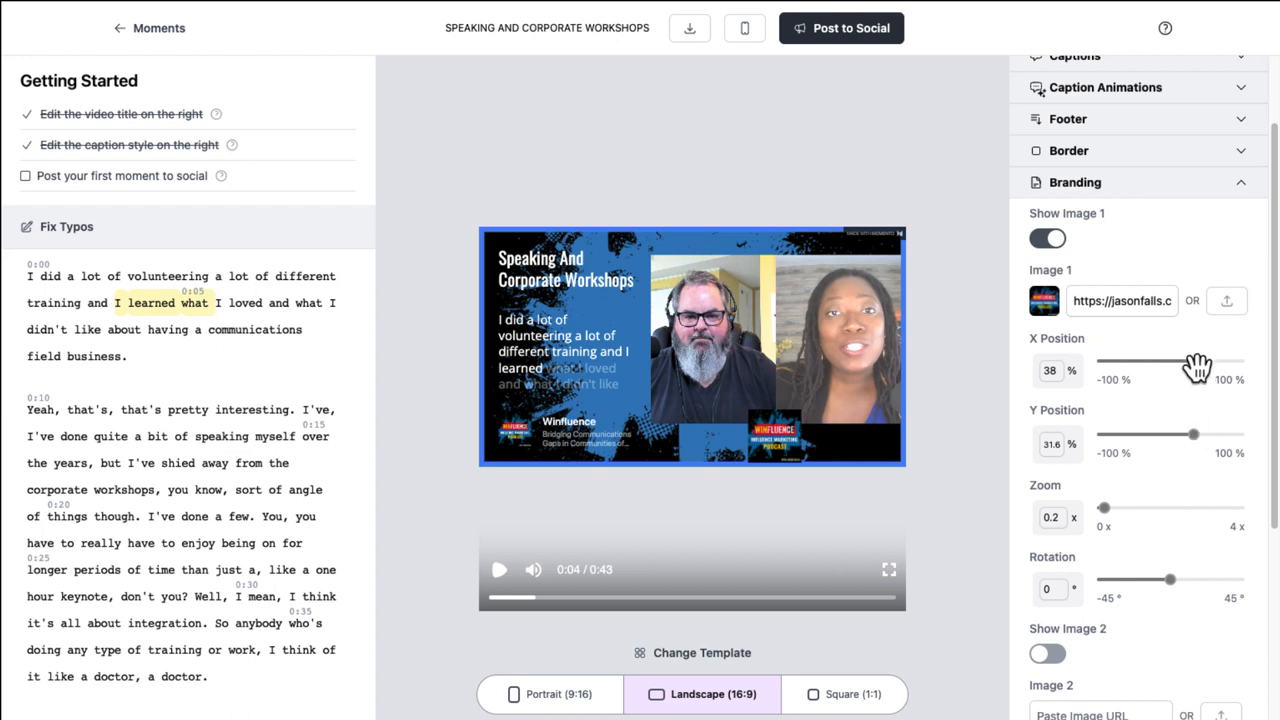
{"action": "left_click_drag", "start_coordinate": [1176, 364], "coordinate": [1212, 364]}
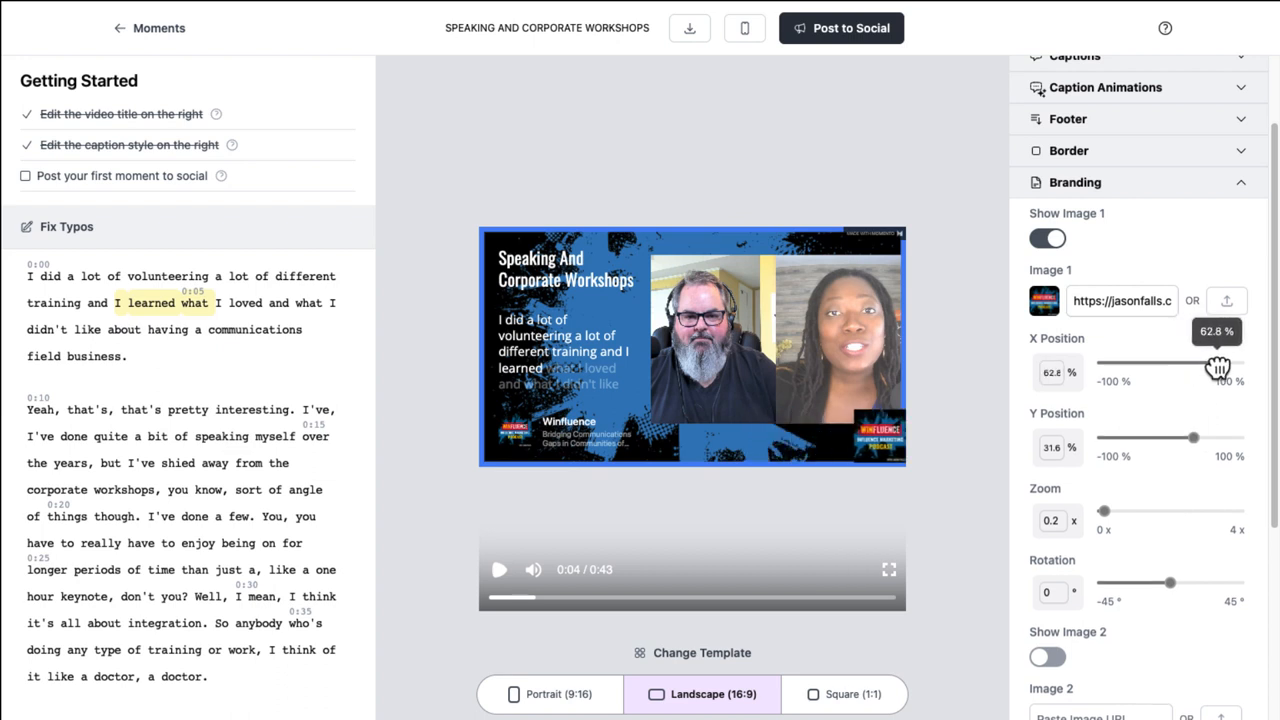
{"action": "left_click_drag", "start_coordinate": [1216, 368], "coordinate": [1216, 362]}
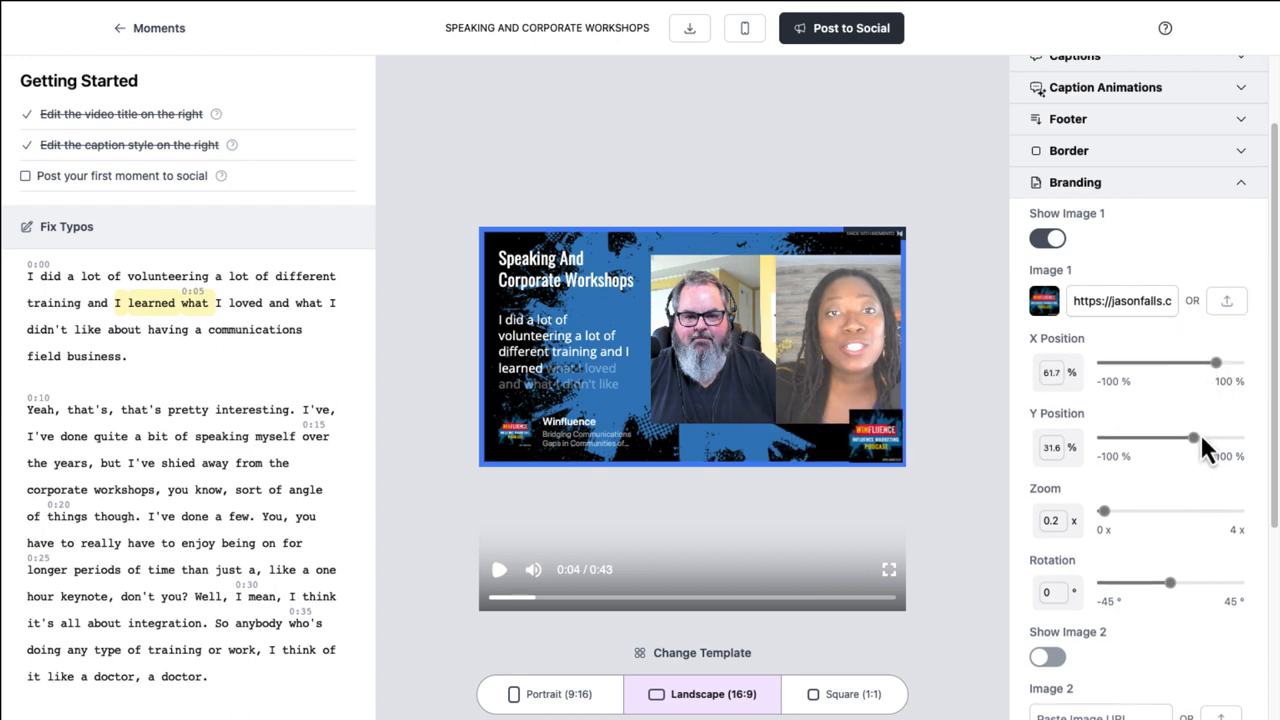
{"action": "left_click_drag", "start_coordinate": [1192, 438], "coordinate": [1190, 438]}
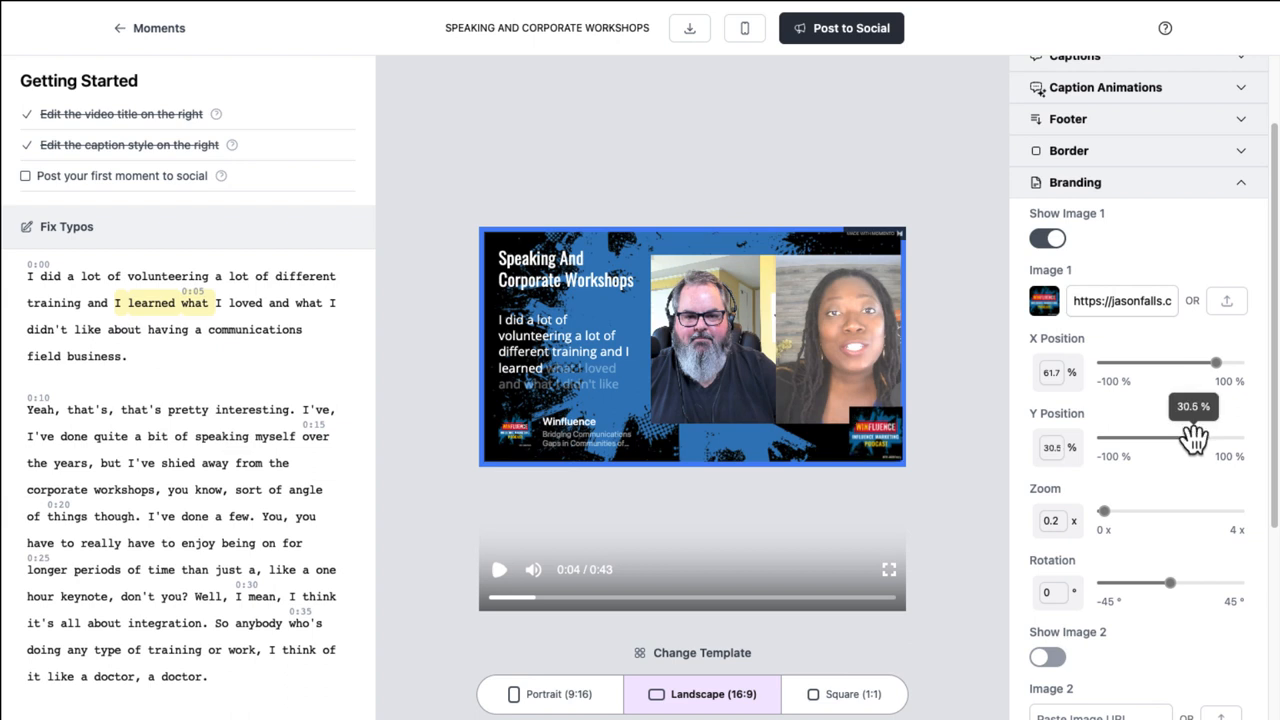
{"action": "mouse_move", "coordinate": [1216, 368]}
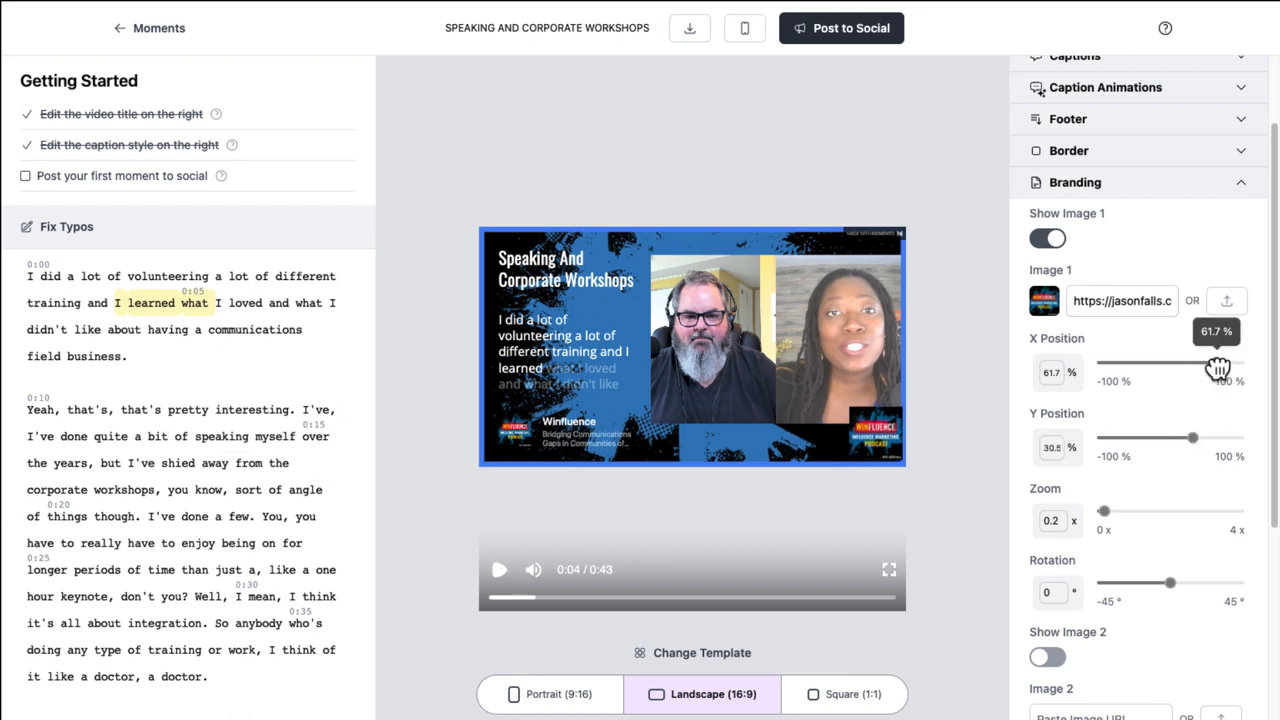
{"action": "left_click_drag", "start_coordinate": [1220, 368], "coordinate": [1216, 368]}
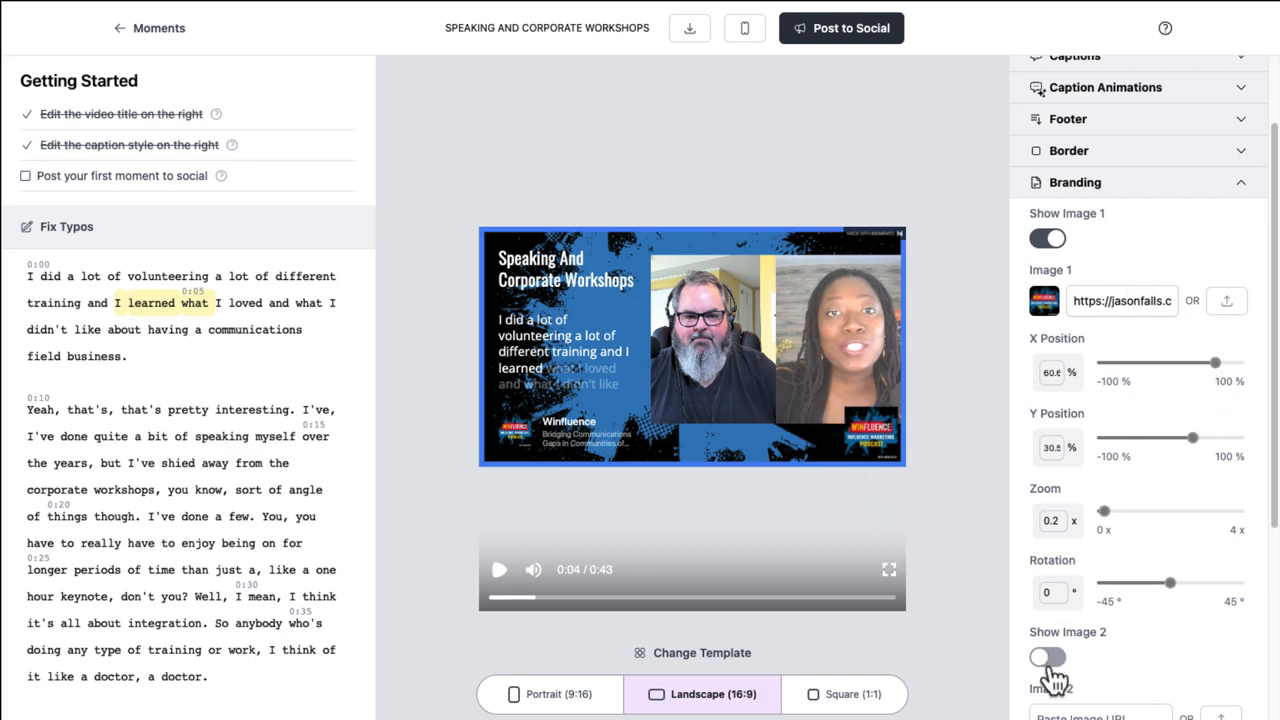
Toggle Show Image 2 on and off, then switch off Show Image 1 to hide the logo
{"action": "left_click", "coordinate": [1048, 658]}
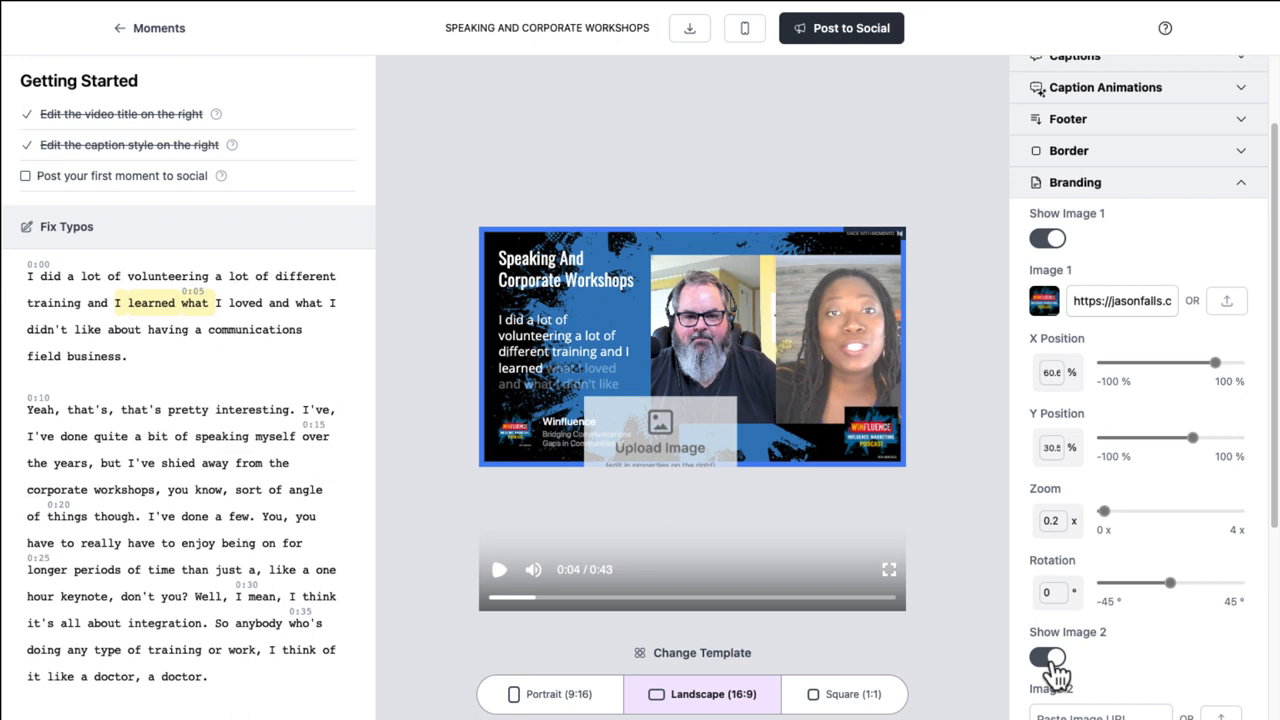
{"action": "left_click", "coordinate": [1048, 658]}
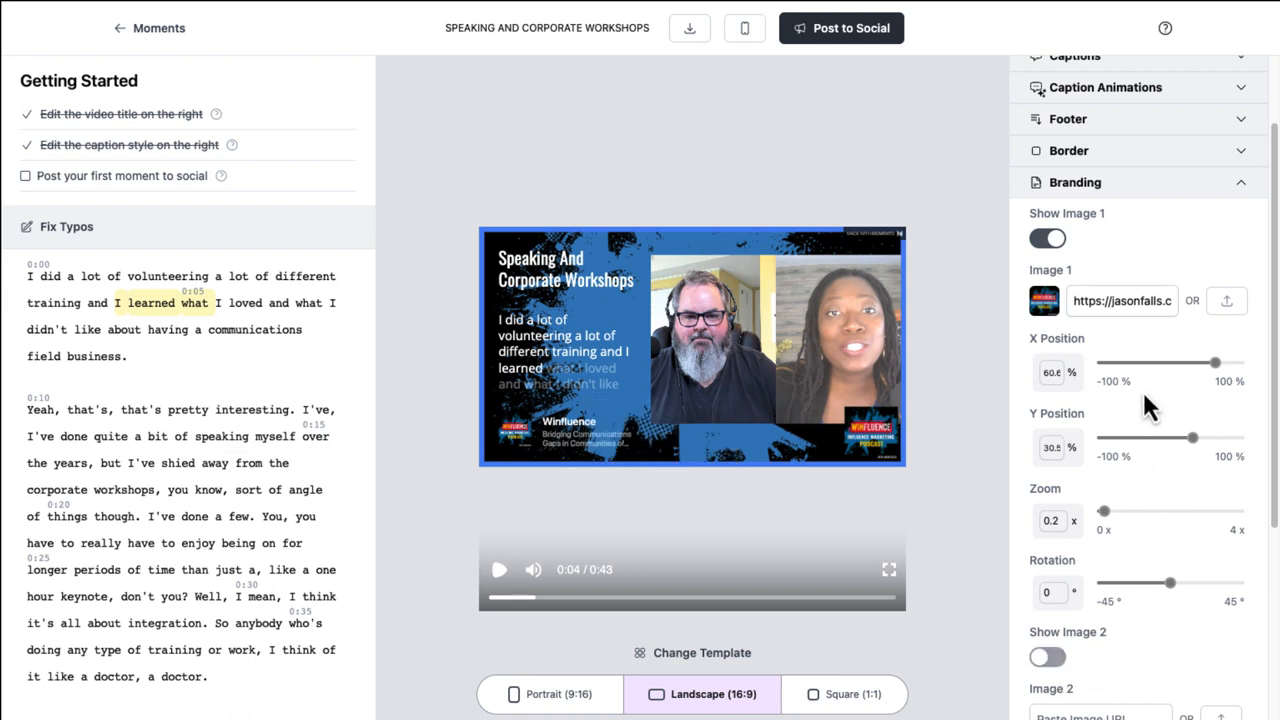
{"action": "mouse_move", "coordinate": [1144, 400]}
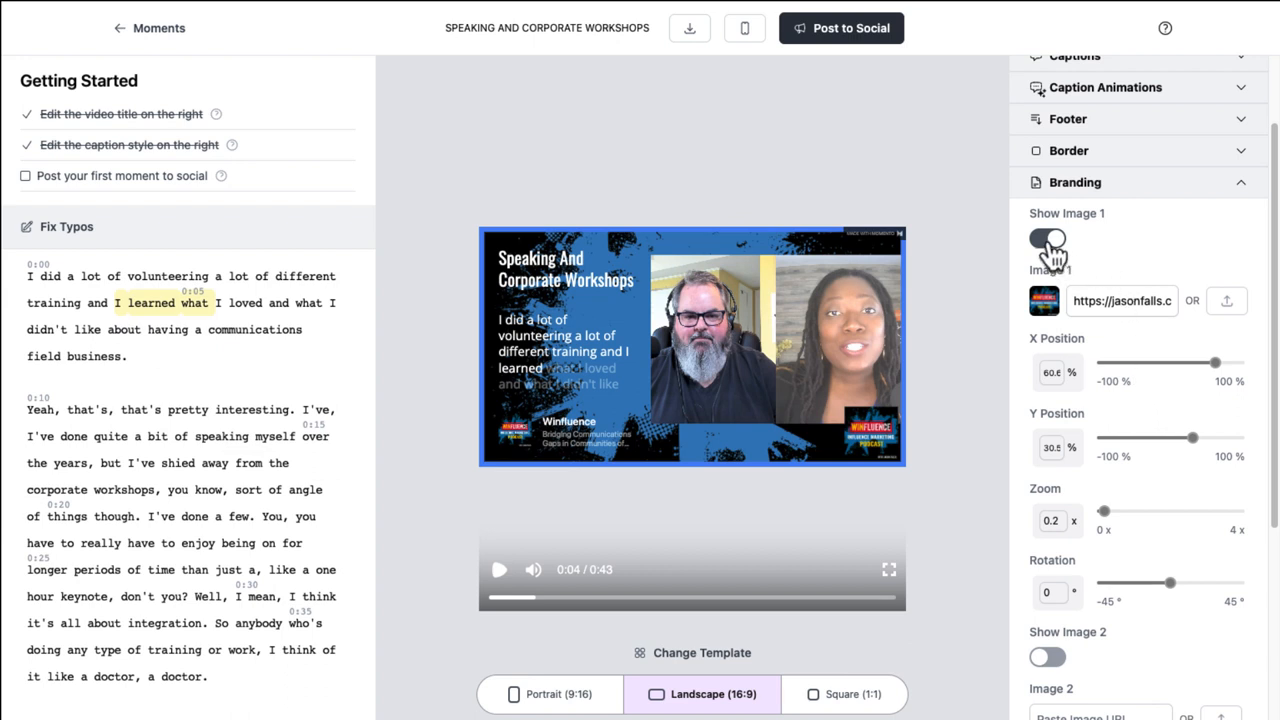
{"action": "left_click", "coordinate": [1048, 238]}
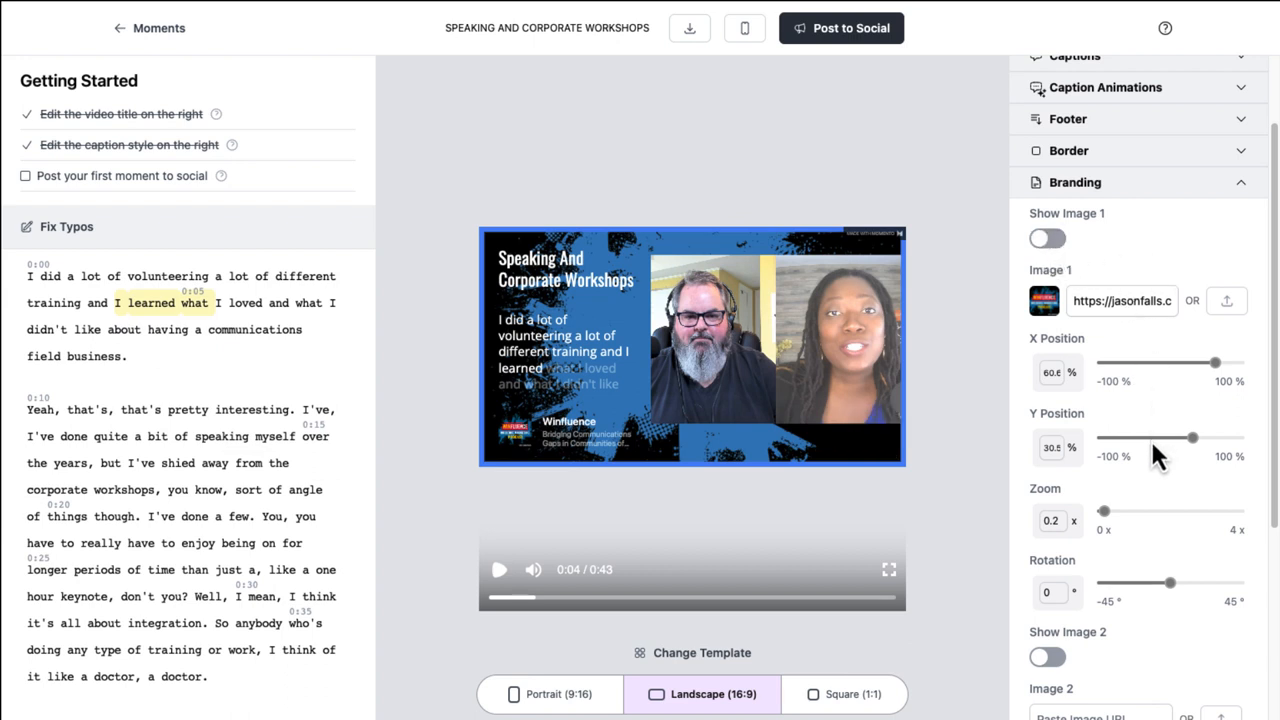
{"action": "mouse_move", "coordinate": [1116, 436]}
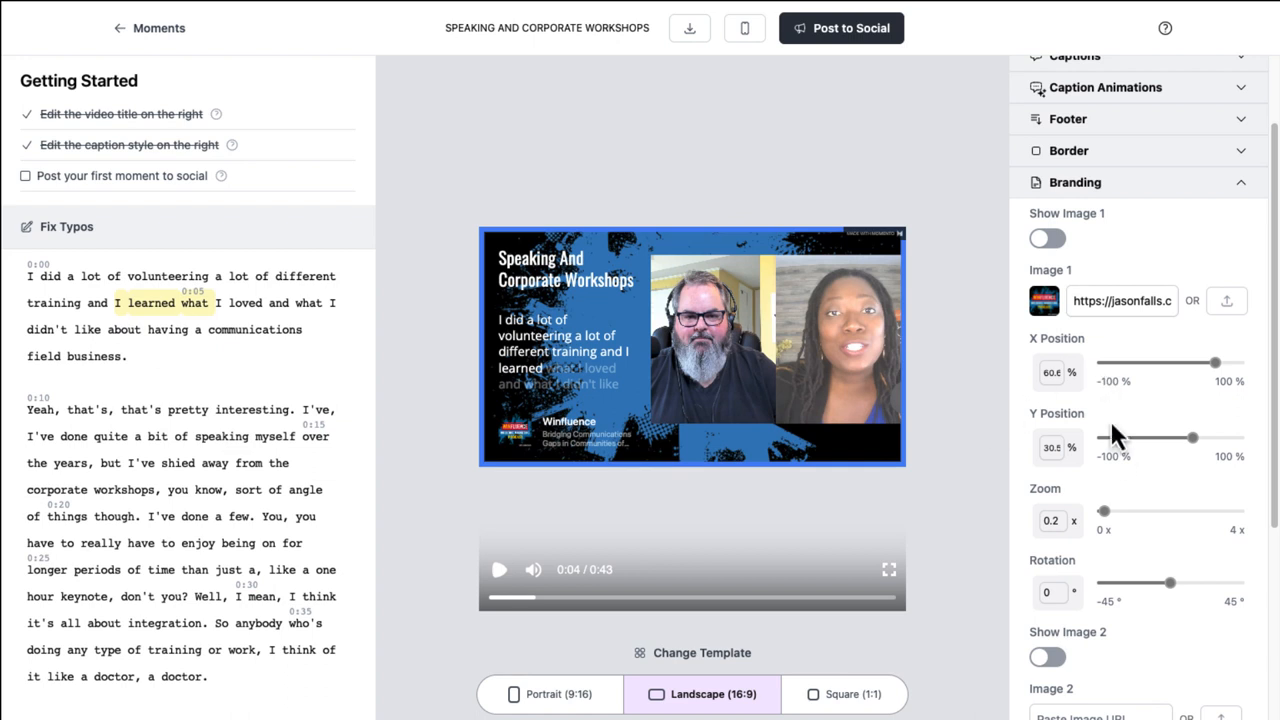
Collapse the Branding section so the Outro settings come into view
{"action": "scroll", "scroll_direction": "down", "scroll_amount": 3}
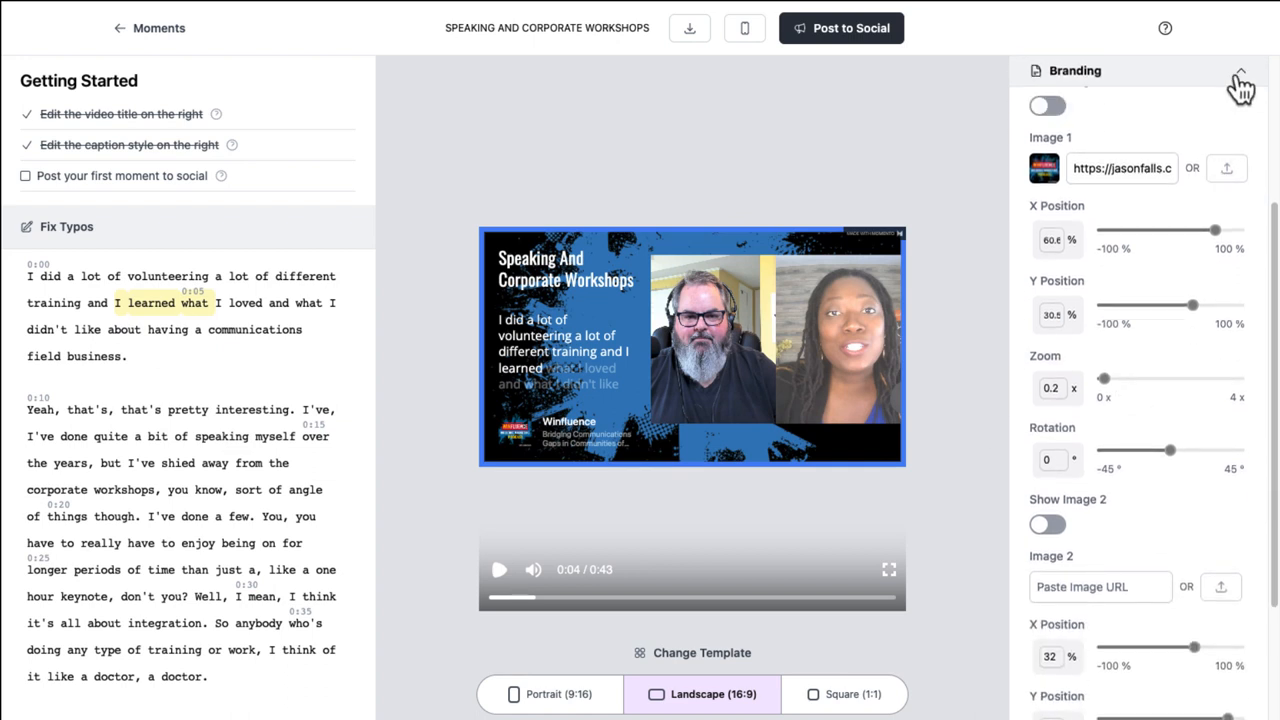
{"action": "left_click", "coordinate": [1254, 70]}
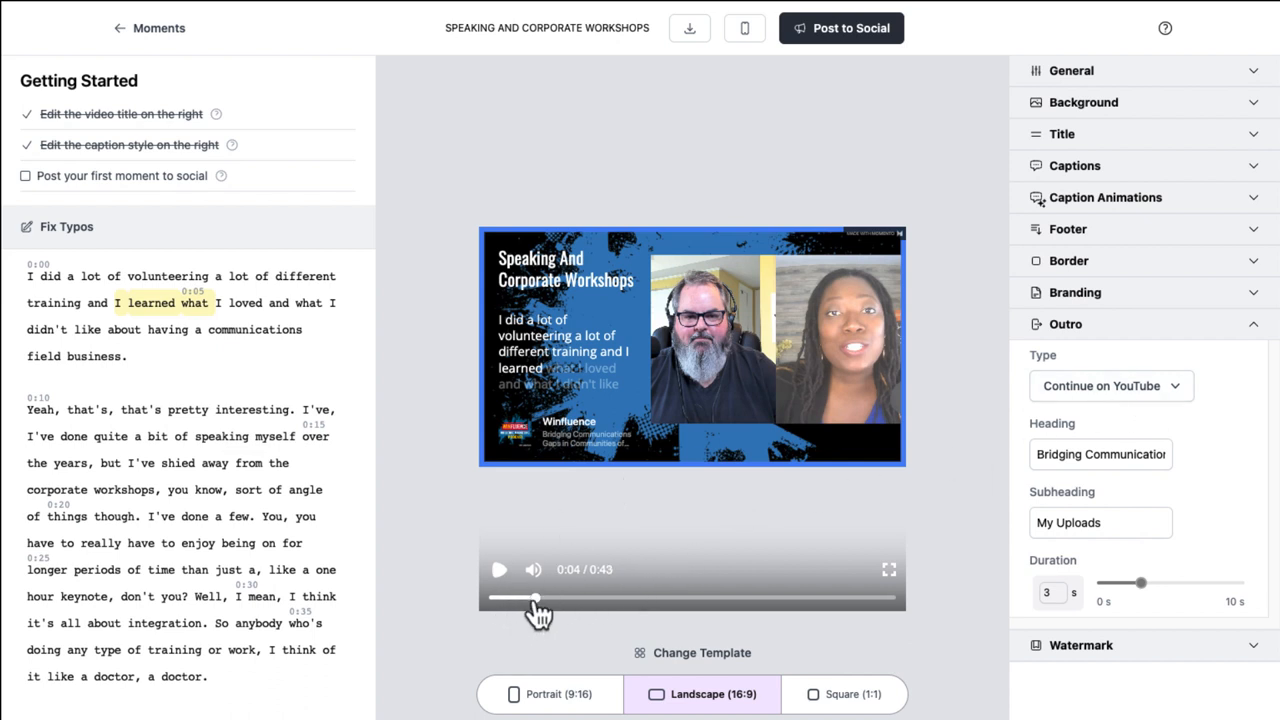
Scrub to the clip's end, set Outro Type to Podcast Platforms Tiled with subheading 'Winfluence'
{"action": "left_click_drag", "start_coordinate": [538, 596], "coordinate": [878, 596]}
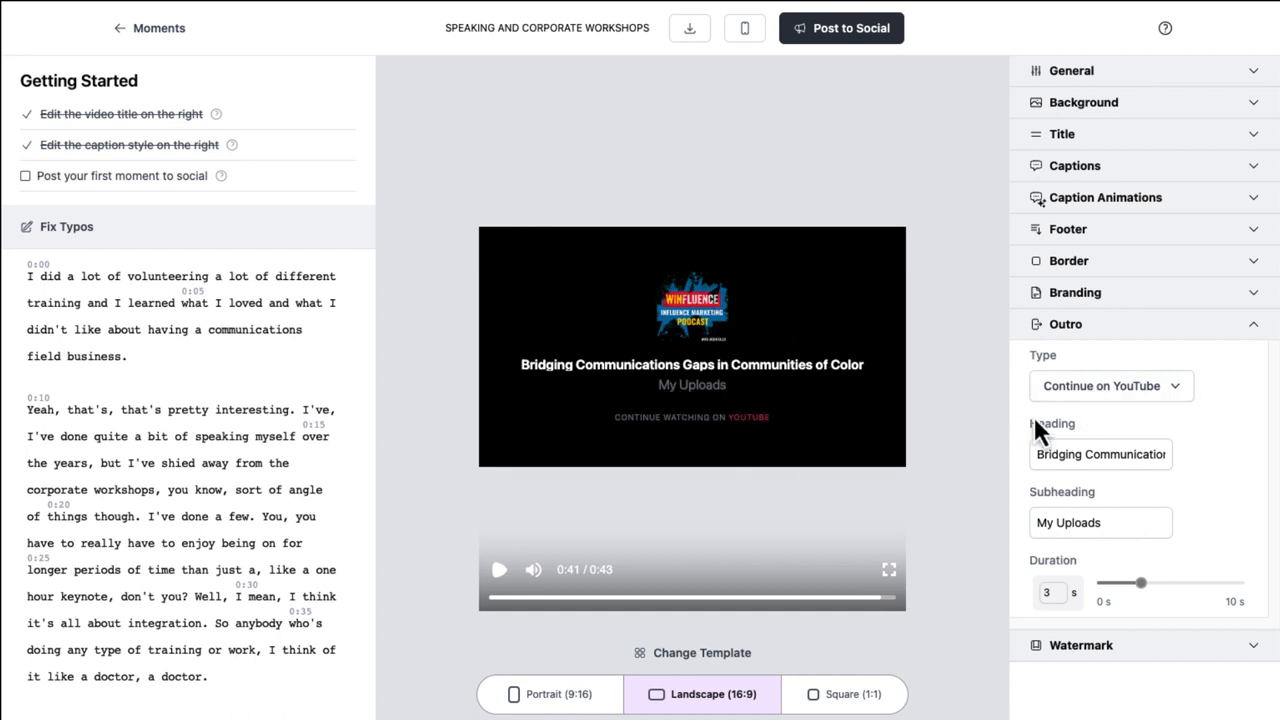
{"action": "left_click", "coordinate": [1110, 384]}
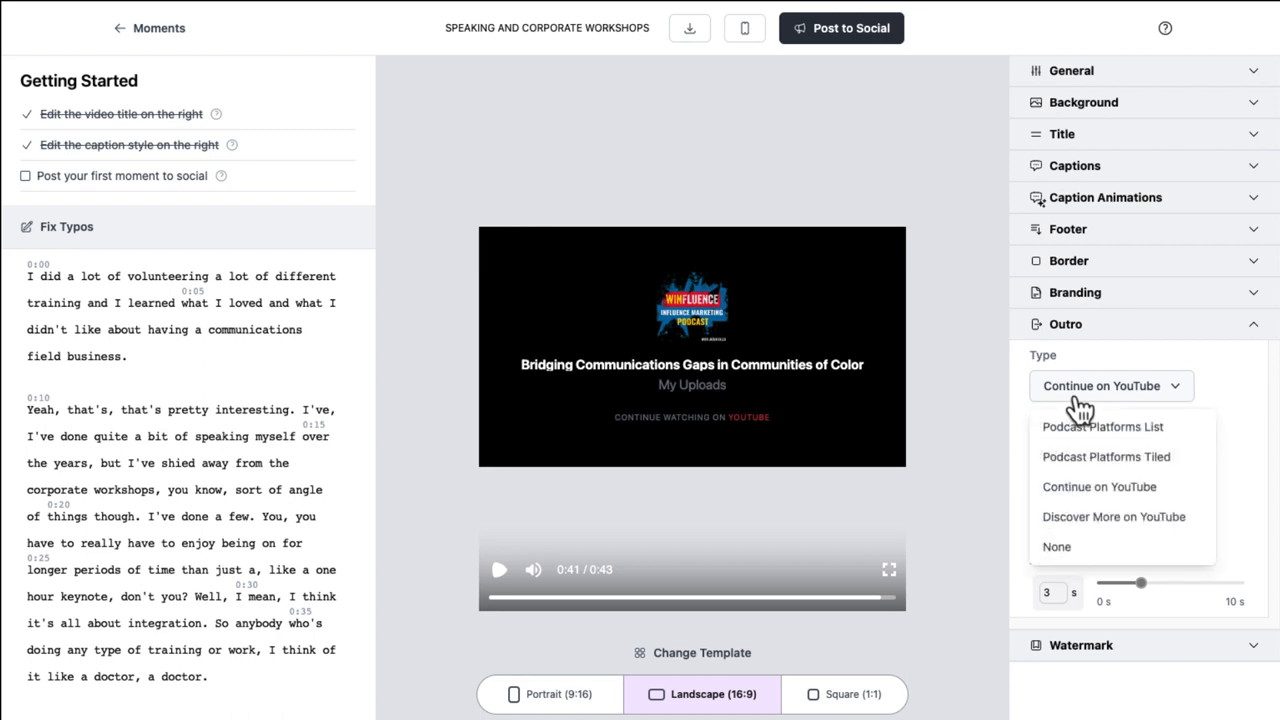
{"action": "left_click", "coordinate": [1104, 428]}
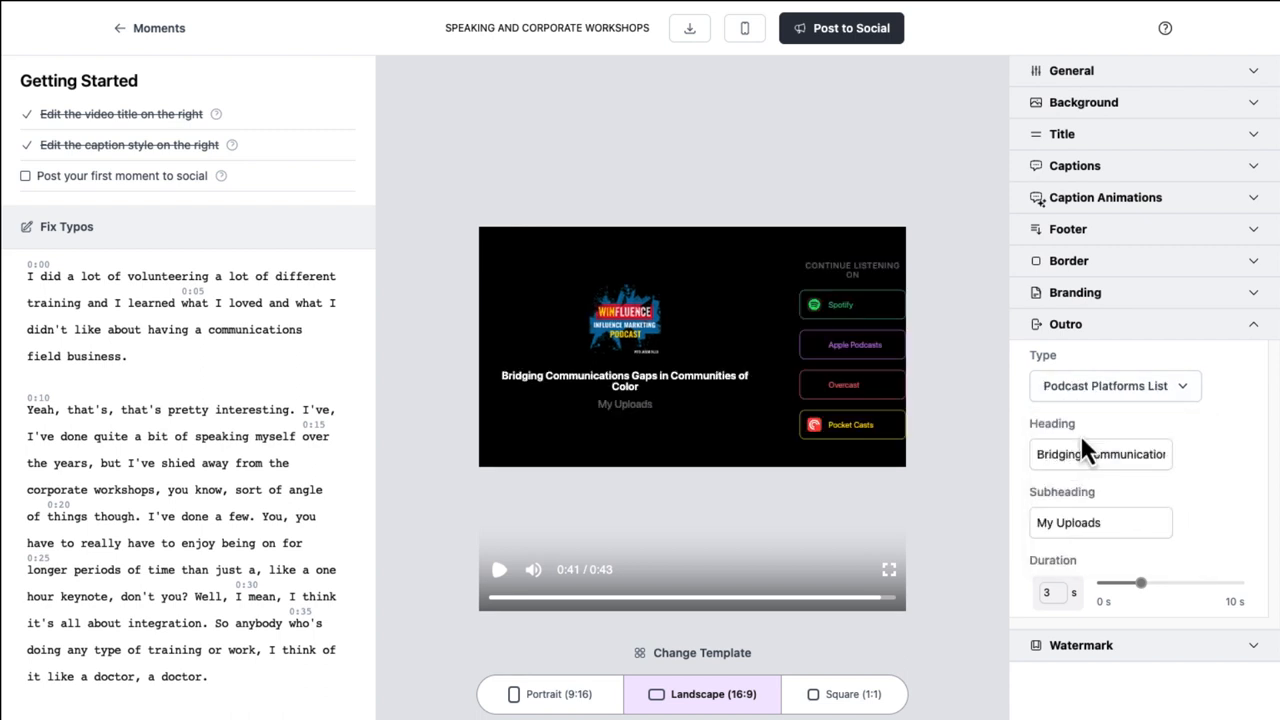
{"action": "left_click", "coordinate": [1112, 386]}
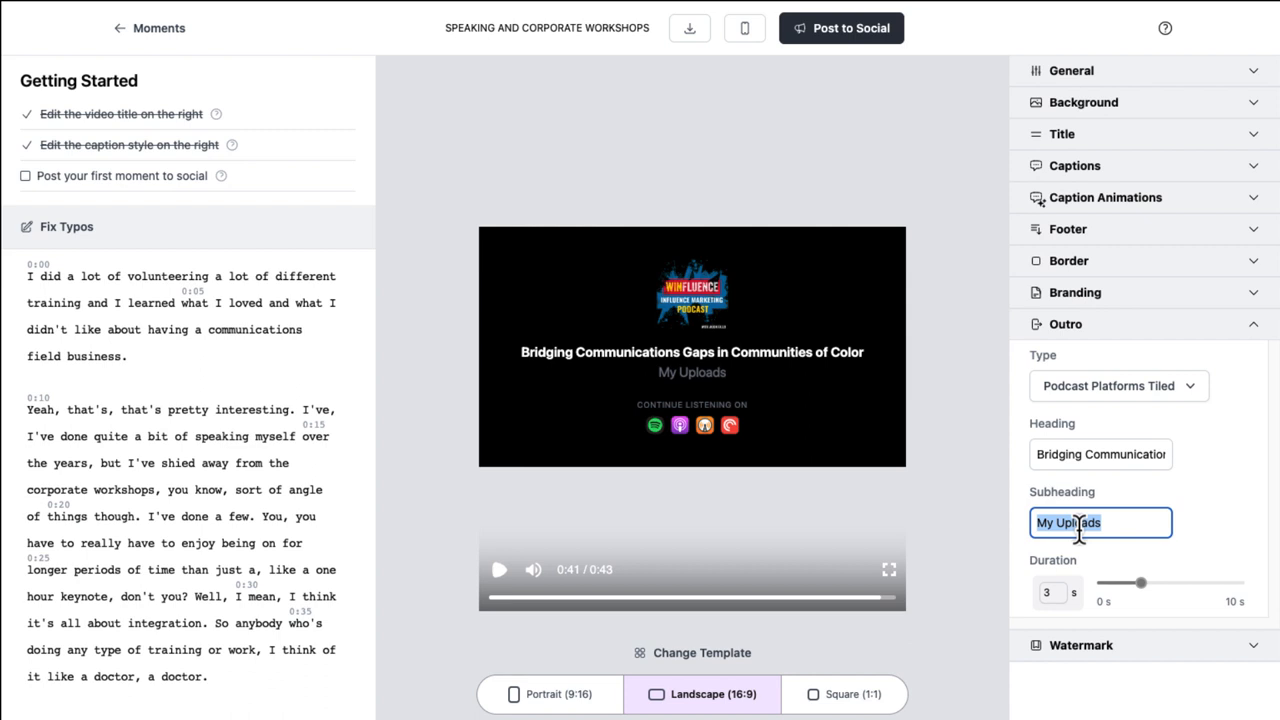
{"action": "type", "text": "Winfluence"}
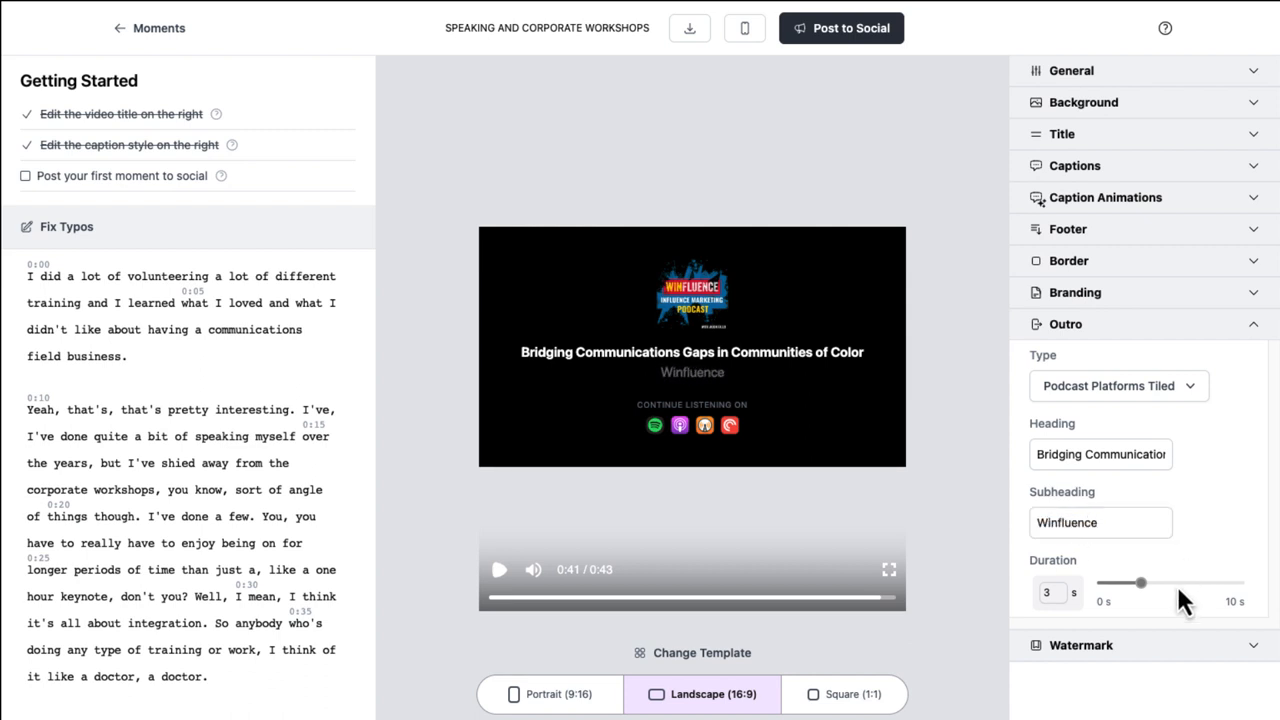
{"action": "mouse_move", "coordinate": [1172, 610]}
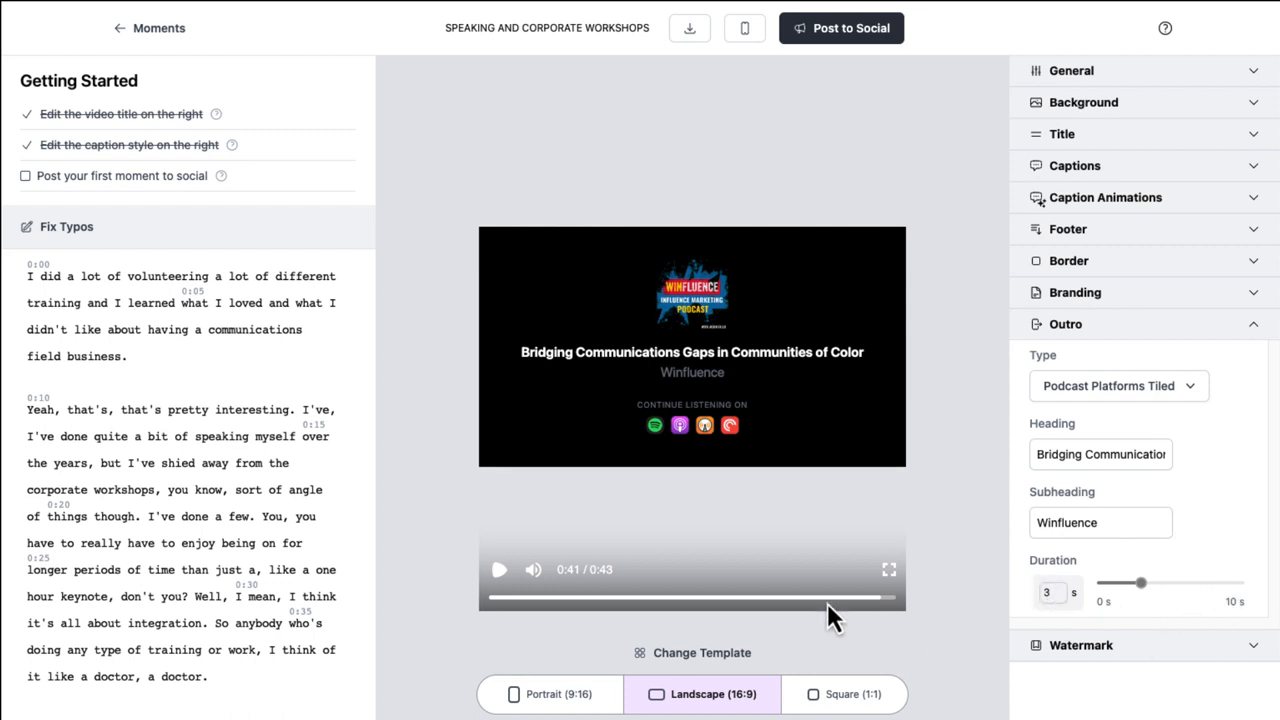
{"action": "mouse_move", "coordinate": [616, 596]}
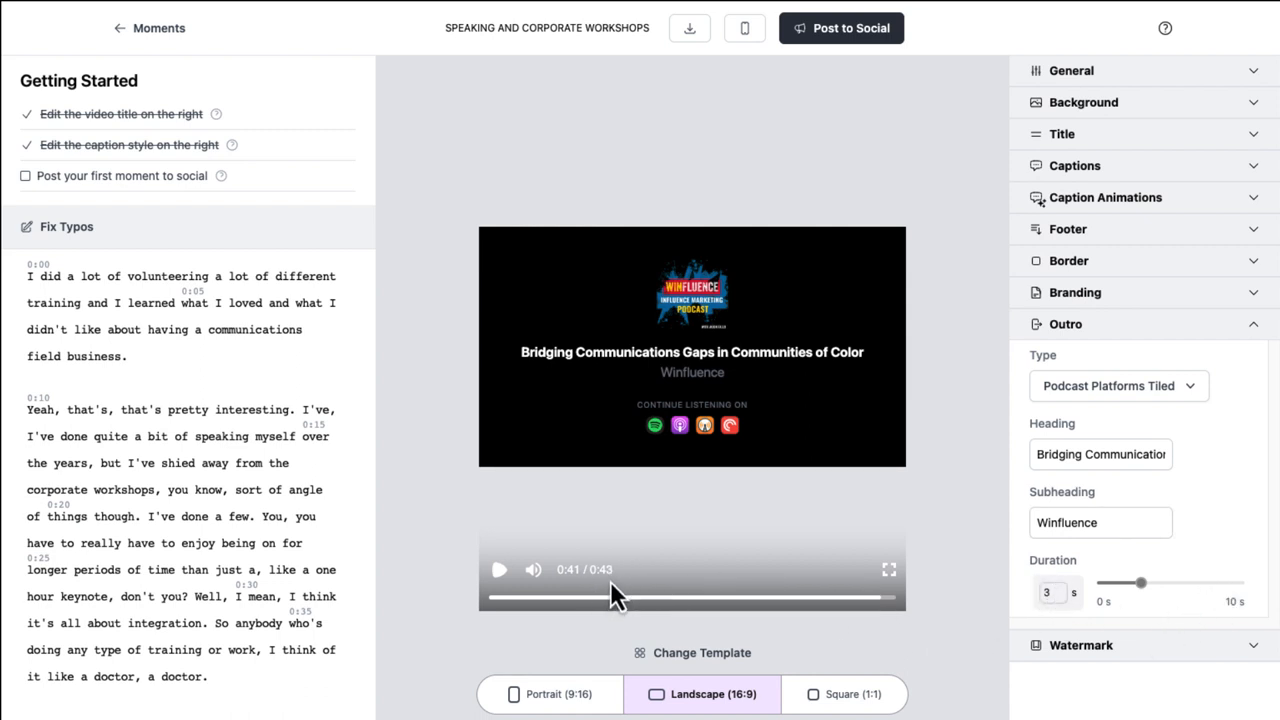
{"action": "mouse_move", "coordinate": [696, 588]}
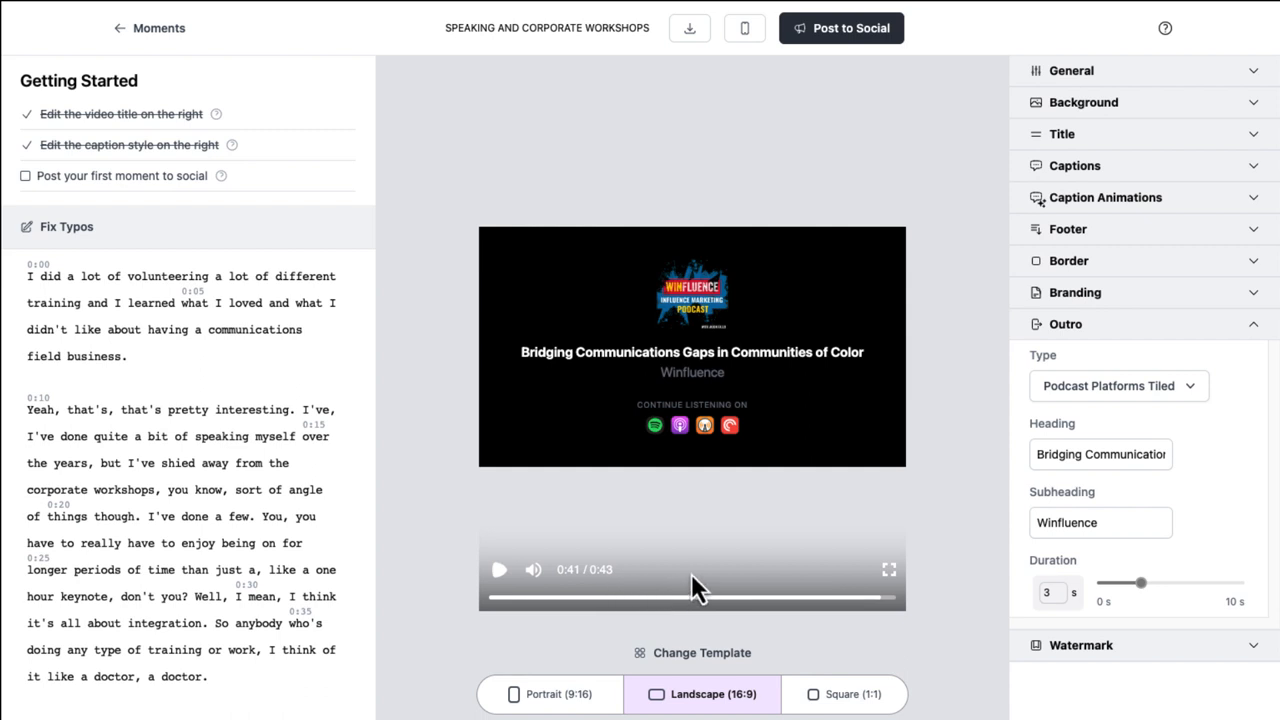
{"action": "mouse_move", "coordinate": [784, 516]}
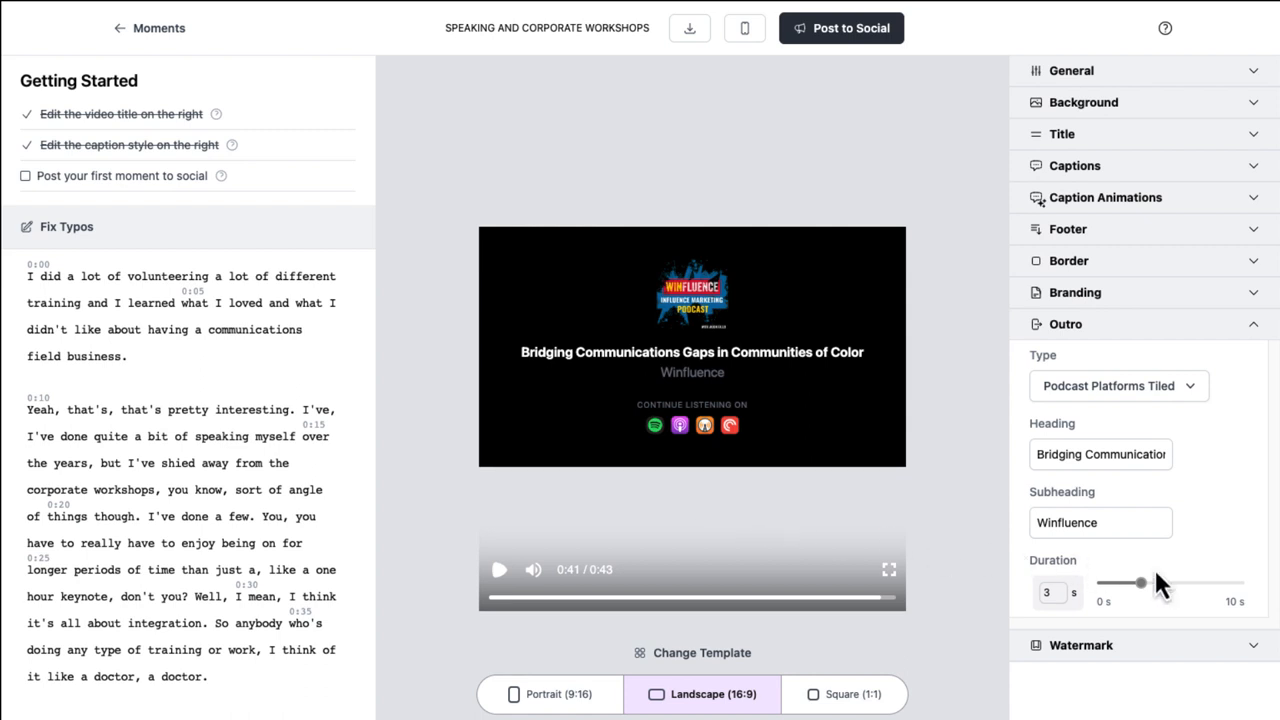
{"action": "mouse_move", "coordinate": [1180, 596]}
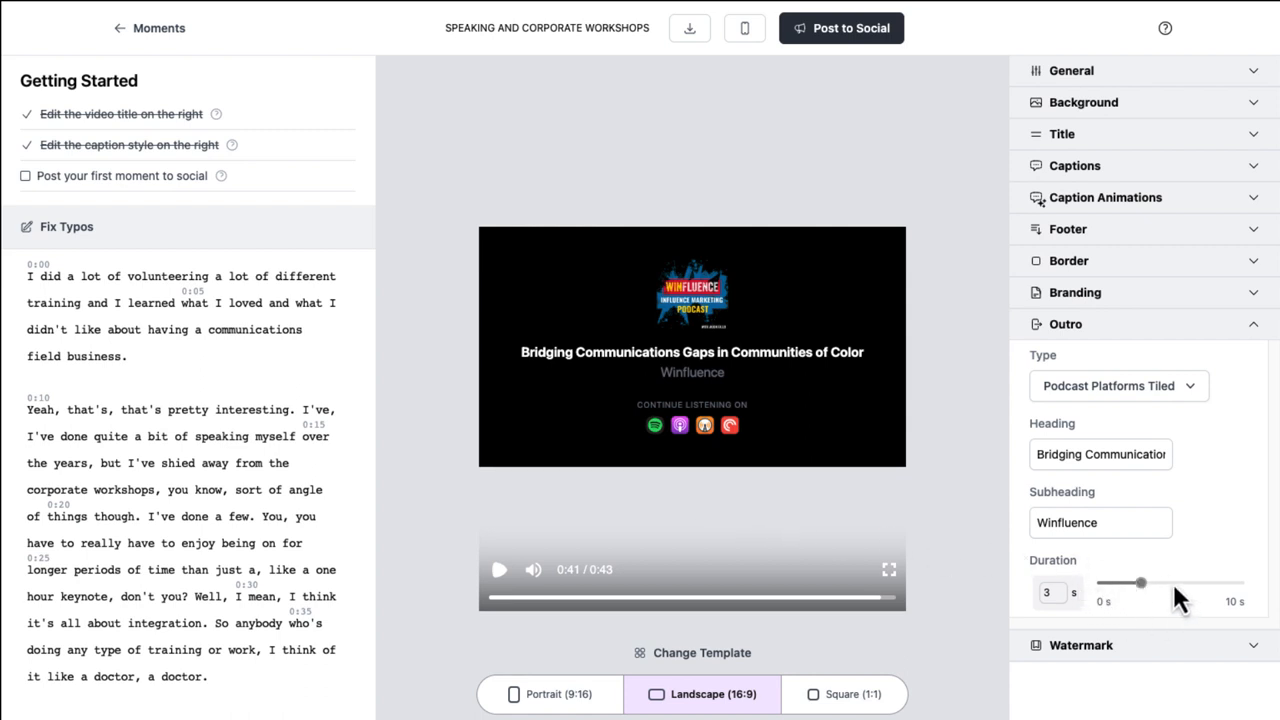
{"action": "mouse_move", "coordinate": [764, 440]}
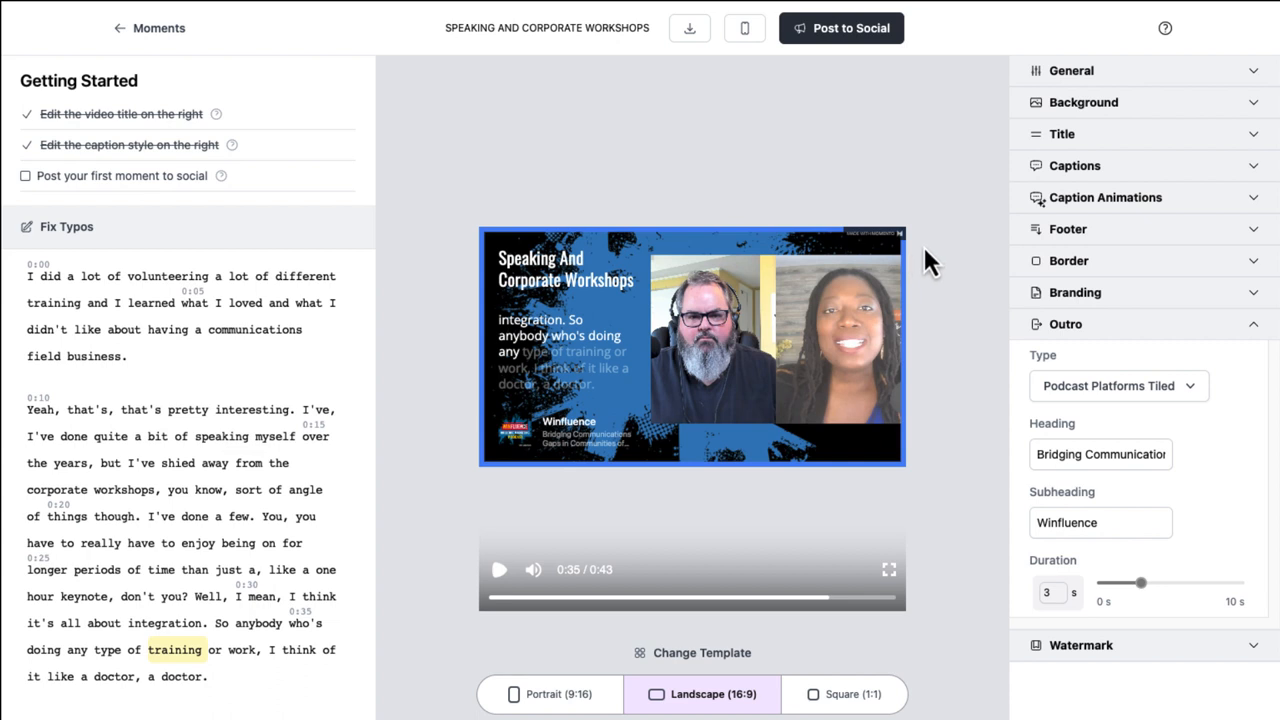
{"action": "mouse_move", "coordinate": [856, 228]}
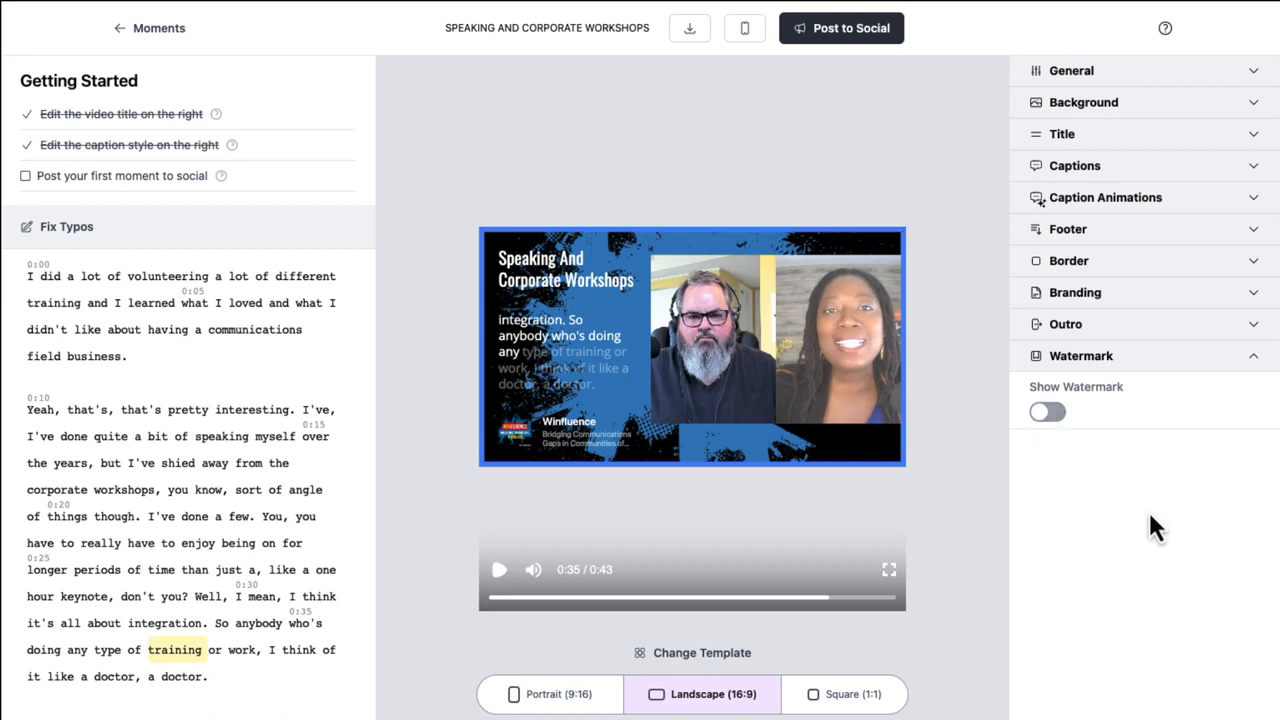
{"action": "mouse_move", "coordinate": [750, 544]}
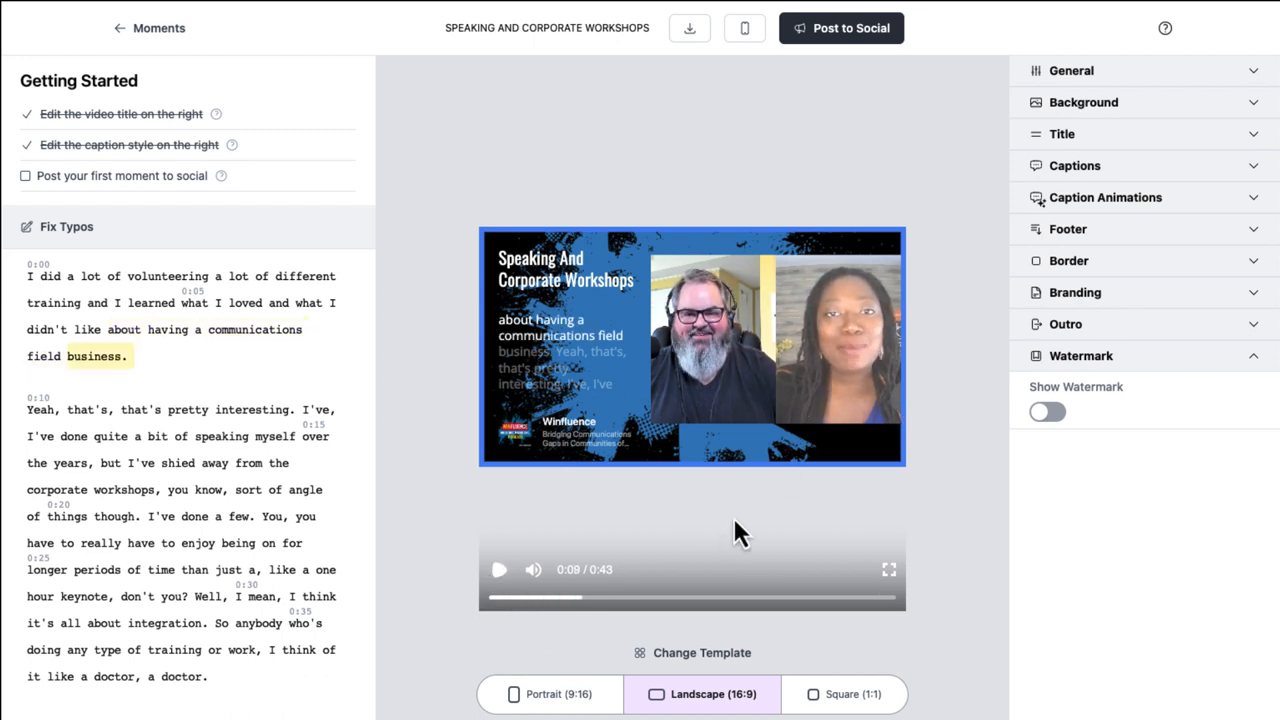
{"action": "mouse_move", "coordinate": [860, 482]}
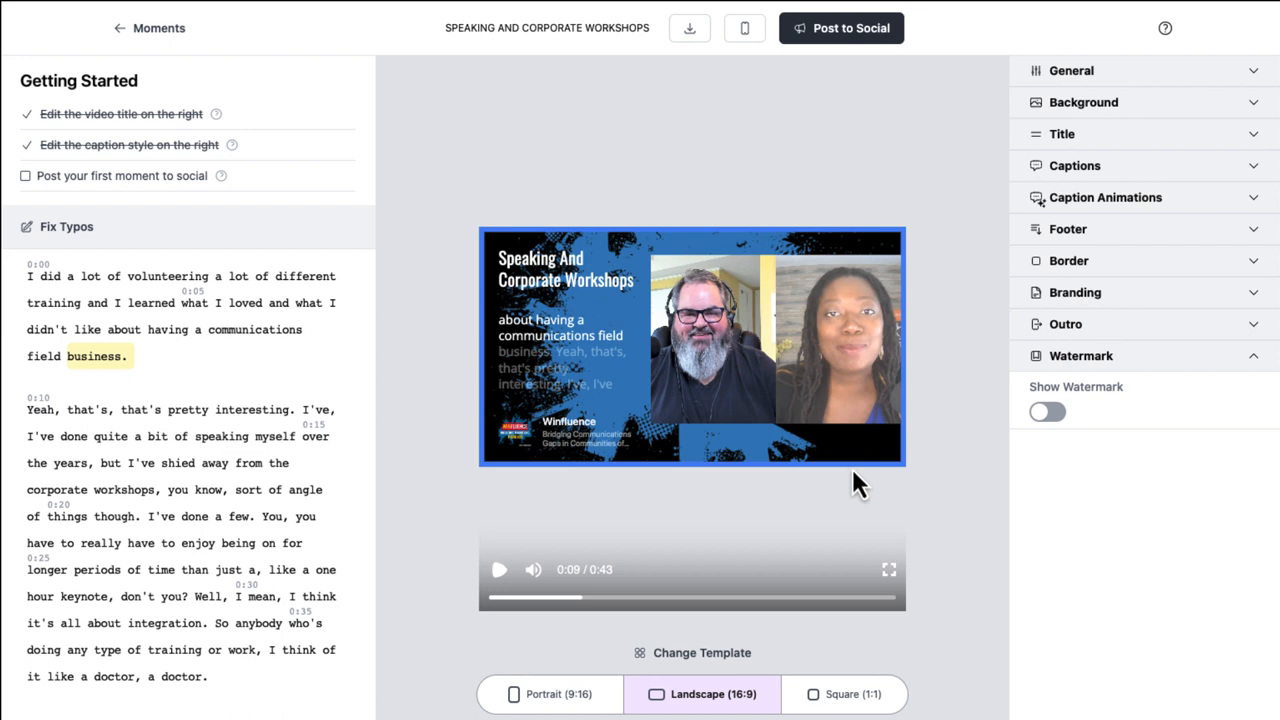
{"action": "mouse_move", "coordinate": [688, 28]}
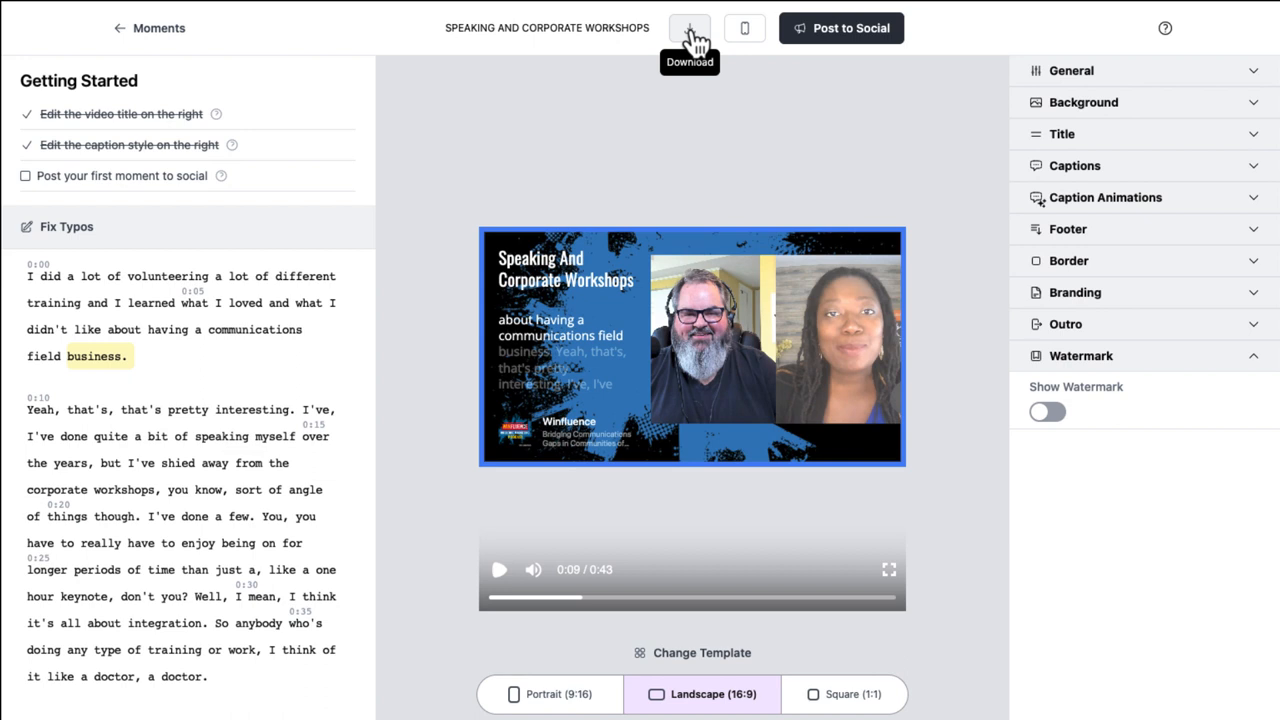
Start the clip's download preparation from the top-bar Download button
{"action": "left_click", "coordinate": [688, 28]}
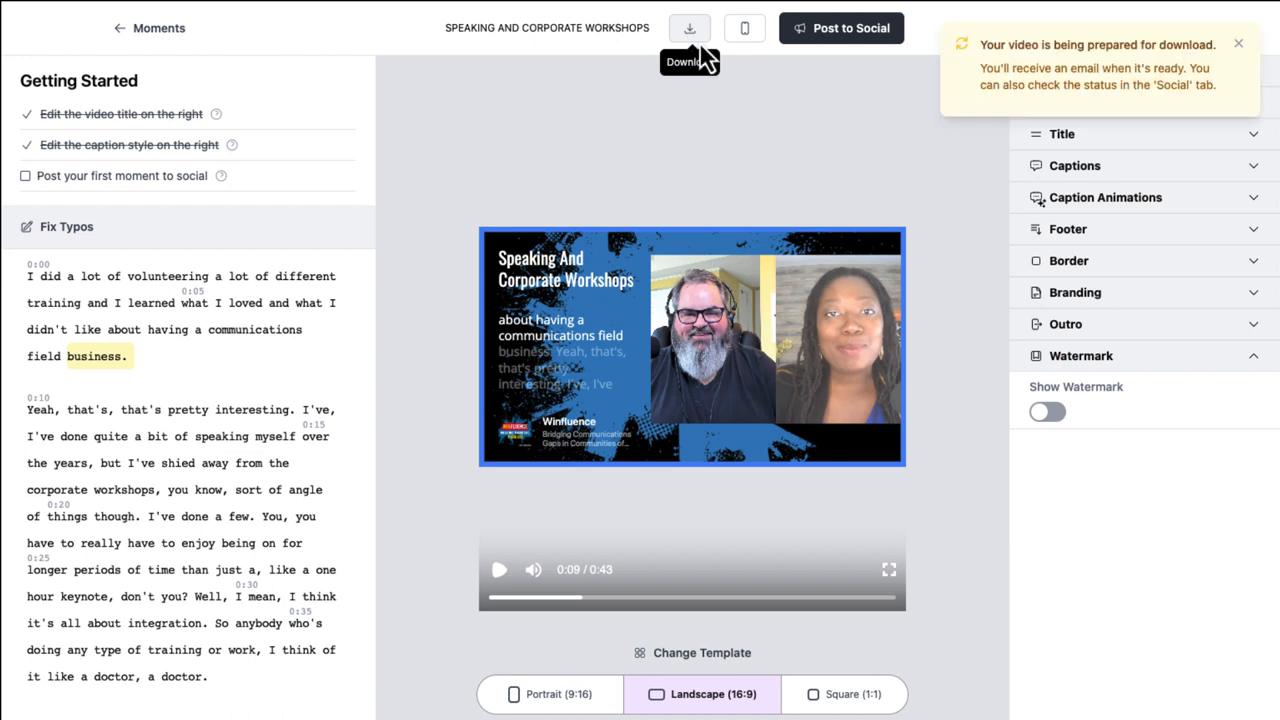
{"action": "mouse_move", "coordinate": [1160, 96]}
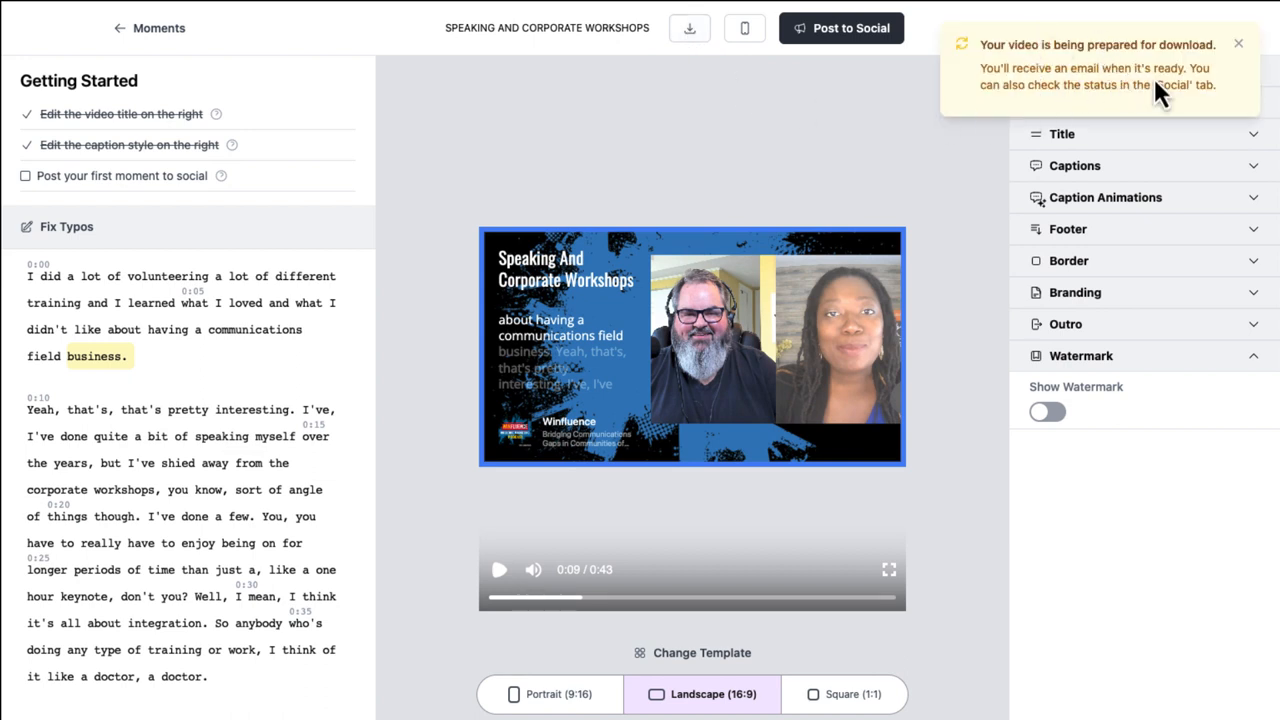
{"action": "mouse_move", "coordinate": [1170, 124]}
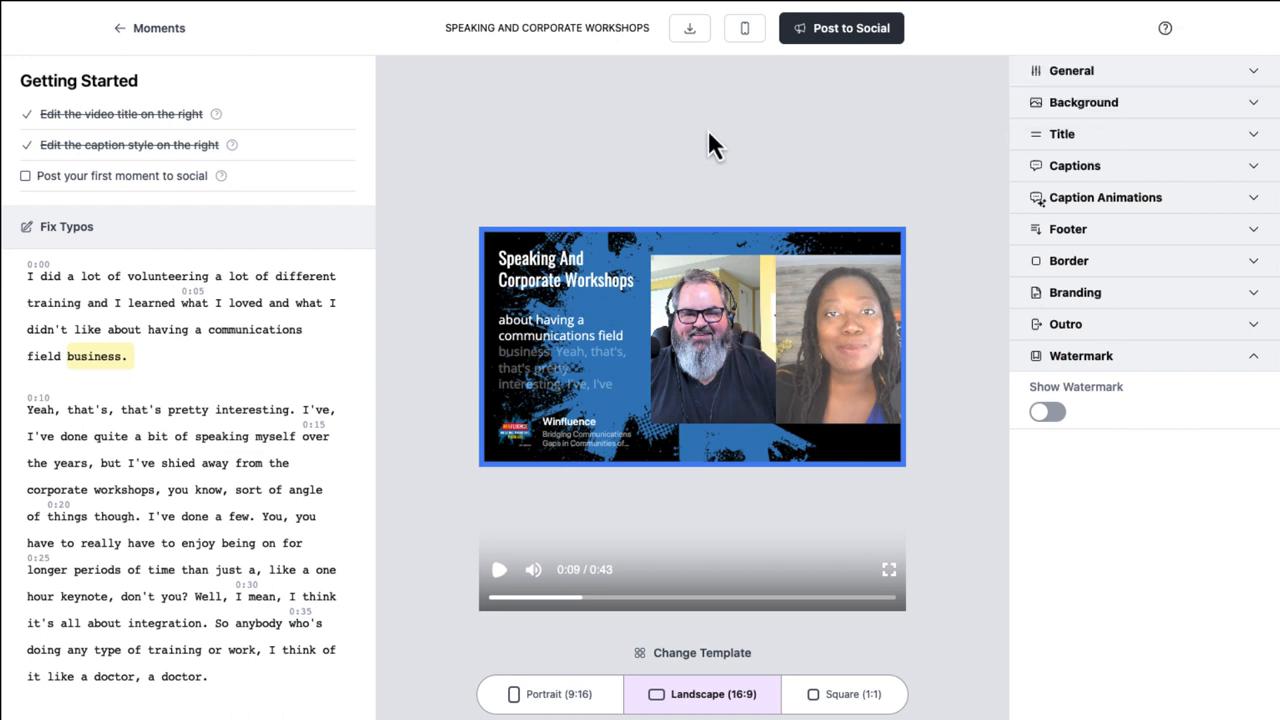
{"action": "mouse_move", "coordinate": [640, 130]}
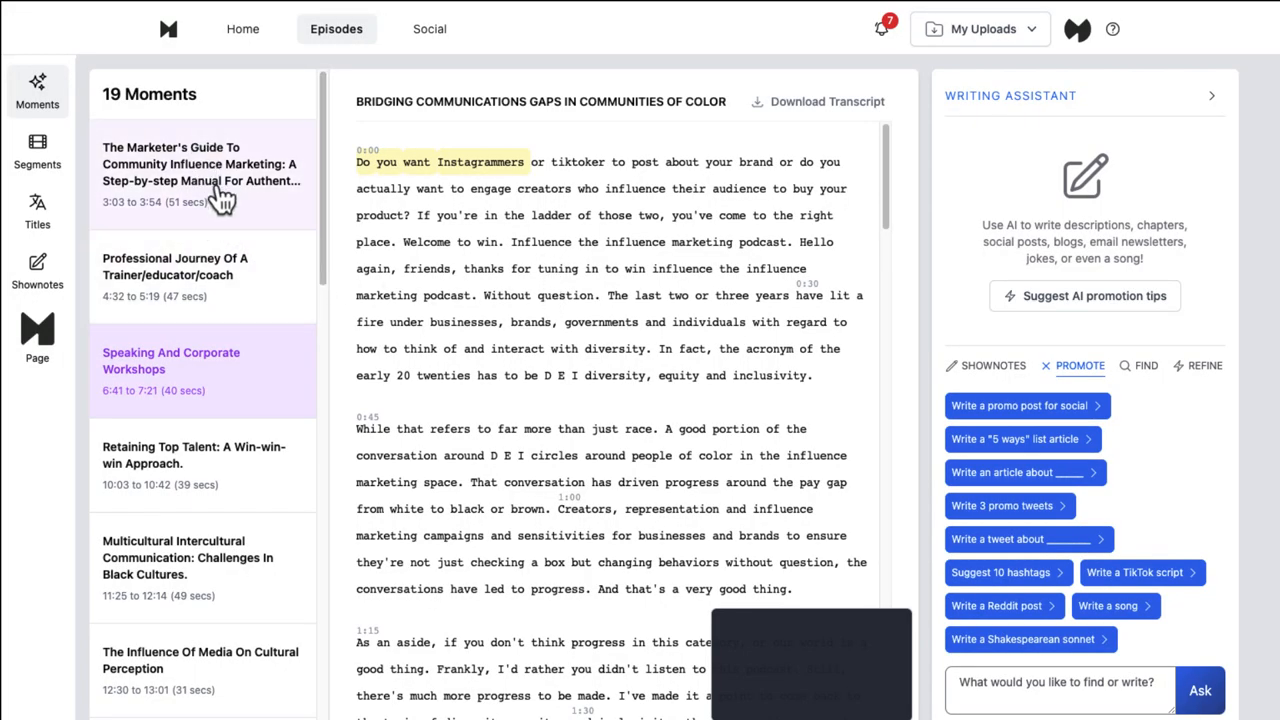
{"action": "mouse_move", "coordinate": [236, 184]}
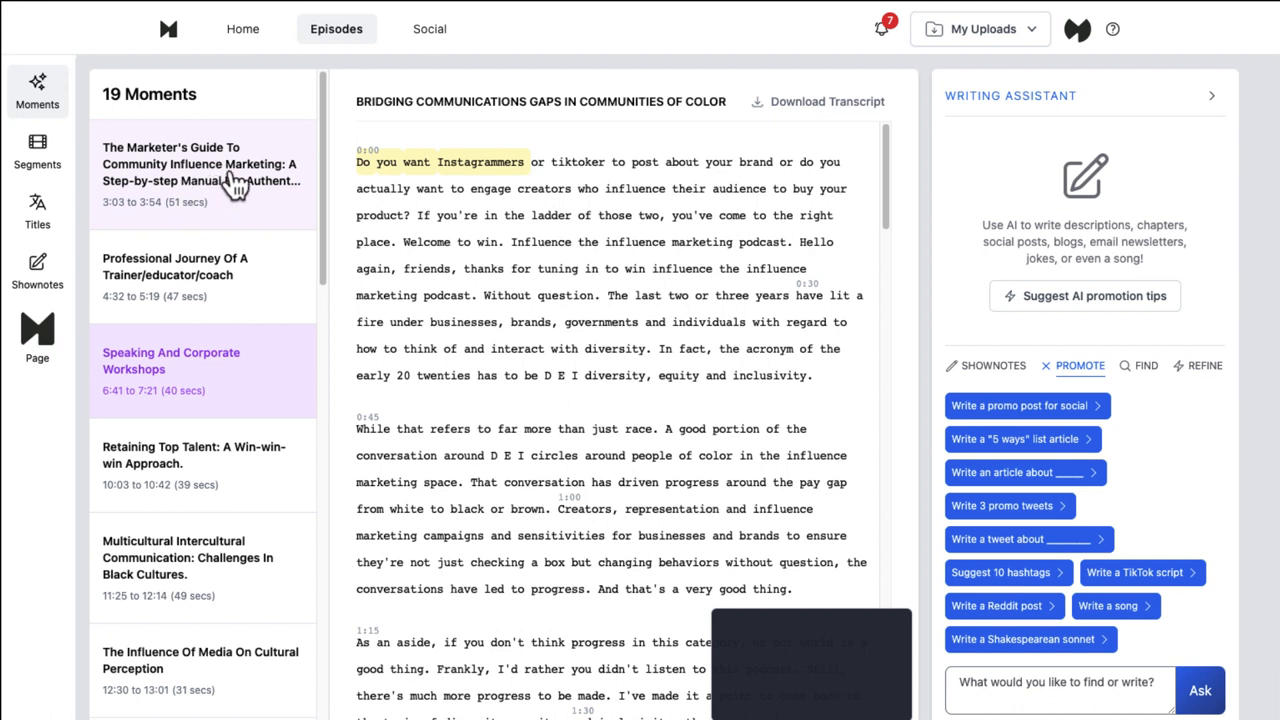
{"action": "mouse_move", "coordinate": [218, 196]}
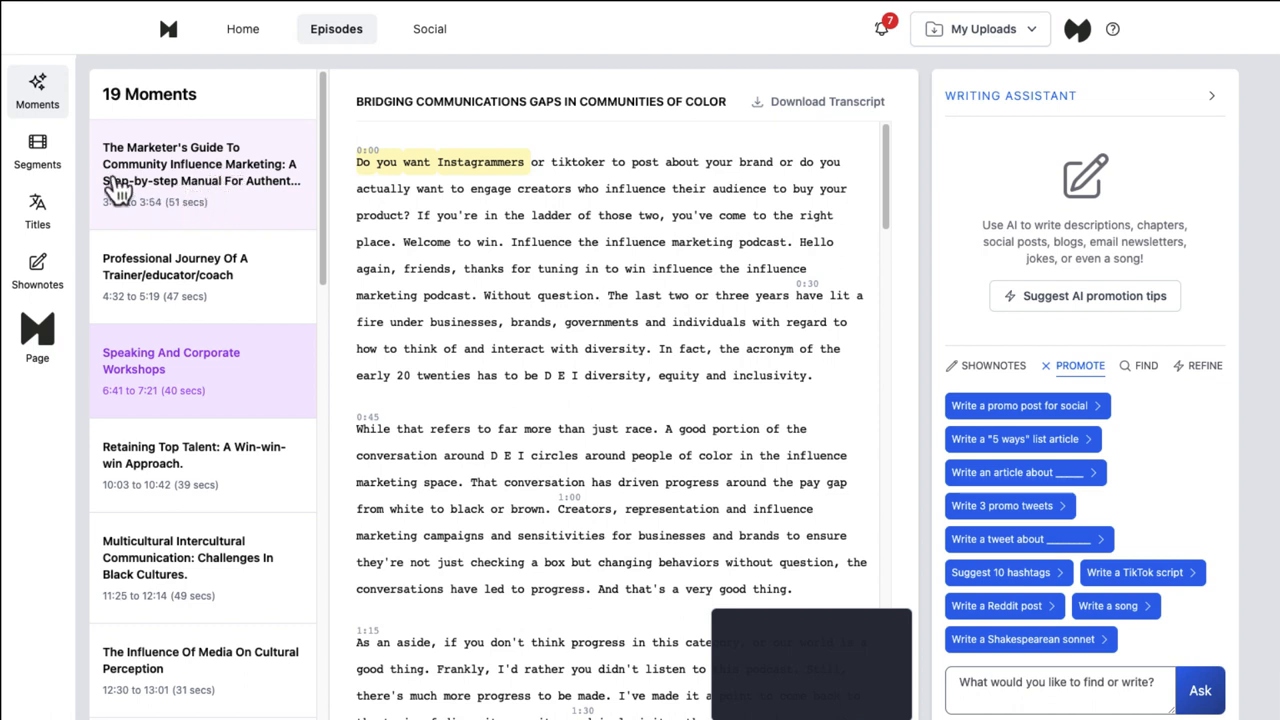
Show the episode's segment list and read through the 'Creating Awareness To Prevent Division' transcript
{"action": "left_click", "coordinate": [36, 150]}
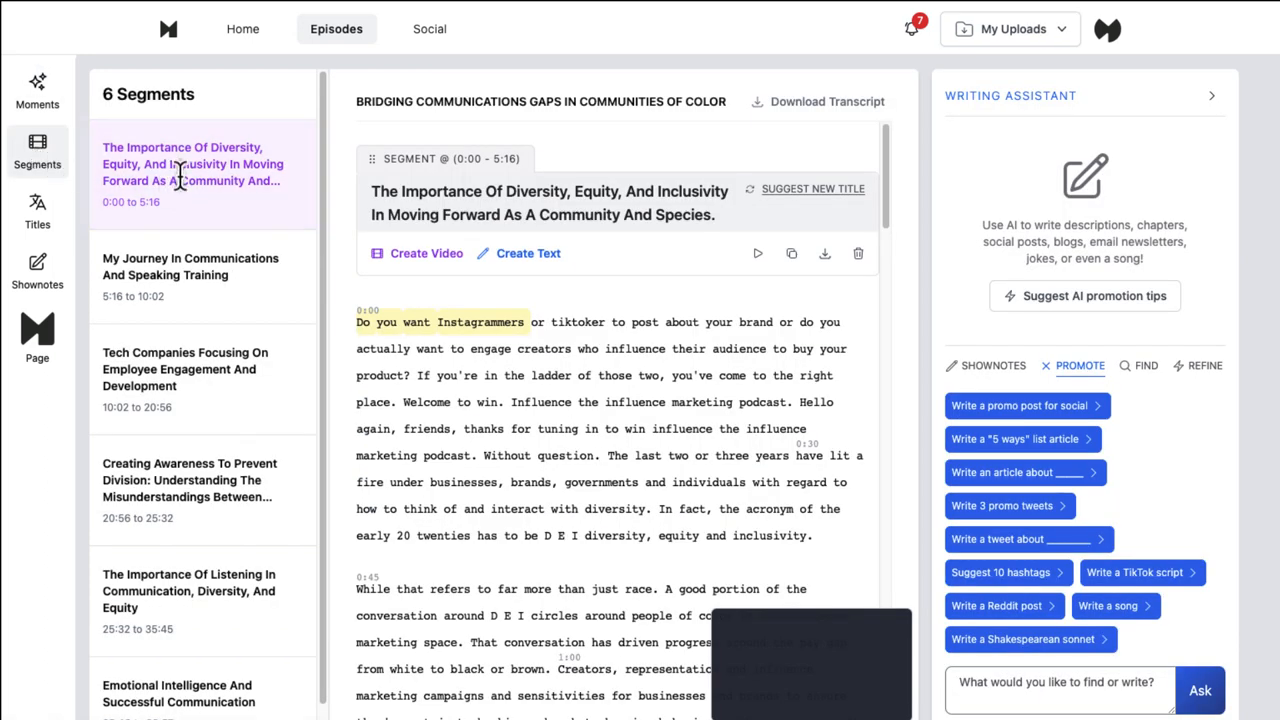
{"action": "mouse_move", "coordinate": [250, 230]}
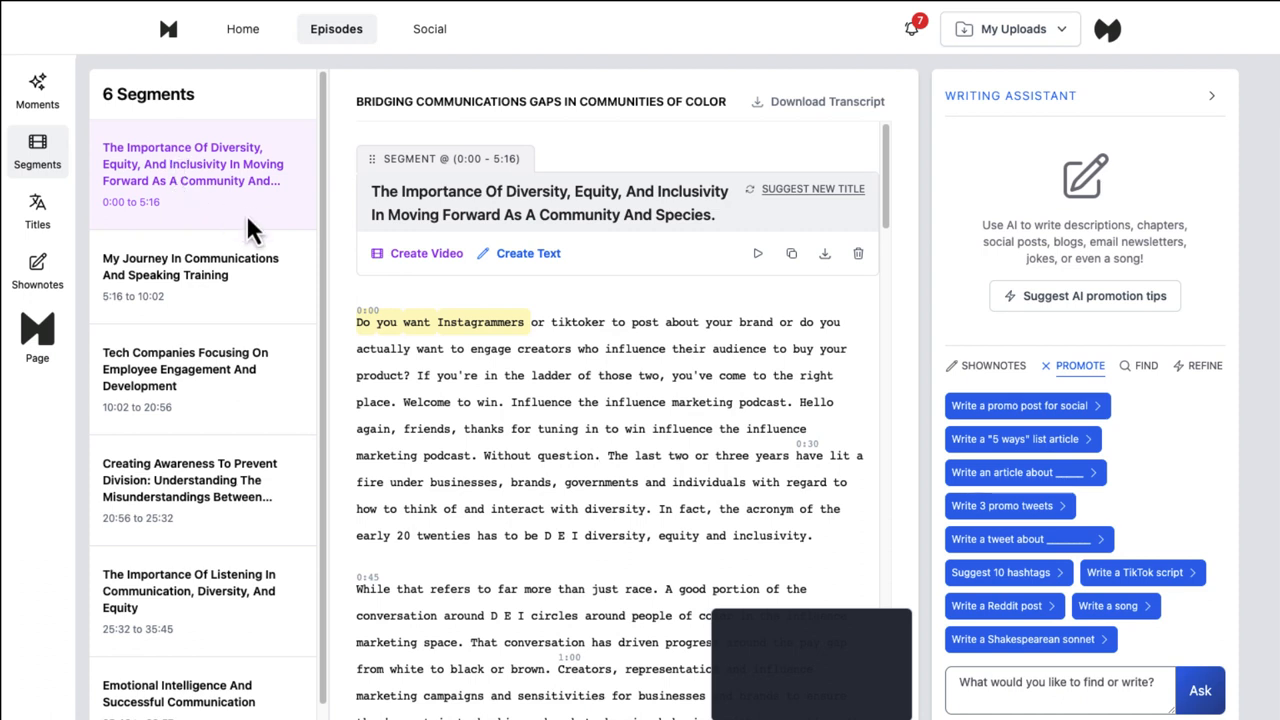
{"action": "mouse_move", "coordinate": [264, 218]}
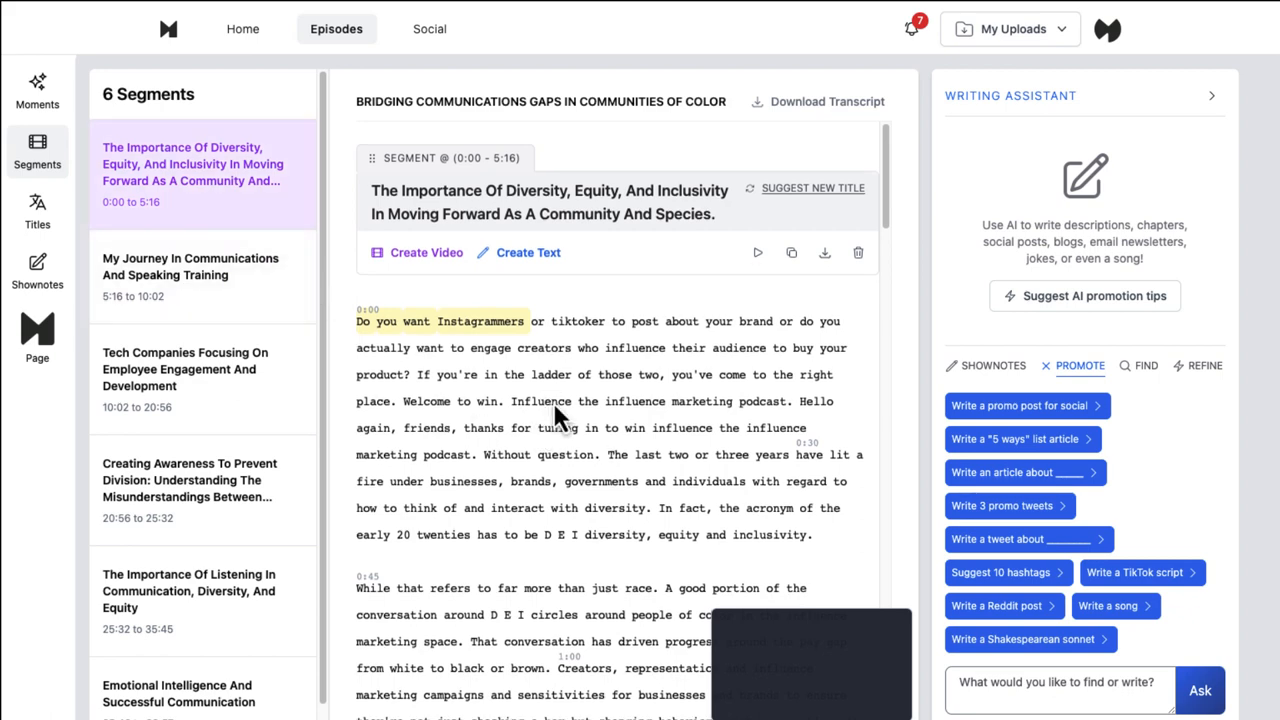
{"action": "scroll", "scroll_direction": "down", "scroll_amount": 3}
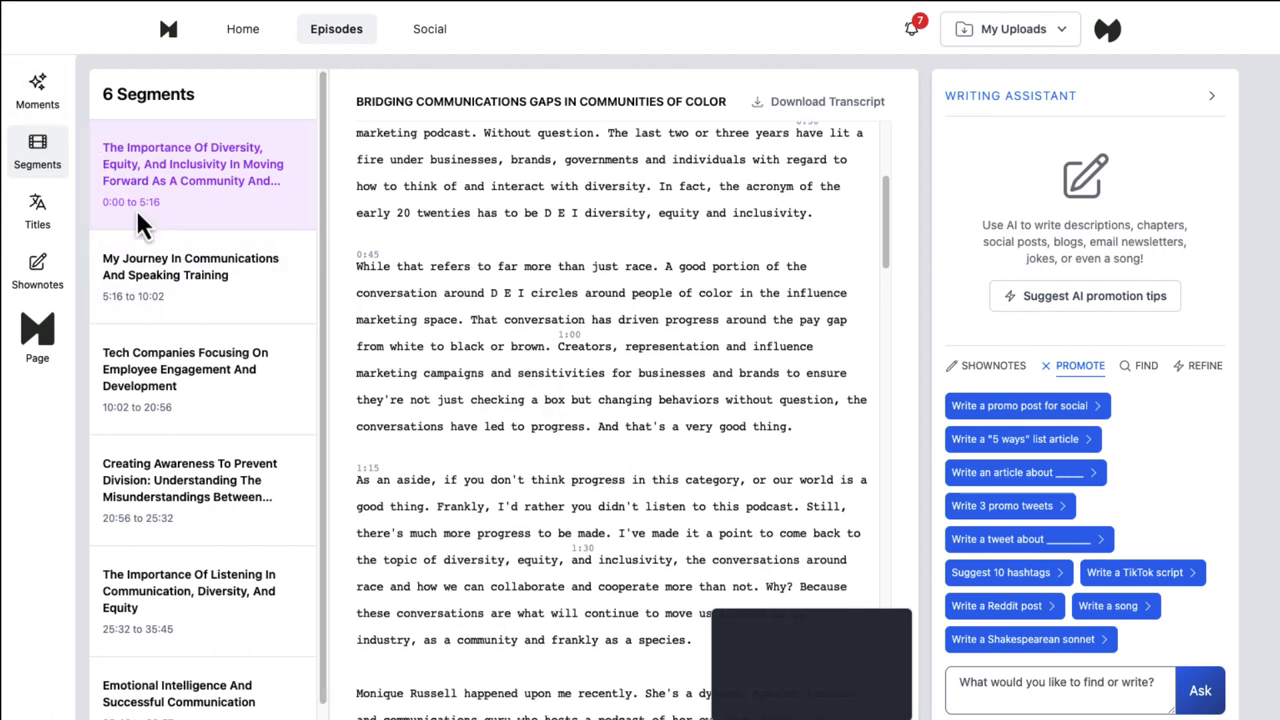
{"action": "mouse_move", "coordinate": [184, 500]}
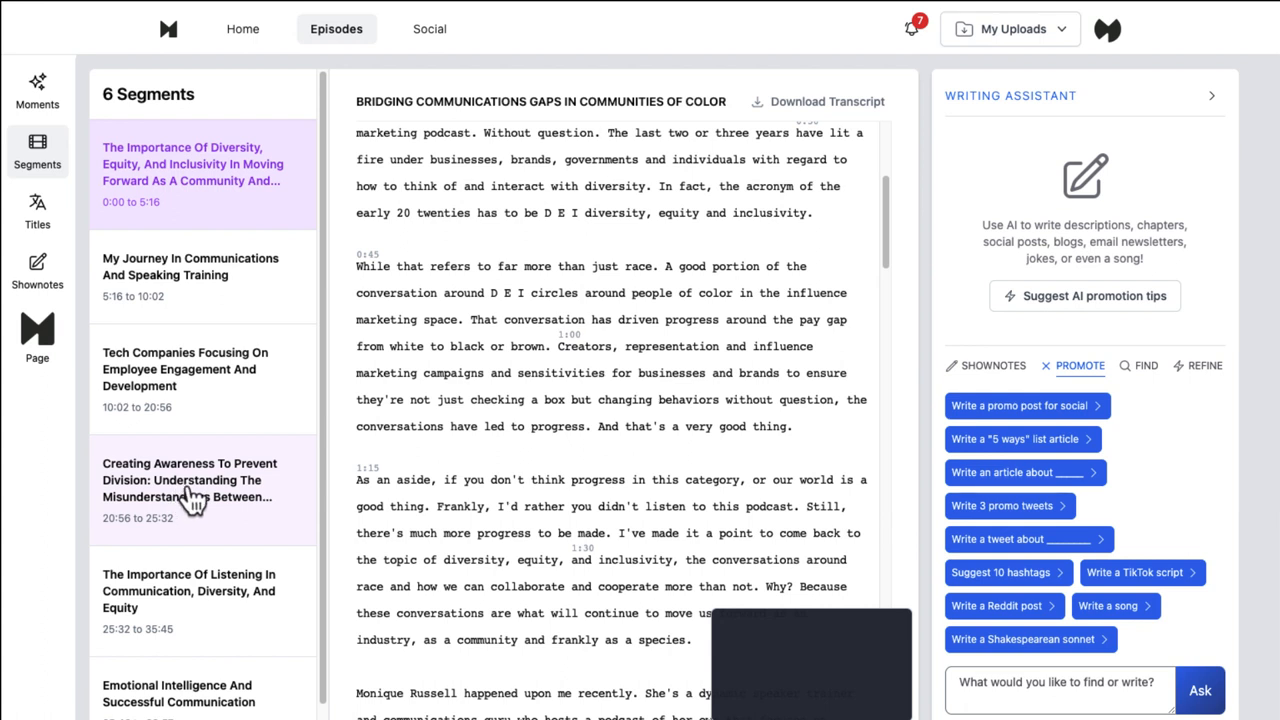
{"action": "left_click", "coordinate": [196, 480]}
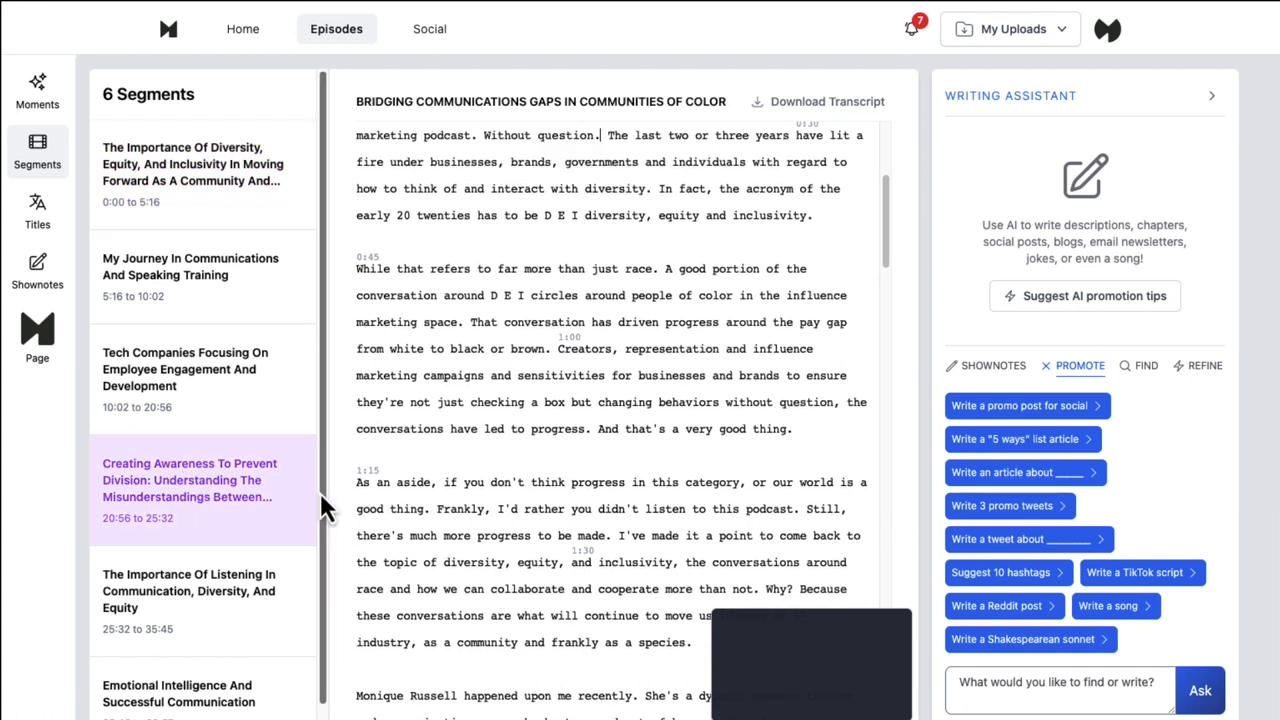
{"action": "mouse_move", "coordinate": [528, 410]}
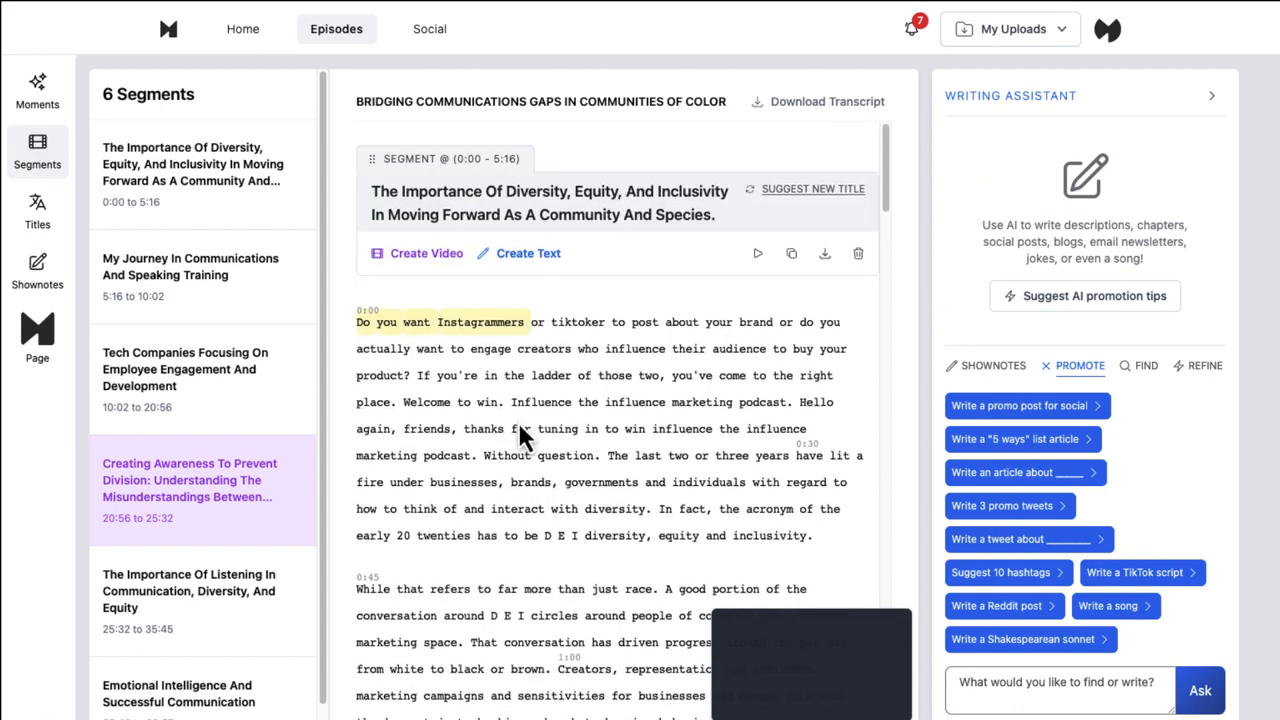
{"action": "scroll", "scroll_direction": "down", "scroll_amount": 3}
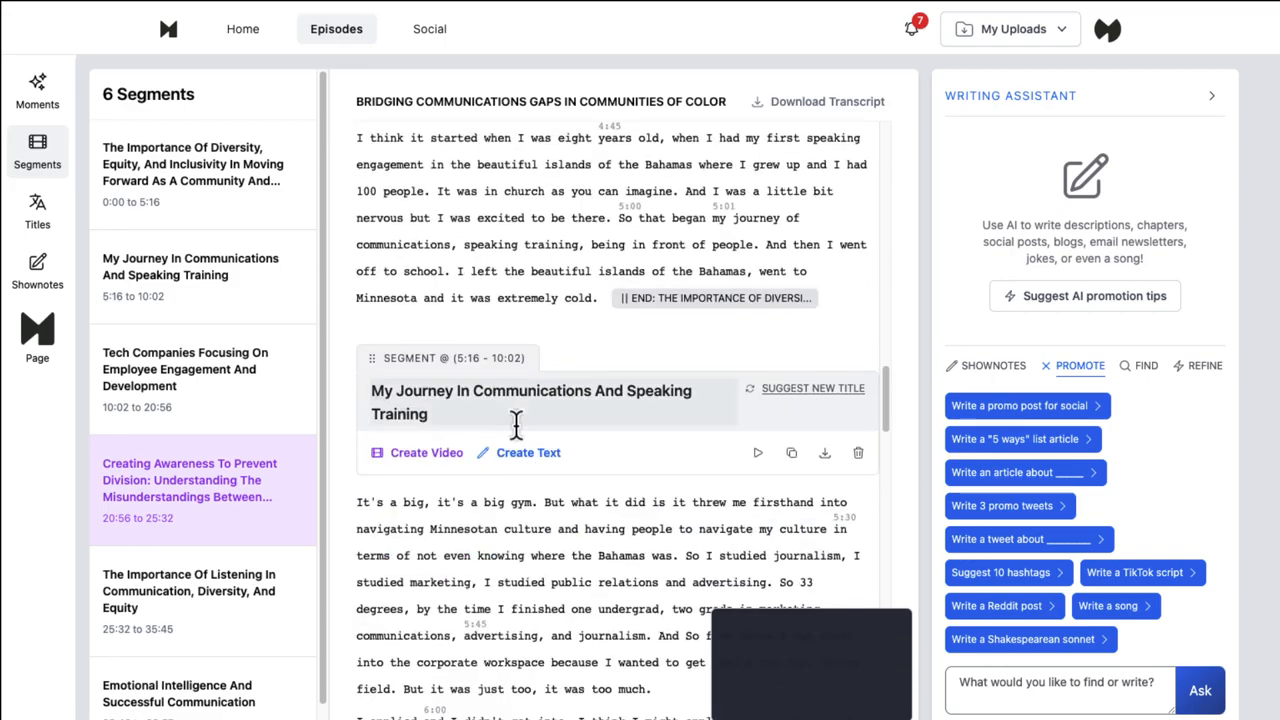
{"action": "scroll", "scroll_direction": "down", "scroll_amount": 3}
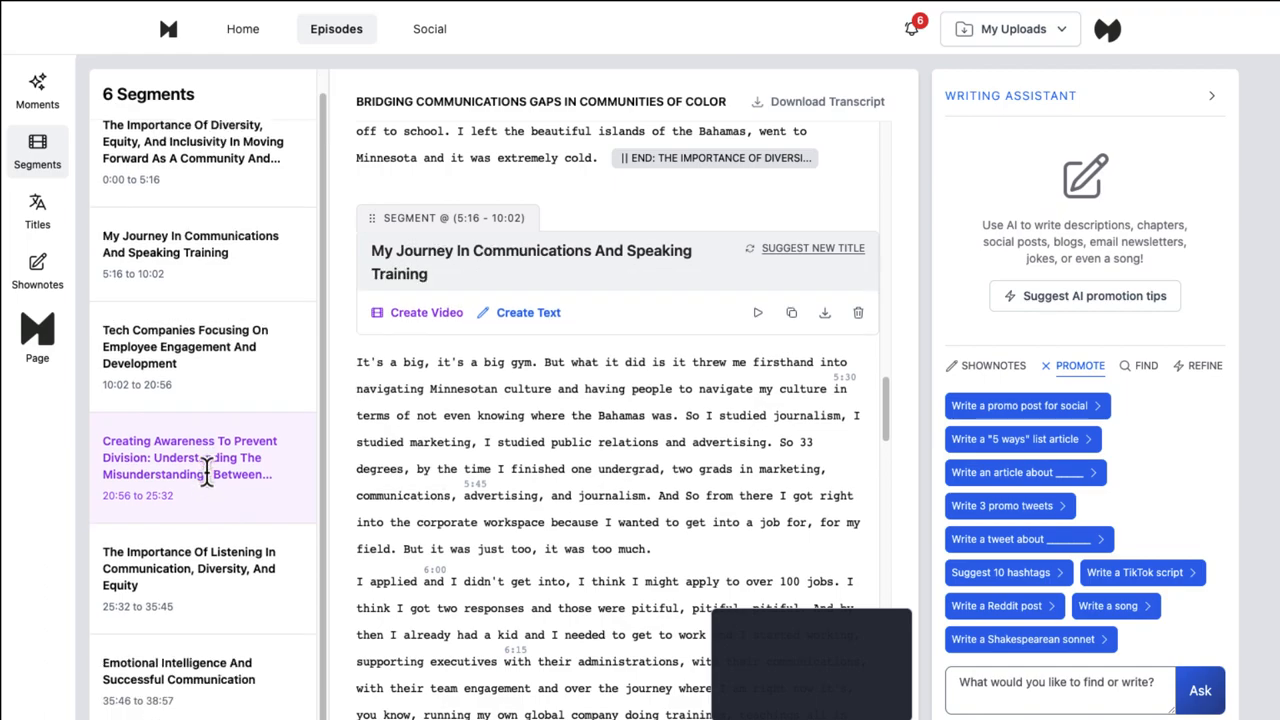
{"action": "scroll", "scroll_direction": "down", "scroll_amount": 3}
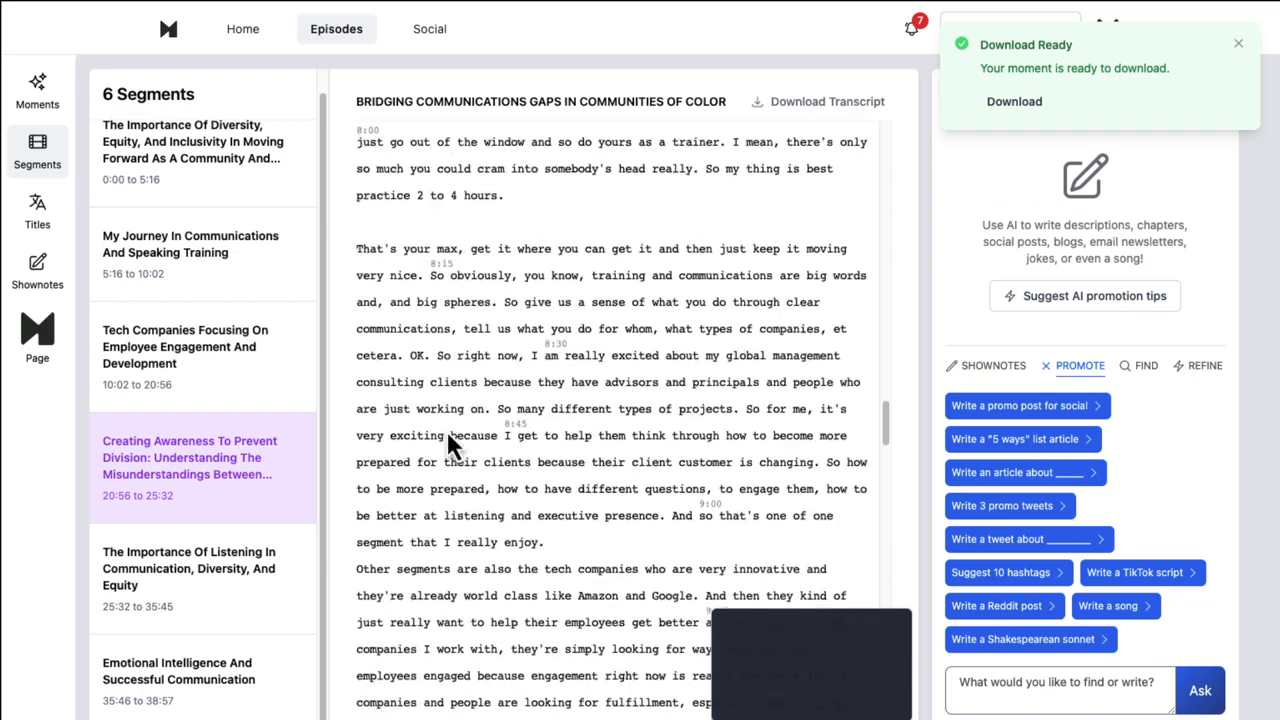
{"action": "scroll", "scroll_direction": "down", "scroll_amount": 3}
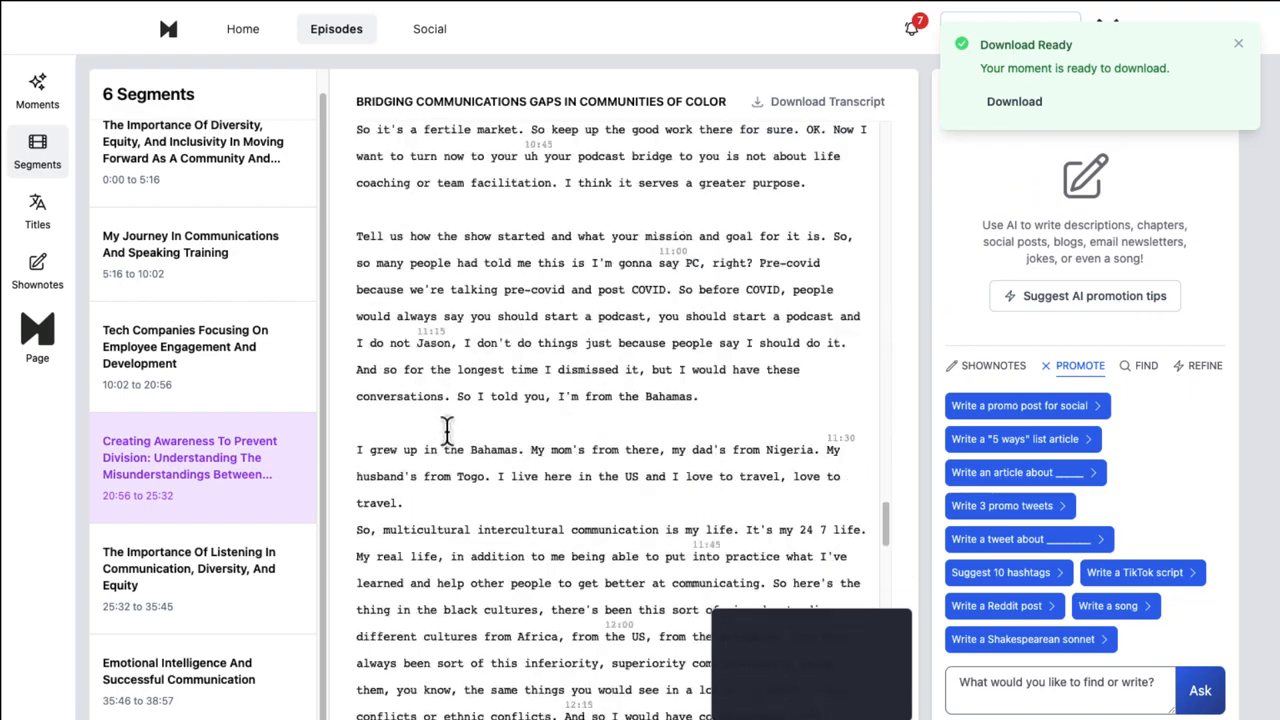
{"action": "scroll", "scroll_direction": "down", "scroll_amount": 3}
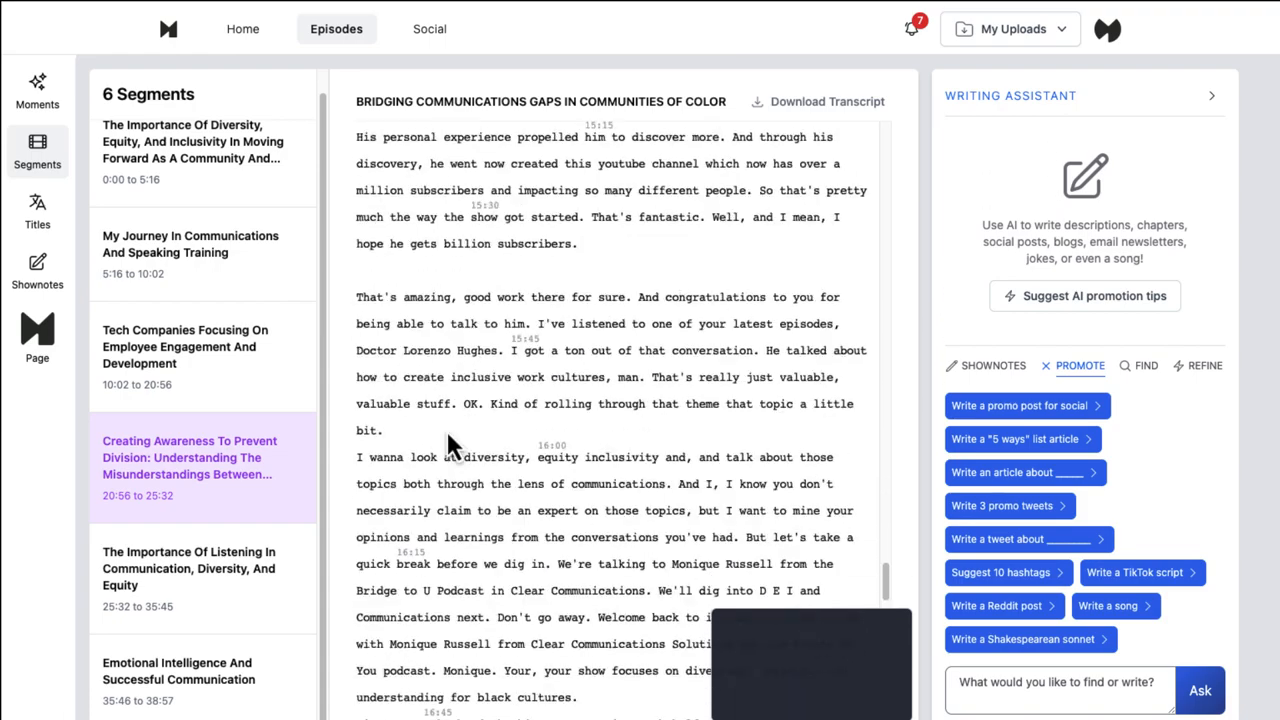
{"action": "scroll", "scroll_direction": "down", "scroll_amount": 3}
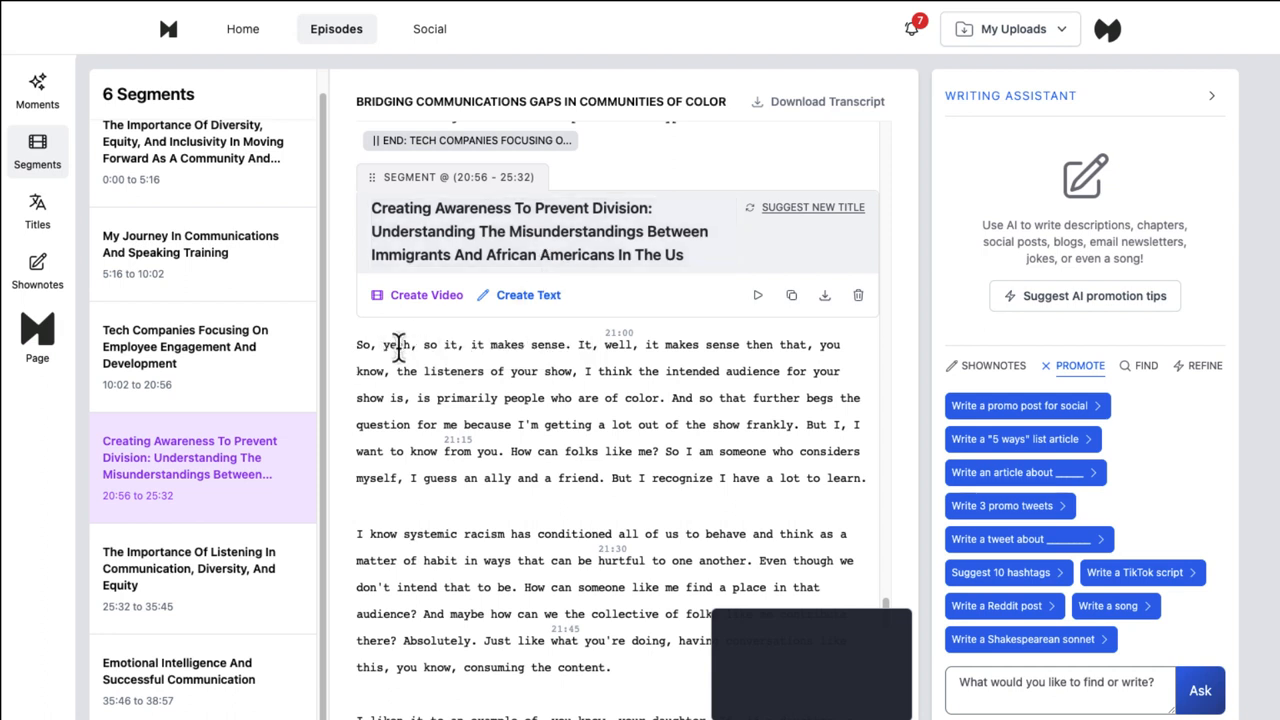
{"action": "mouse_move", "coordinate": [426, 294]}
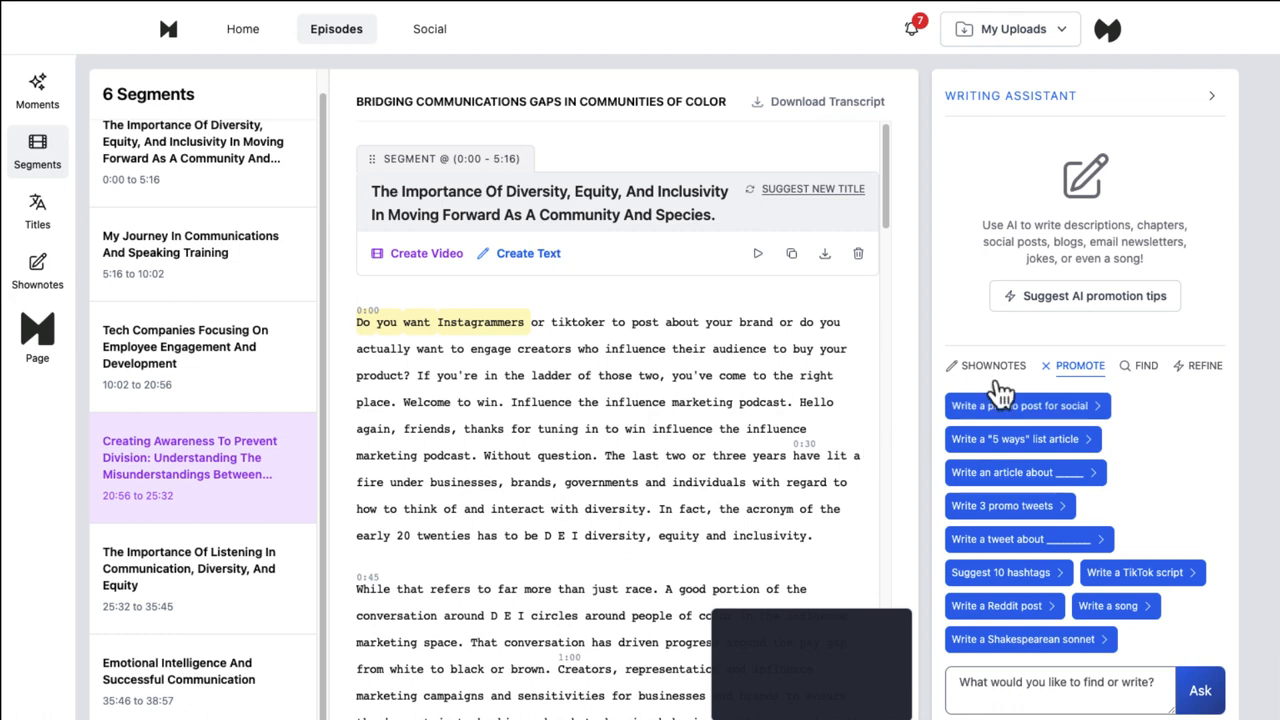
{"action": "mouse_move", "coordinate": [1228, 348]}
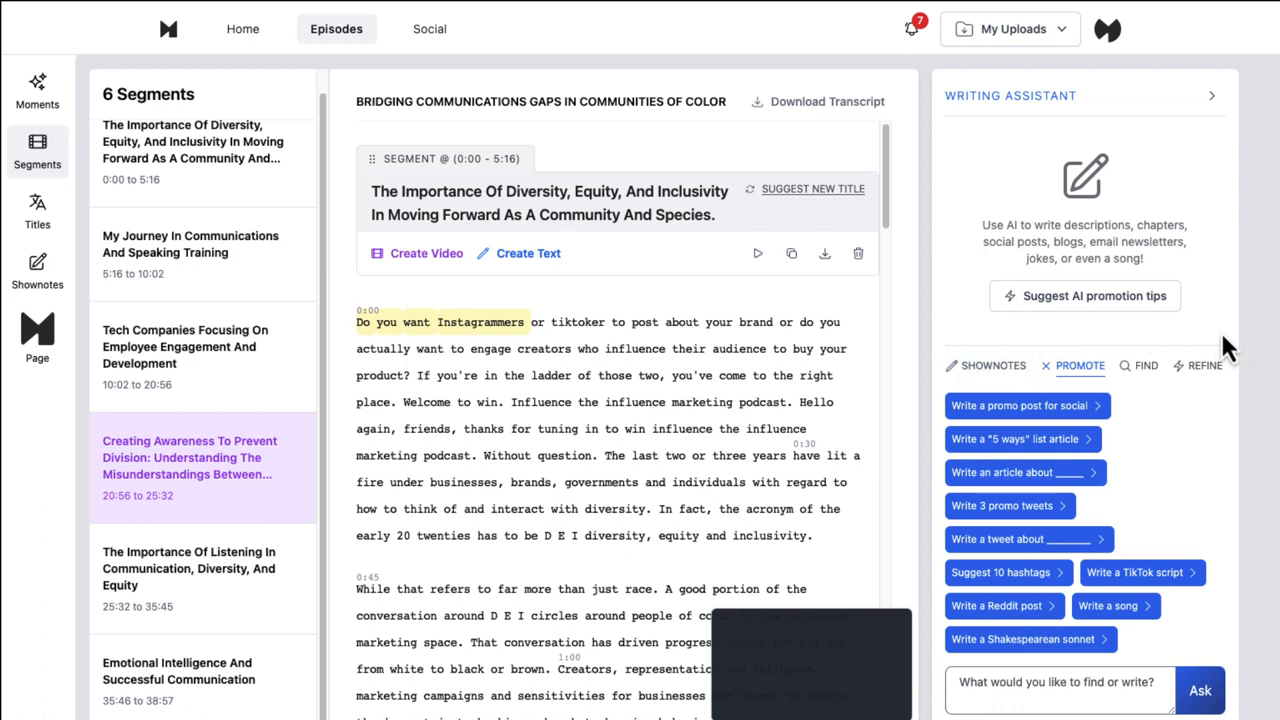
{"action": "mouse_move", "coordinate": [1236, 104]}
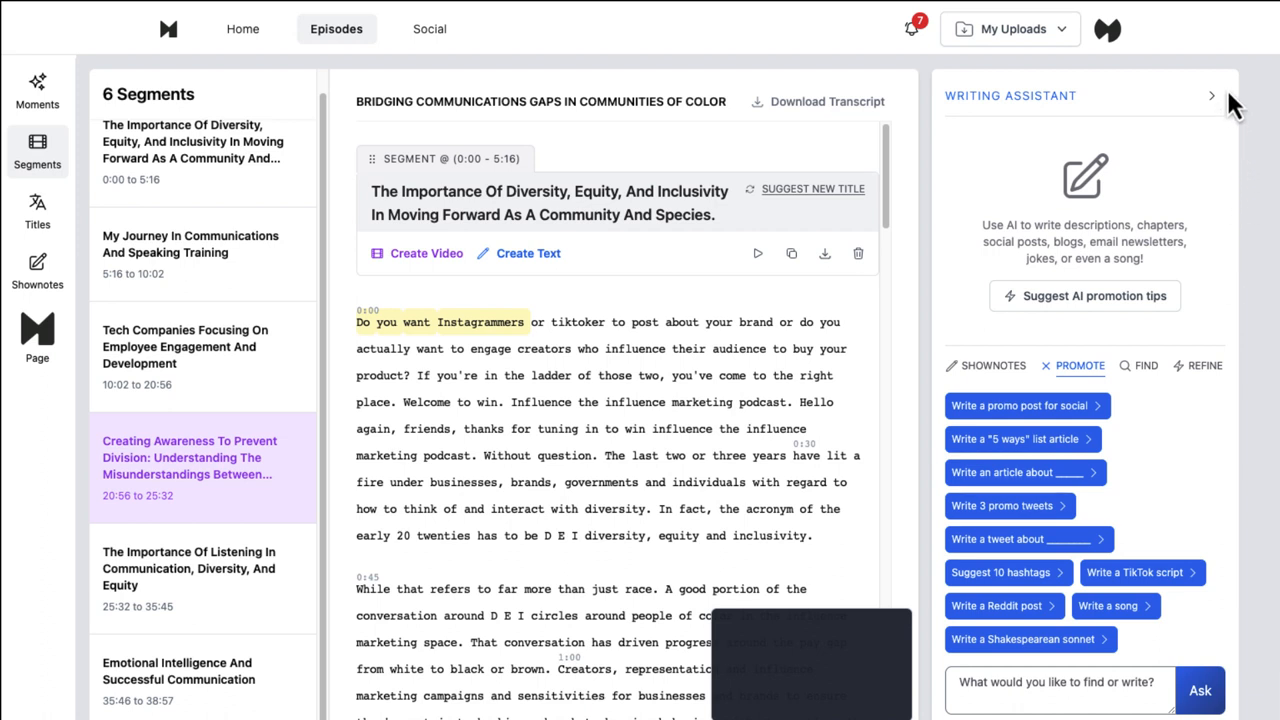
{"action": "mouse_move", "coordinate": [950, 532]}
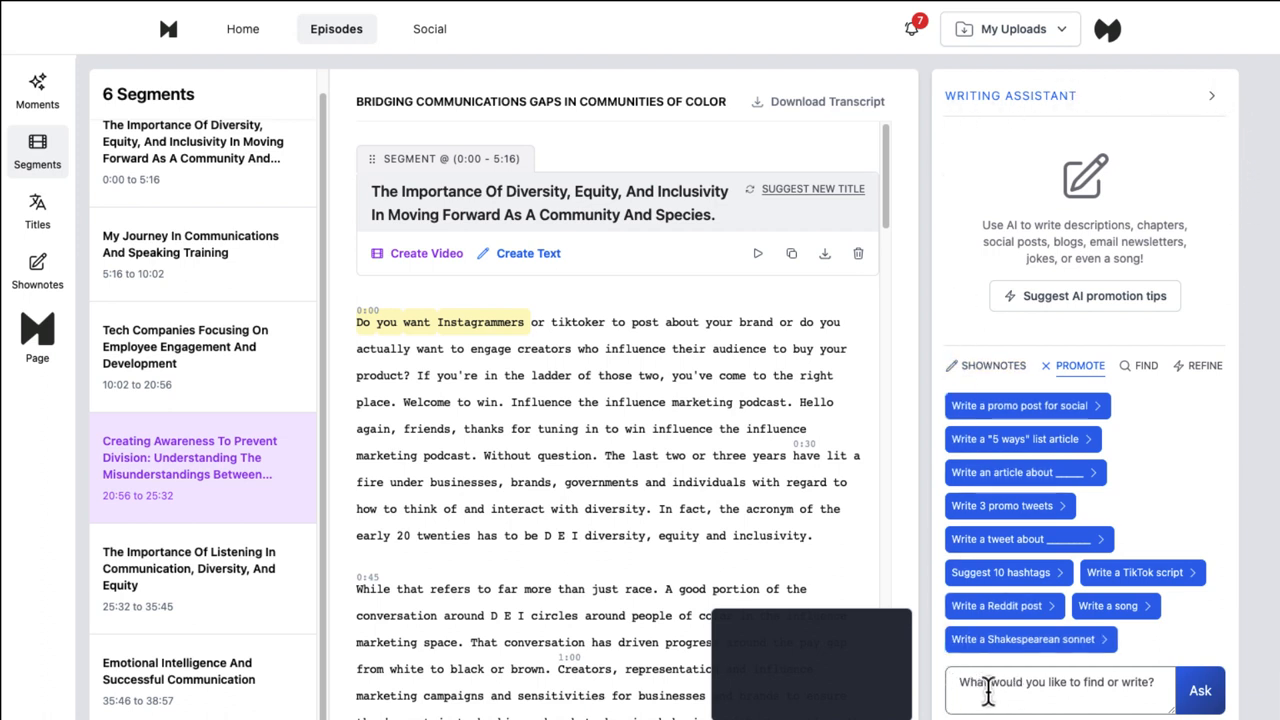
{"action": "mouse_move", "coordinate": [1002, 596]}
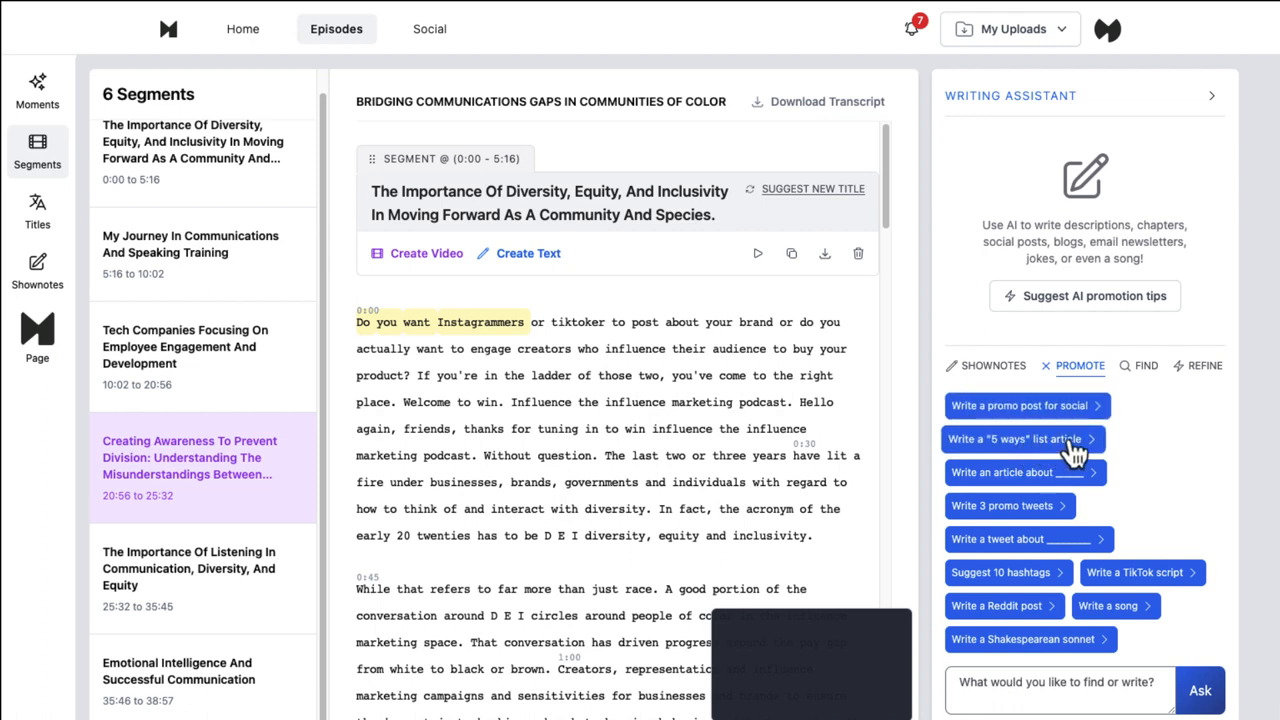
{"action": "mouse_move", "coordinate": [1024, 472]}
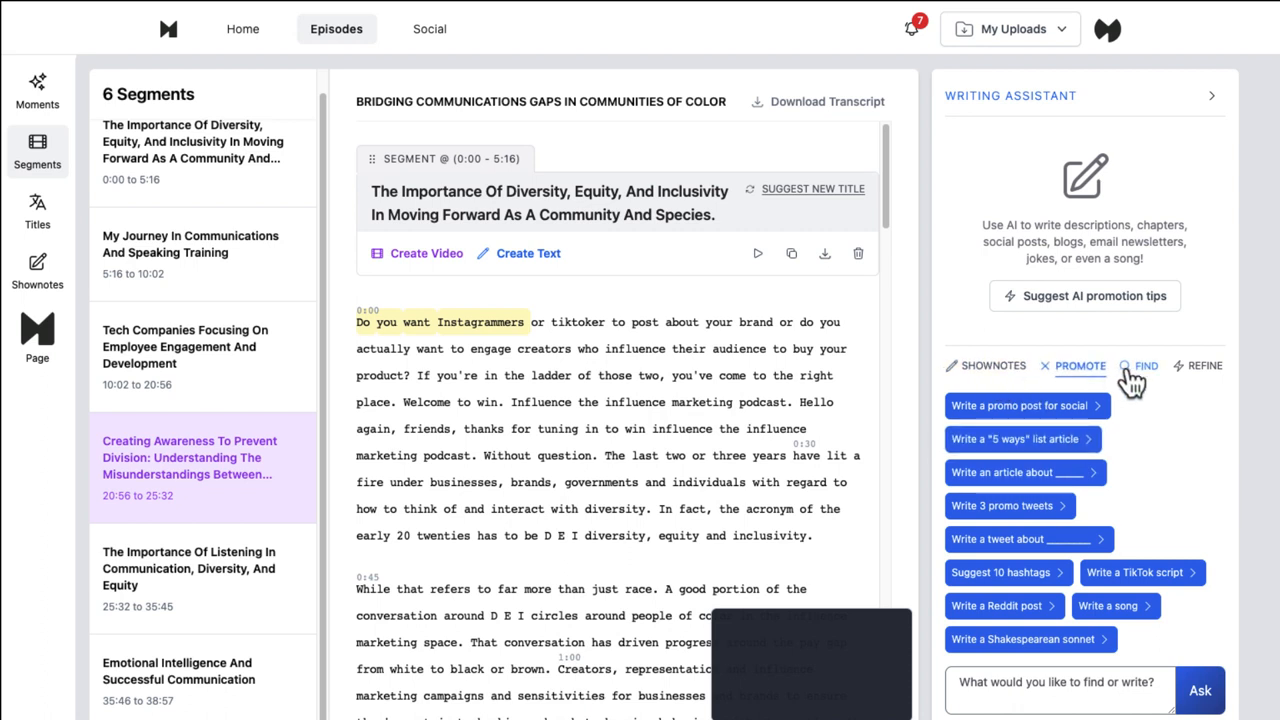
{"action": "mouse_move", "coordinate": [1190, 376]}
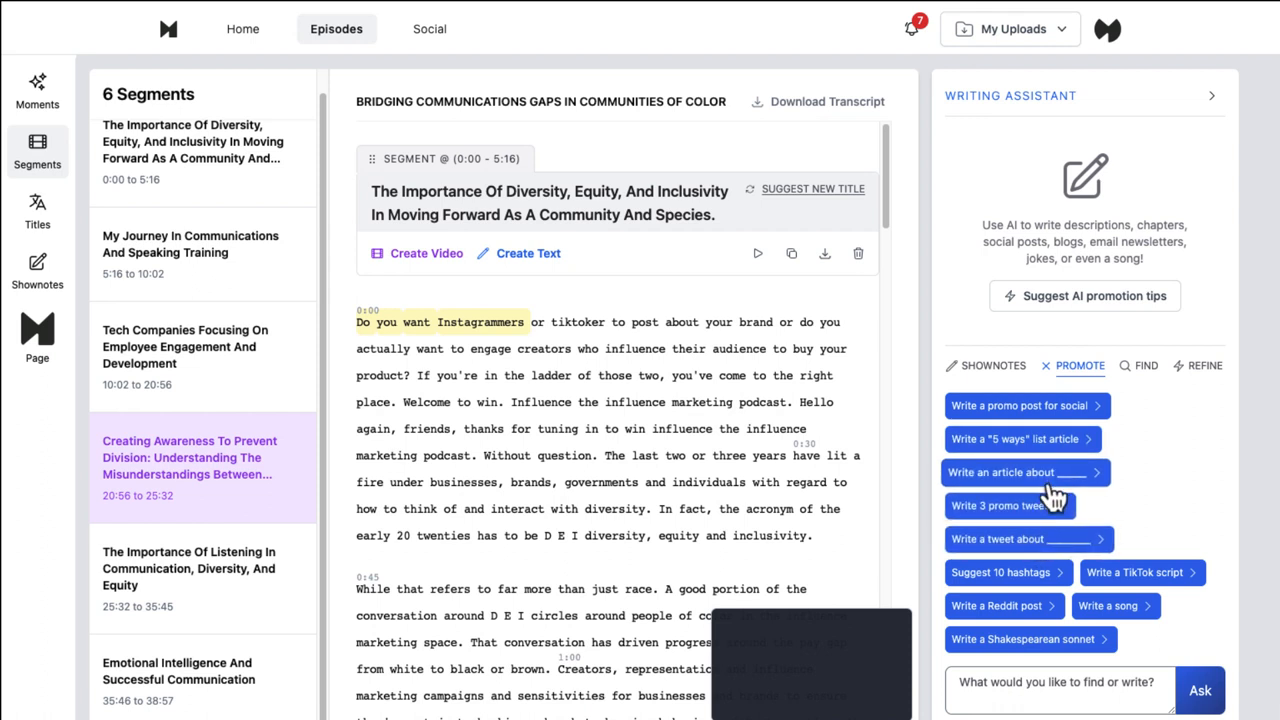
{"action": "mouse_move", "coordinate": [1136, 572]}
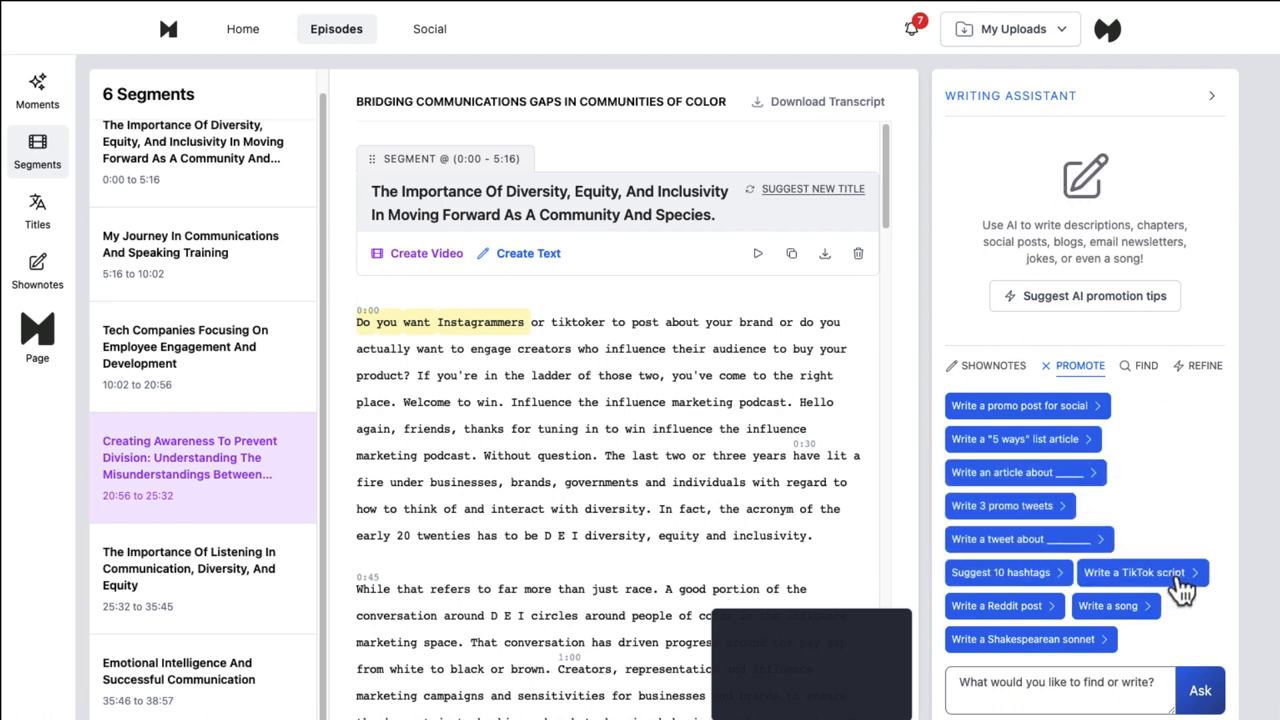